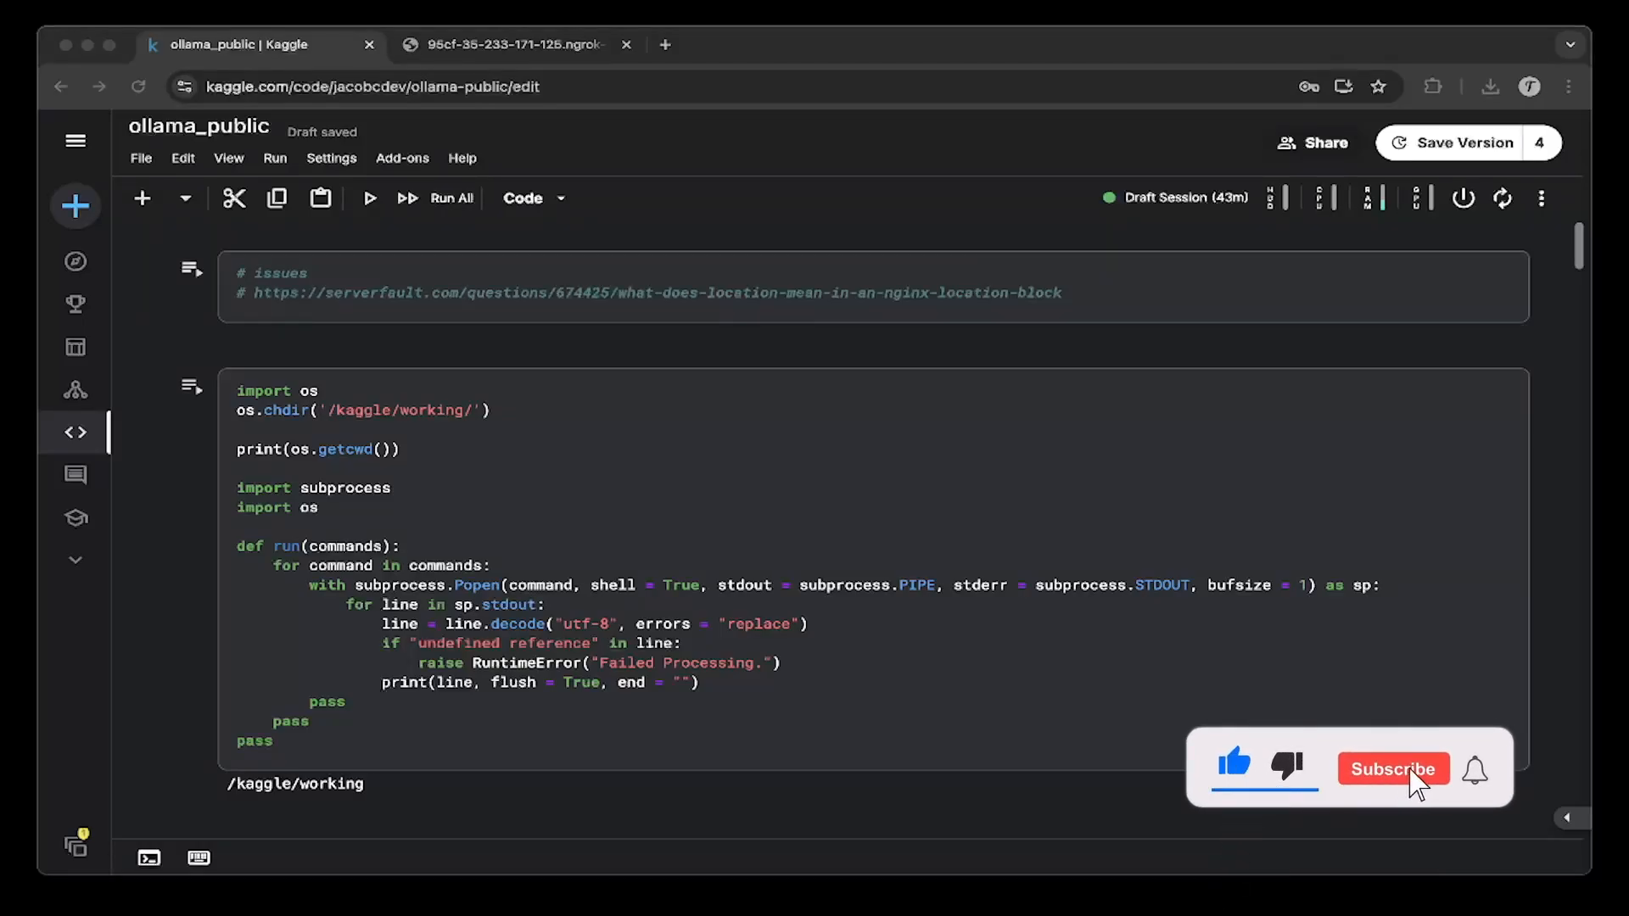
Move through the Kaggle notebook to reach the Ollama setup cells
click(1391, 768)
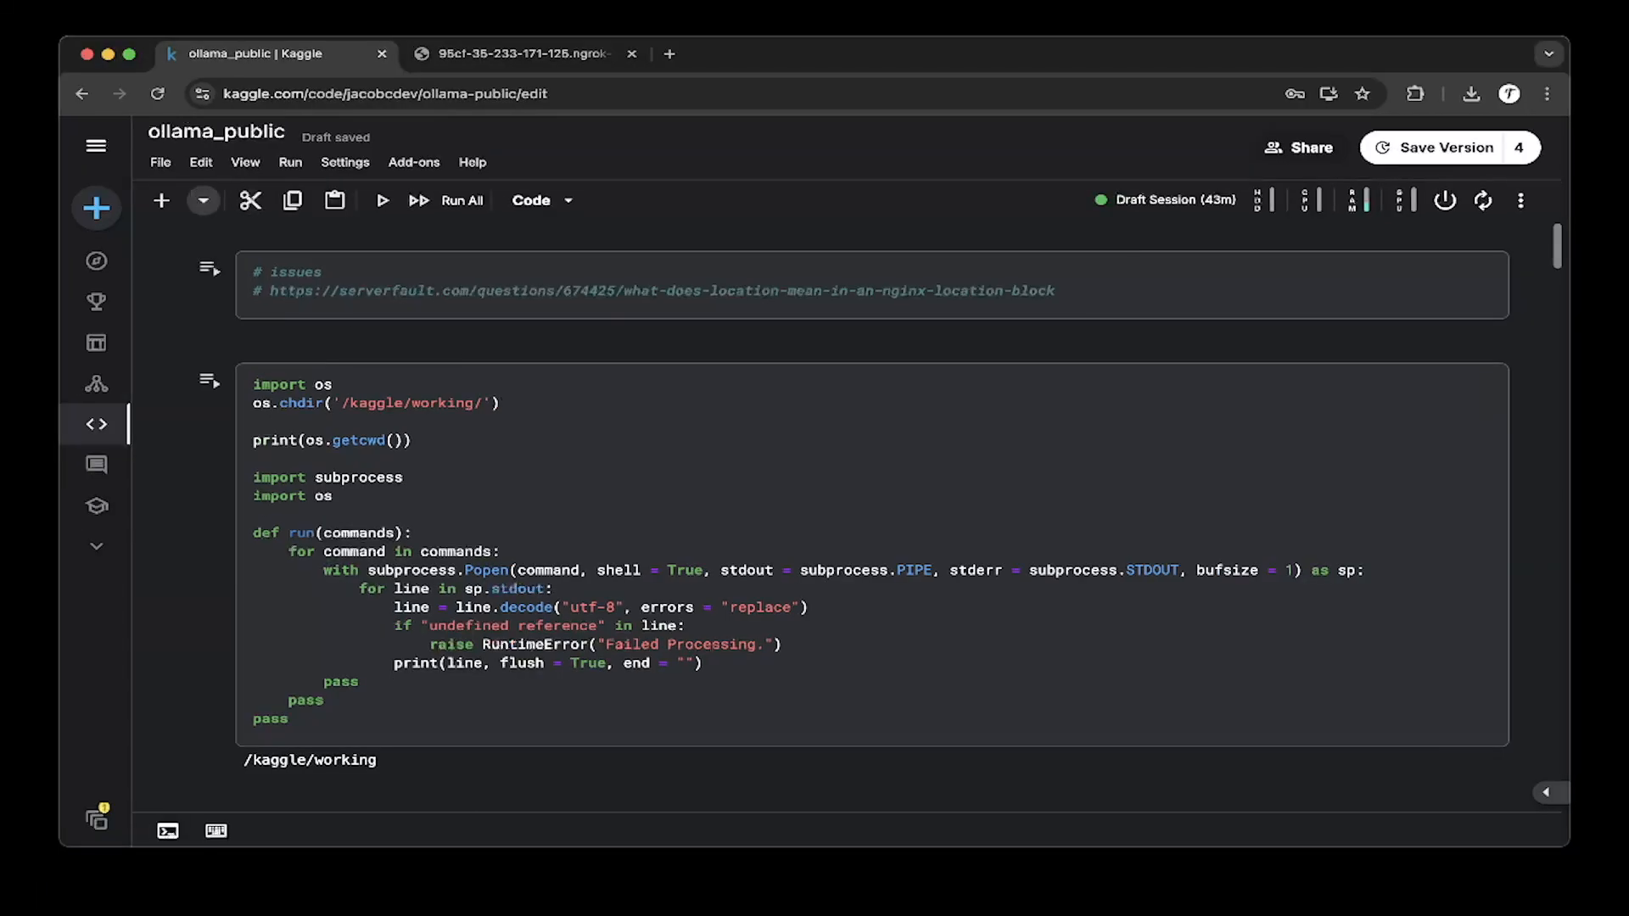
click(872, 290)
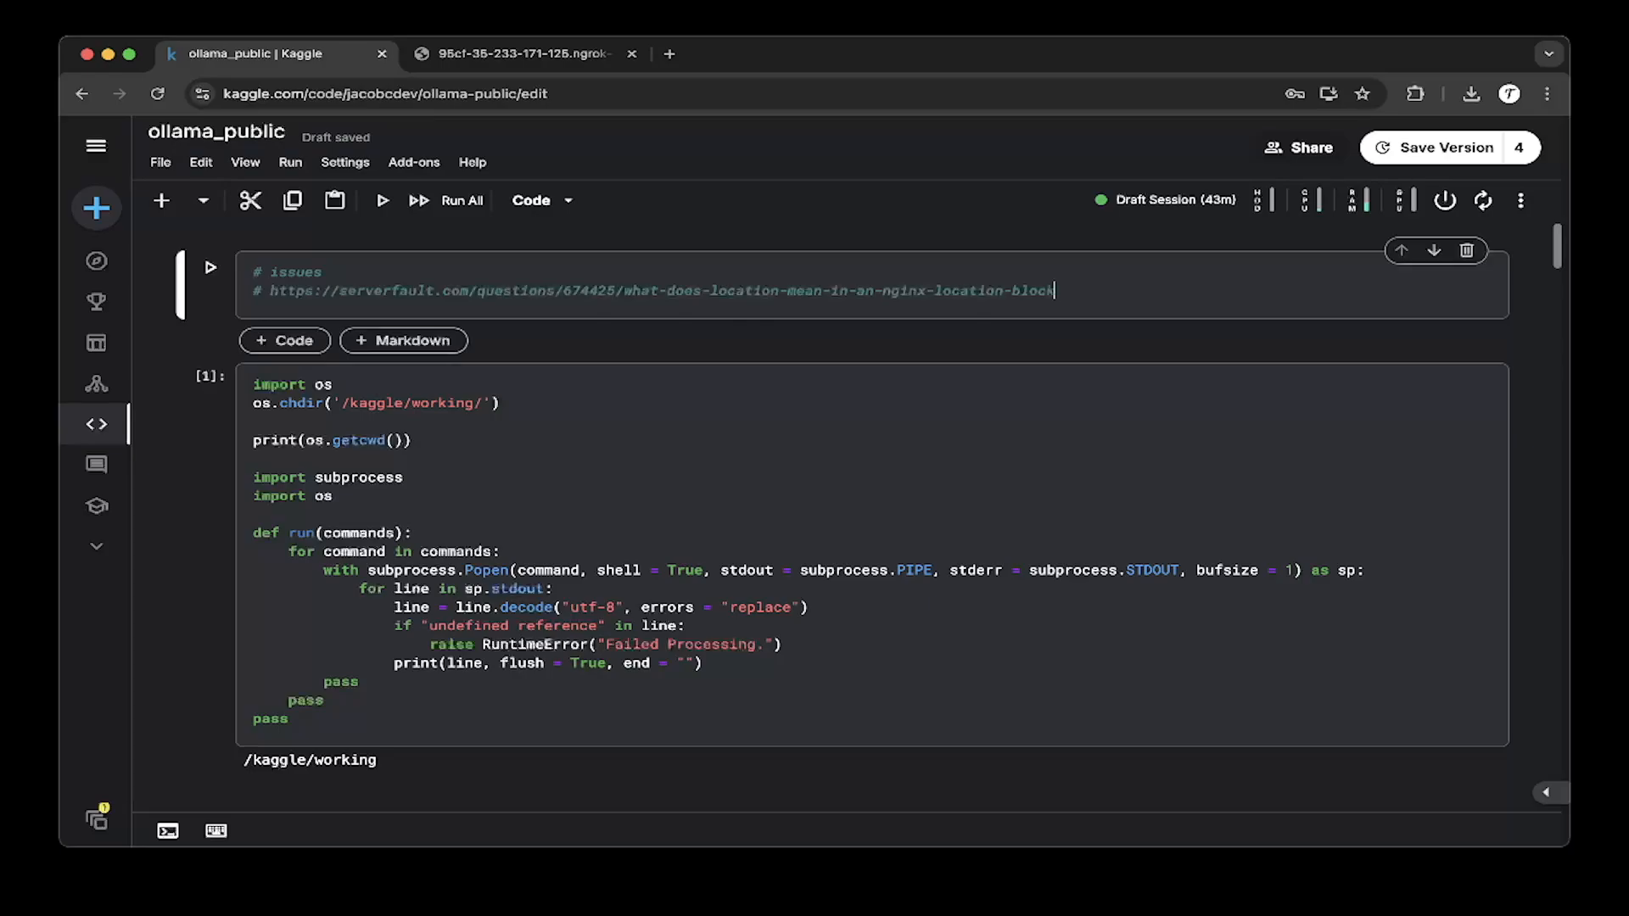
scroll(down, 3)
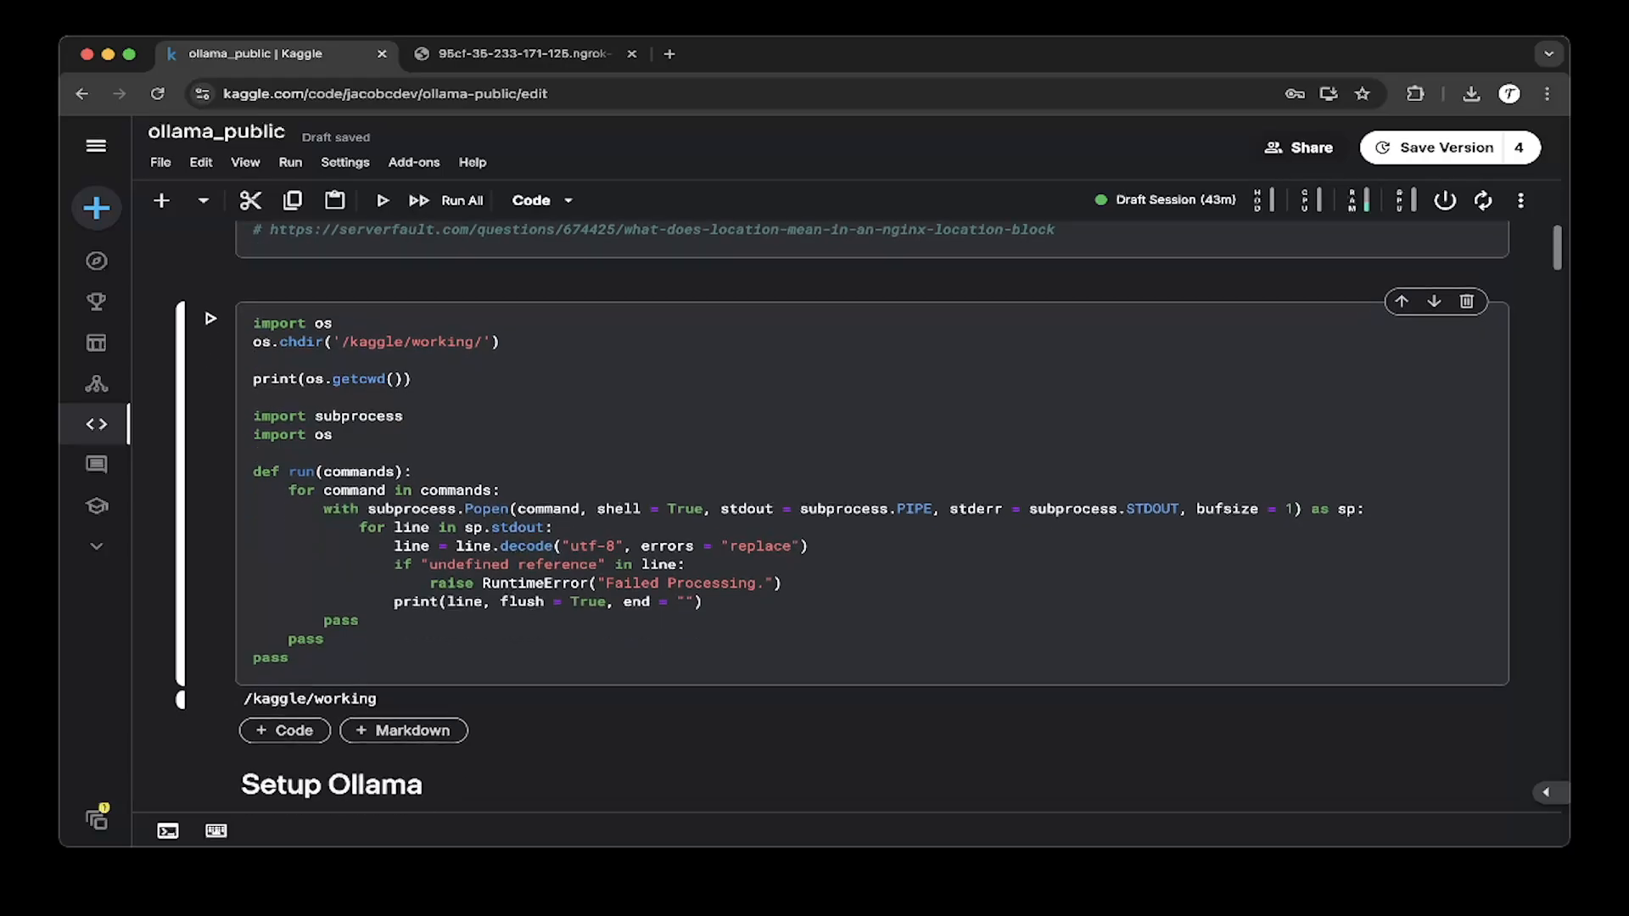
scroll(down, 3)
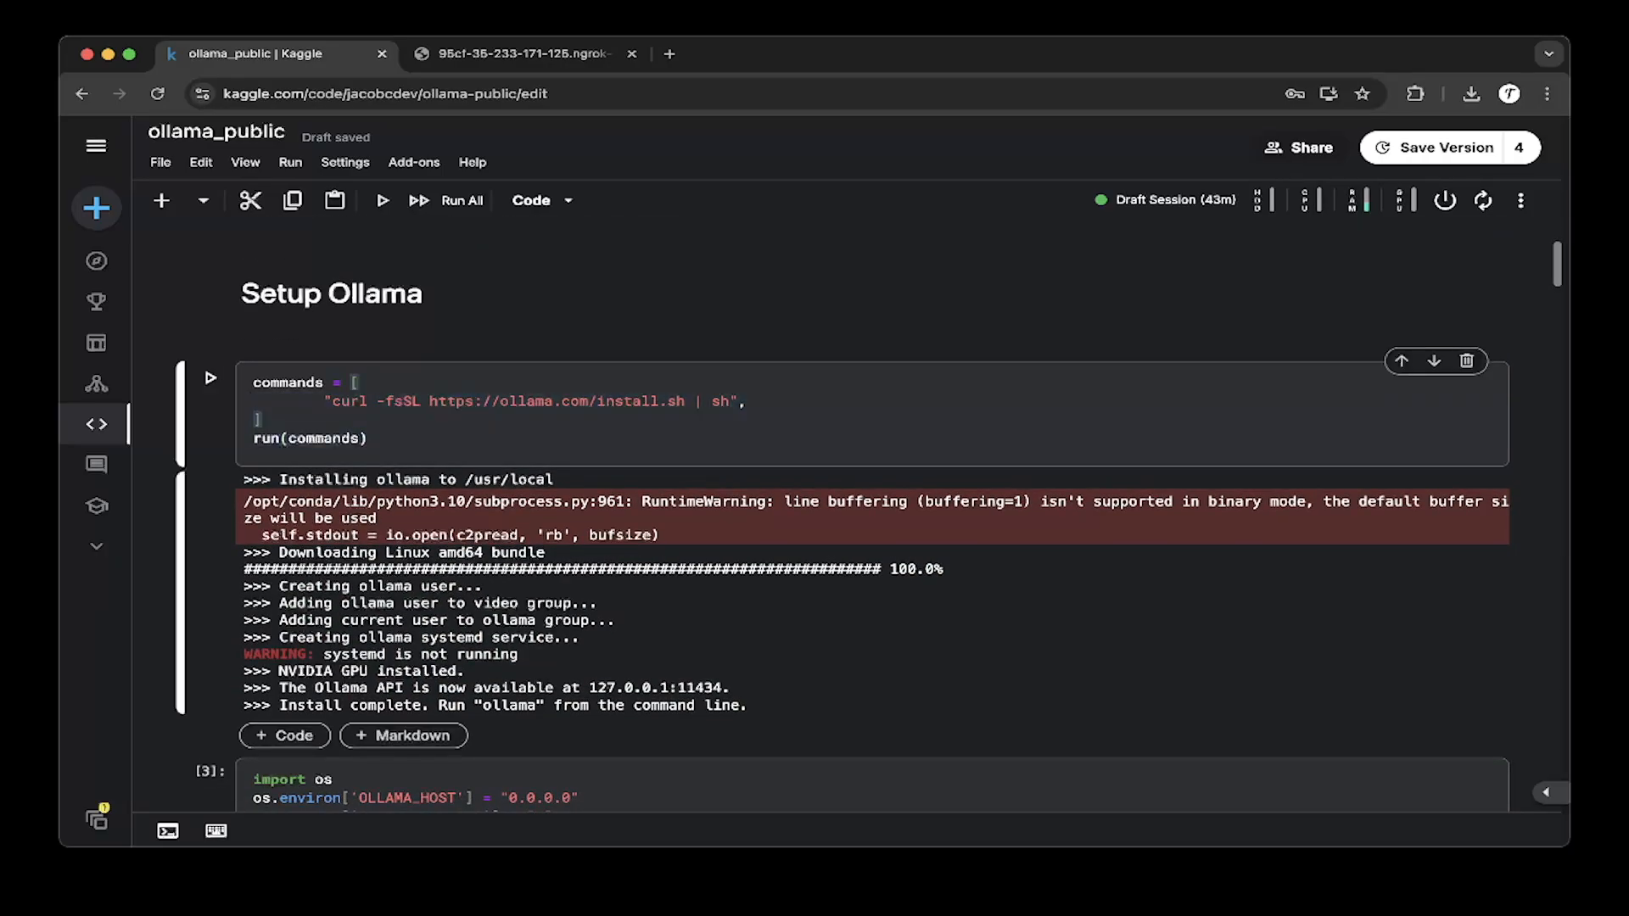
scroll(down, 3)
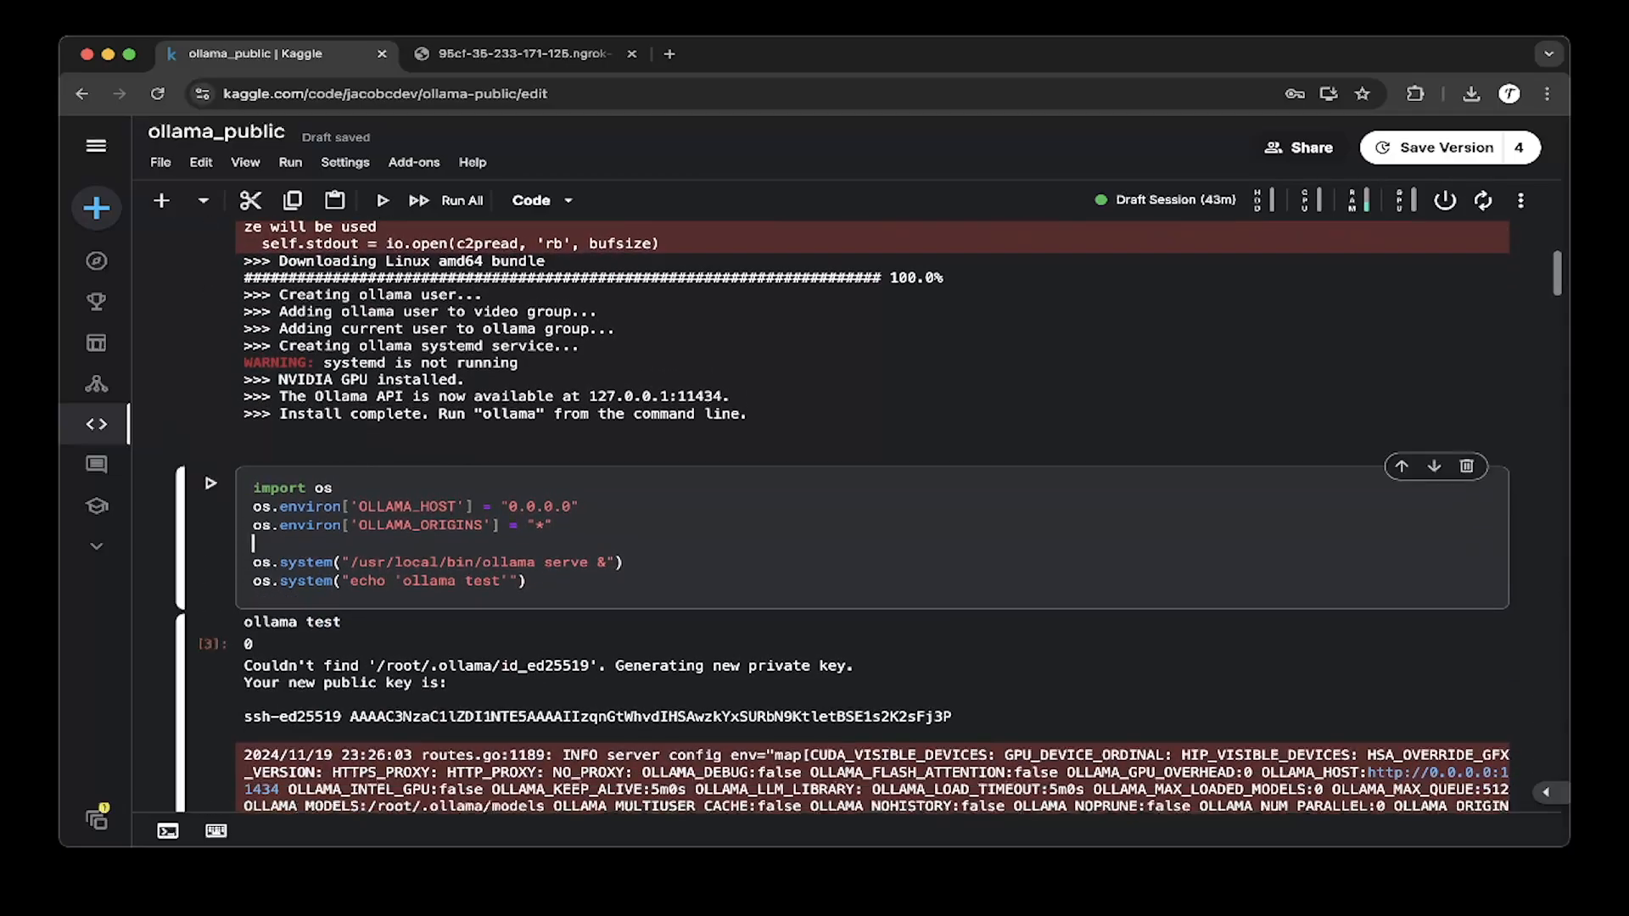
scroll(down, 3)
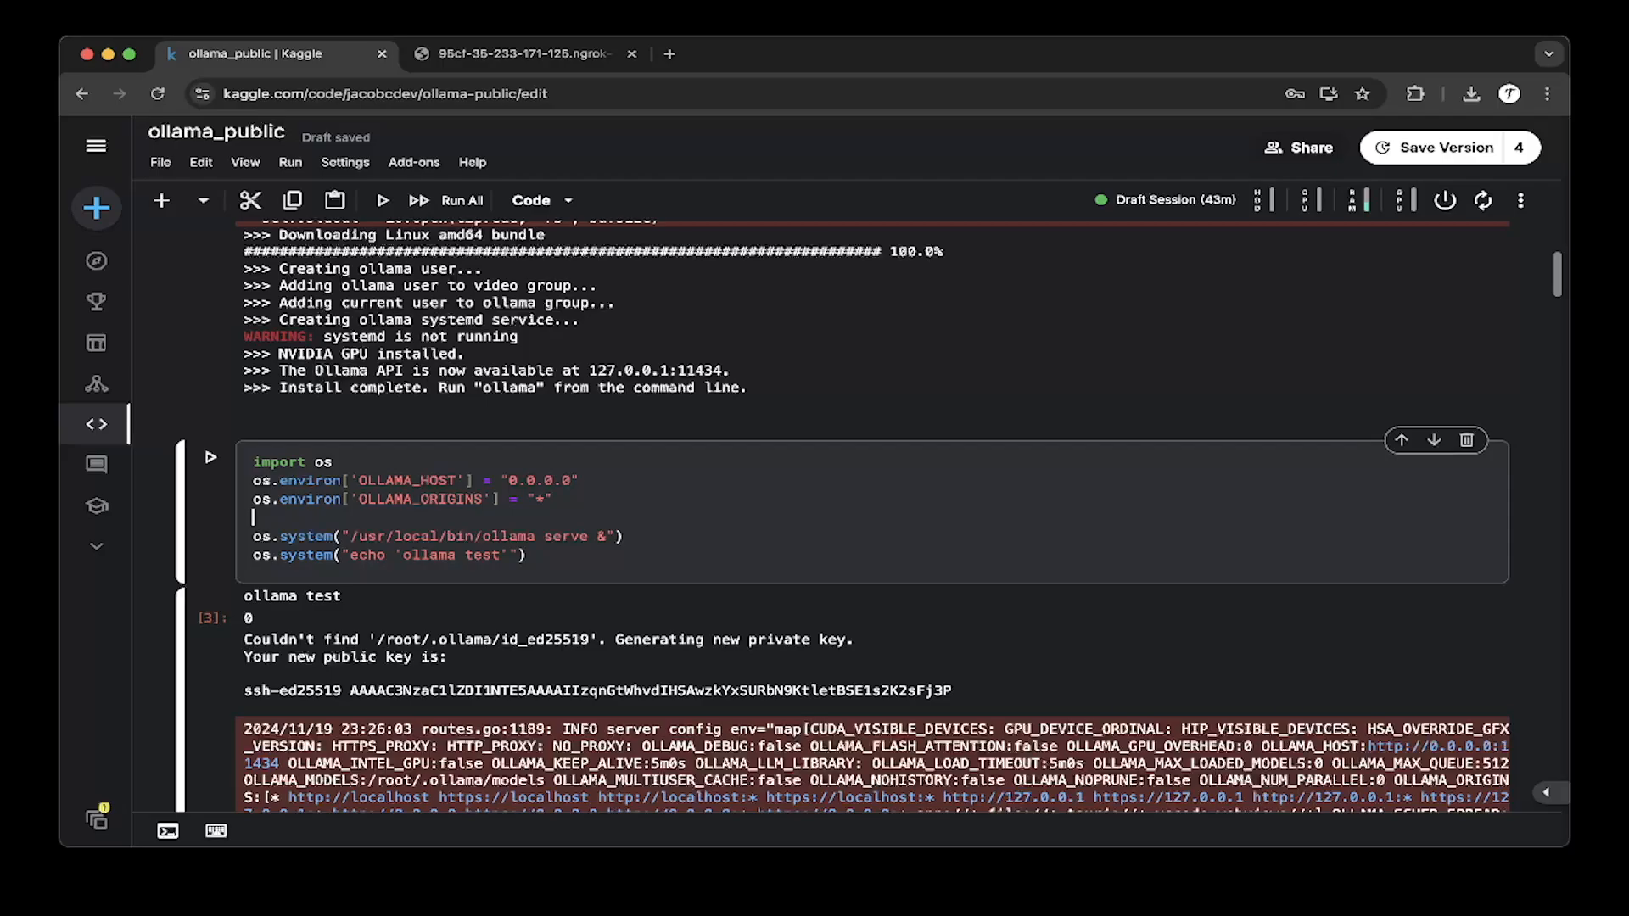
scroll(up, 3)
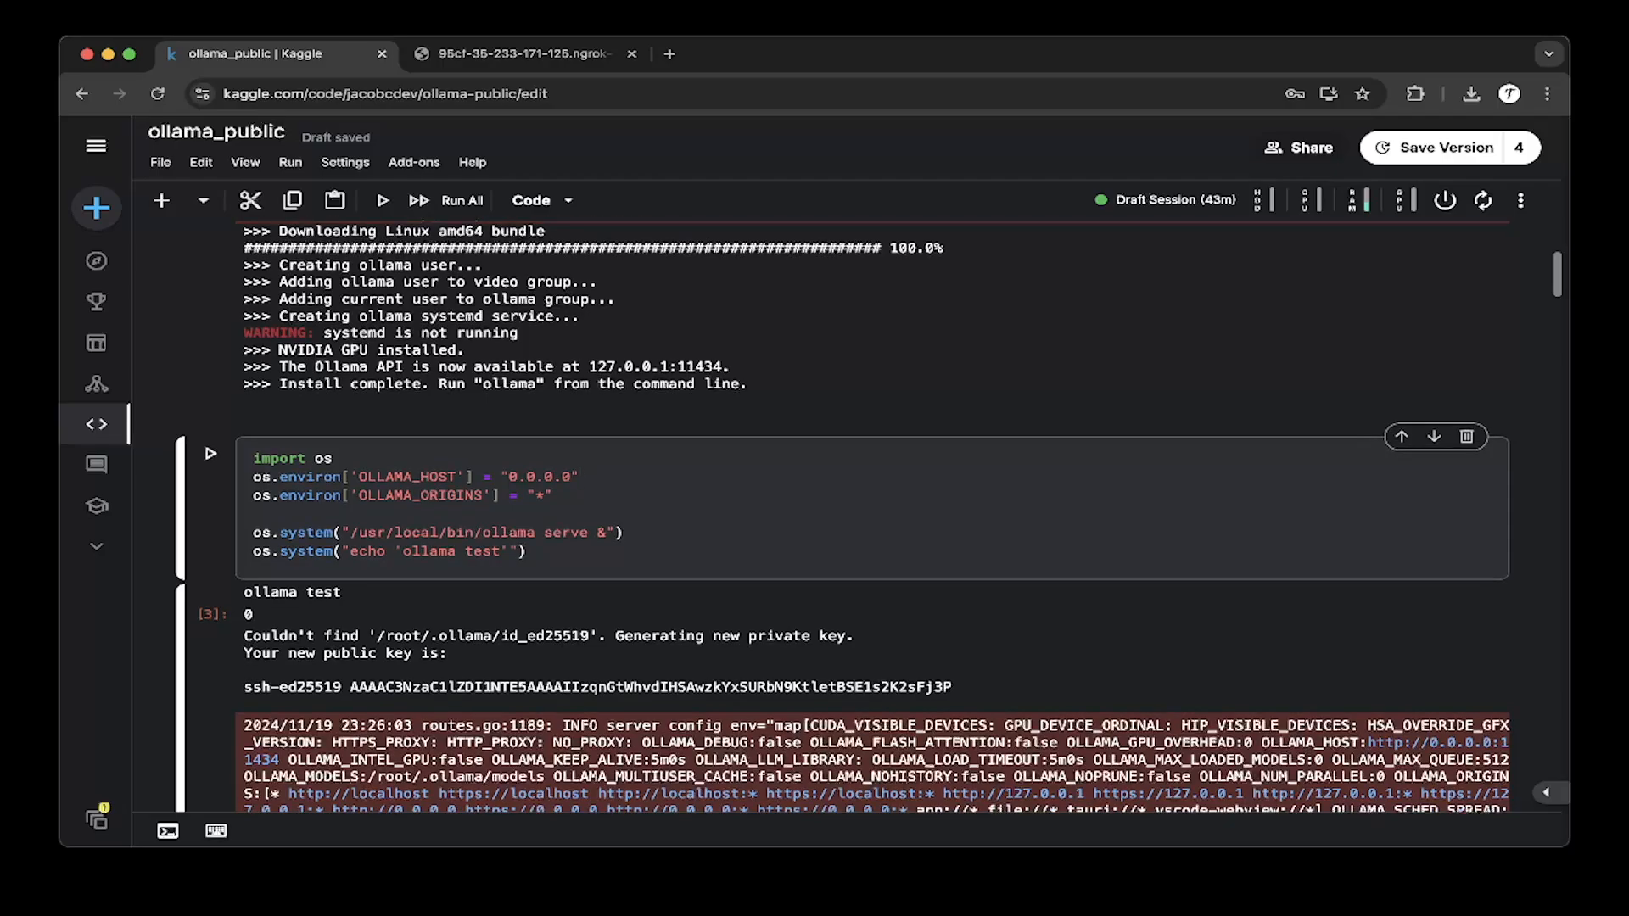
Select the notebook cells ahead of the ollama list cell and review their contents
click(552, 494)
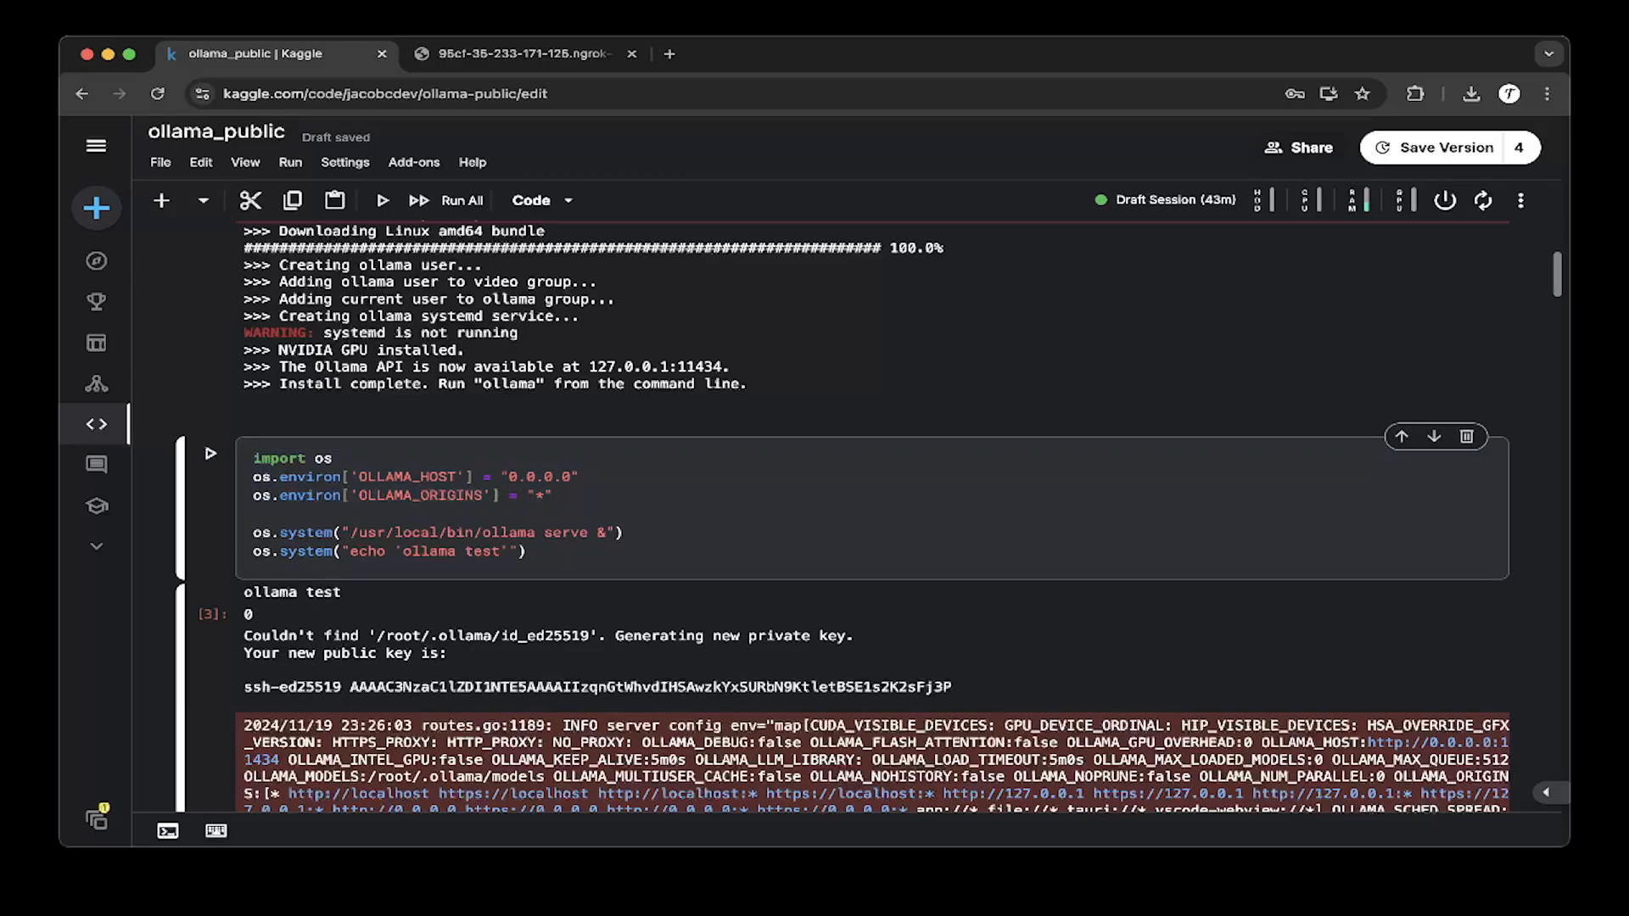
scroll(down, 3)
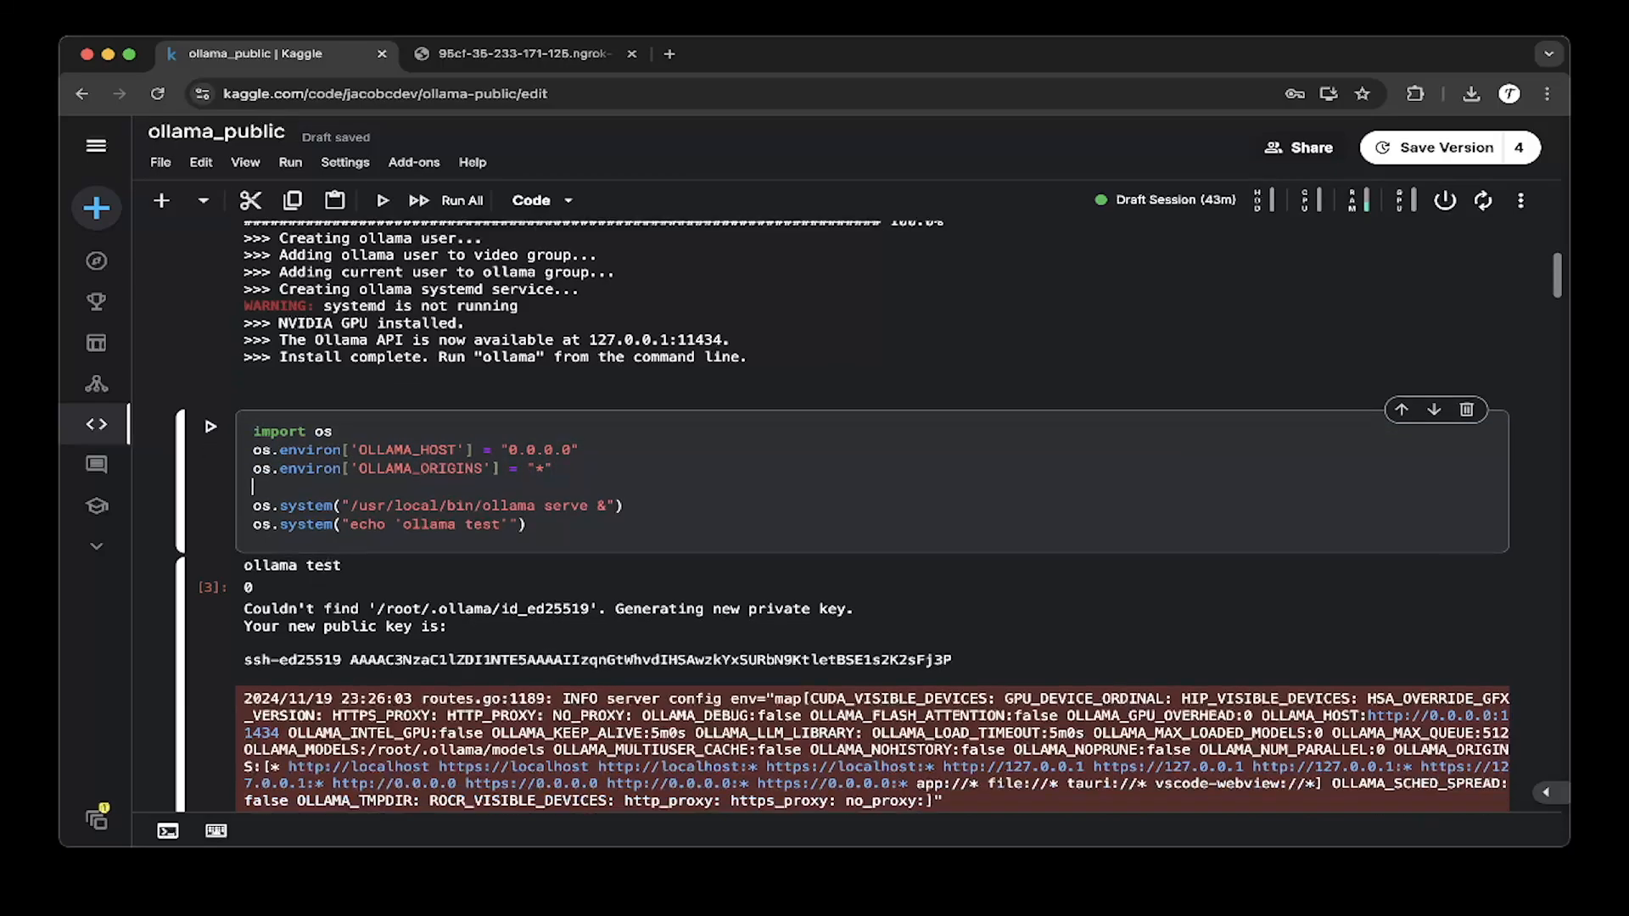
scroll(down, 3)
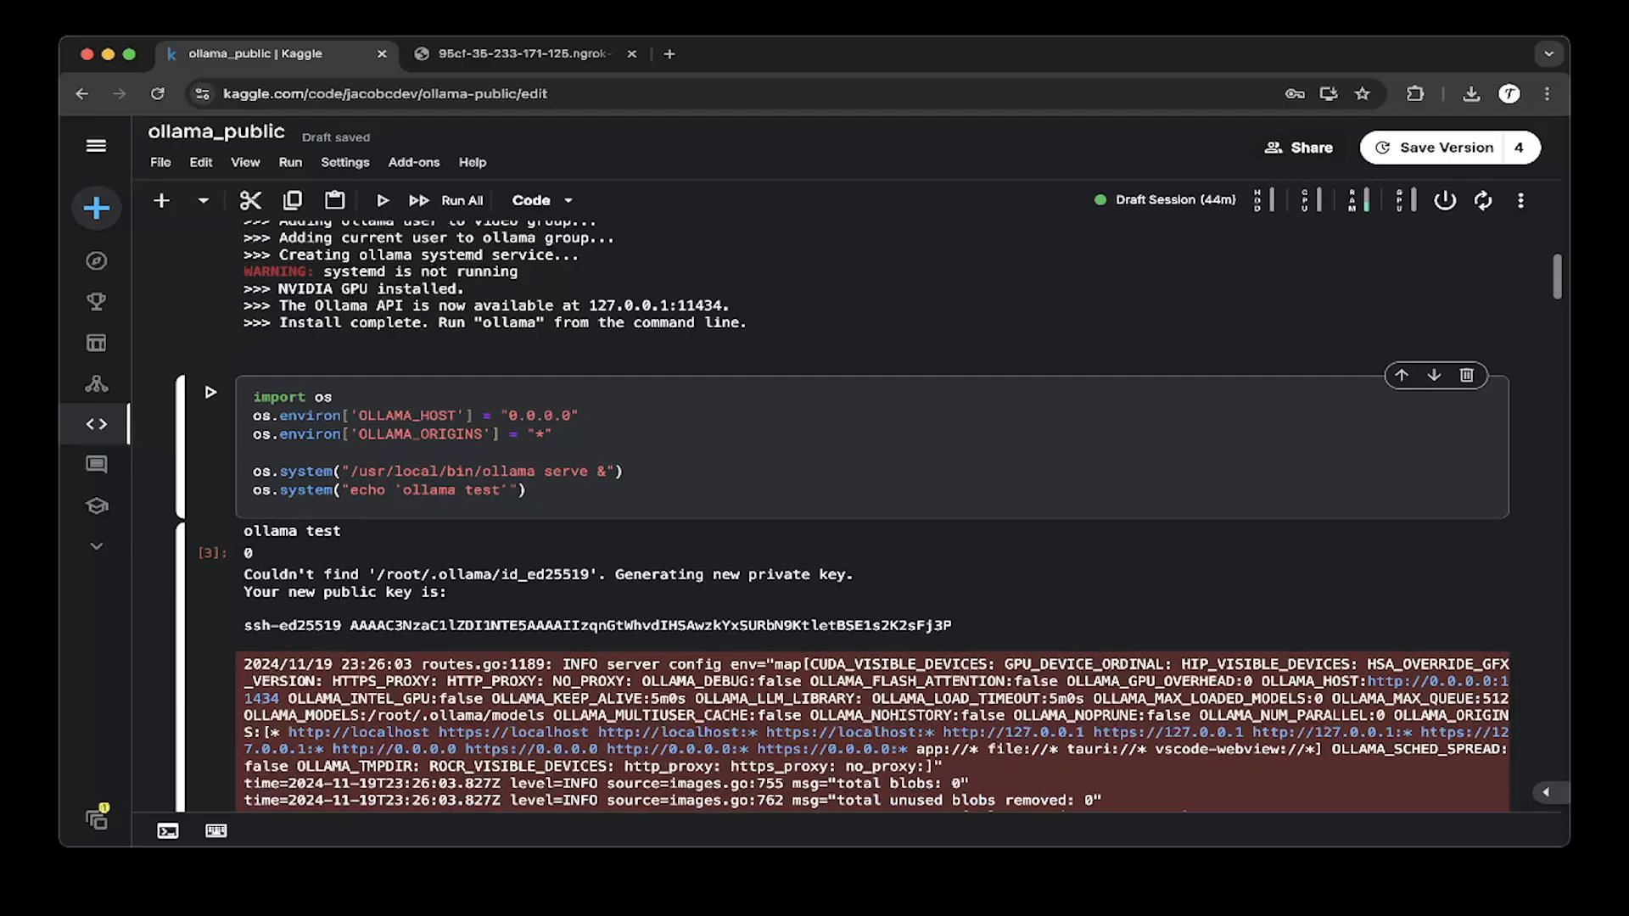
click(621, 470)
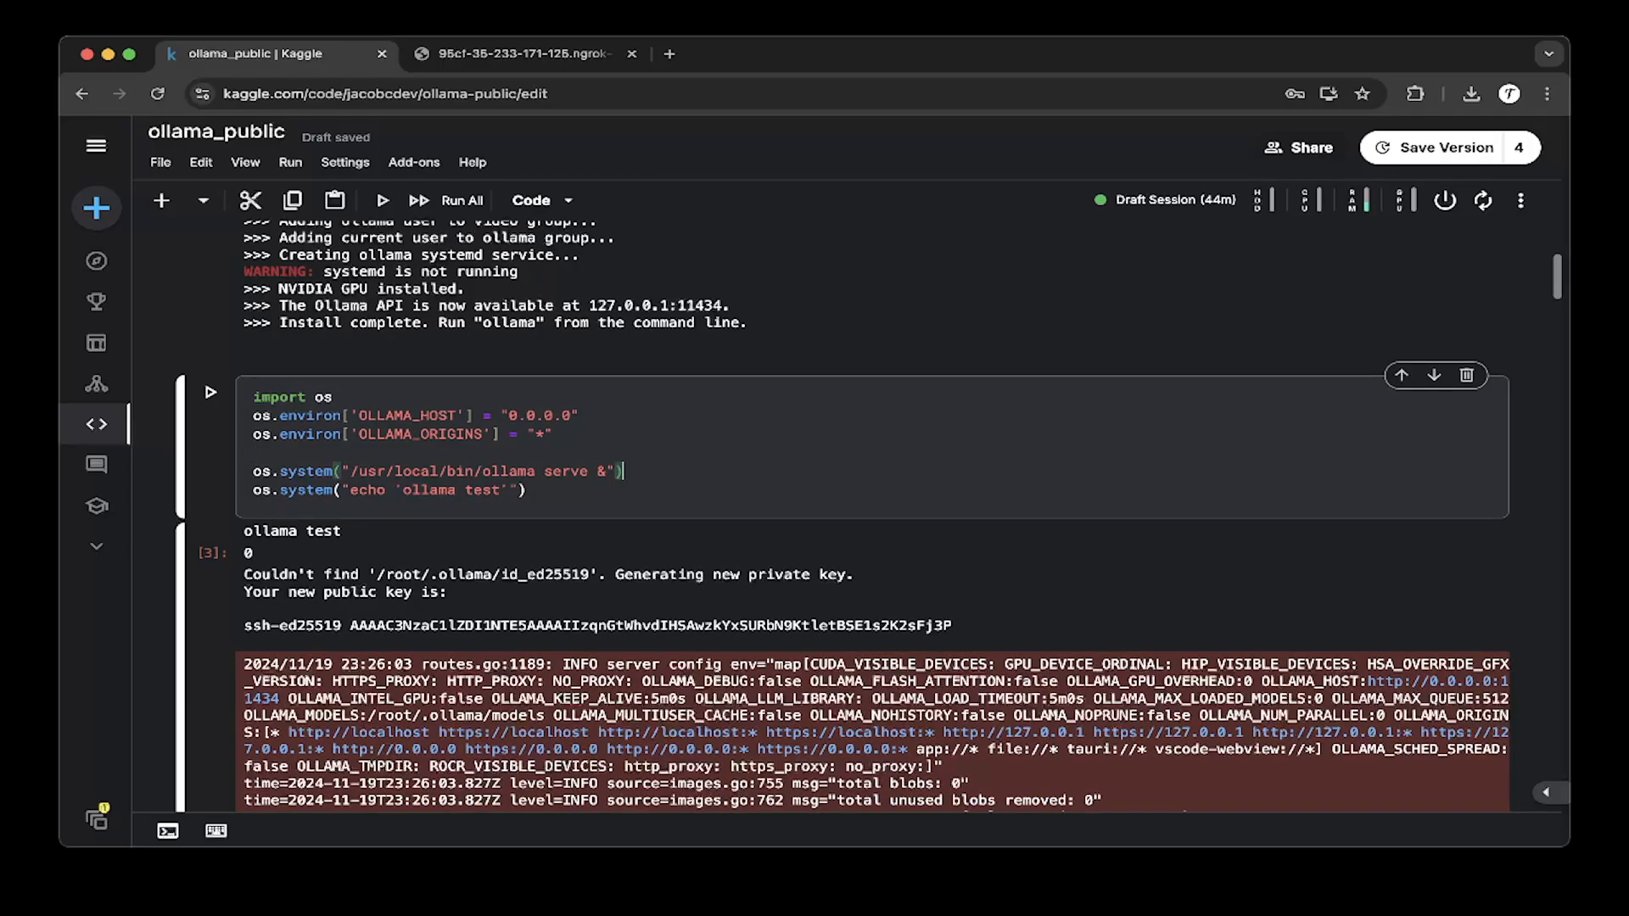
scroll(down, 3)
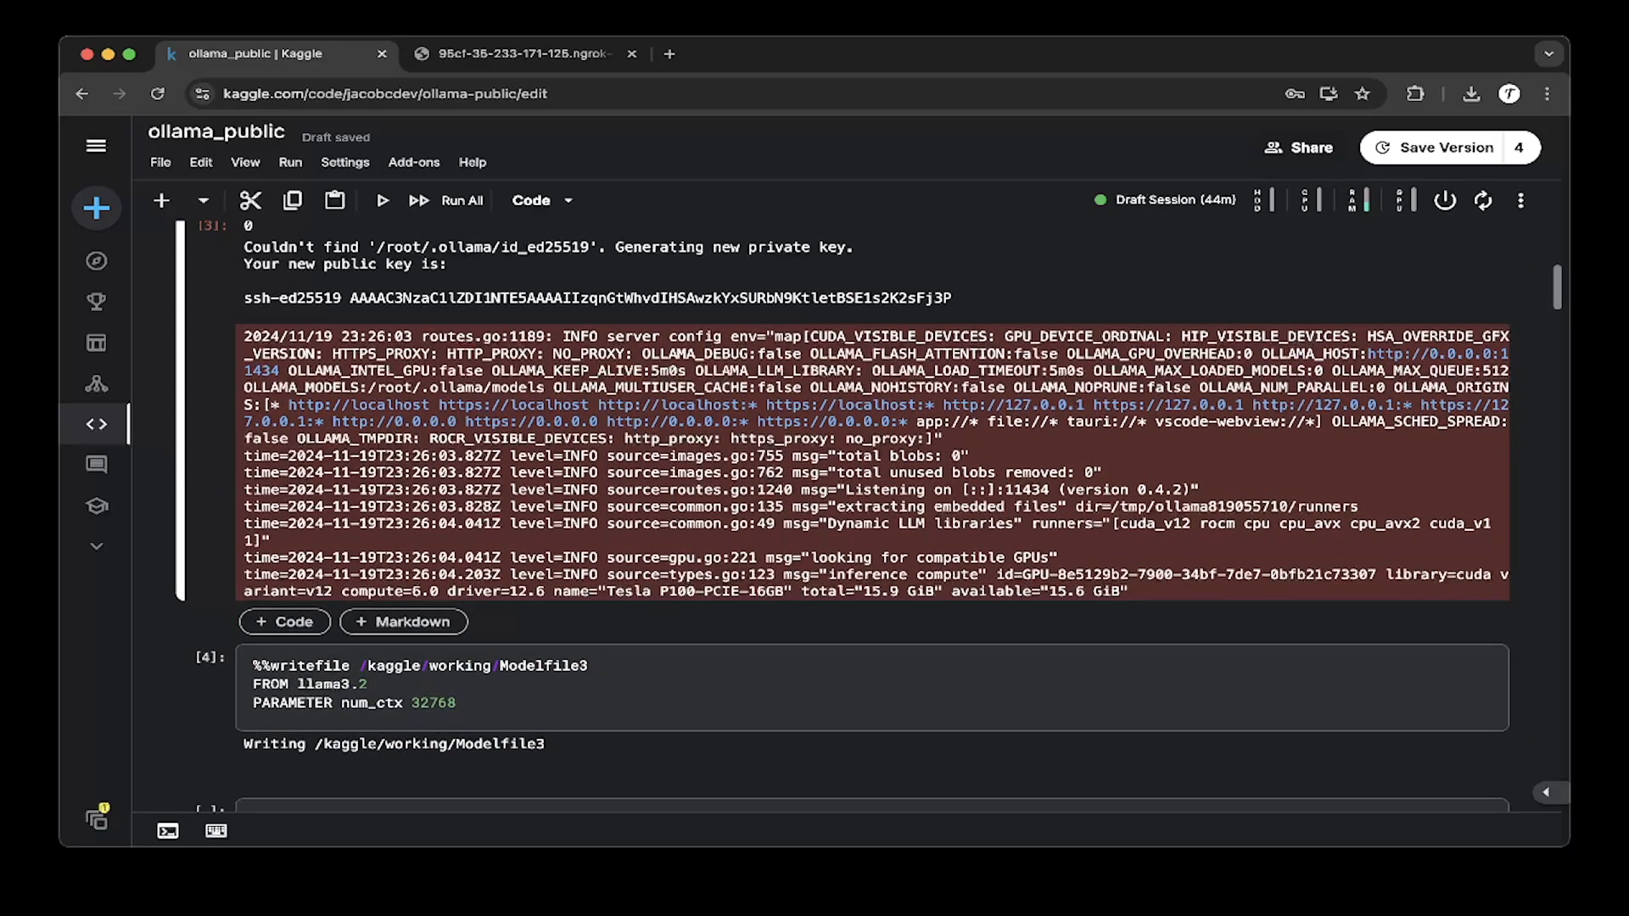
scroll(down, 3)
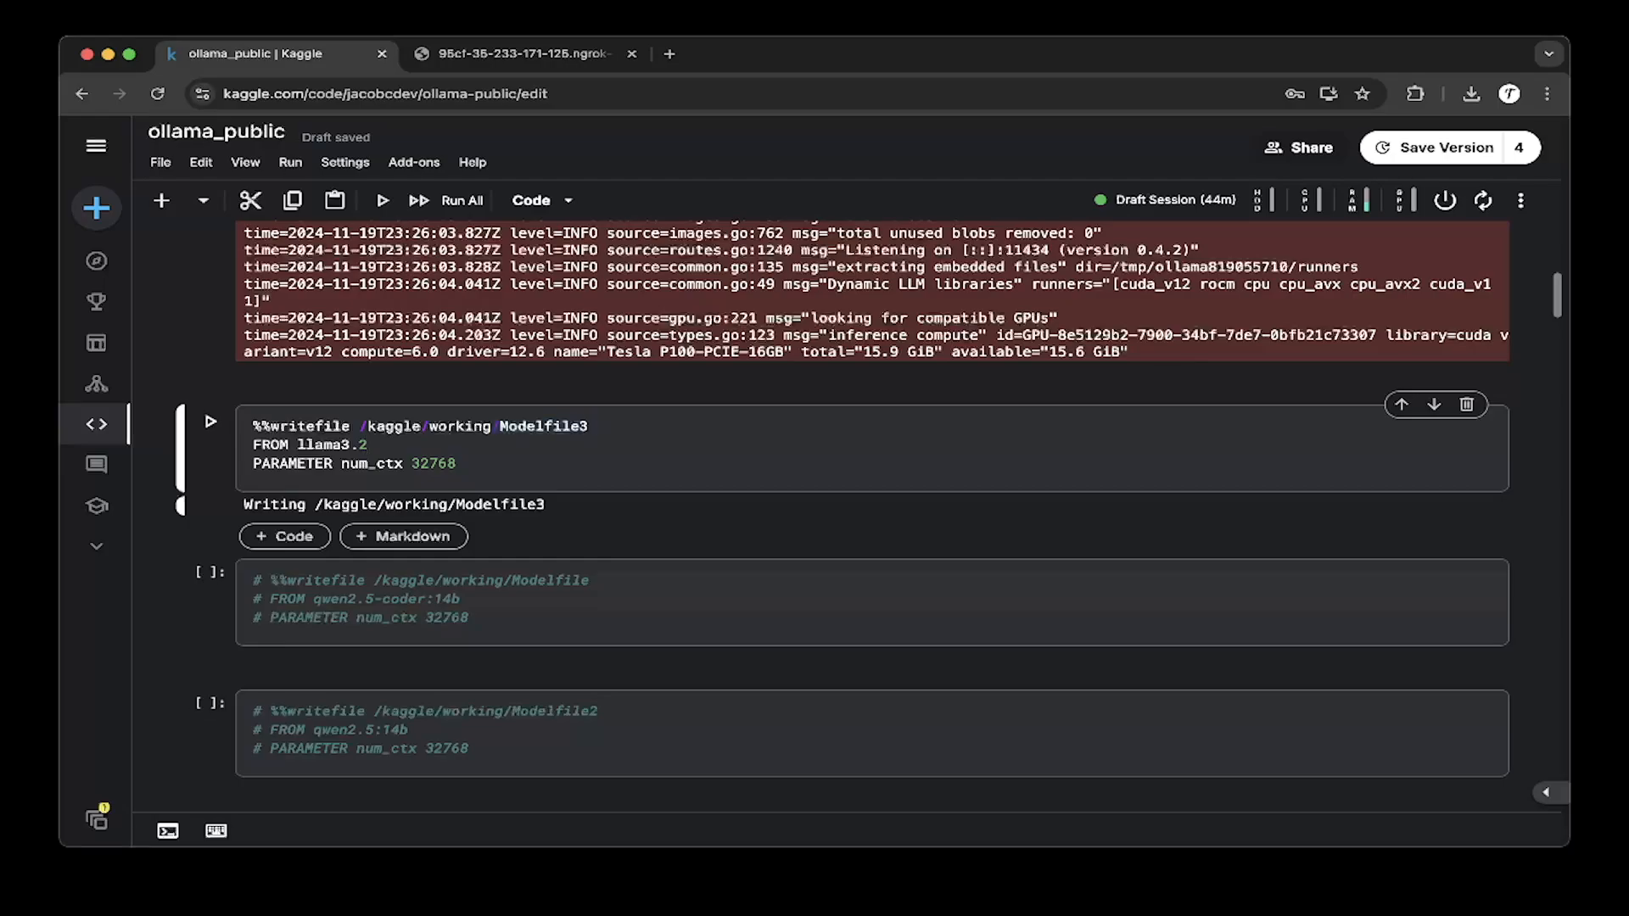
Work the cell controls around the run(["ollama list"]) cell
click(584, 426)
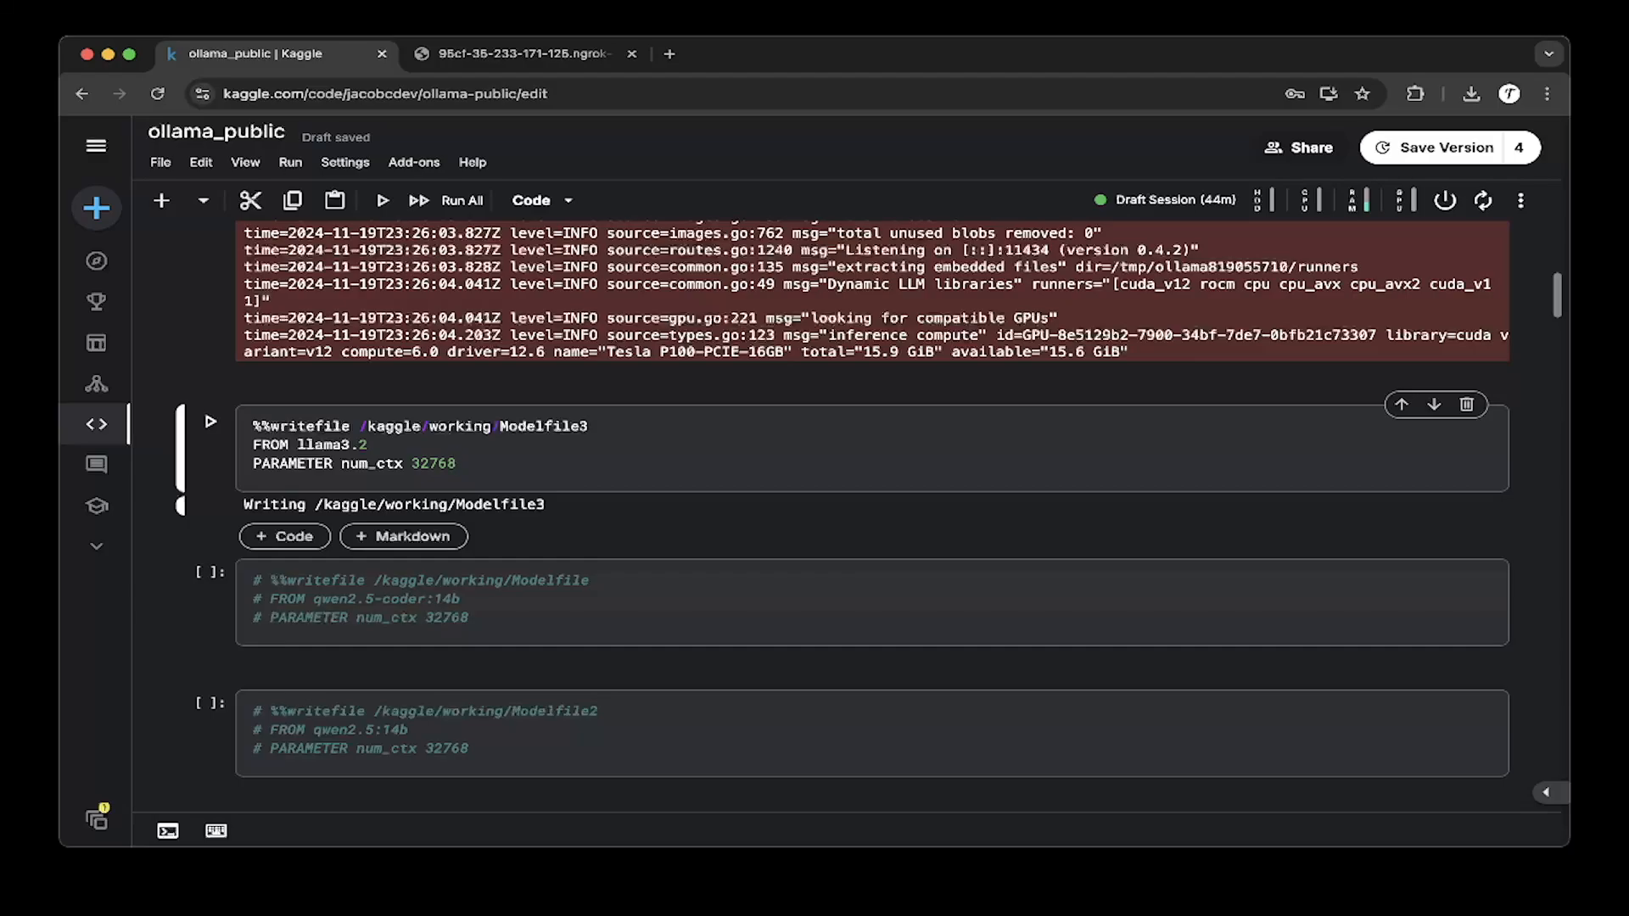
click(455, 463)
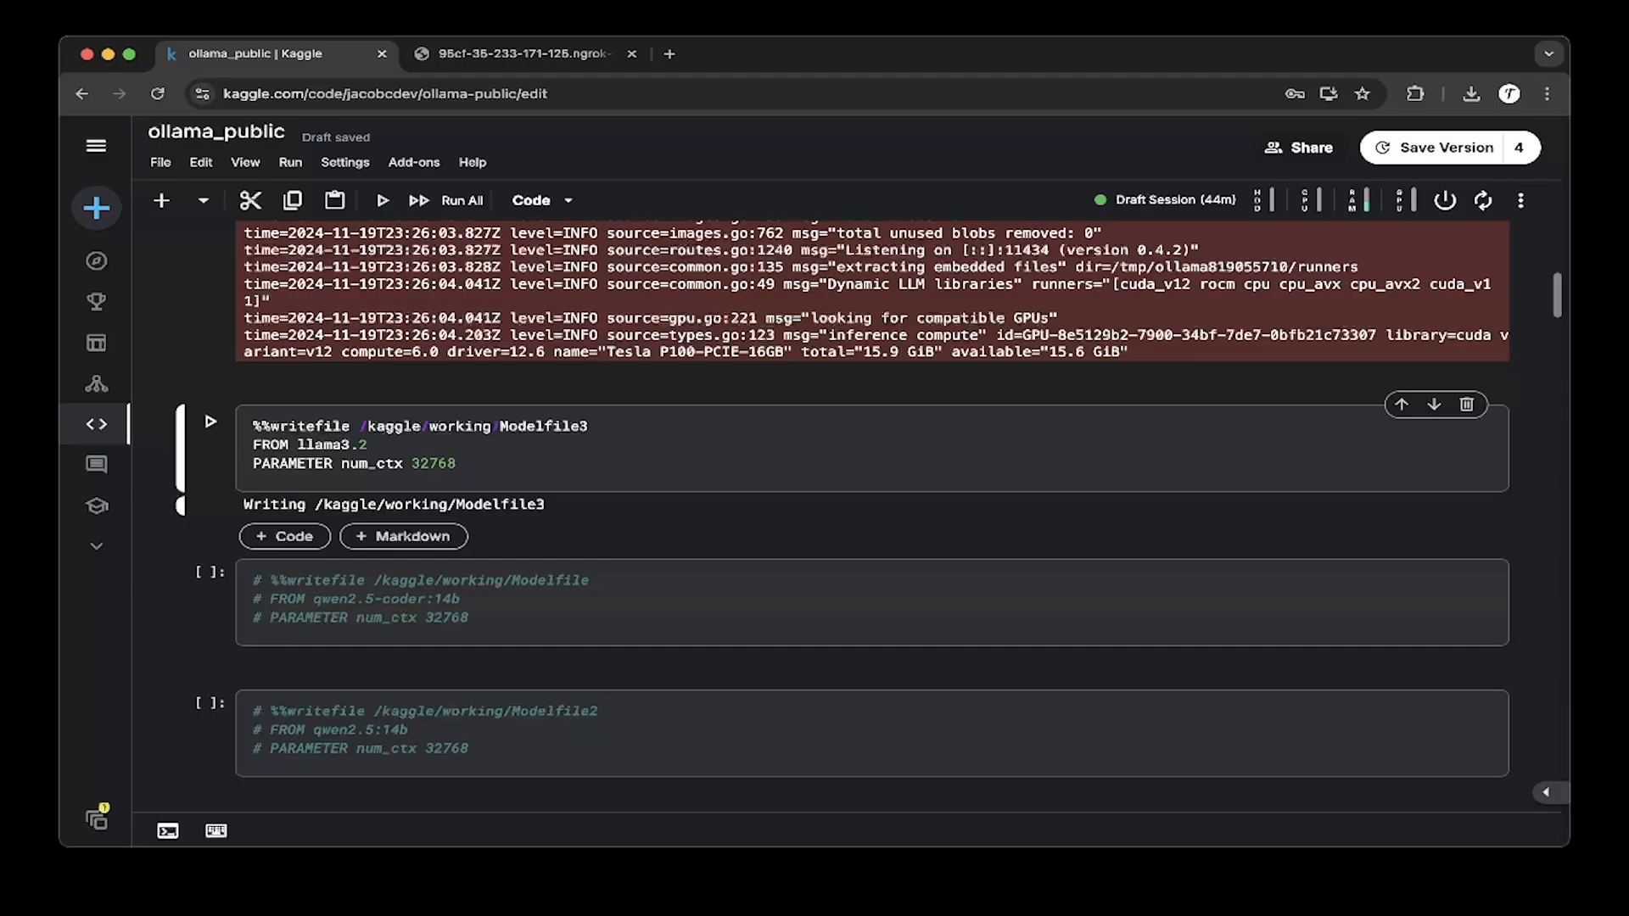
click(455, 463)
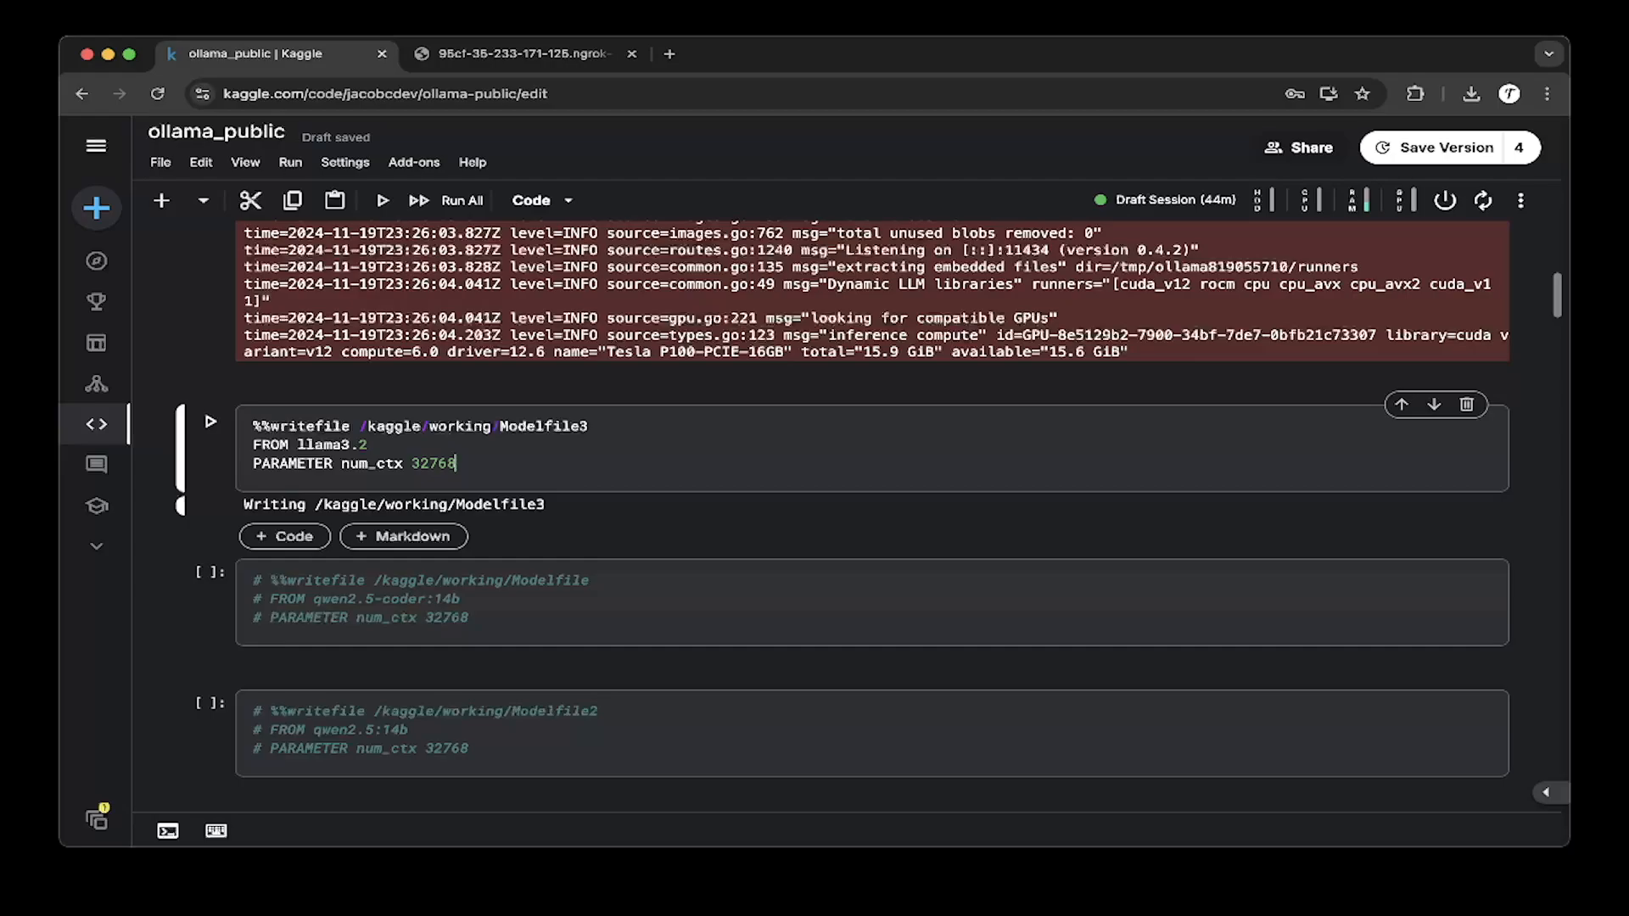
click(368, 444)
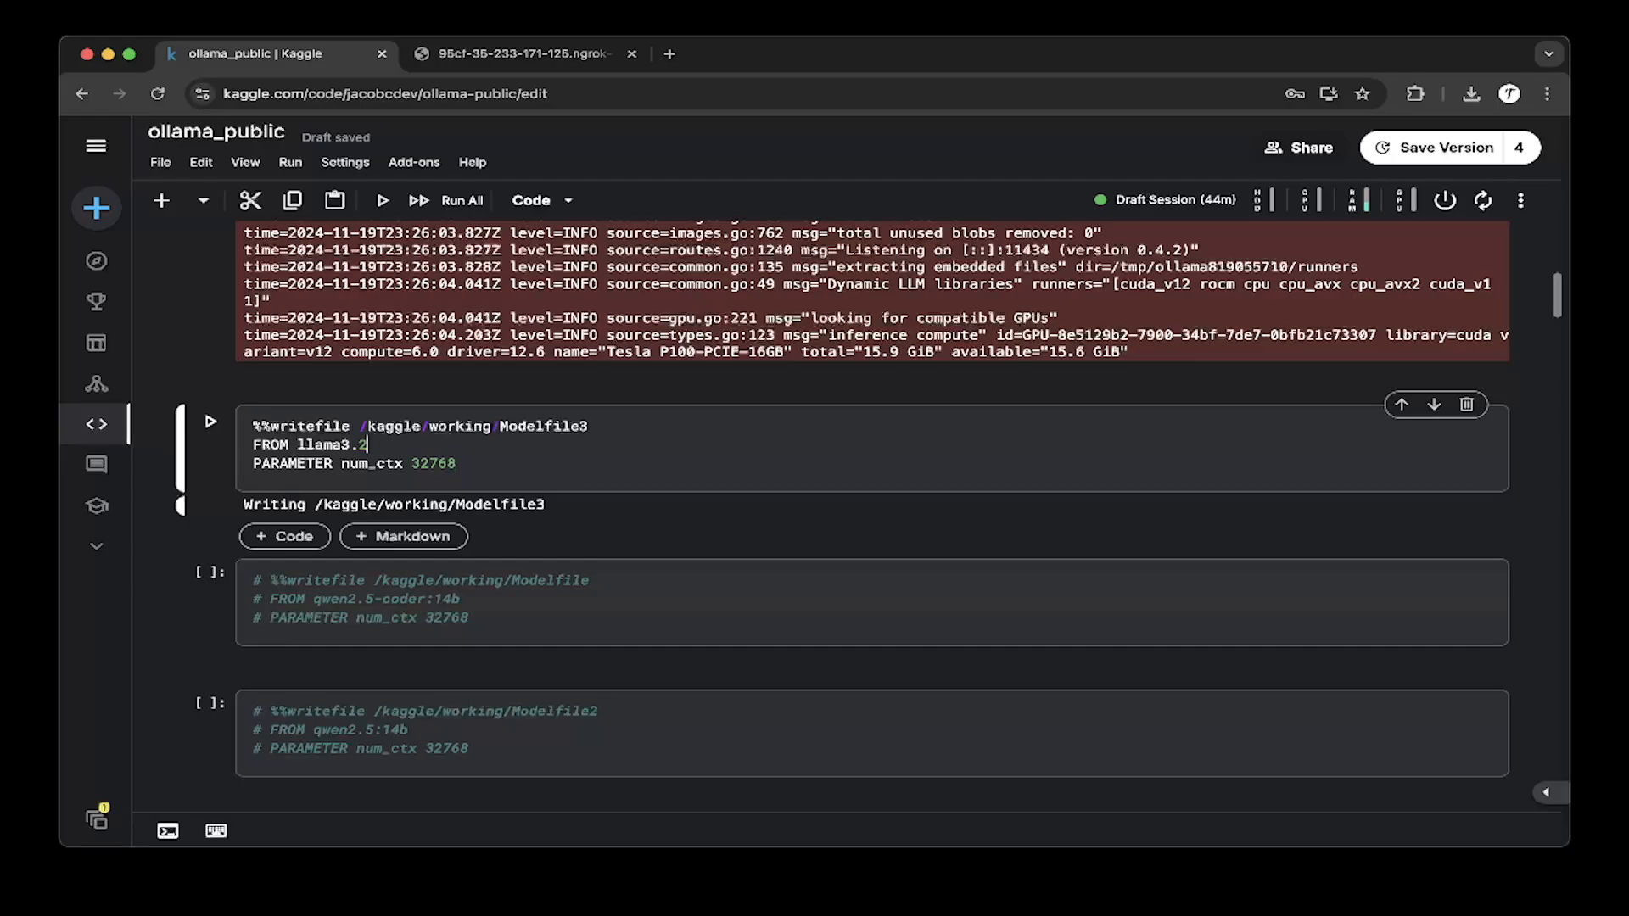
click(589, 426)
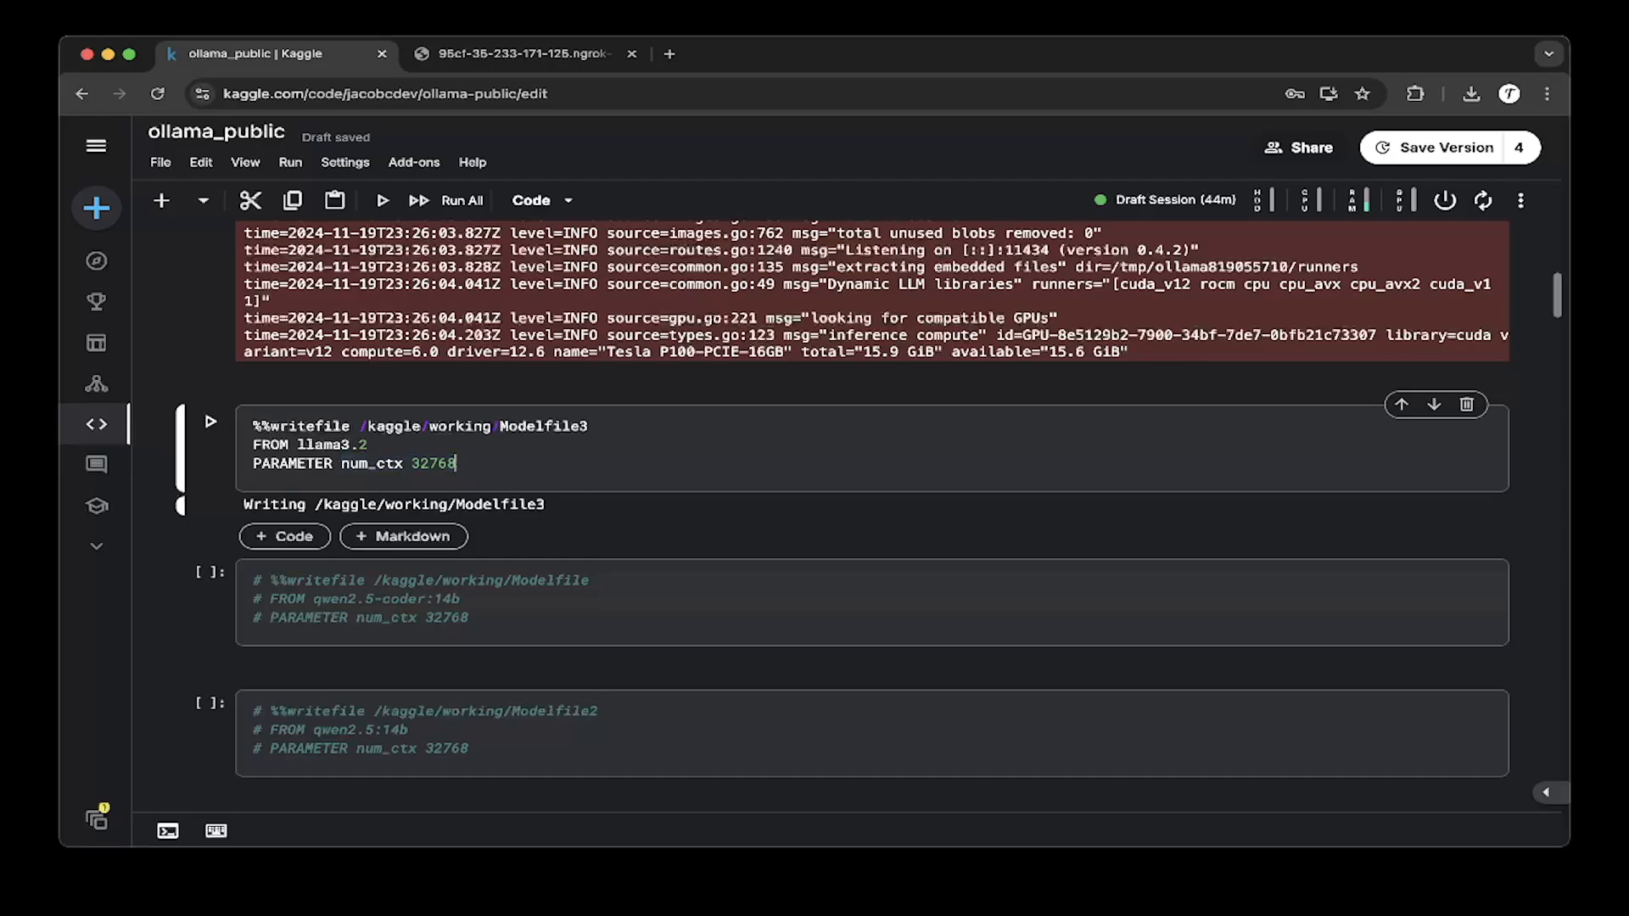
Run the ollama list cell and review its output listing qwen2.5:14b, llama3.2:latest and llama3.2-extra-ctx
scroll(down, 3)
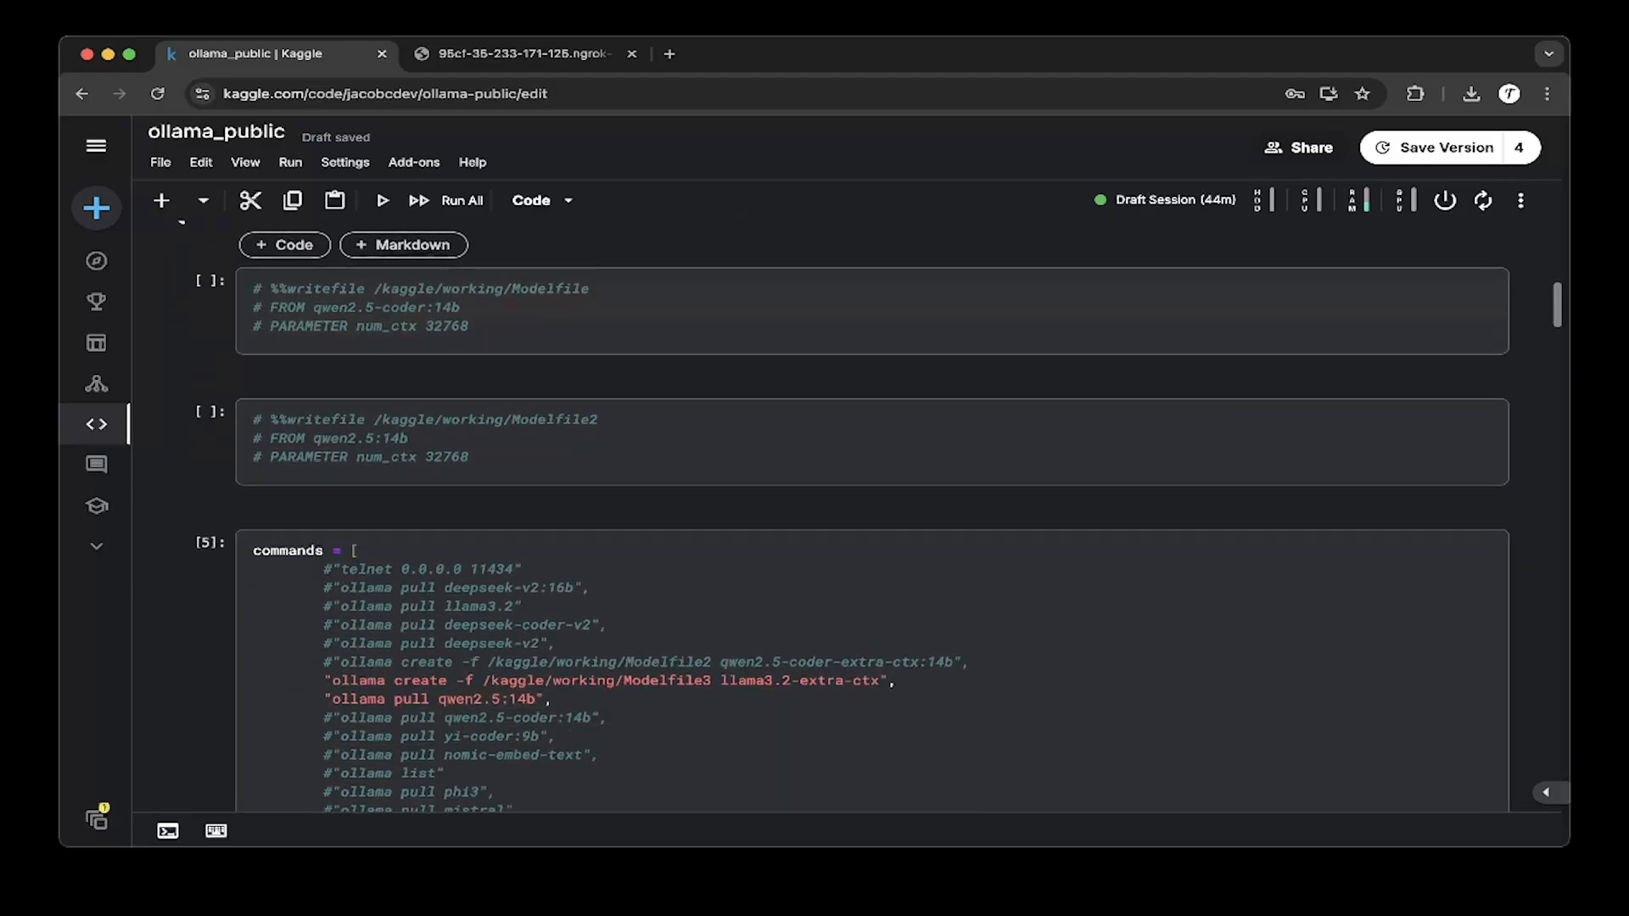
scroll(down, 3)
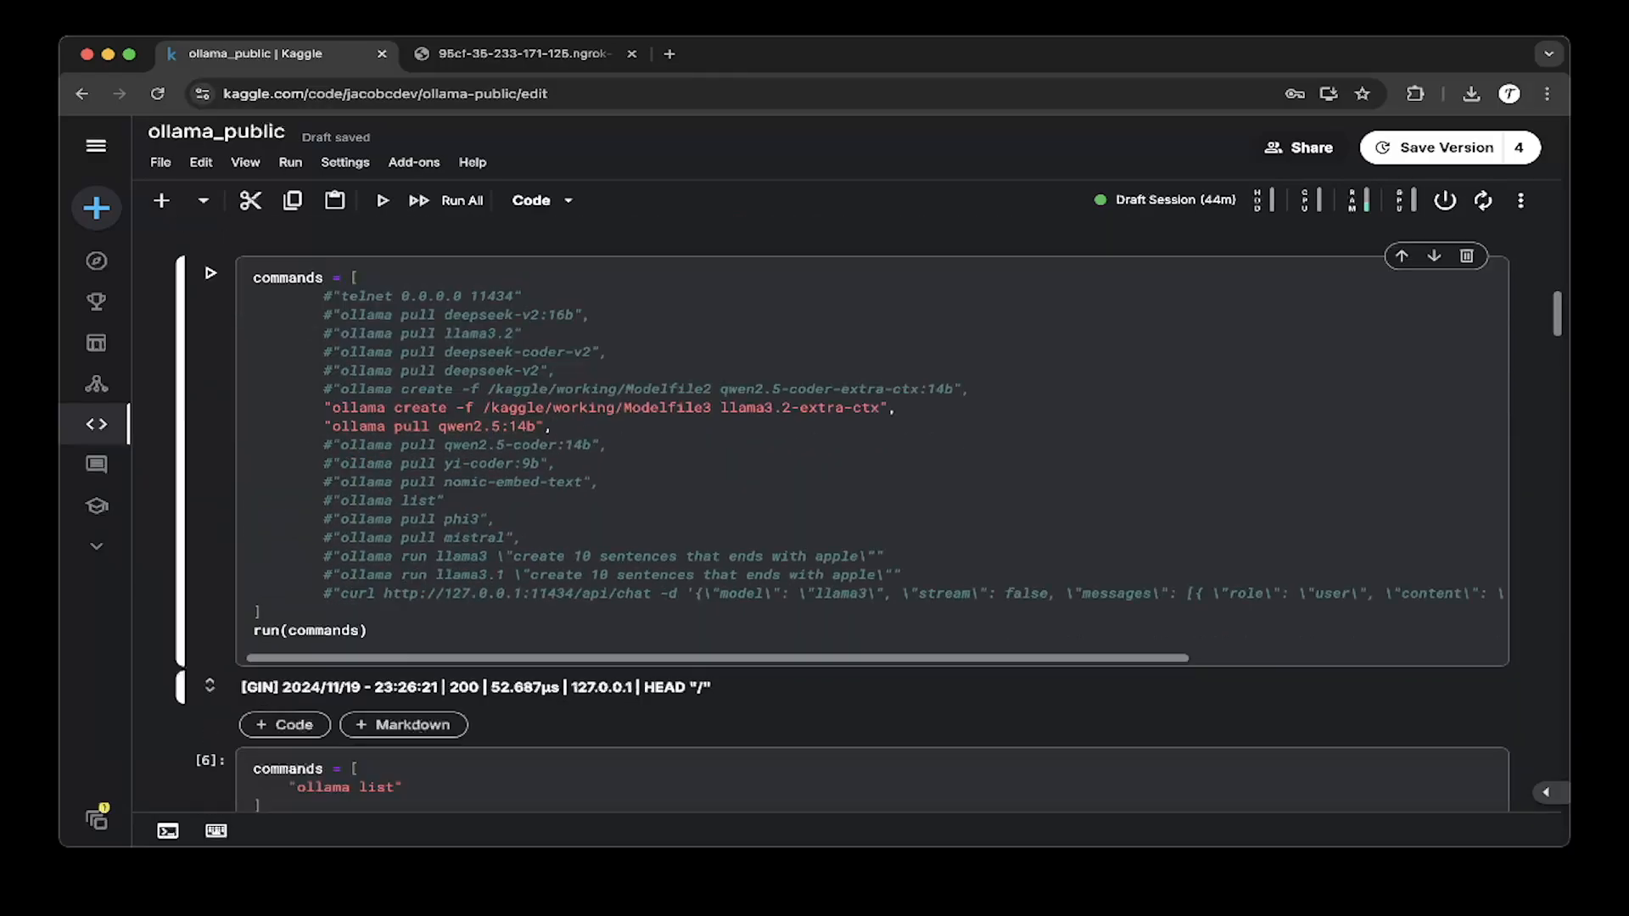
click(552, 426)
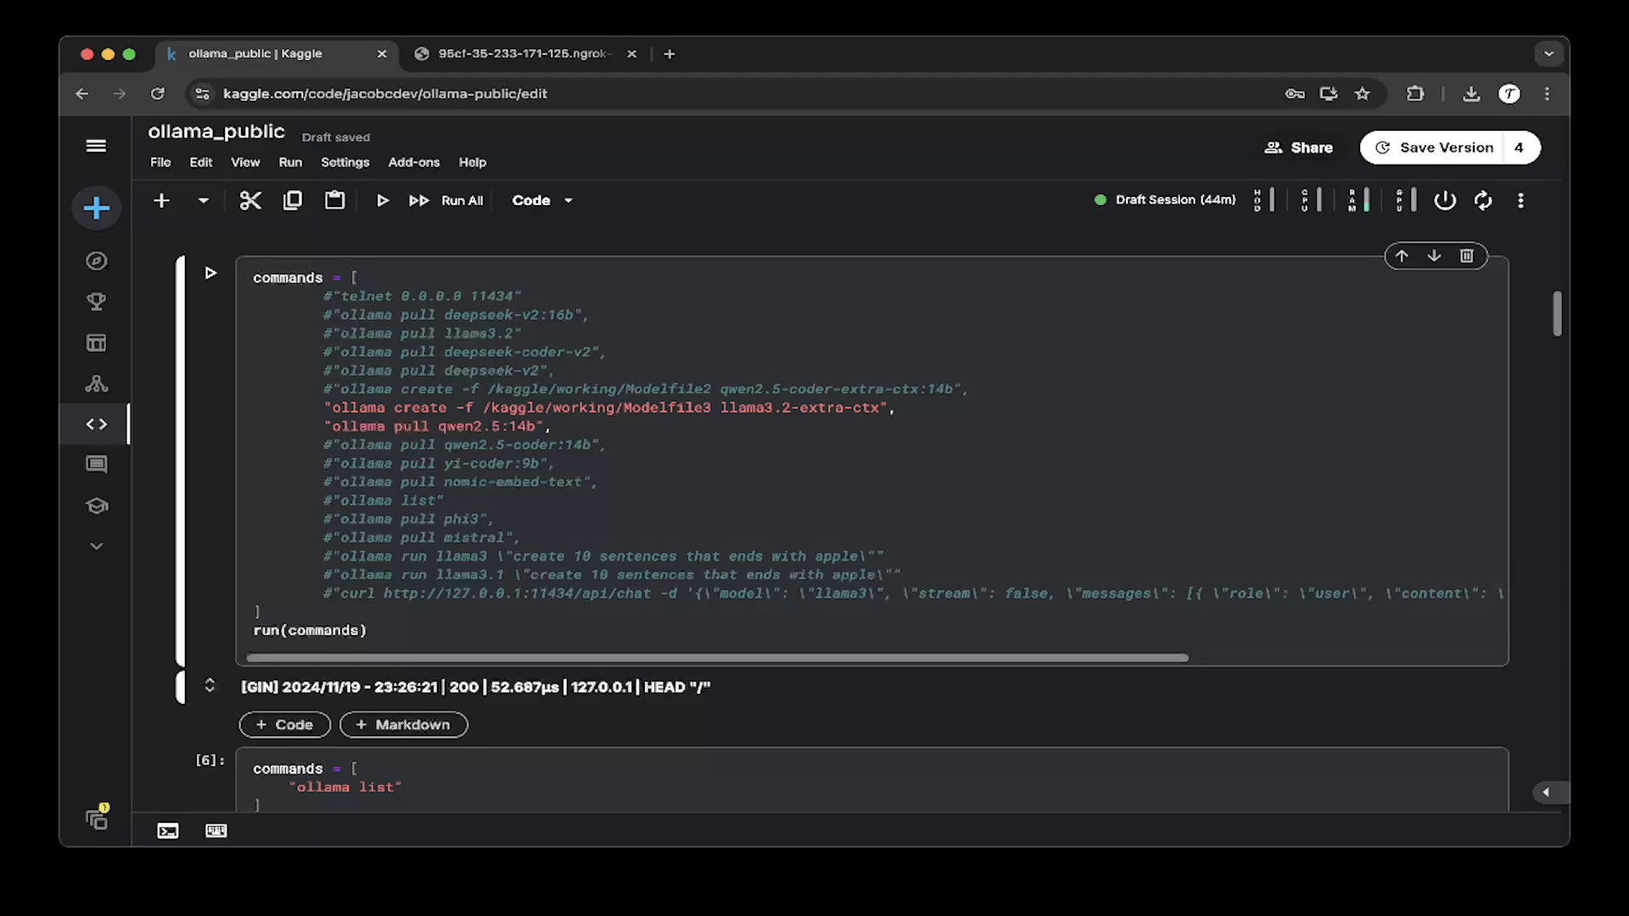
click(550, 426)
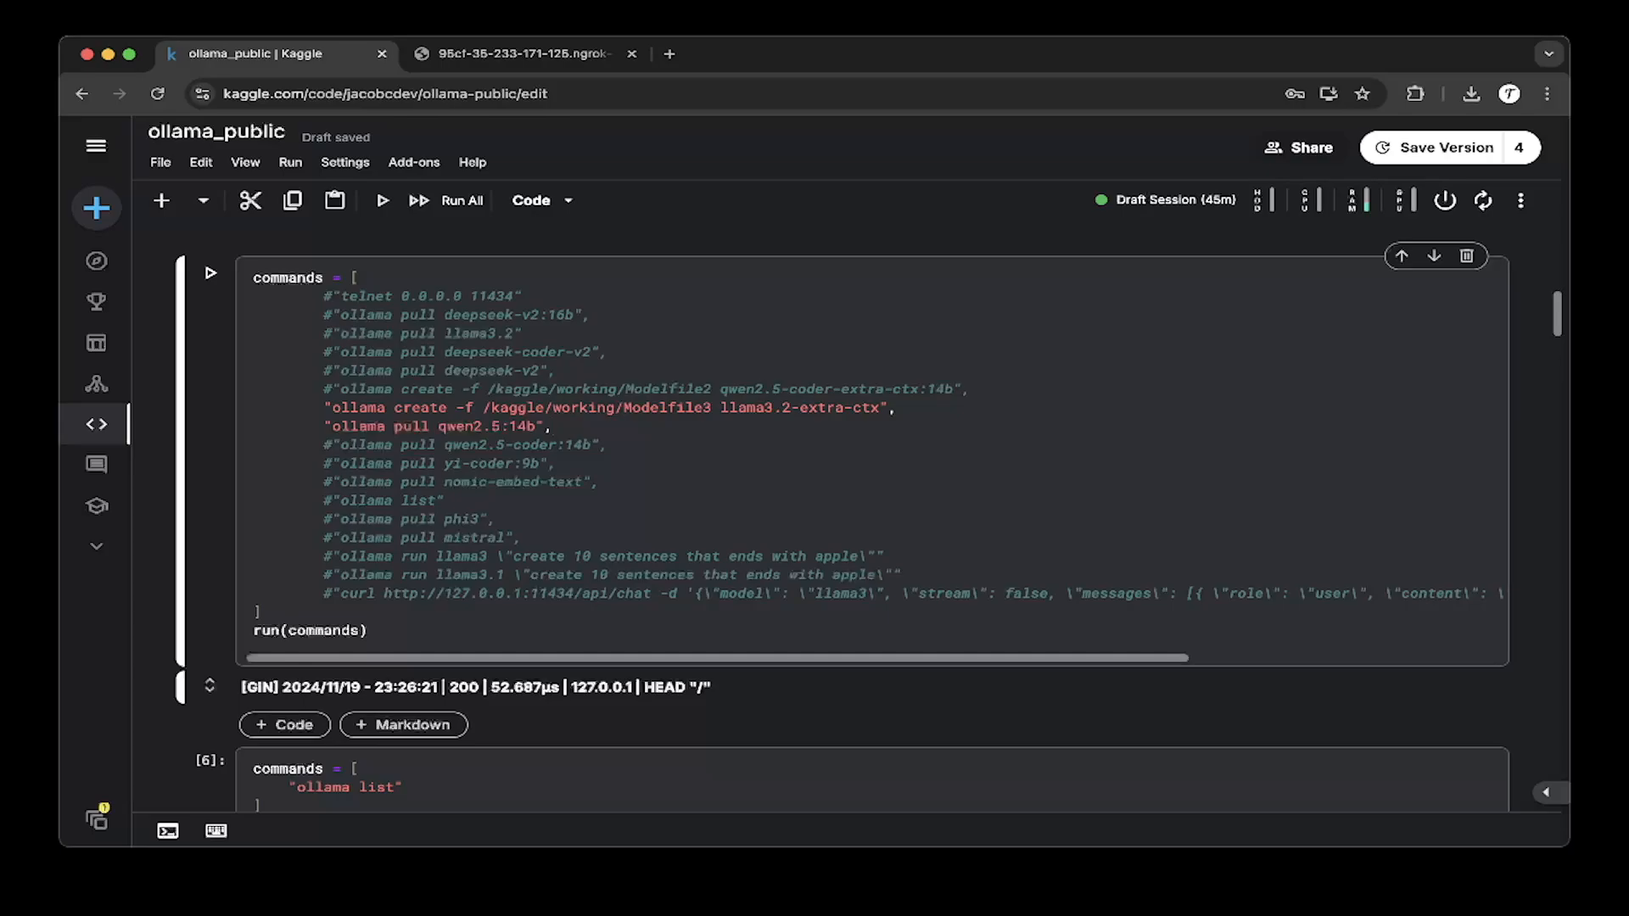
click(556, 425)
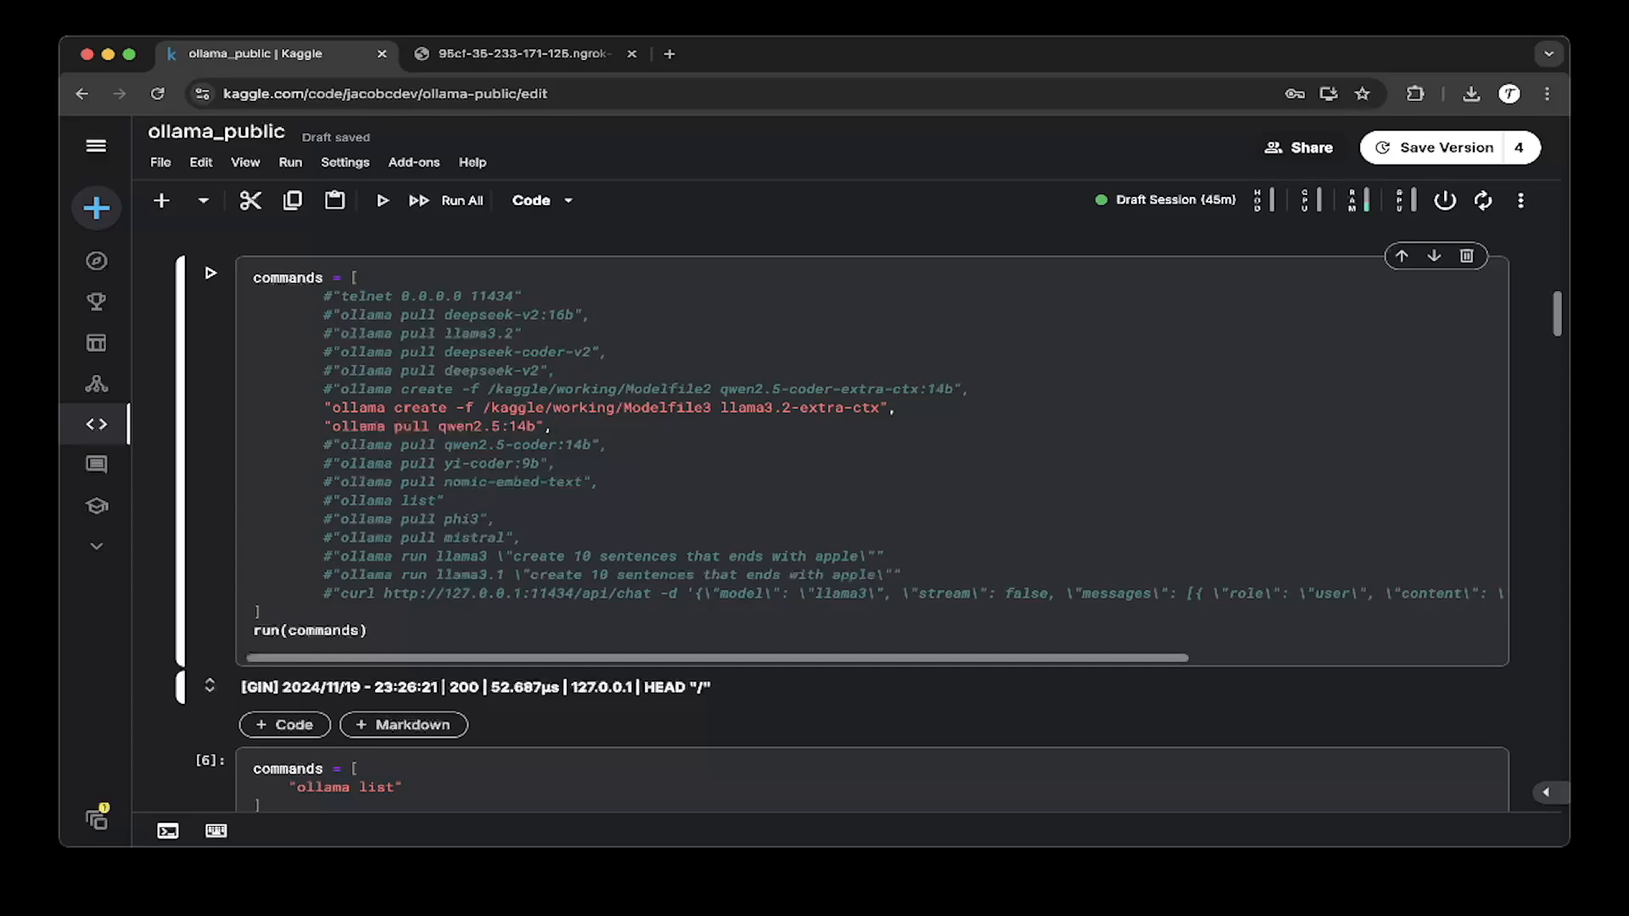
click(553, 428)
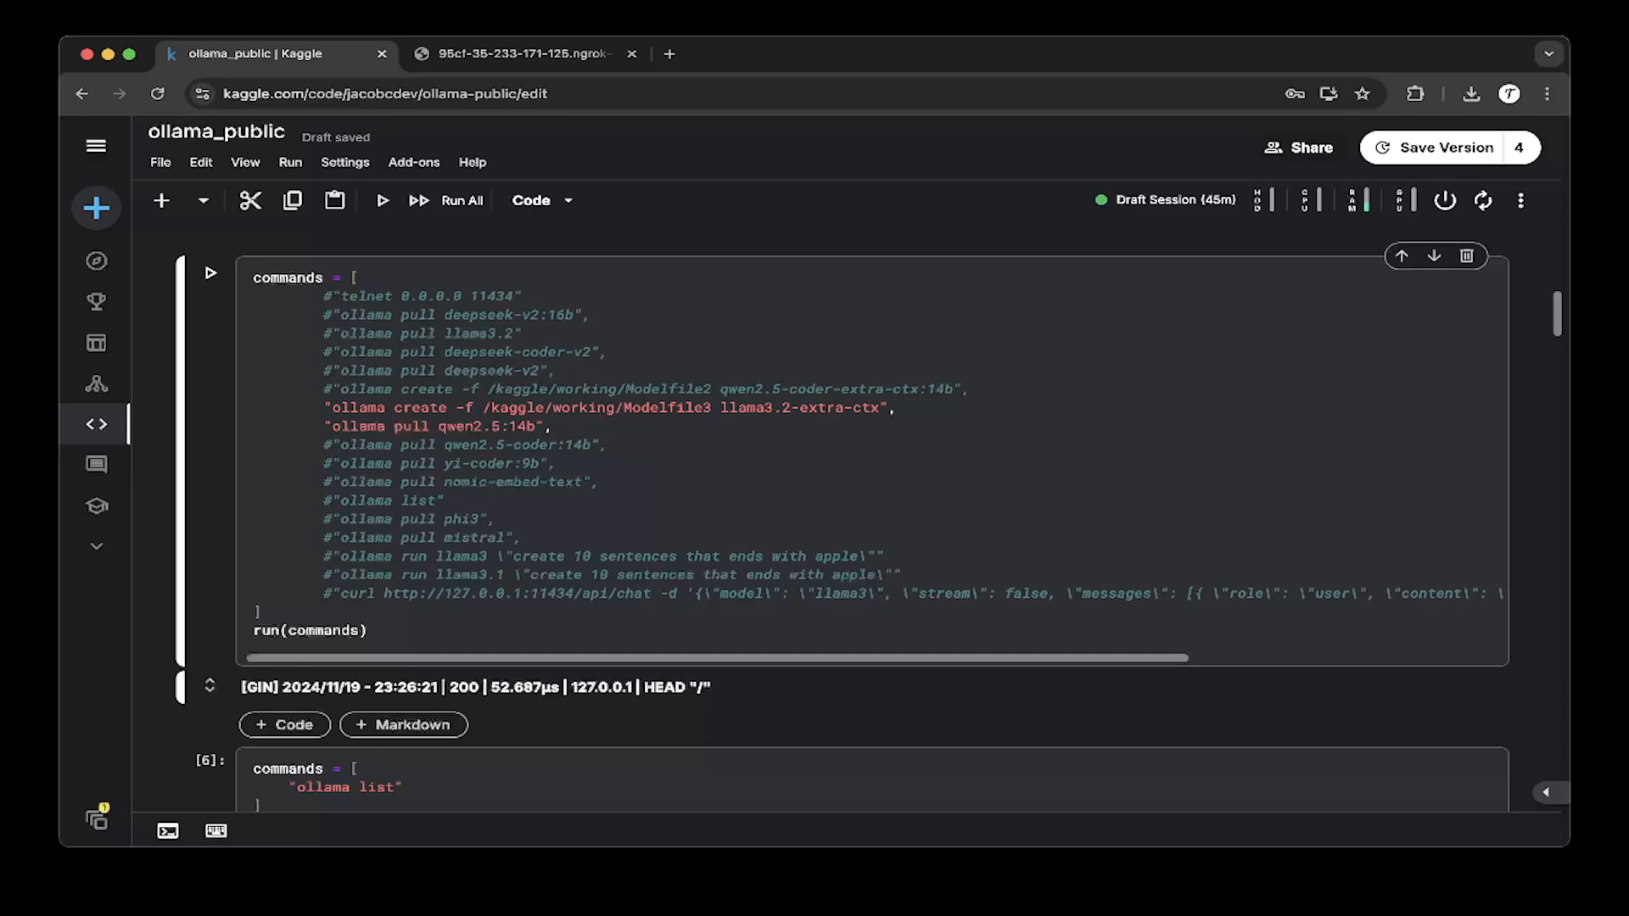
scroll(up, 3)
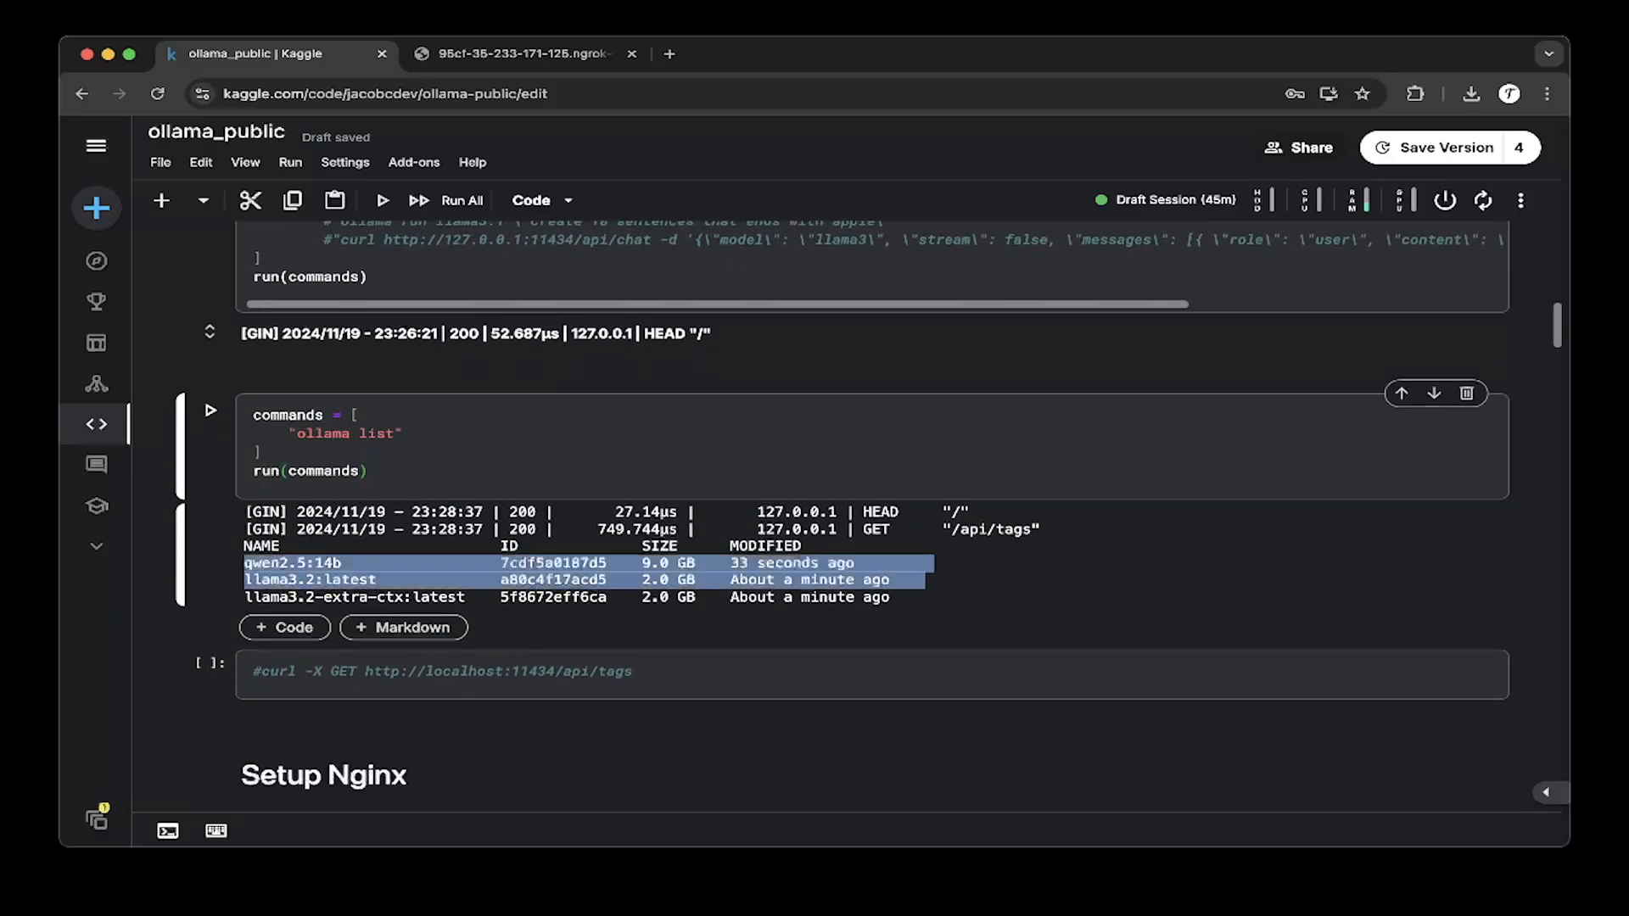
scroll(down, 3)
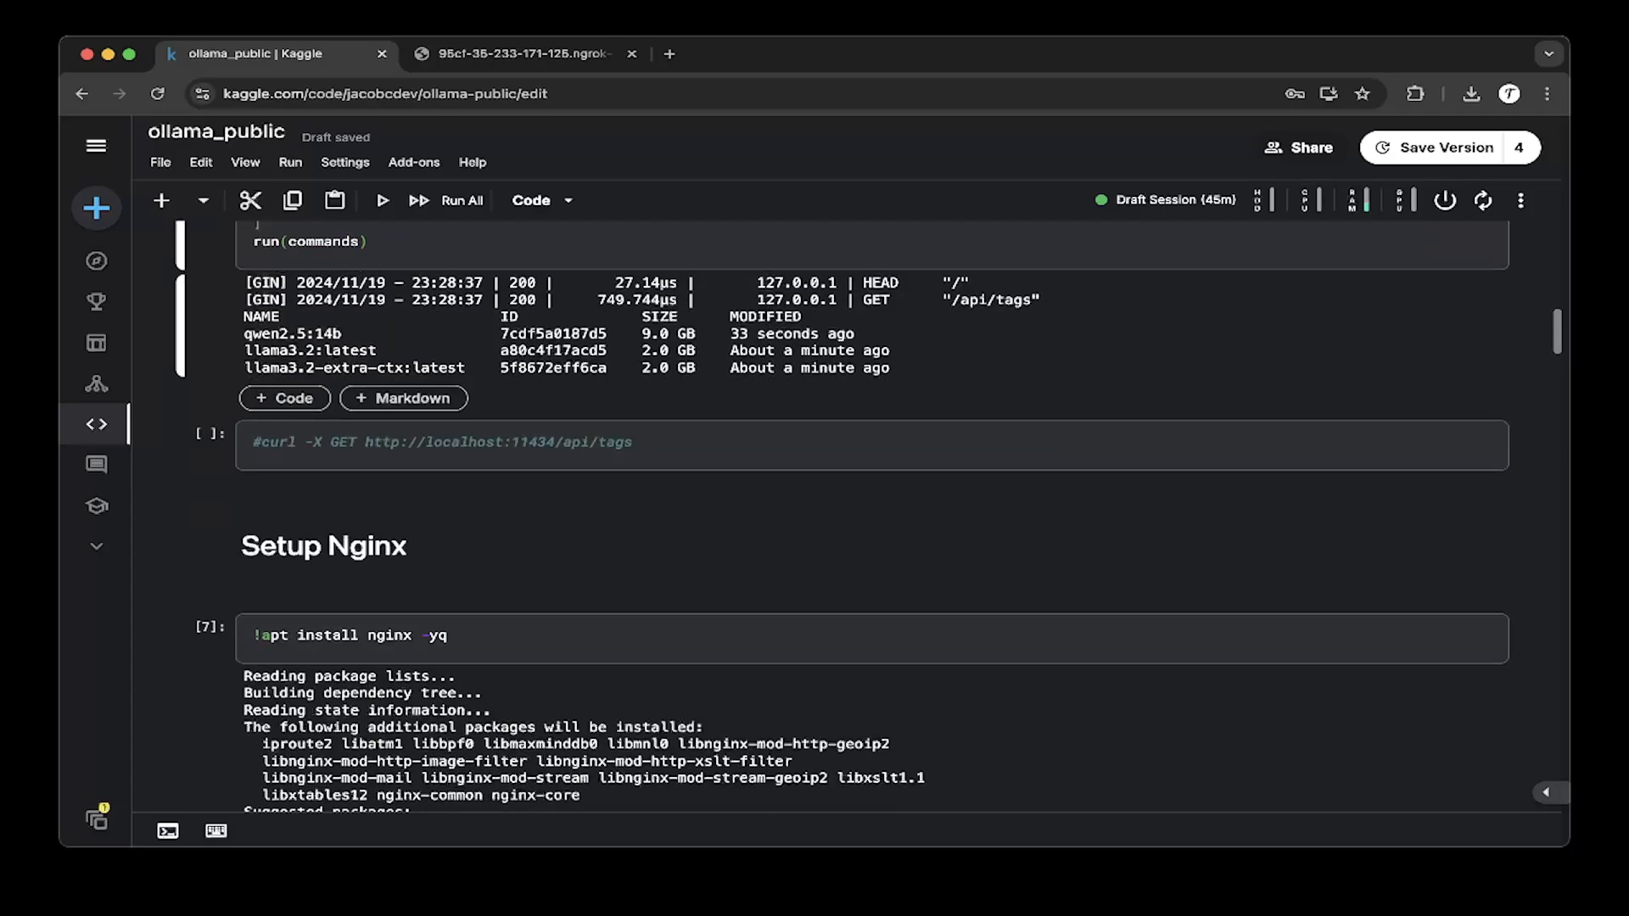
scroll(down, 3)
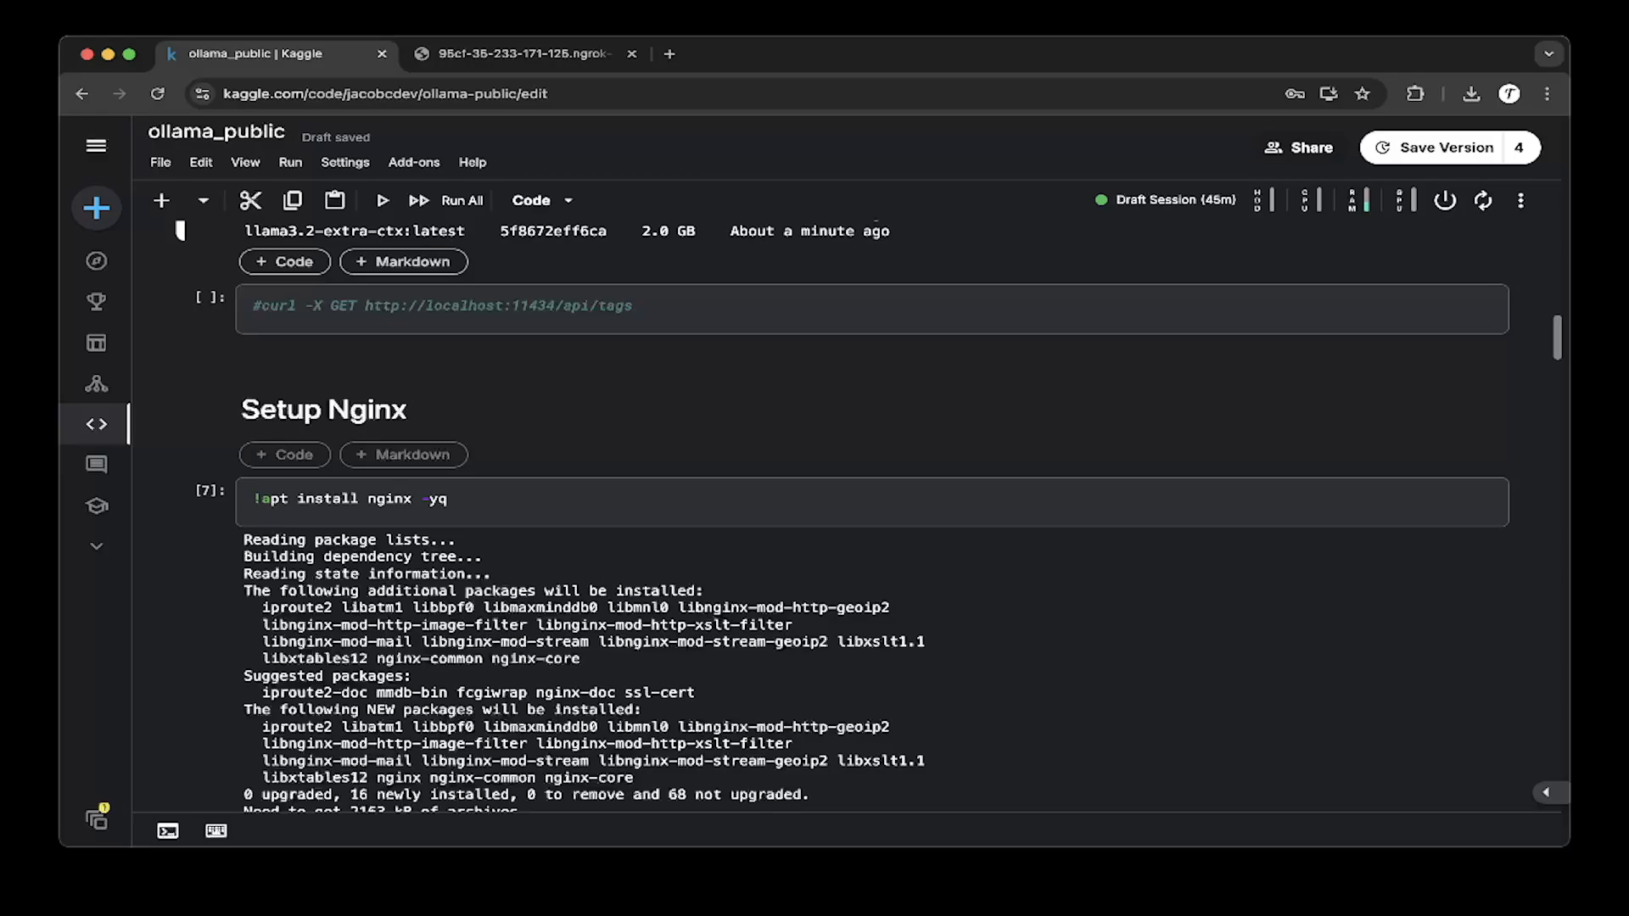
scroll(down, 3)
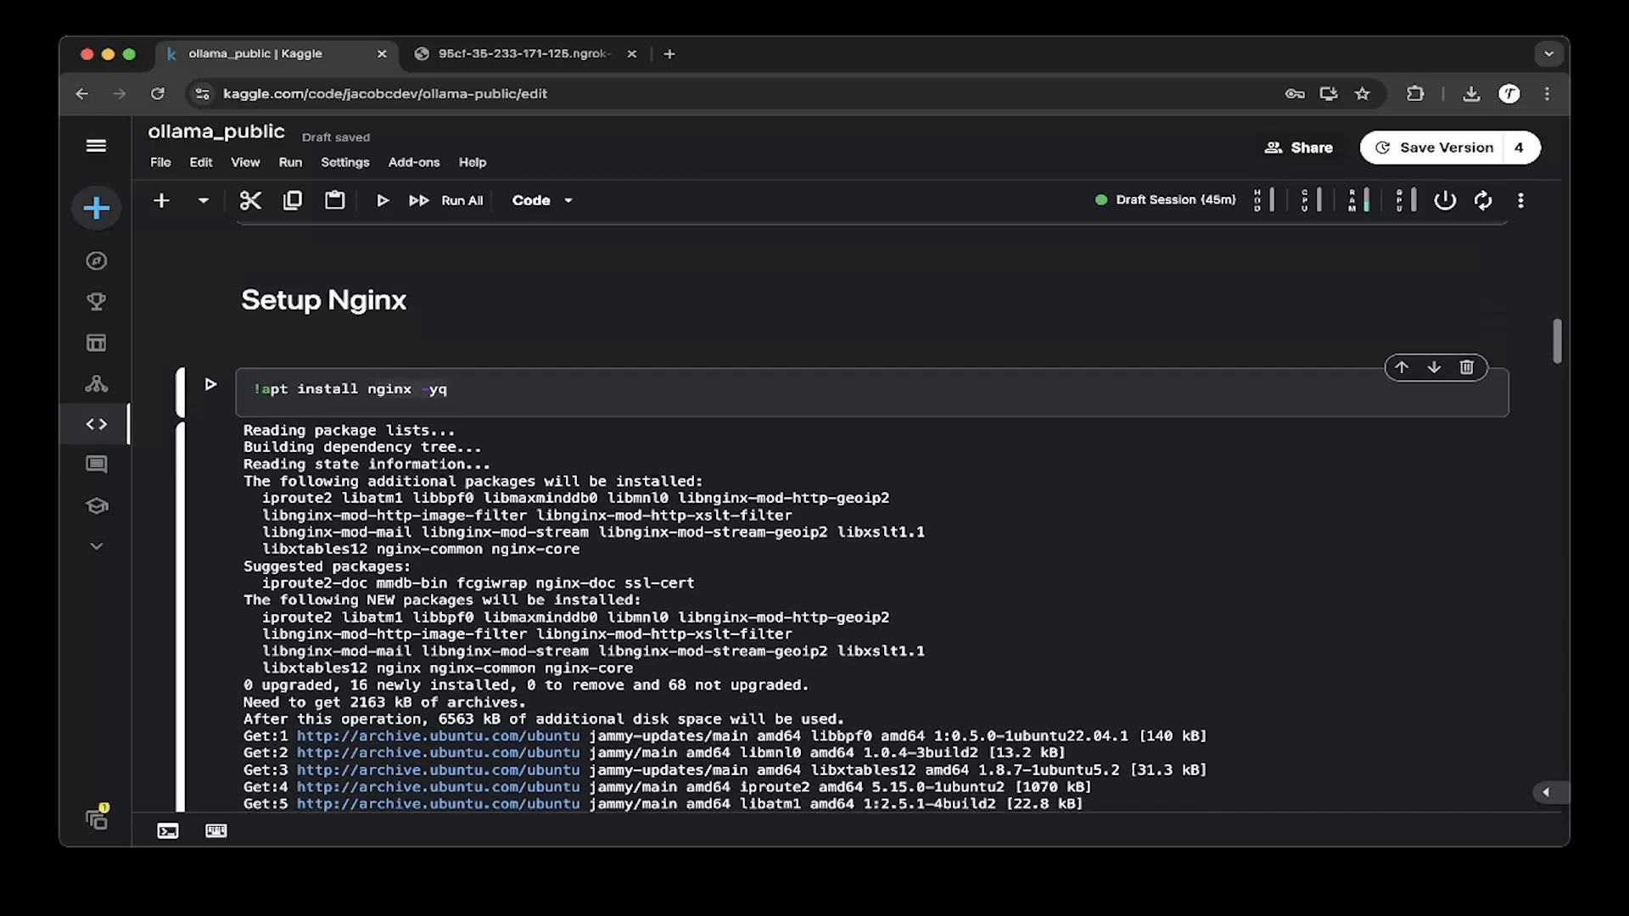
scroll(down, 3)
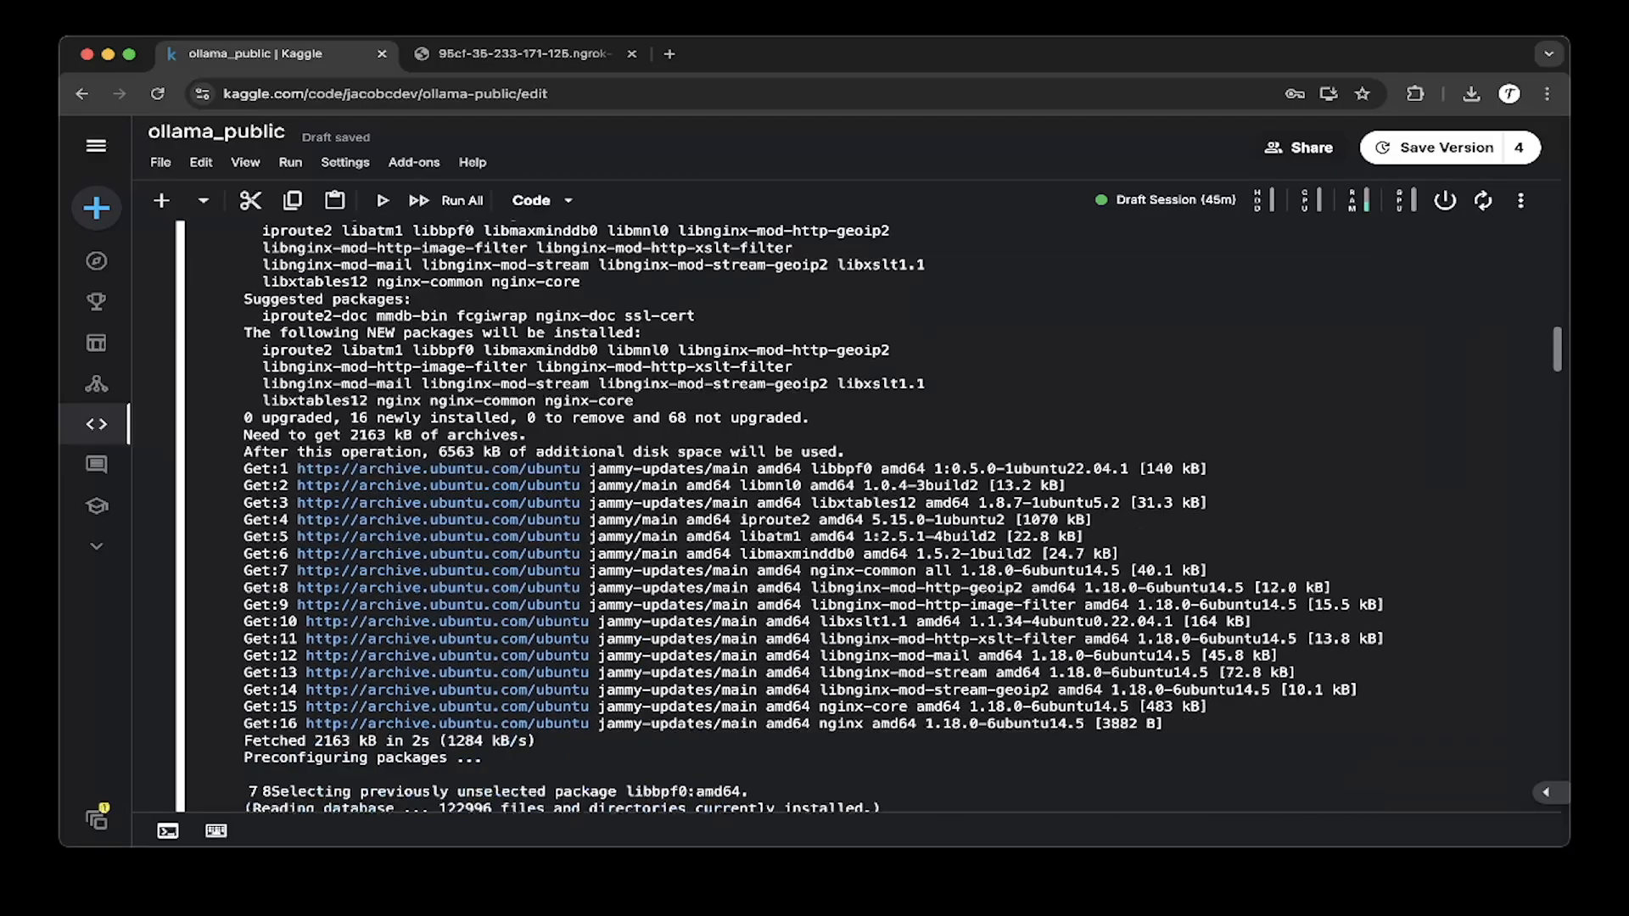
scroll(down, 3)
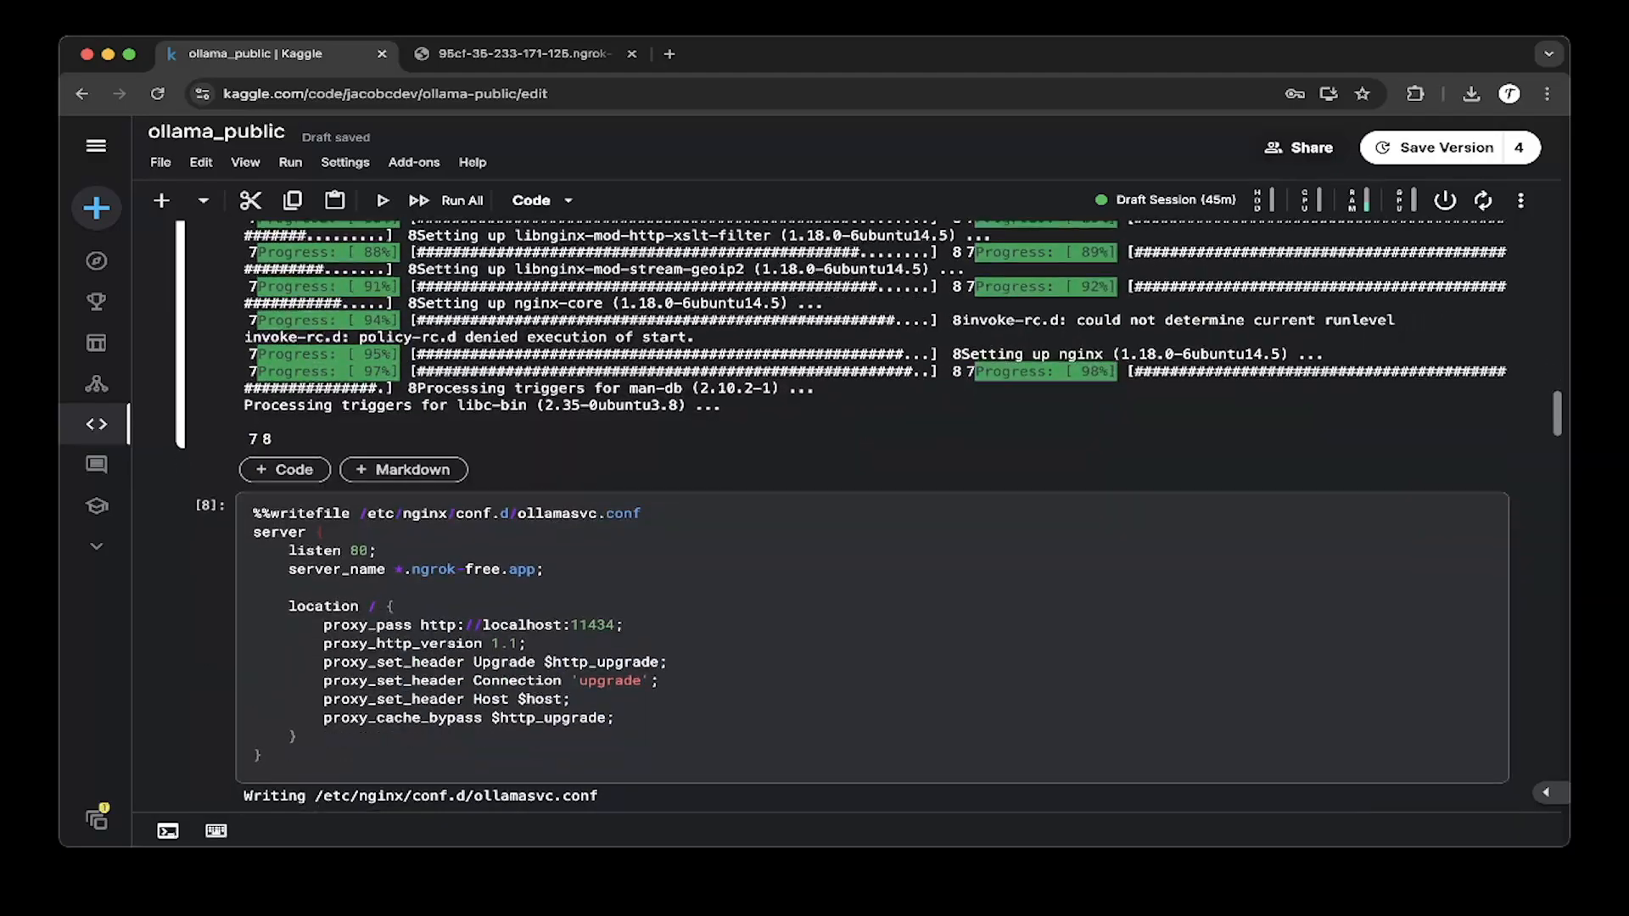
scroll(down, 3)
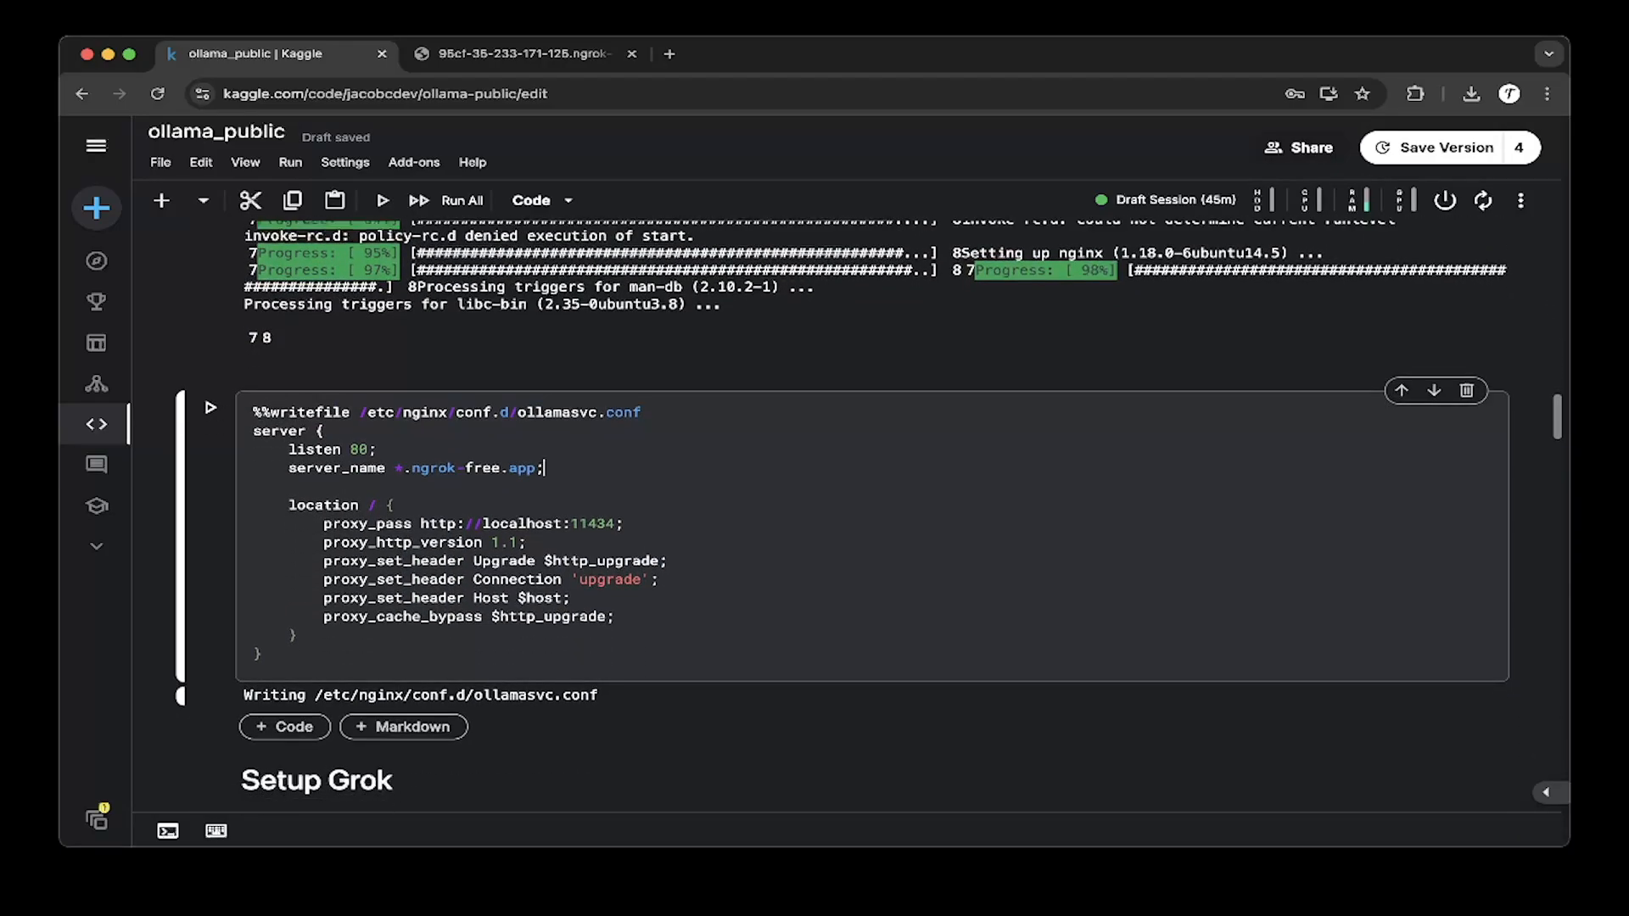
scroll(down, 3)
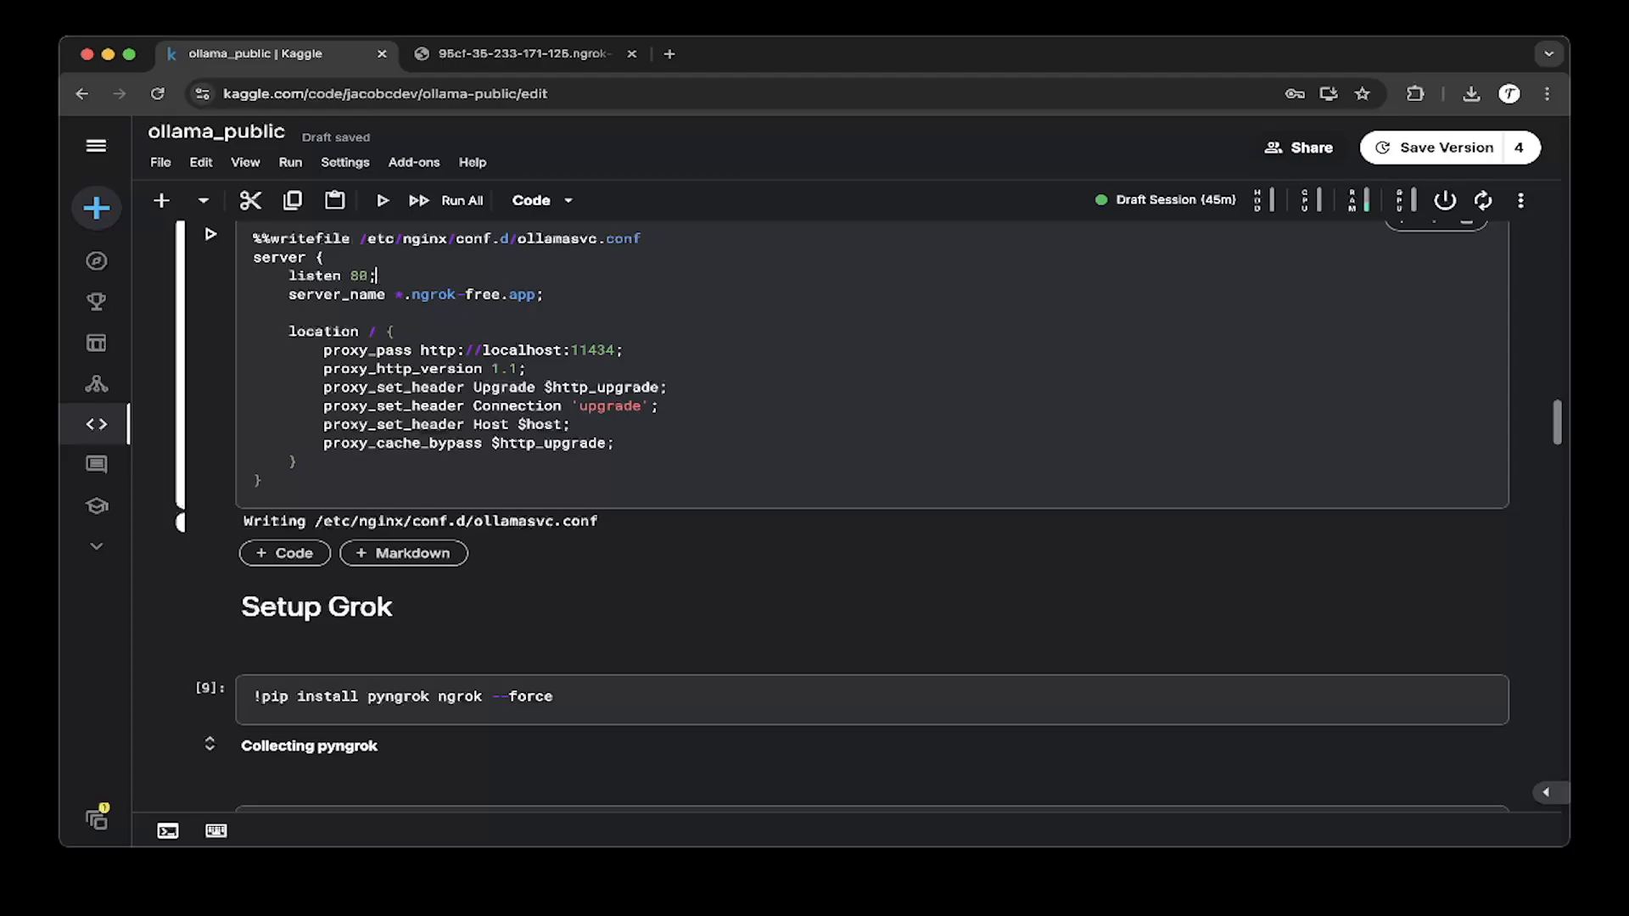
click(541, 293)
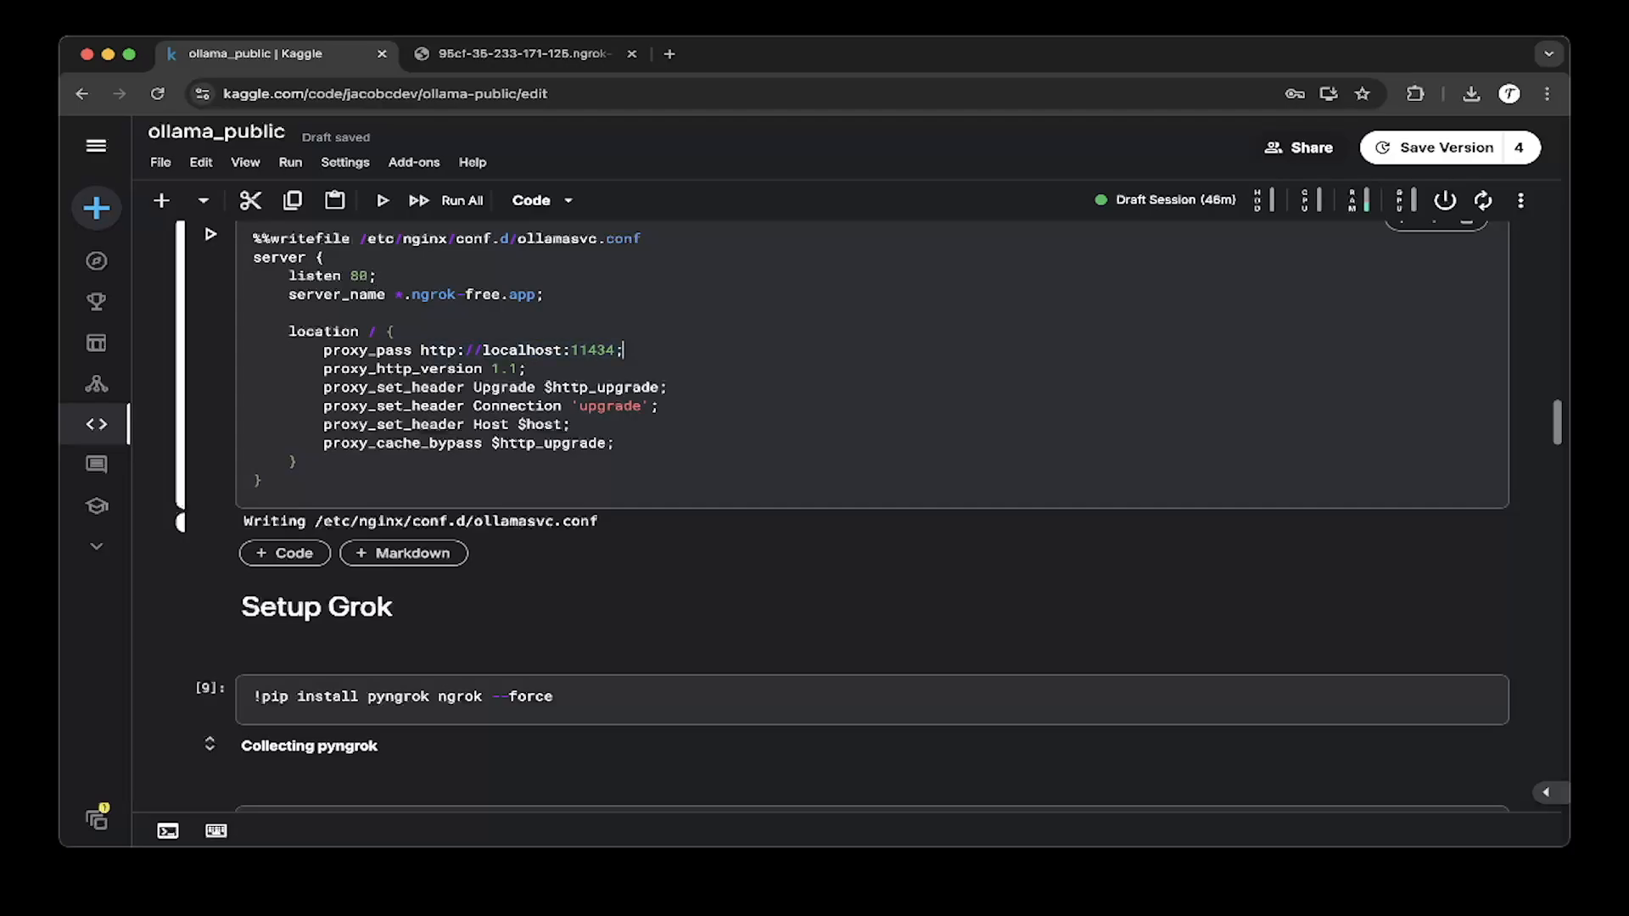
scroll(down, 3)
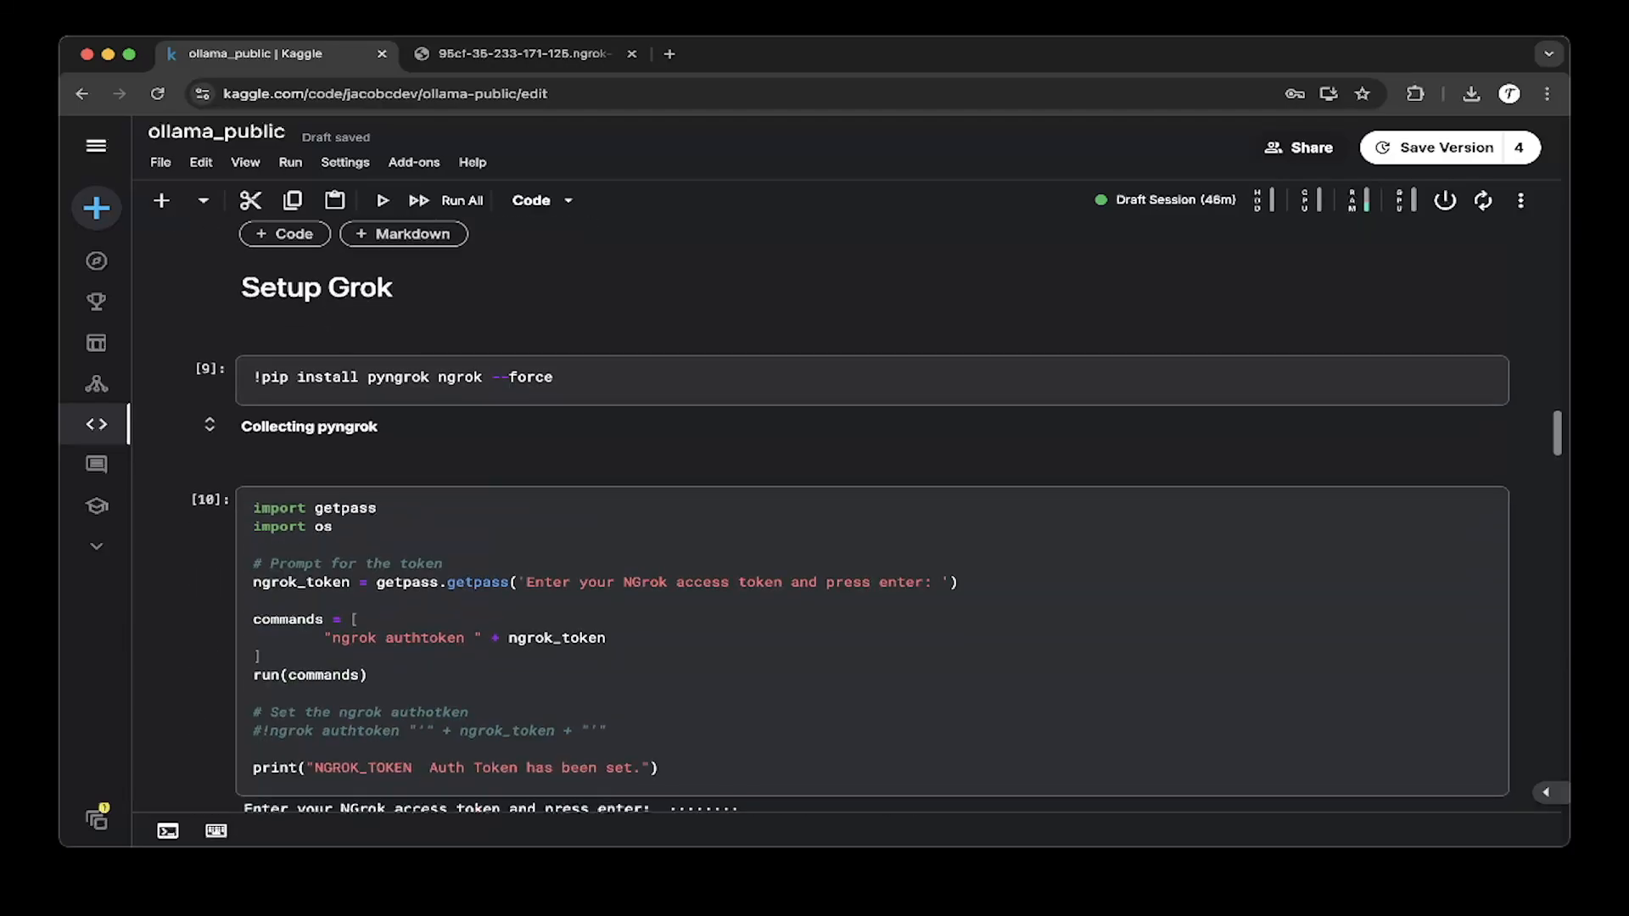
click(519, 336)
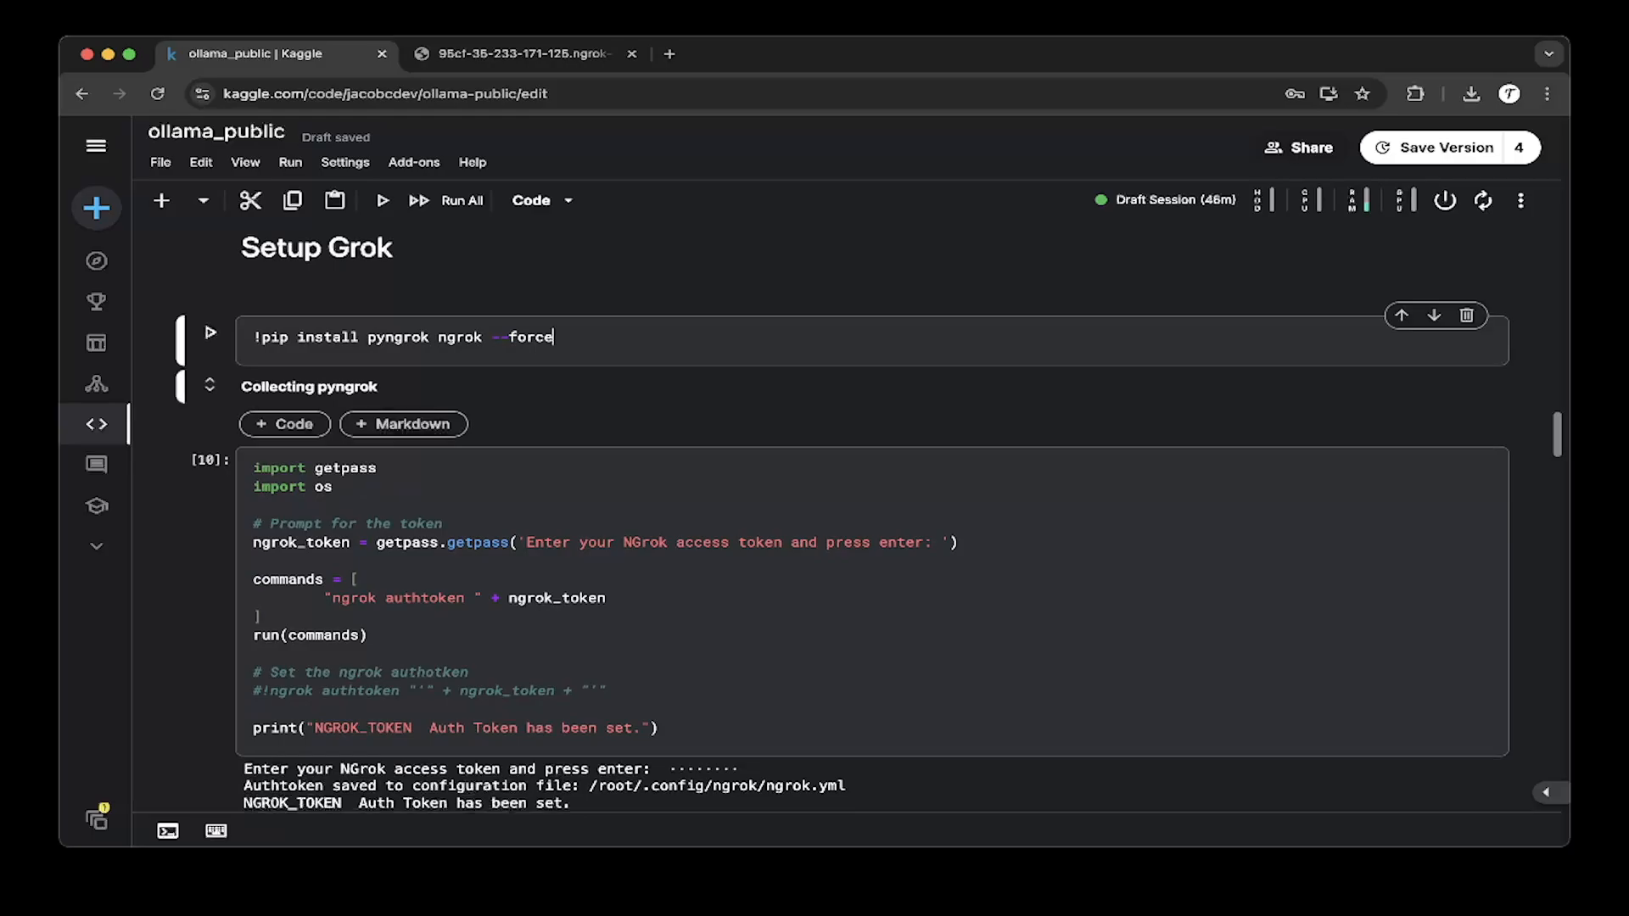
scroll(down, 3)
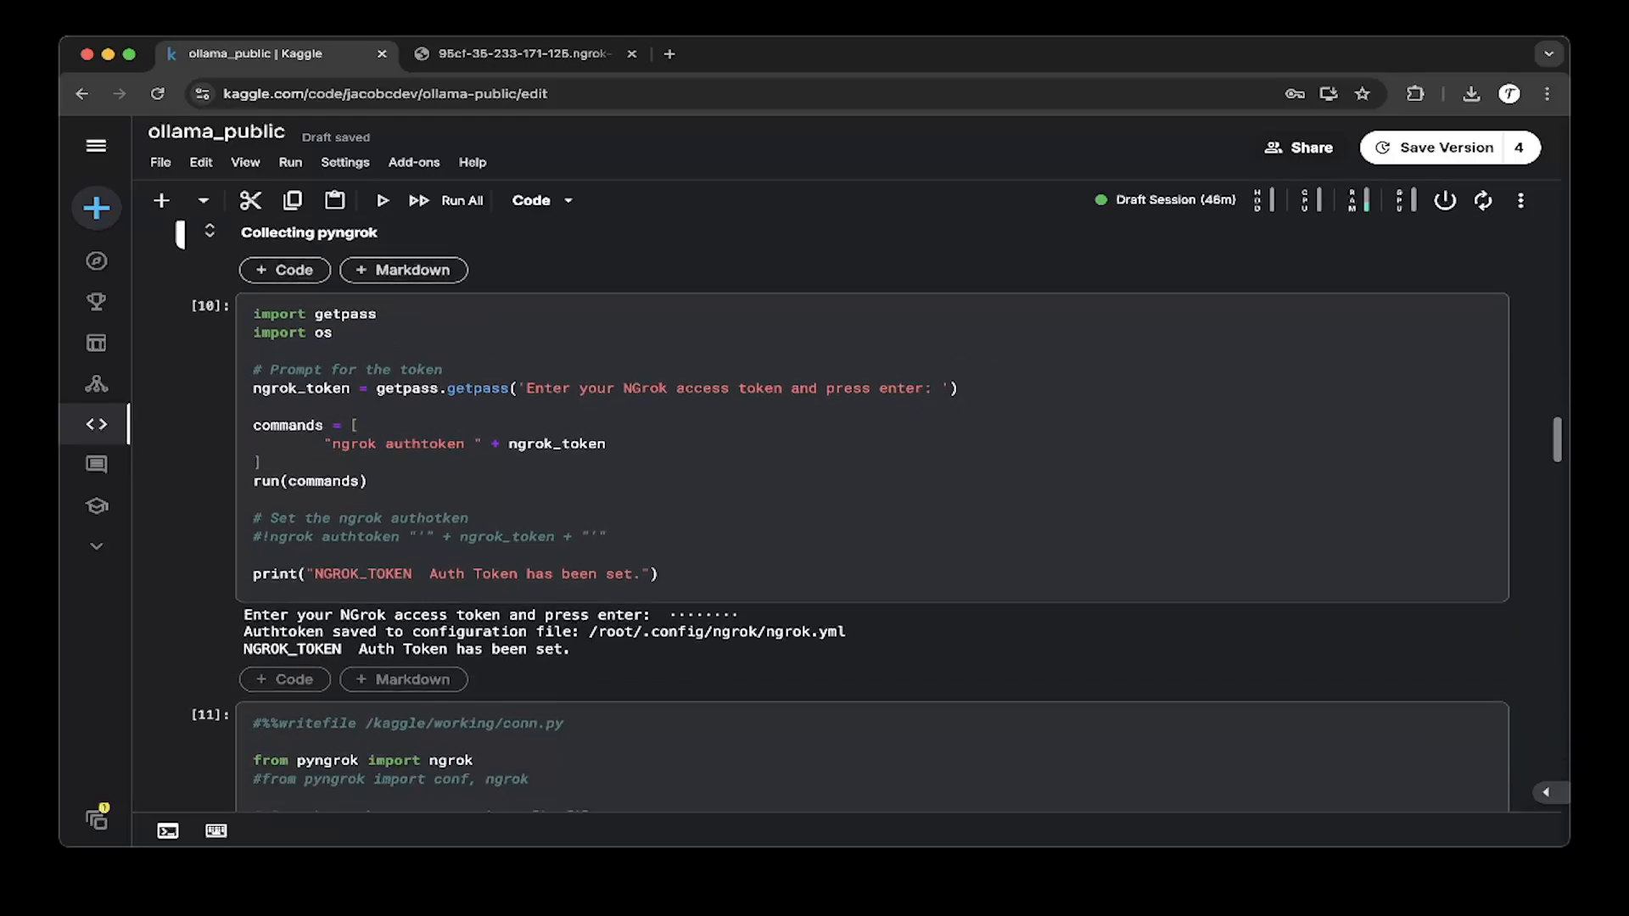
scroll(up, 3)
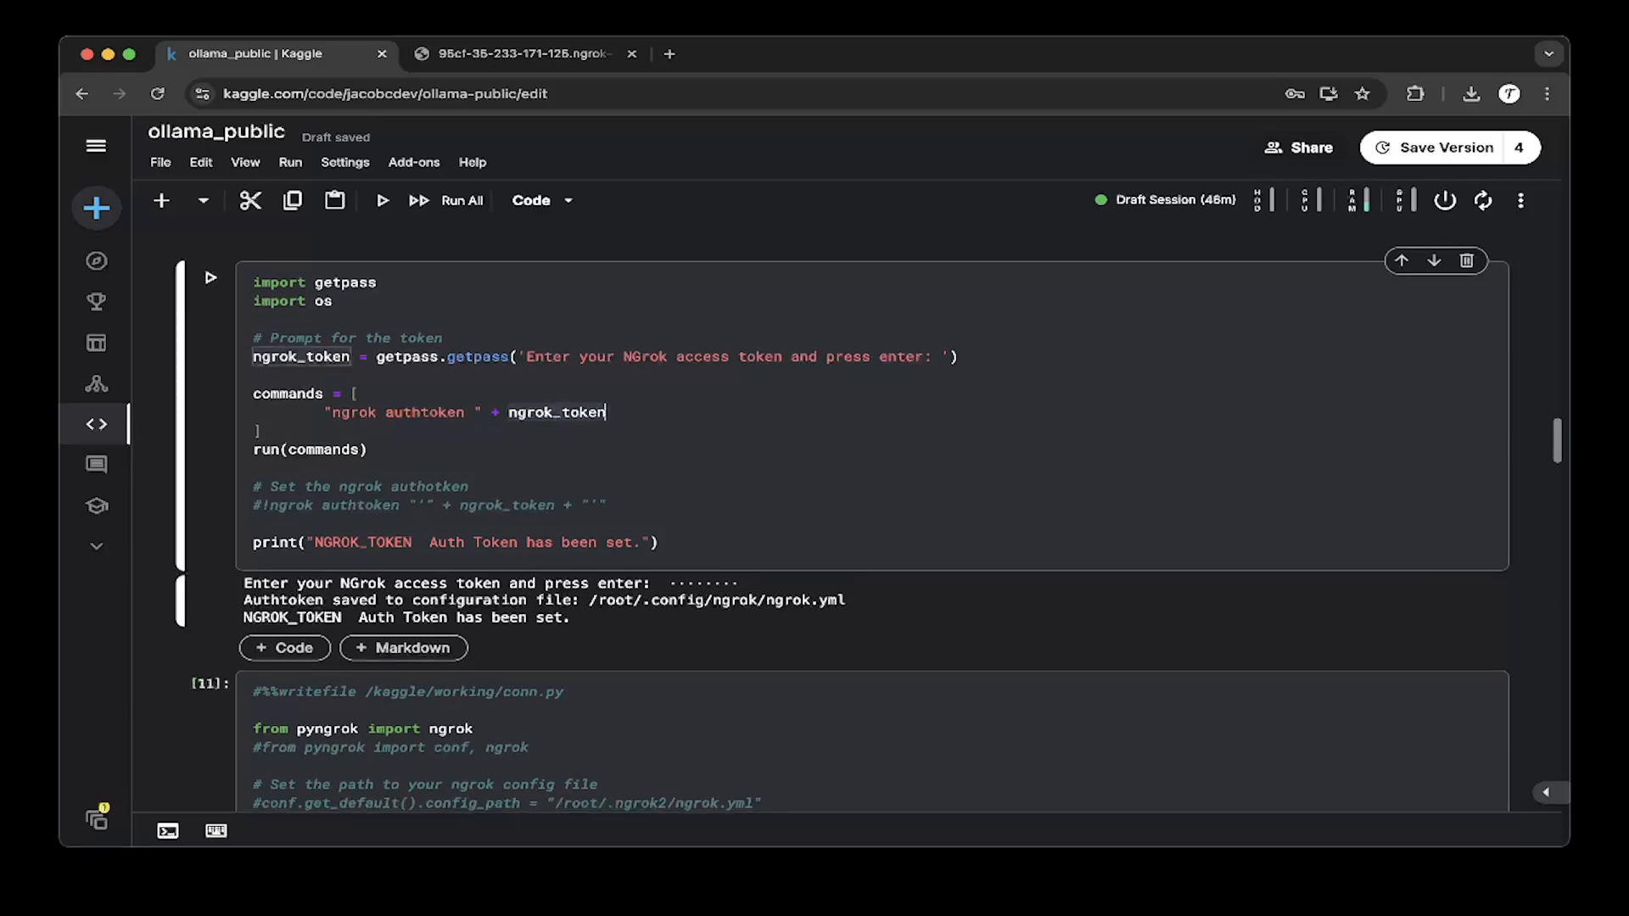
scroll(down, 3)
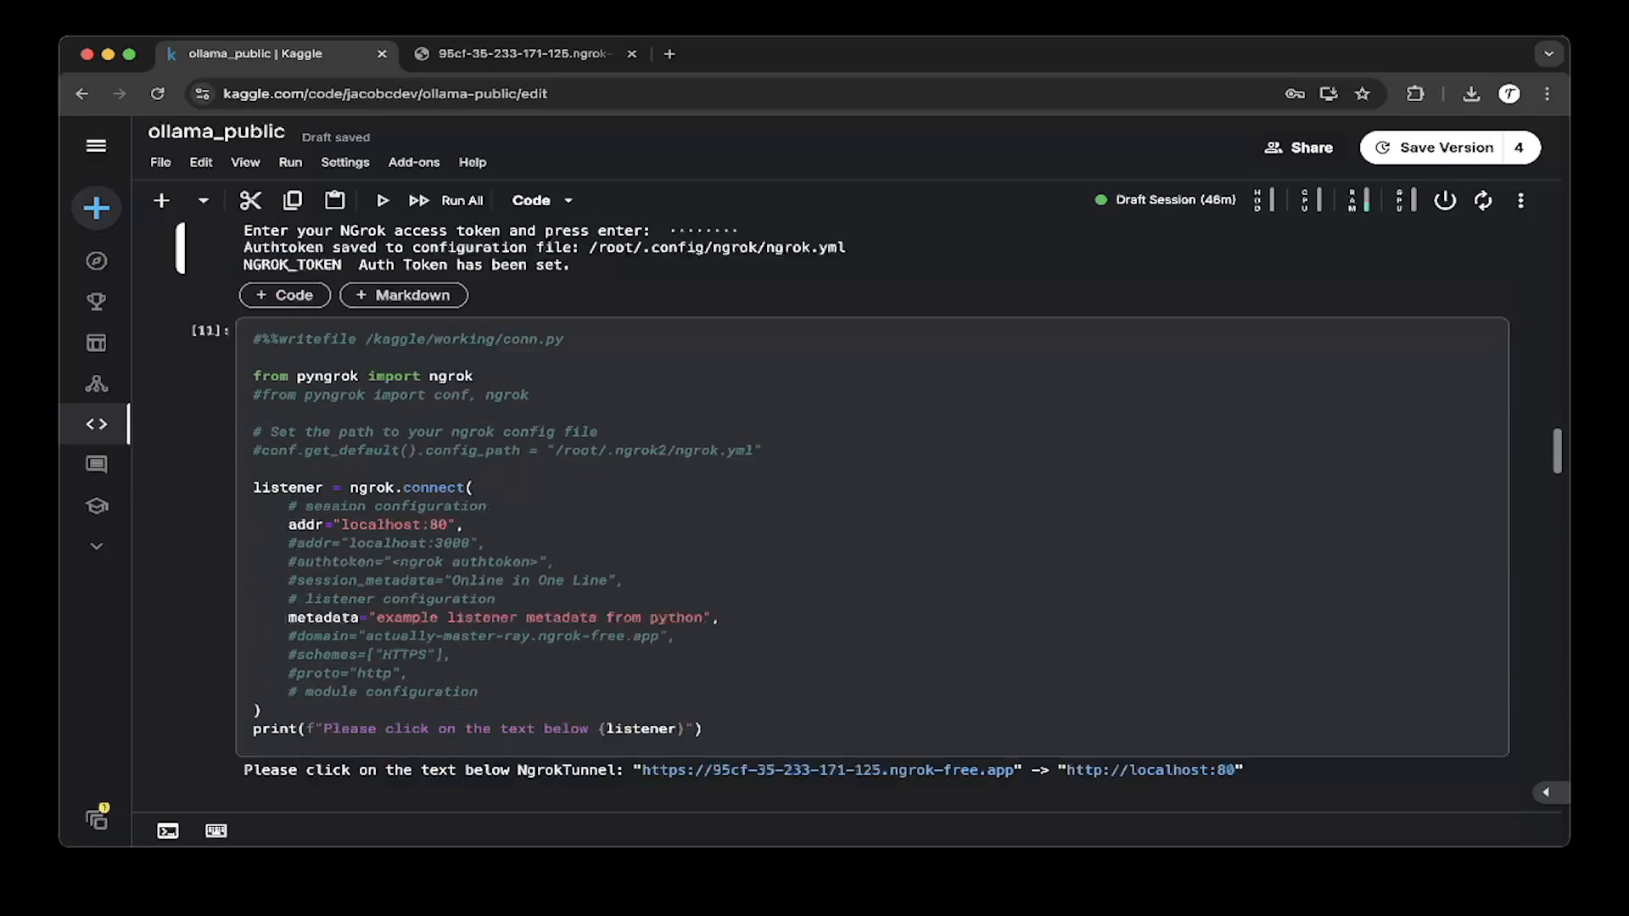
scroll(down, 3)
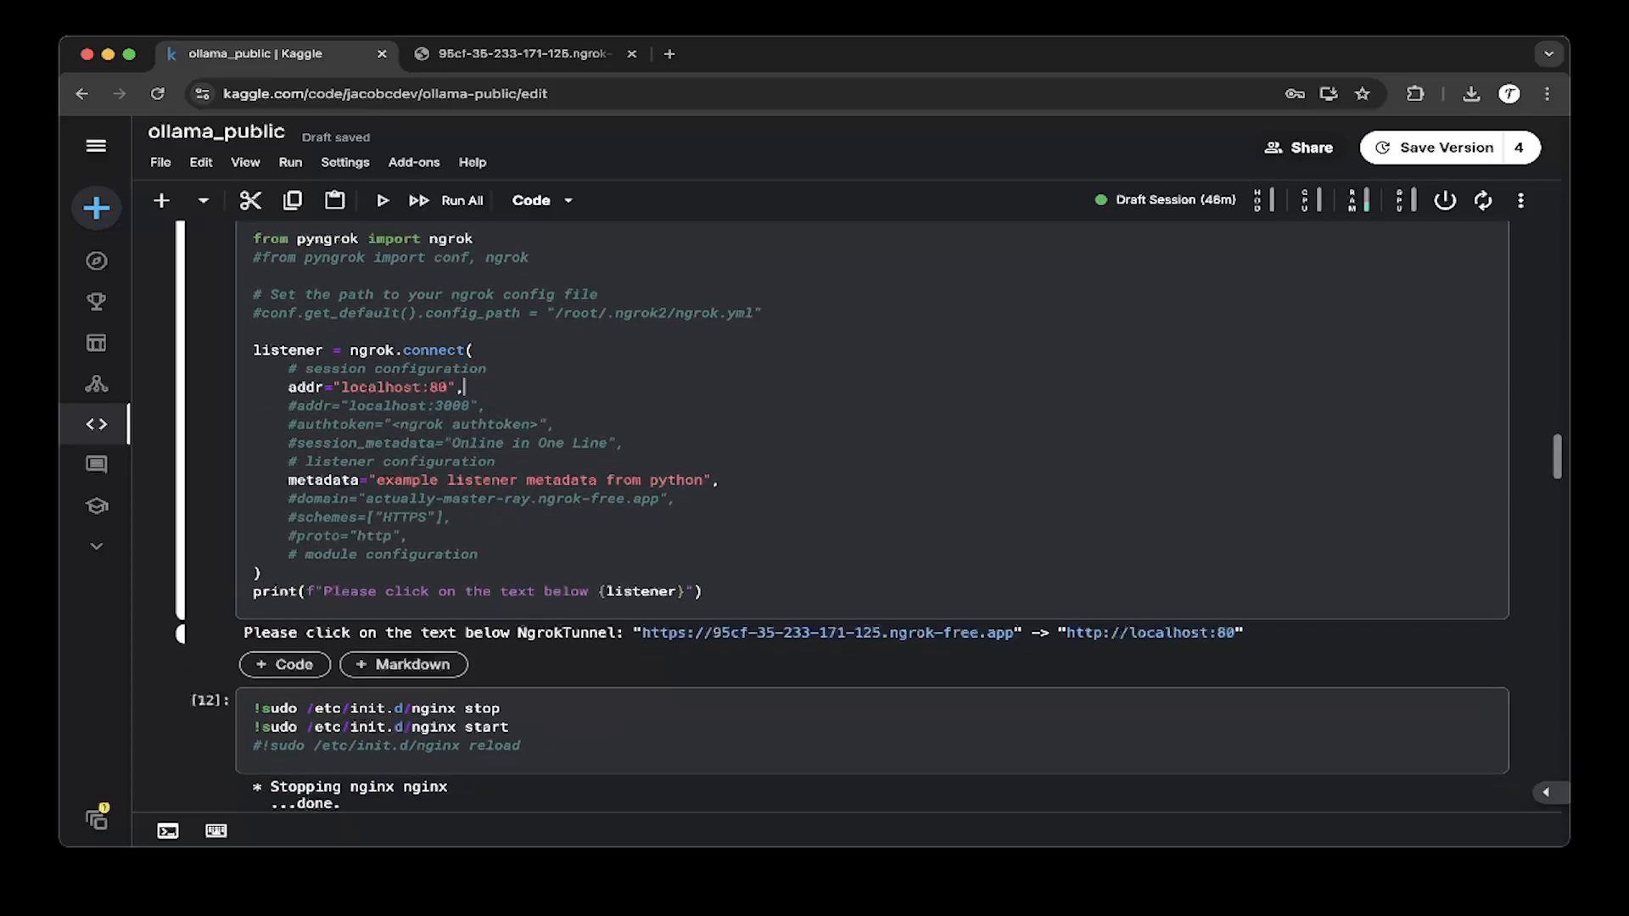
scroll(down, 3)
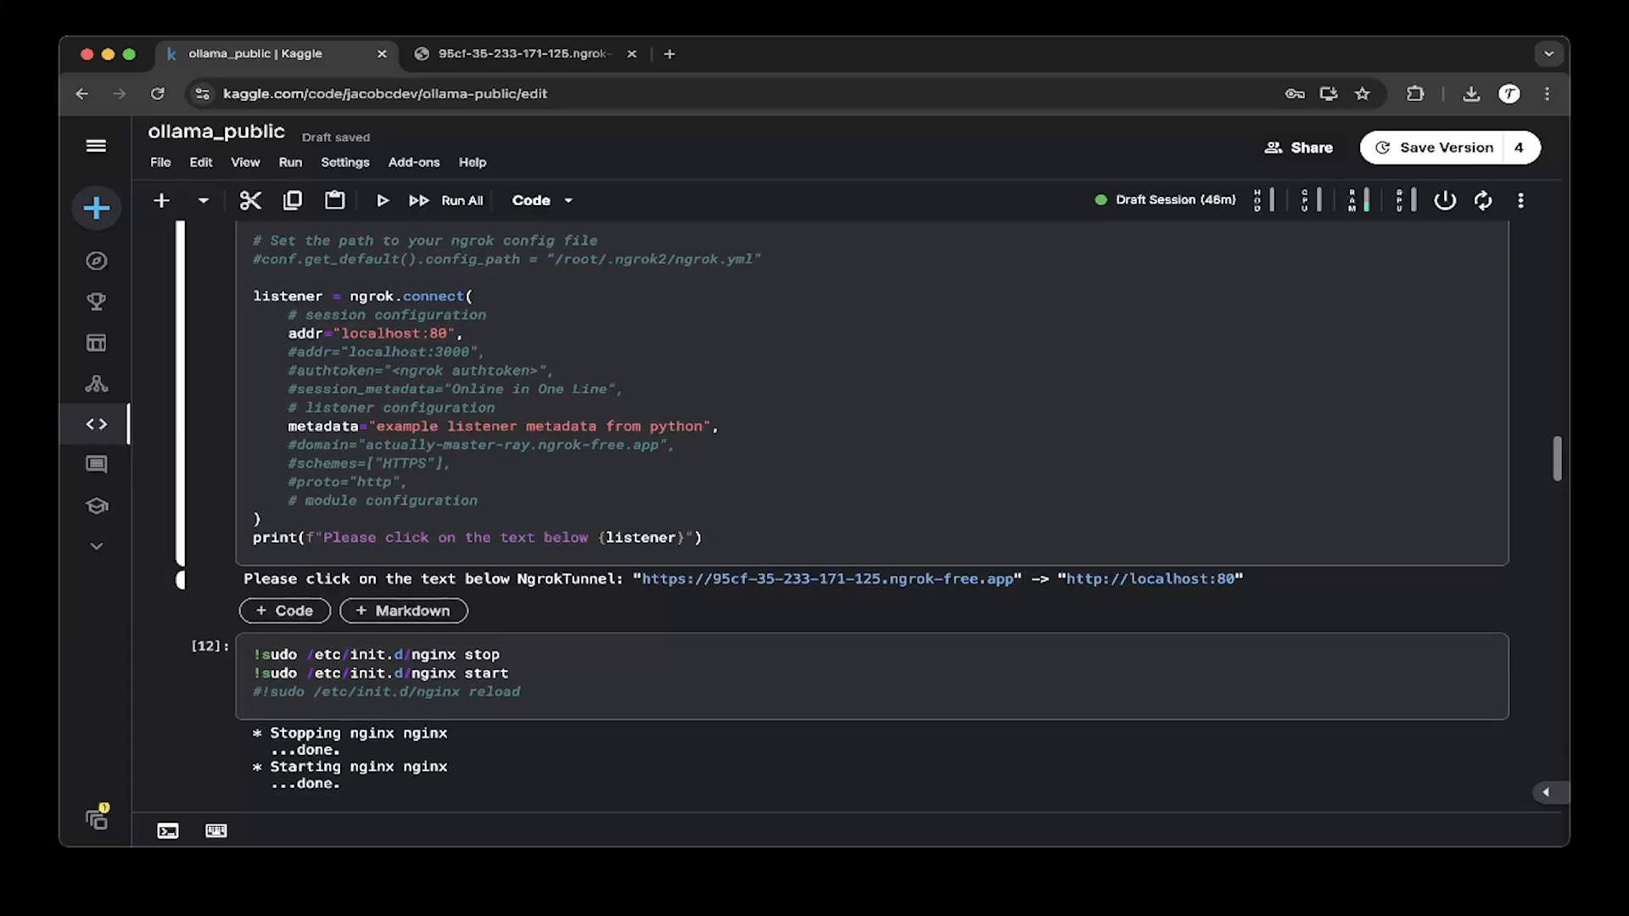
click(468, 334)
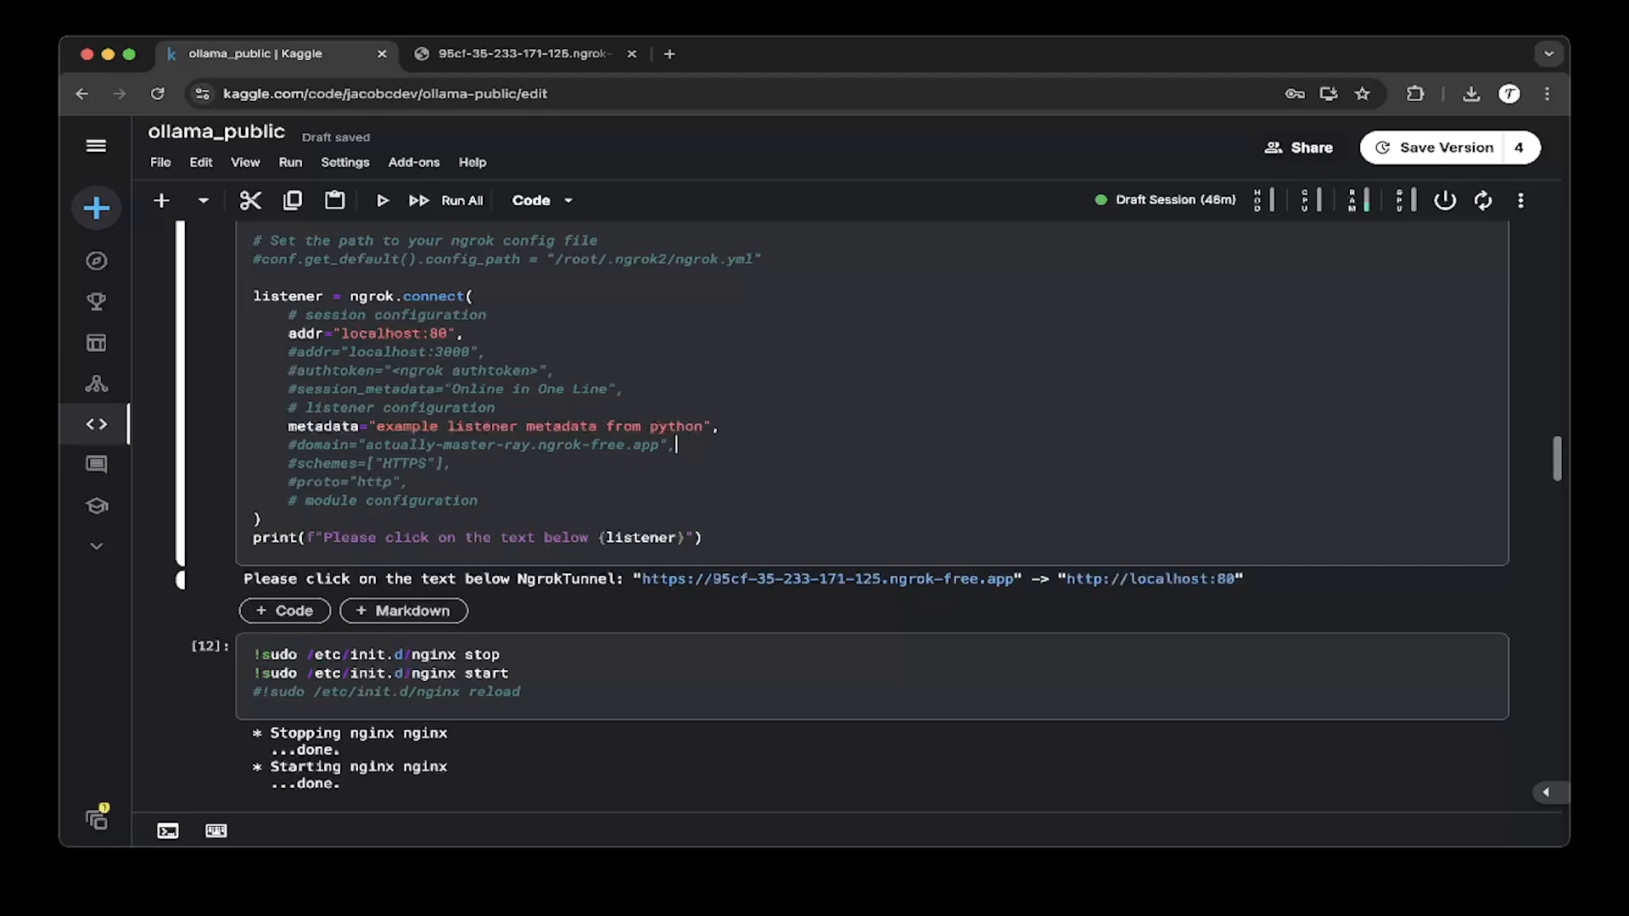
click(516, 52)
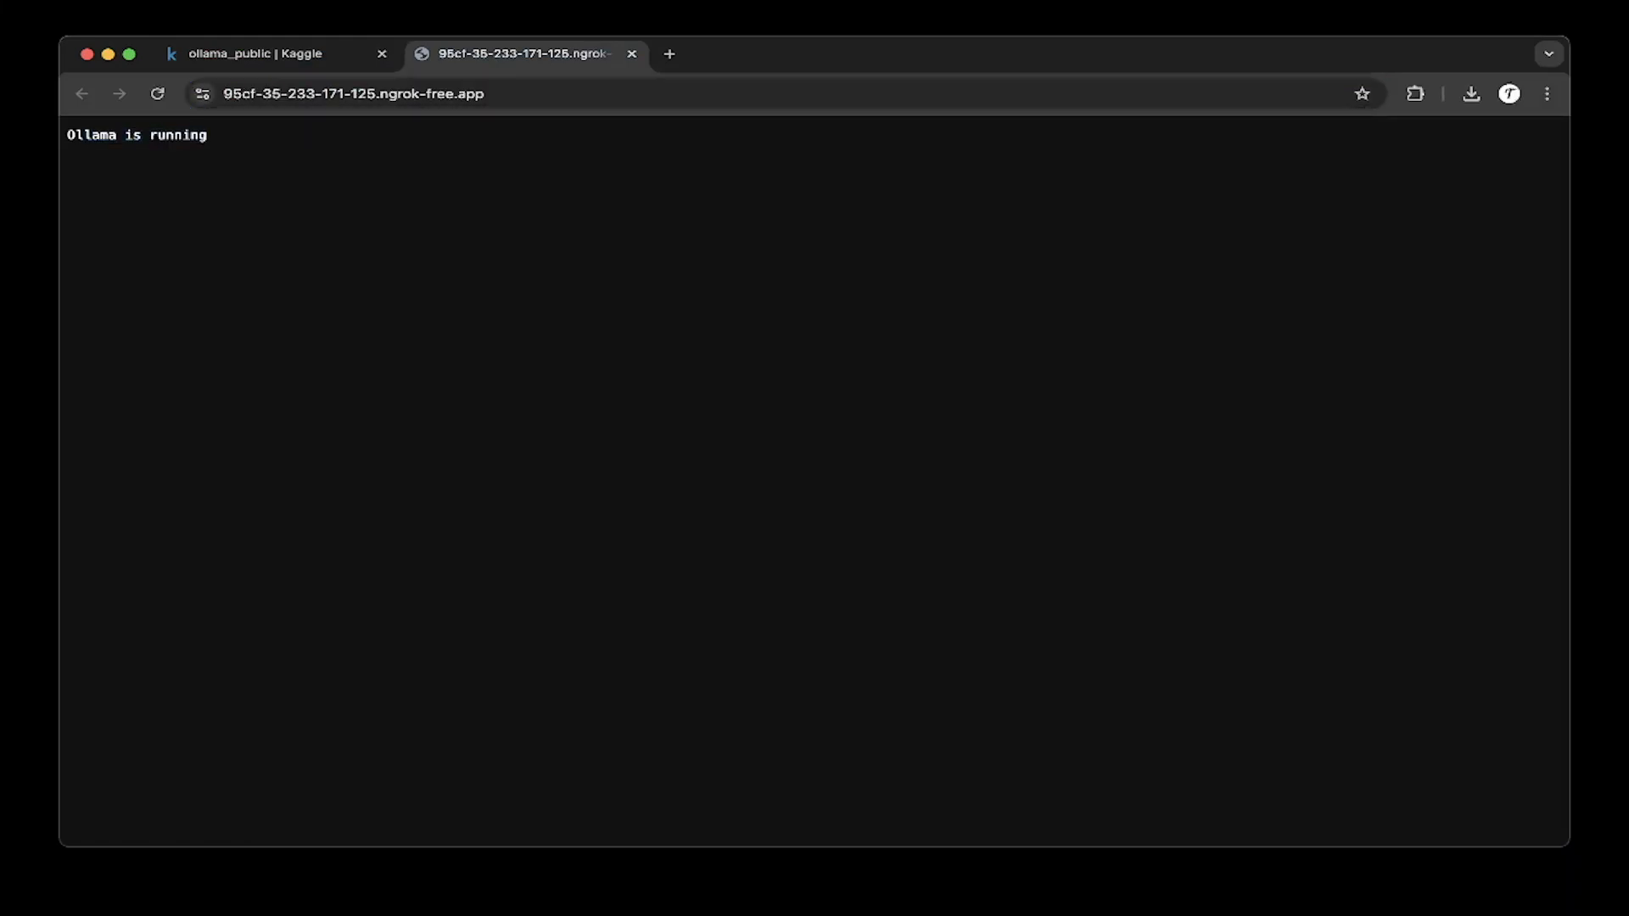
click(254, 52)
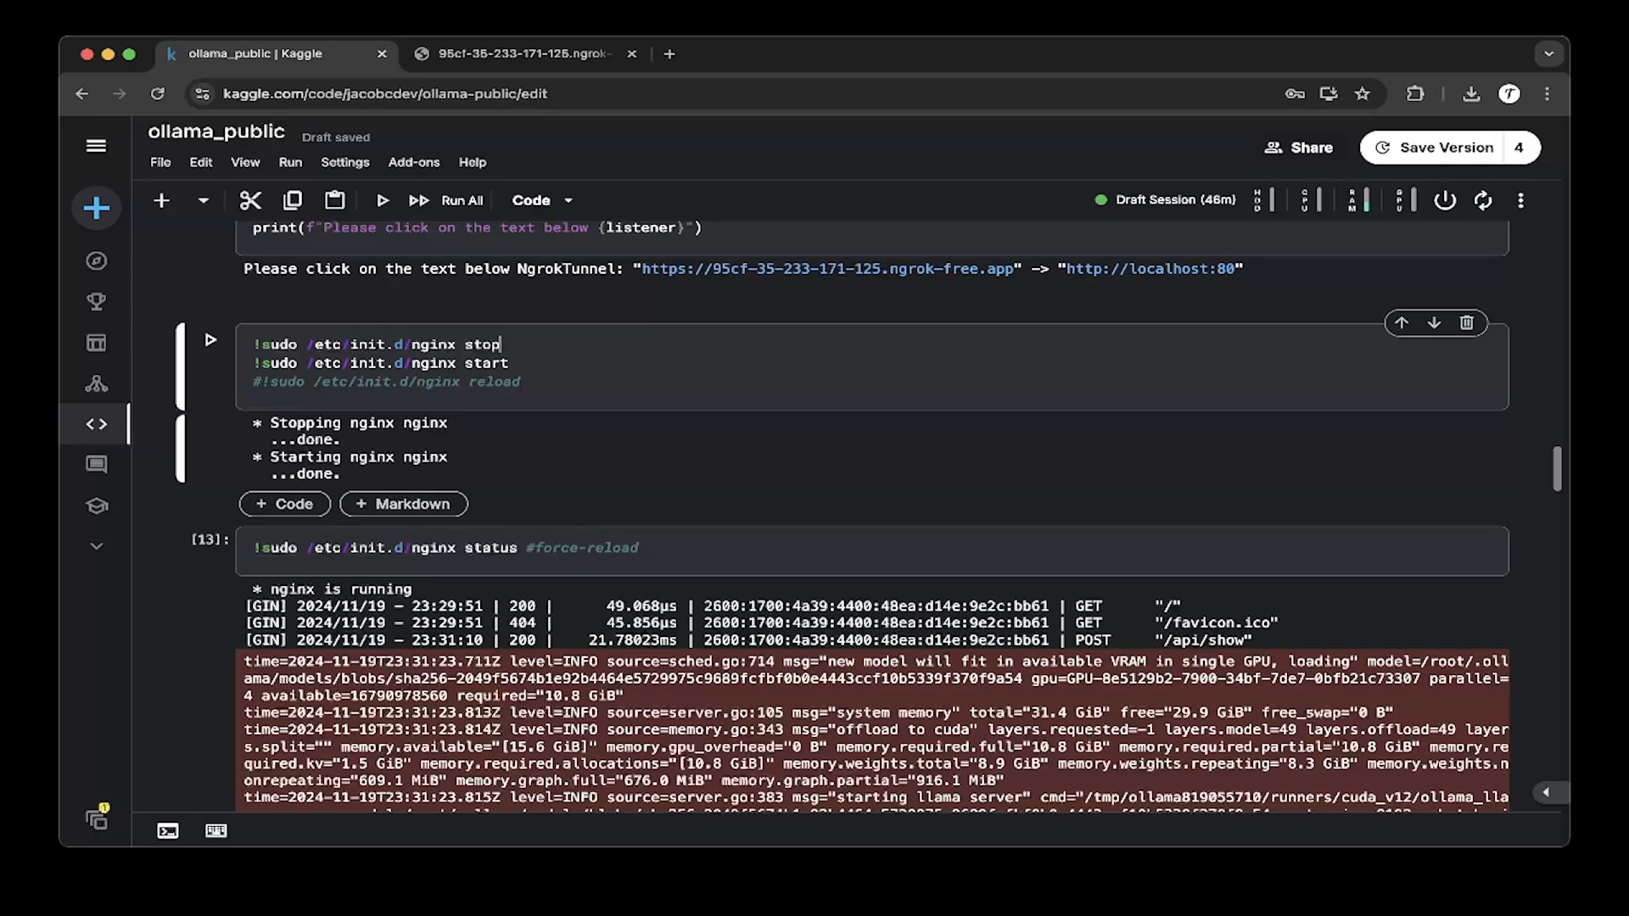
Run the Ollama server cell and scroll its log to the llama runner started and Llama 3.2 3B loader lines
click(519, 382)
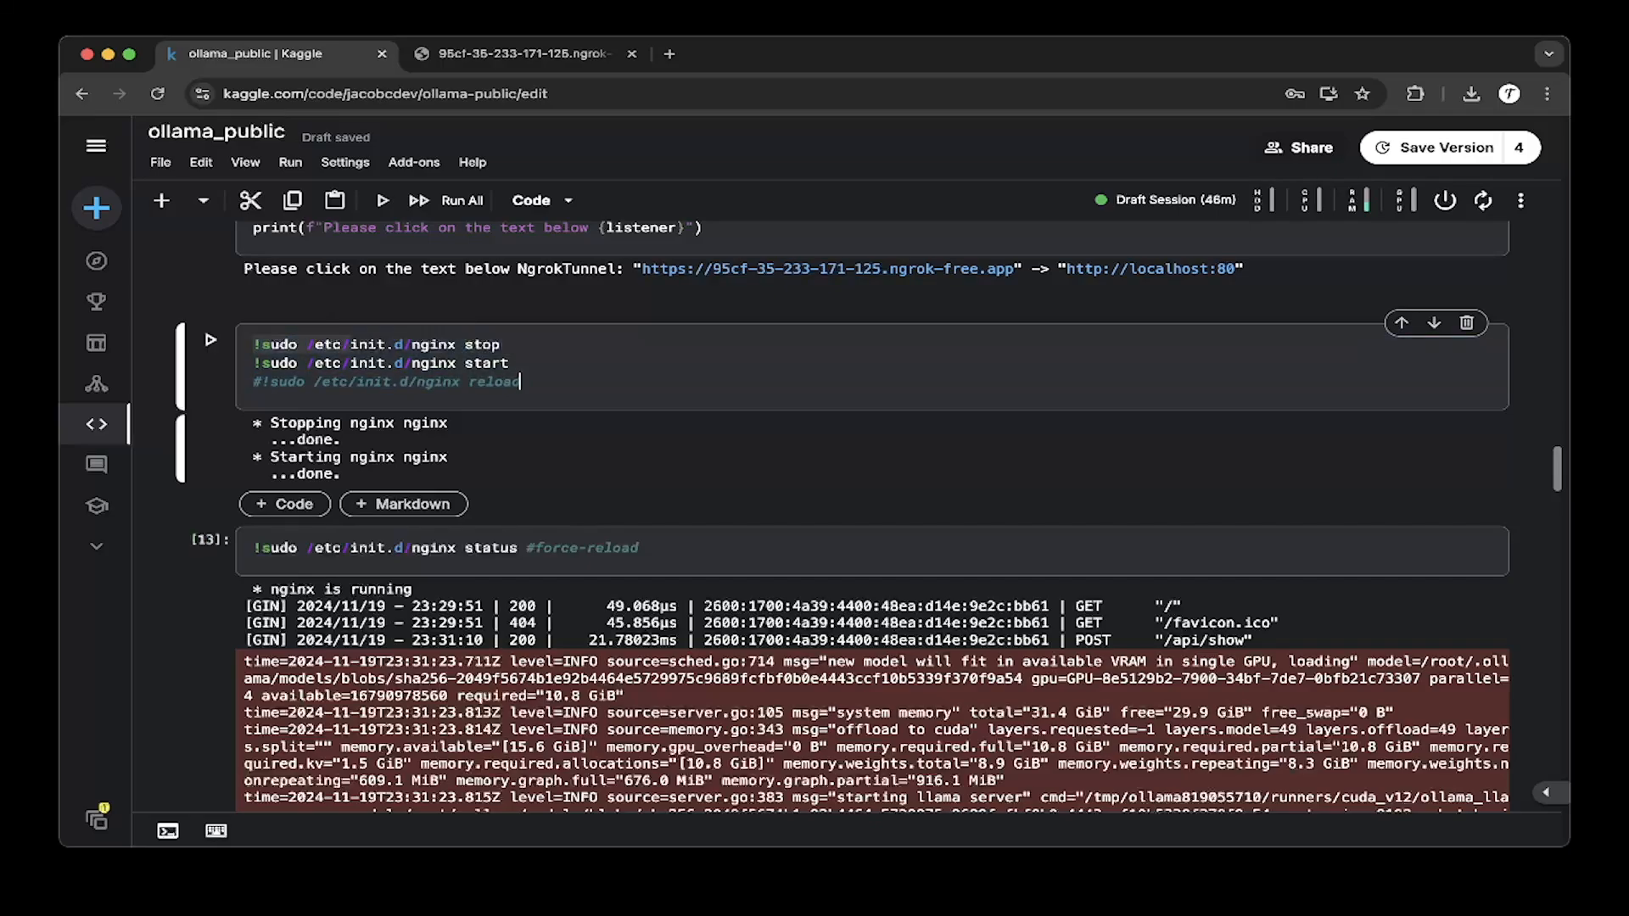
scroll(down, 3)
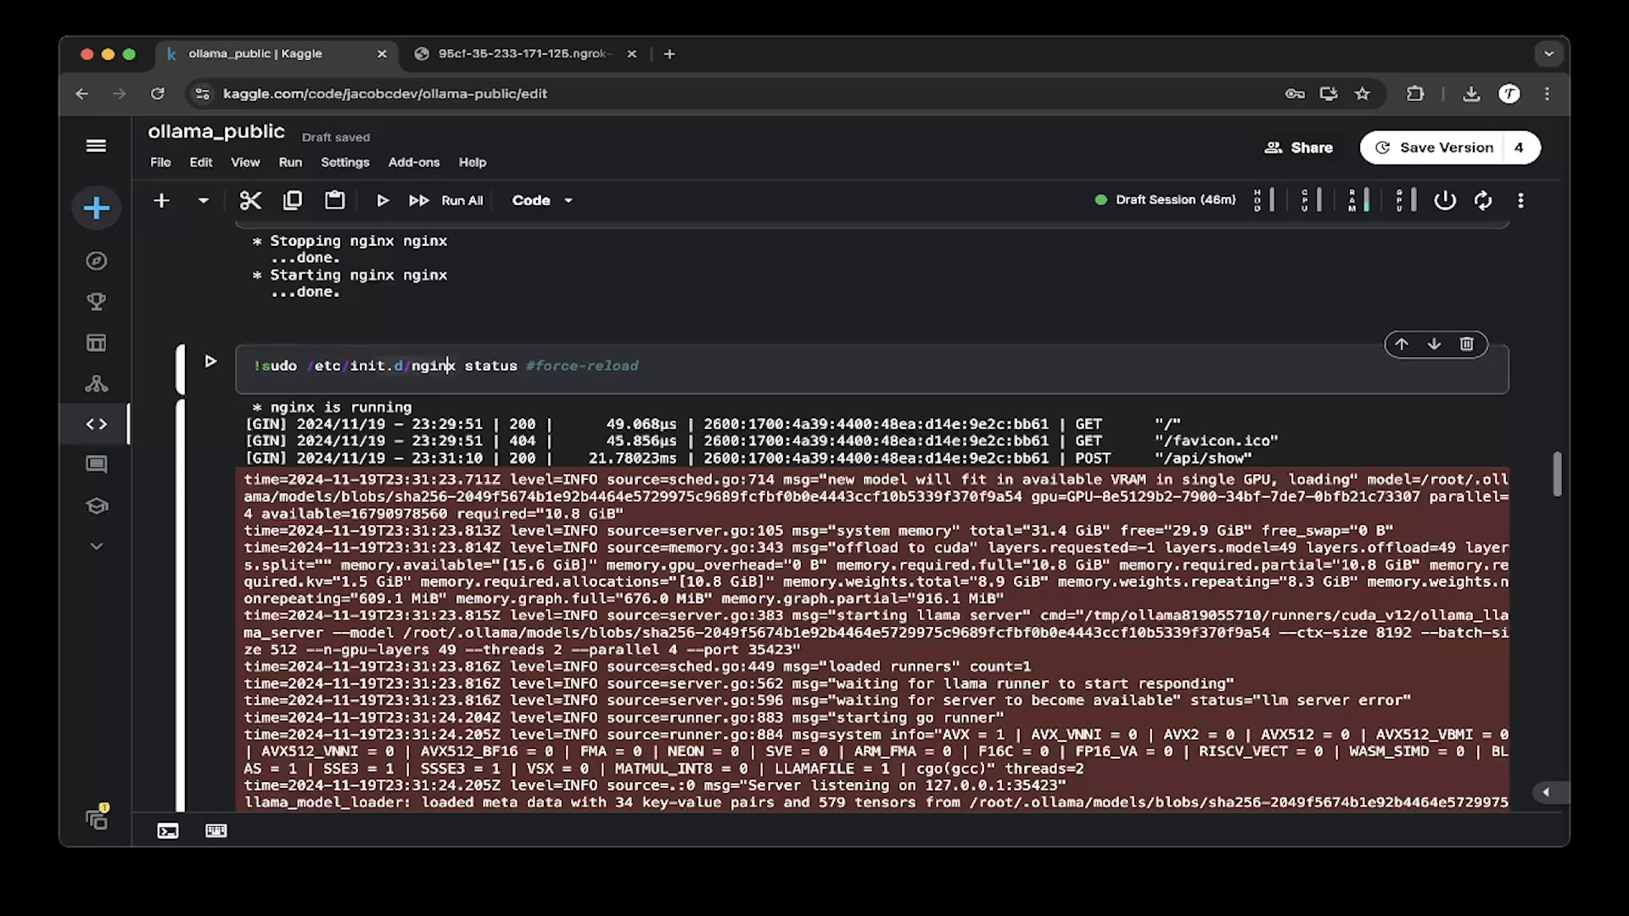
scroll(down, 3)
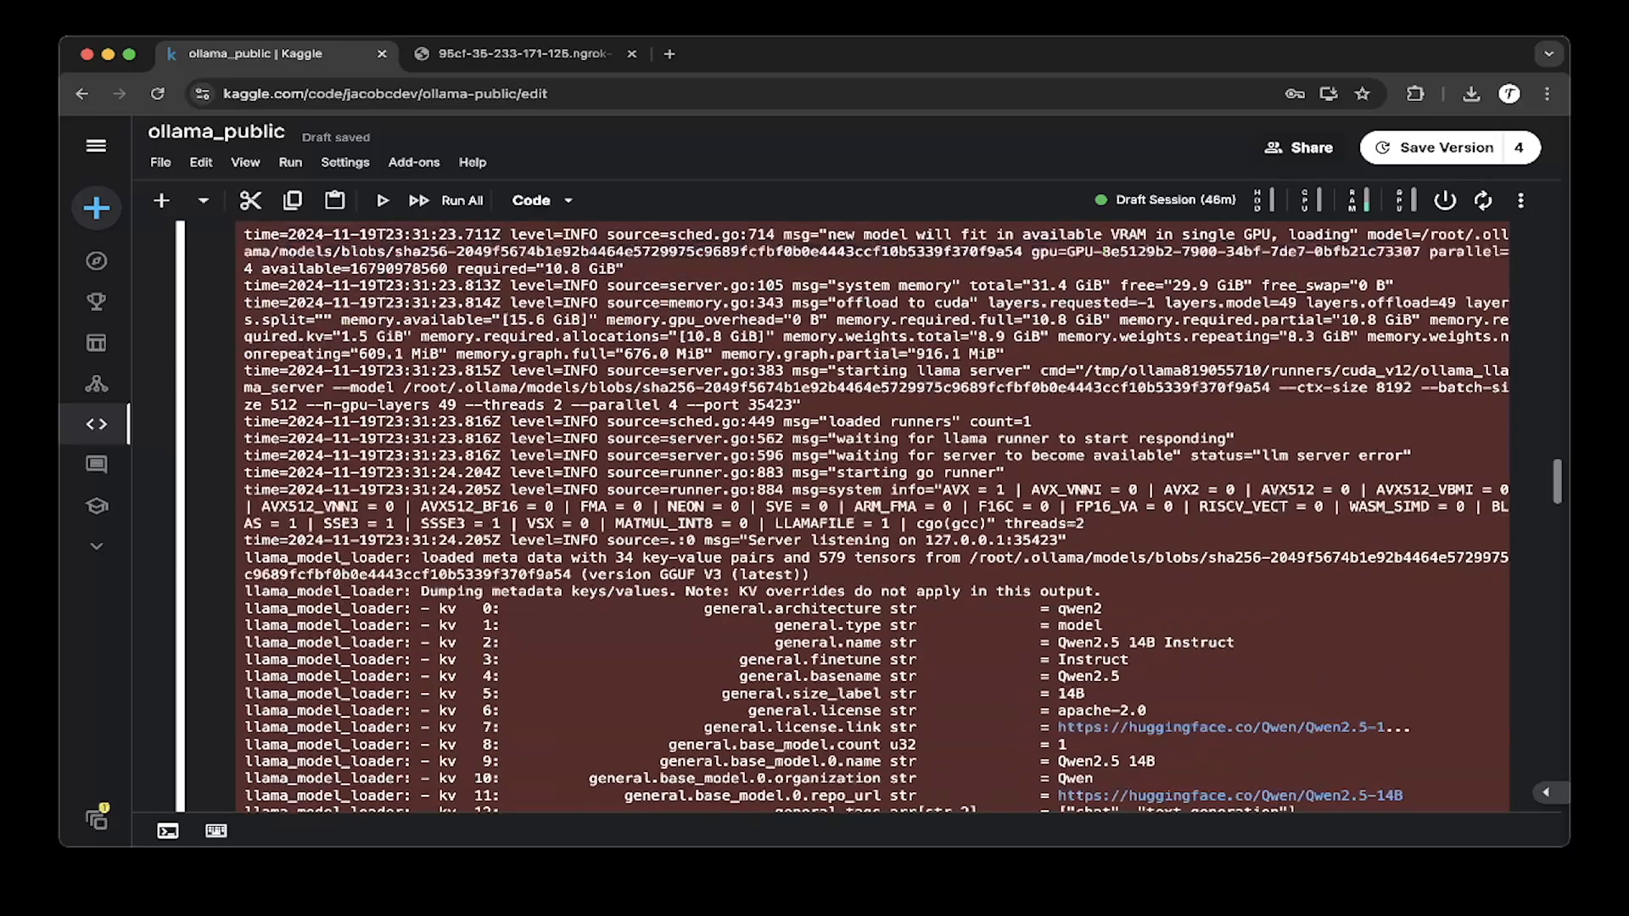
scroll(down, 3)
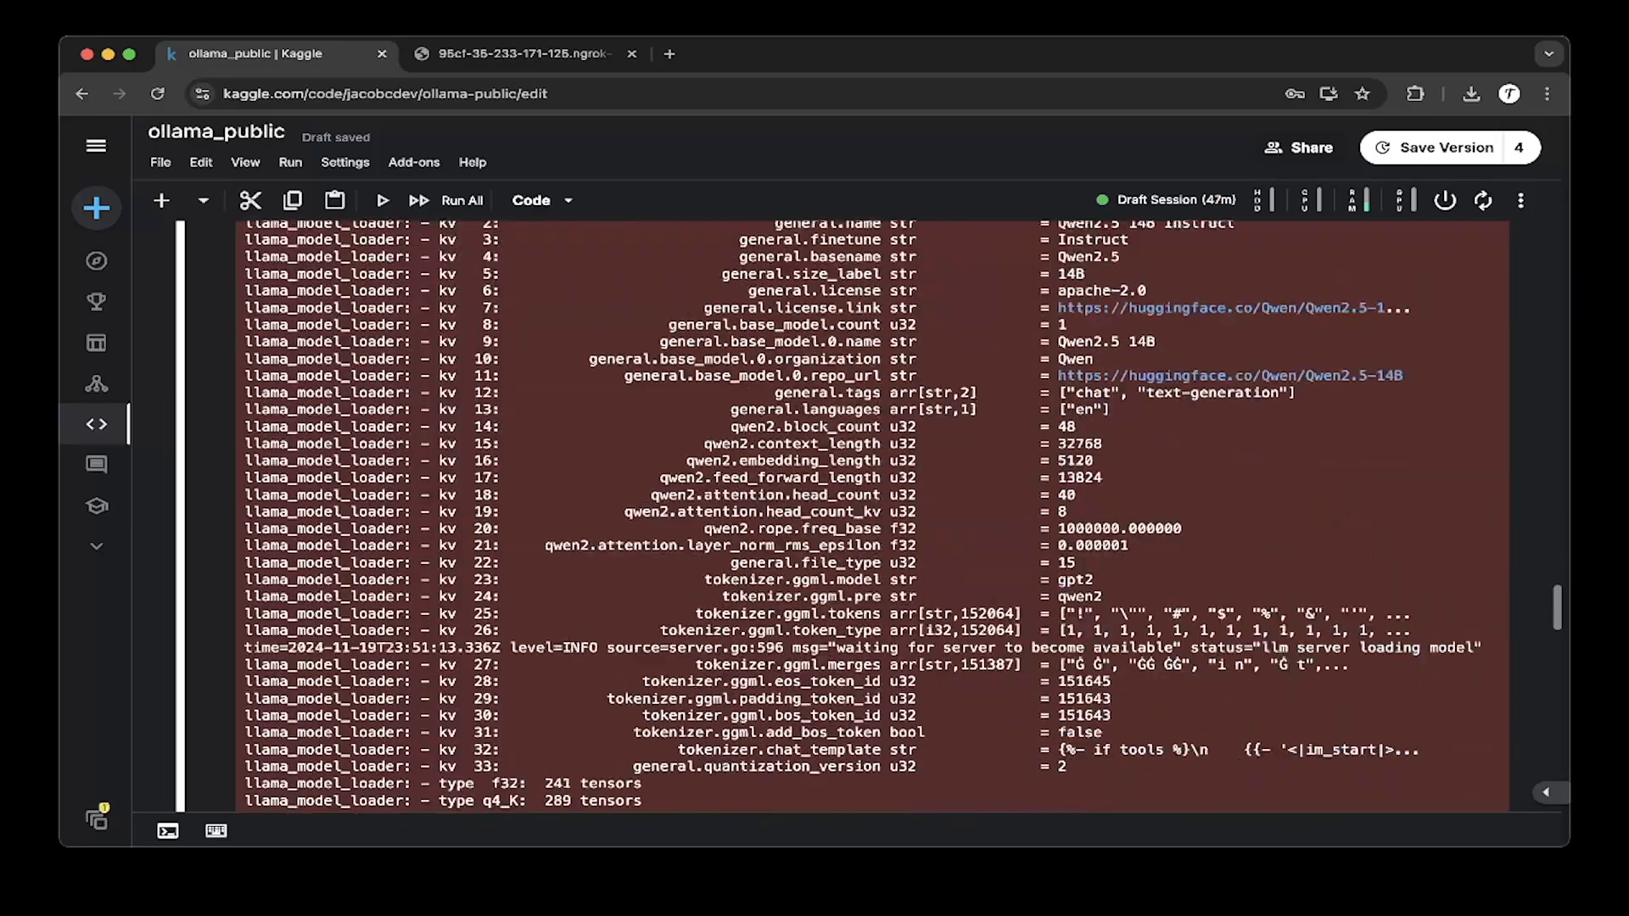
scroll(down, 3)
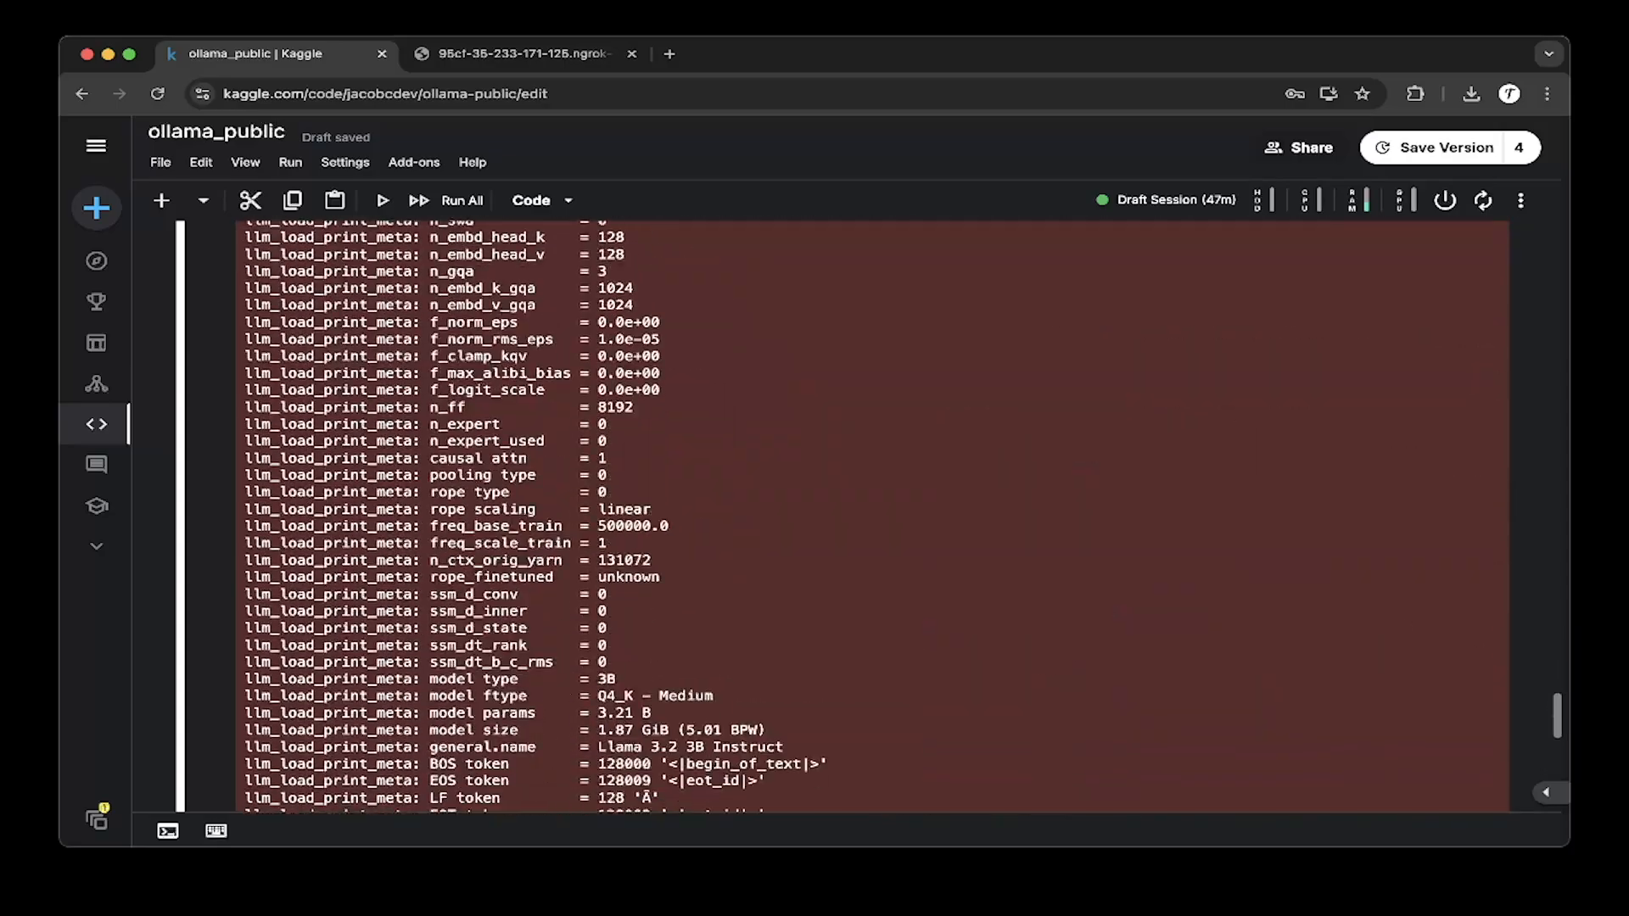
scroll(up, 3)
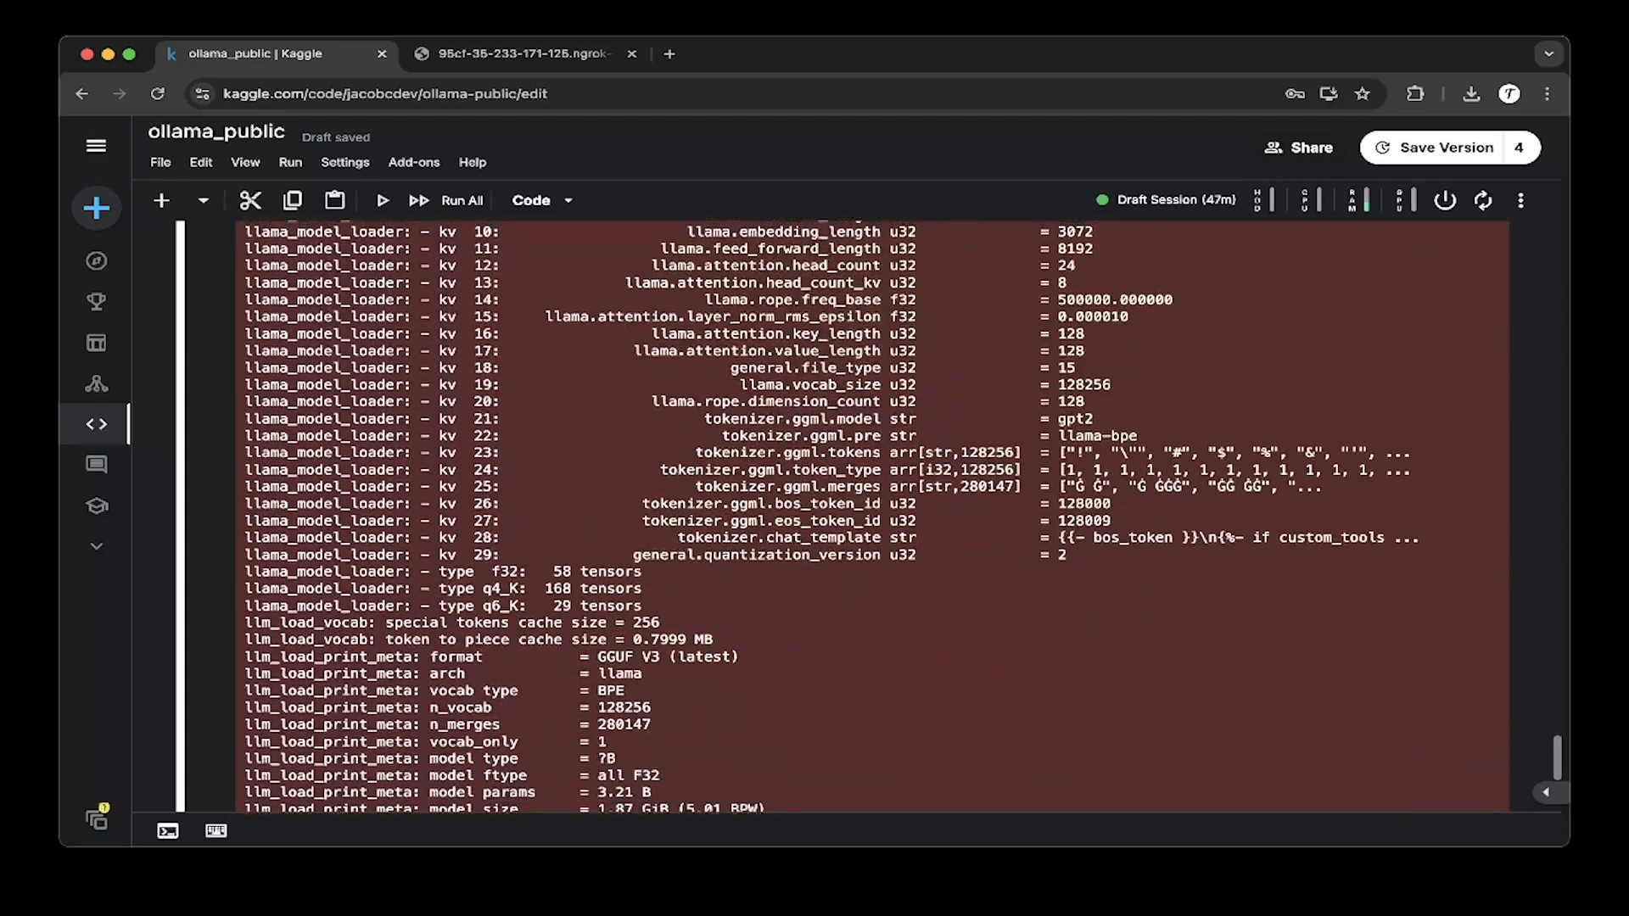
scroll(down, 3)
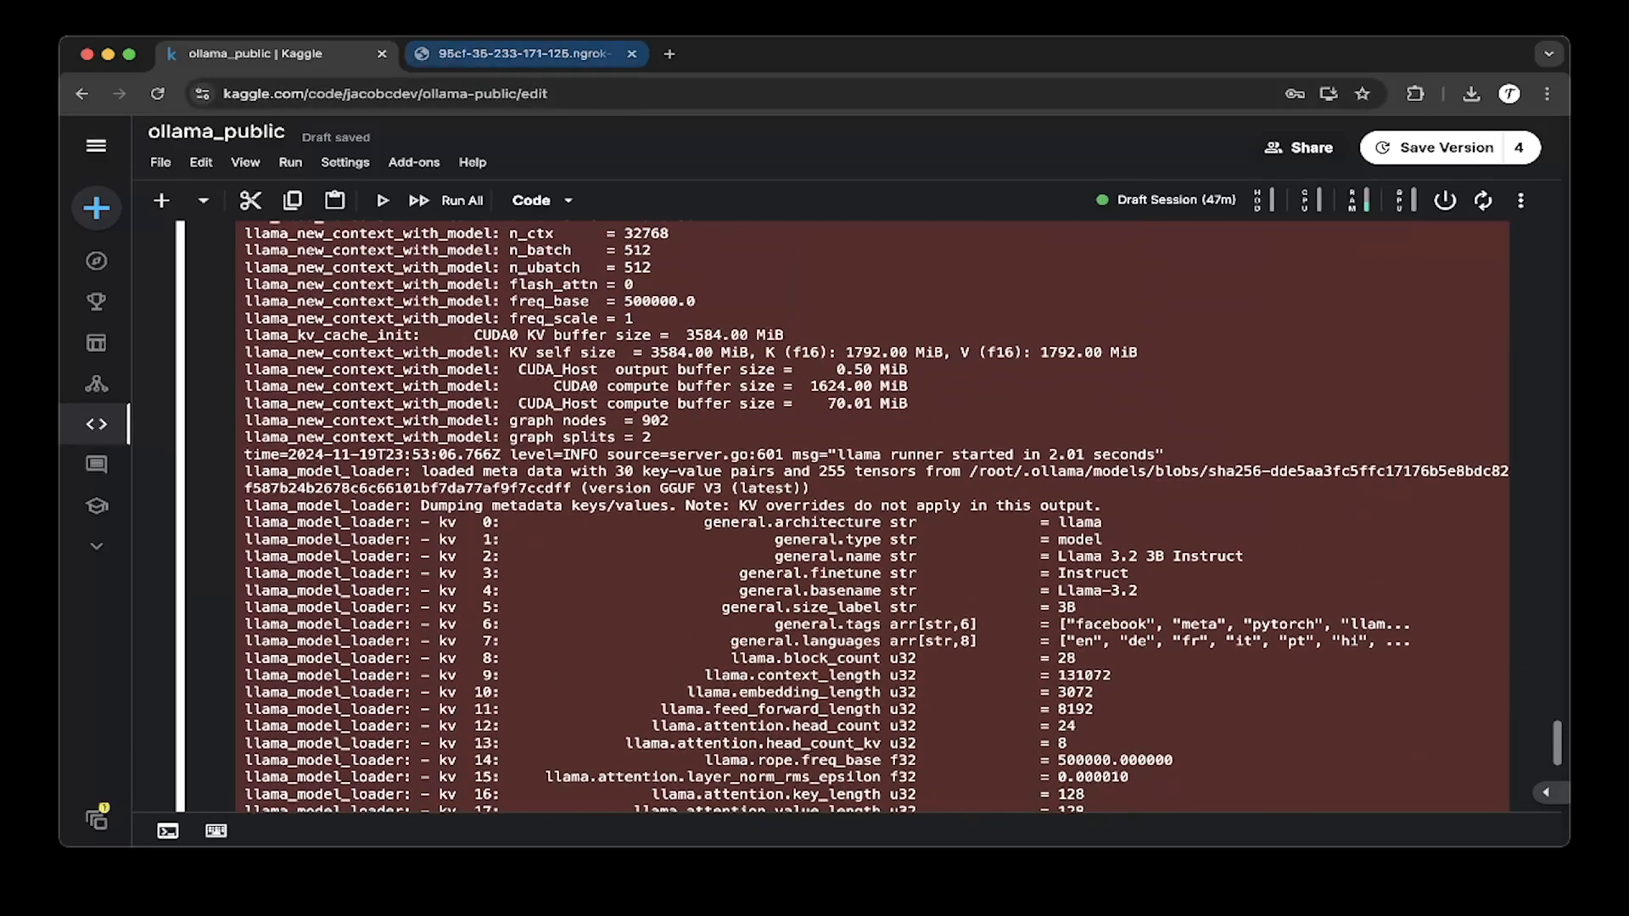
View the ngrok tunnel's /api/tags JSON listing qwen2.5:14b, llama3.2-extra-ctx and llama3.2
click(519, 55)
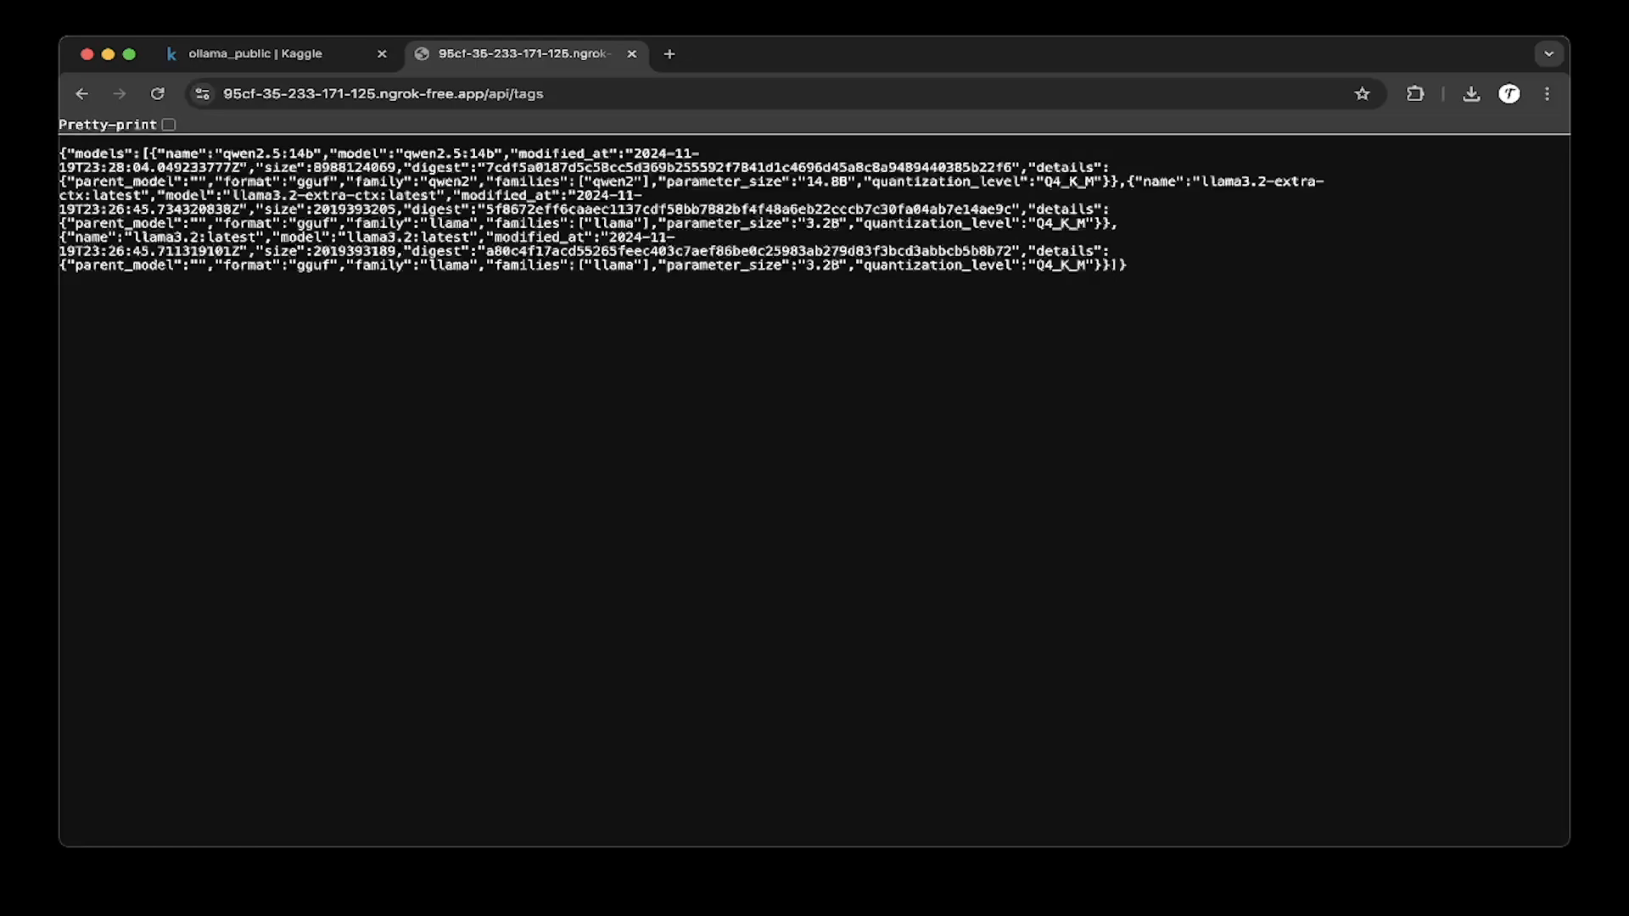
double_click(290, 195)
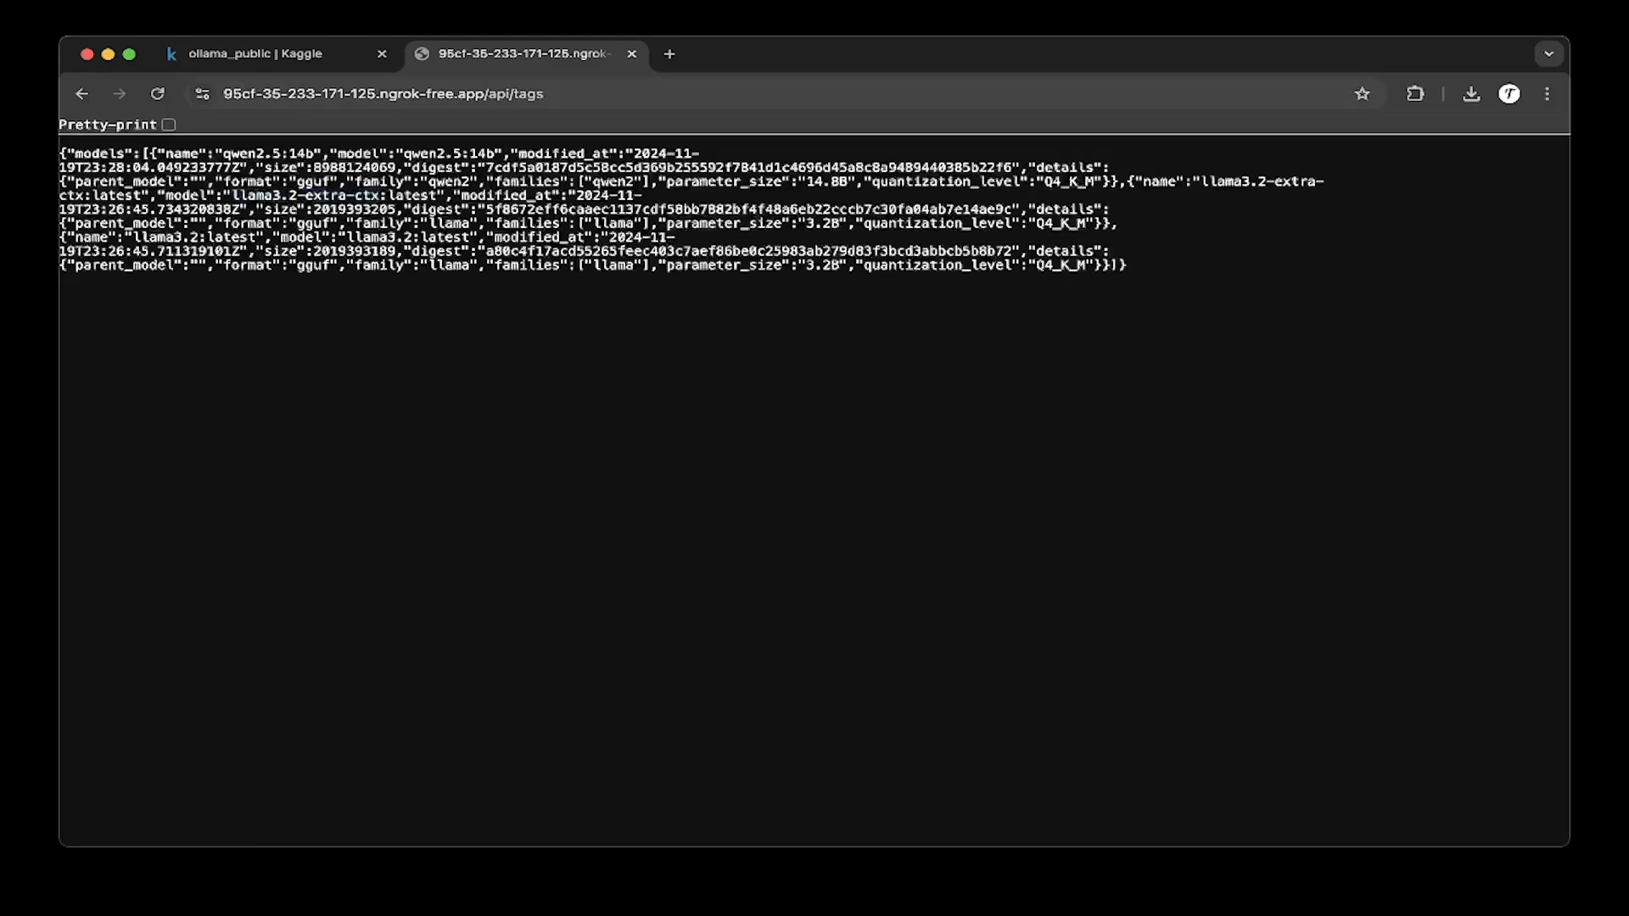
click(381, 93)
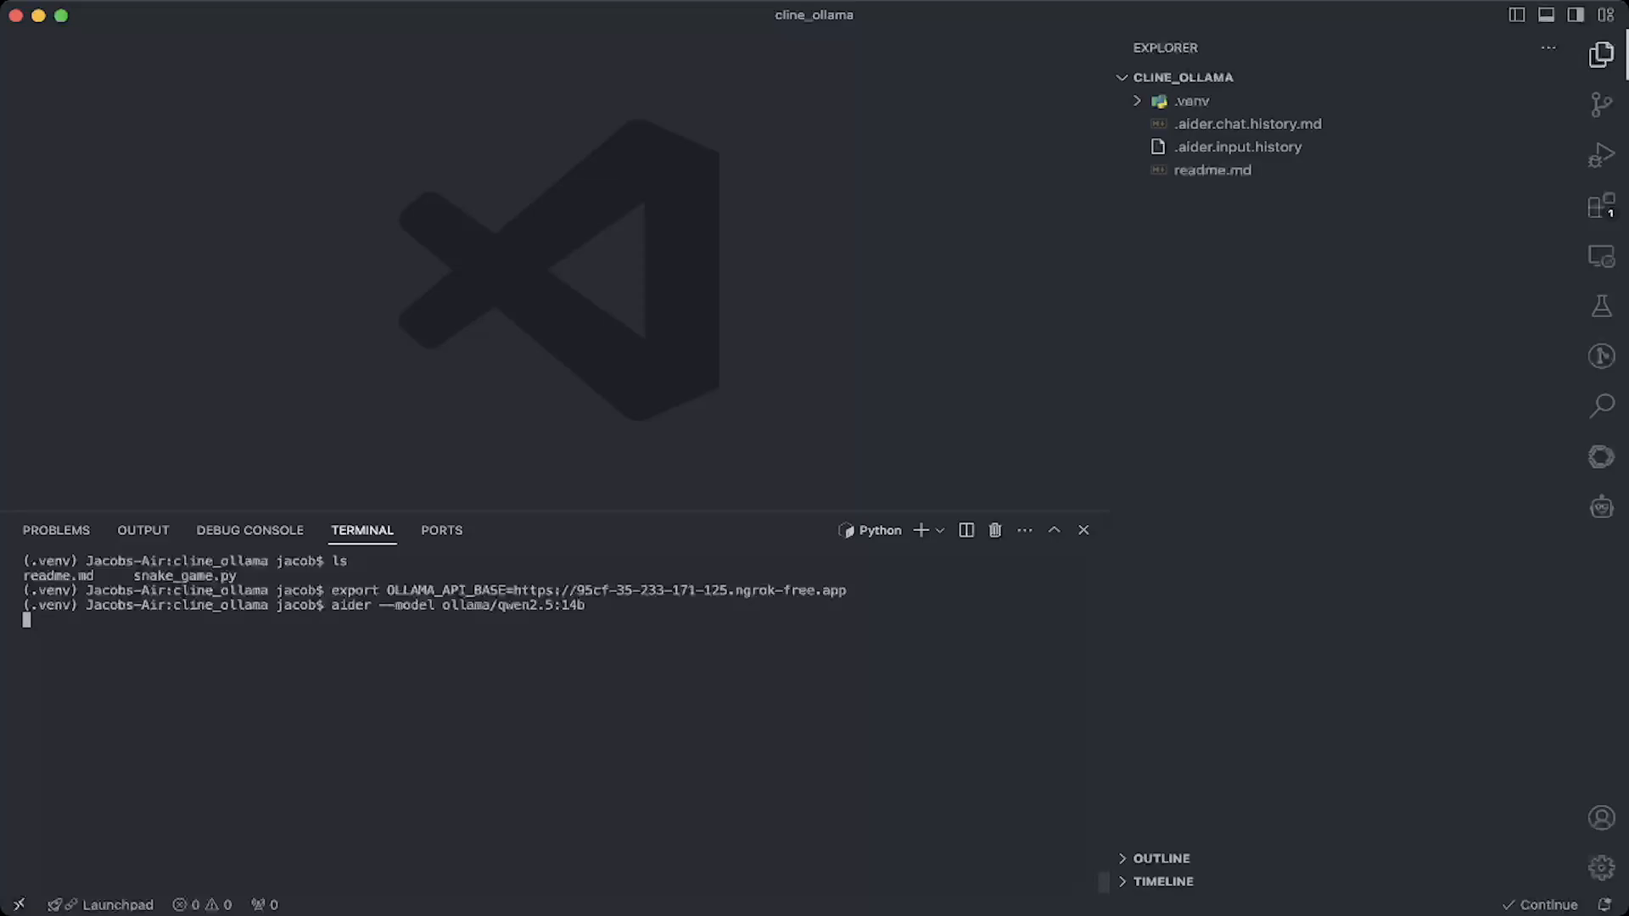
Launch aider with model ollama/qwen2.5:14b and answer N to creating a git repo
key(Return)
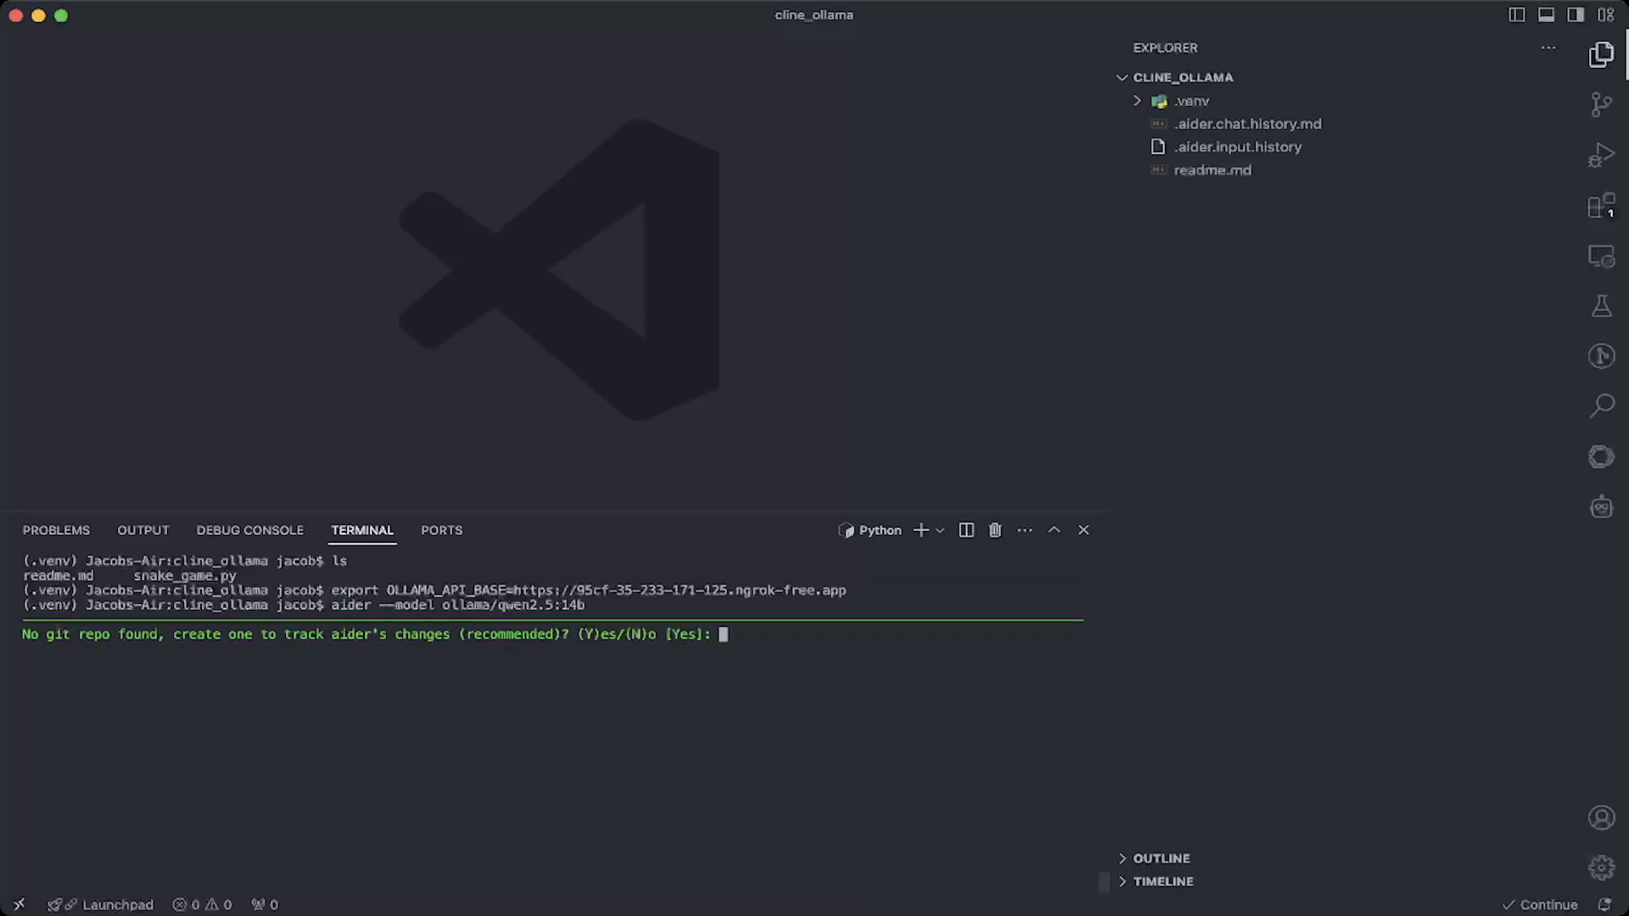
text(N)
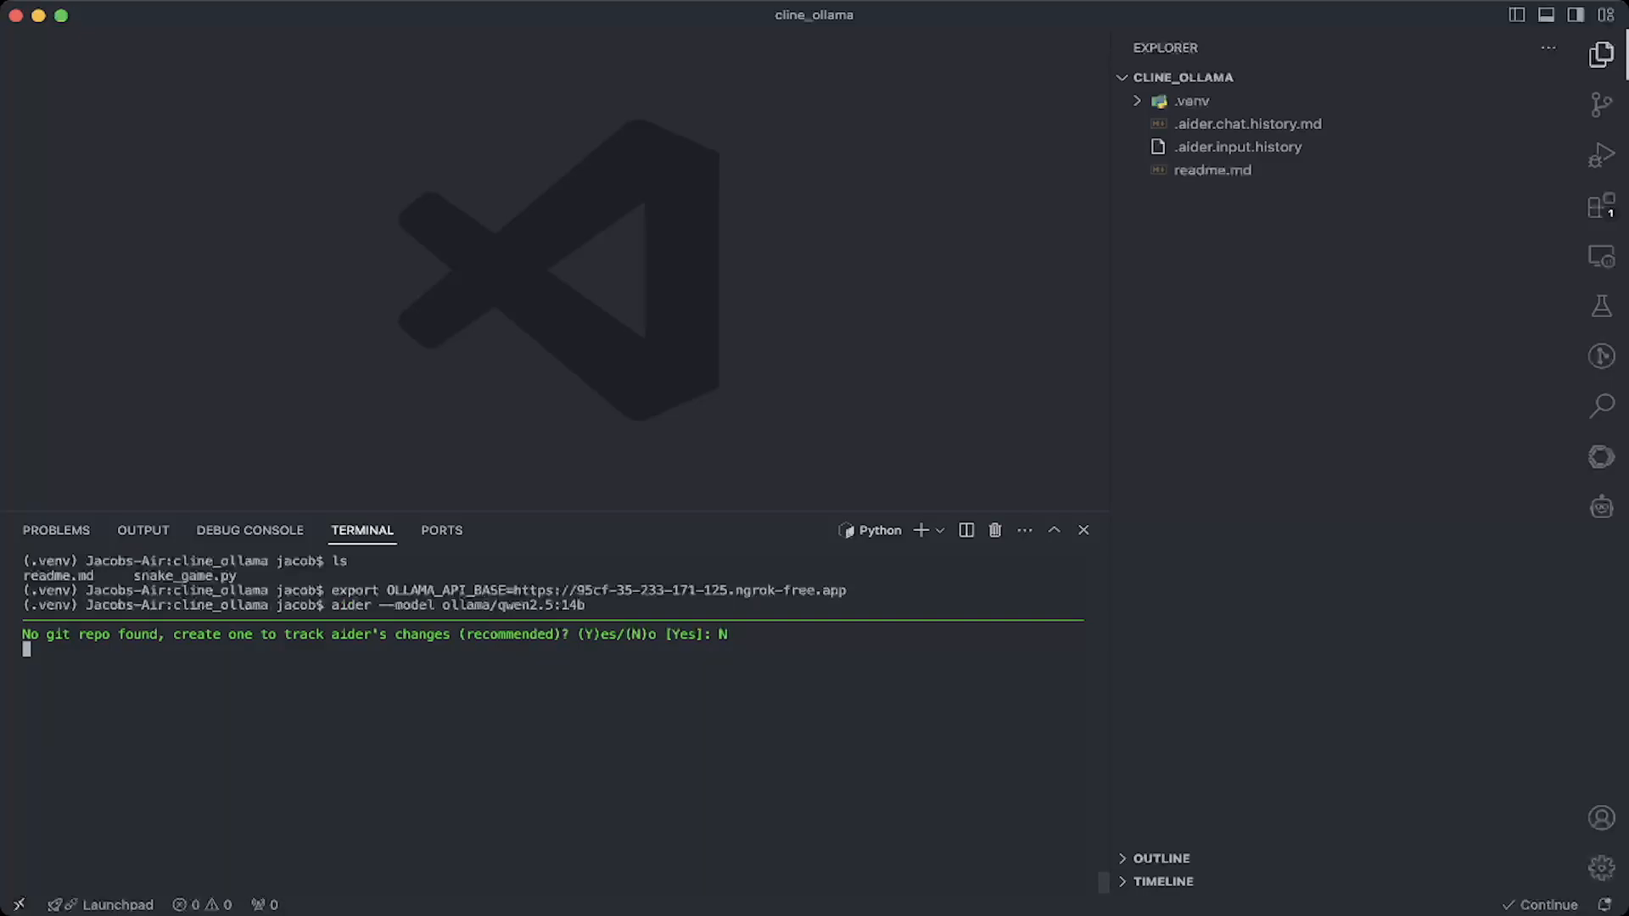
key(Return)
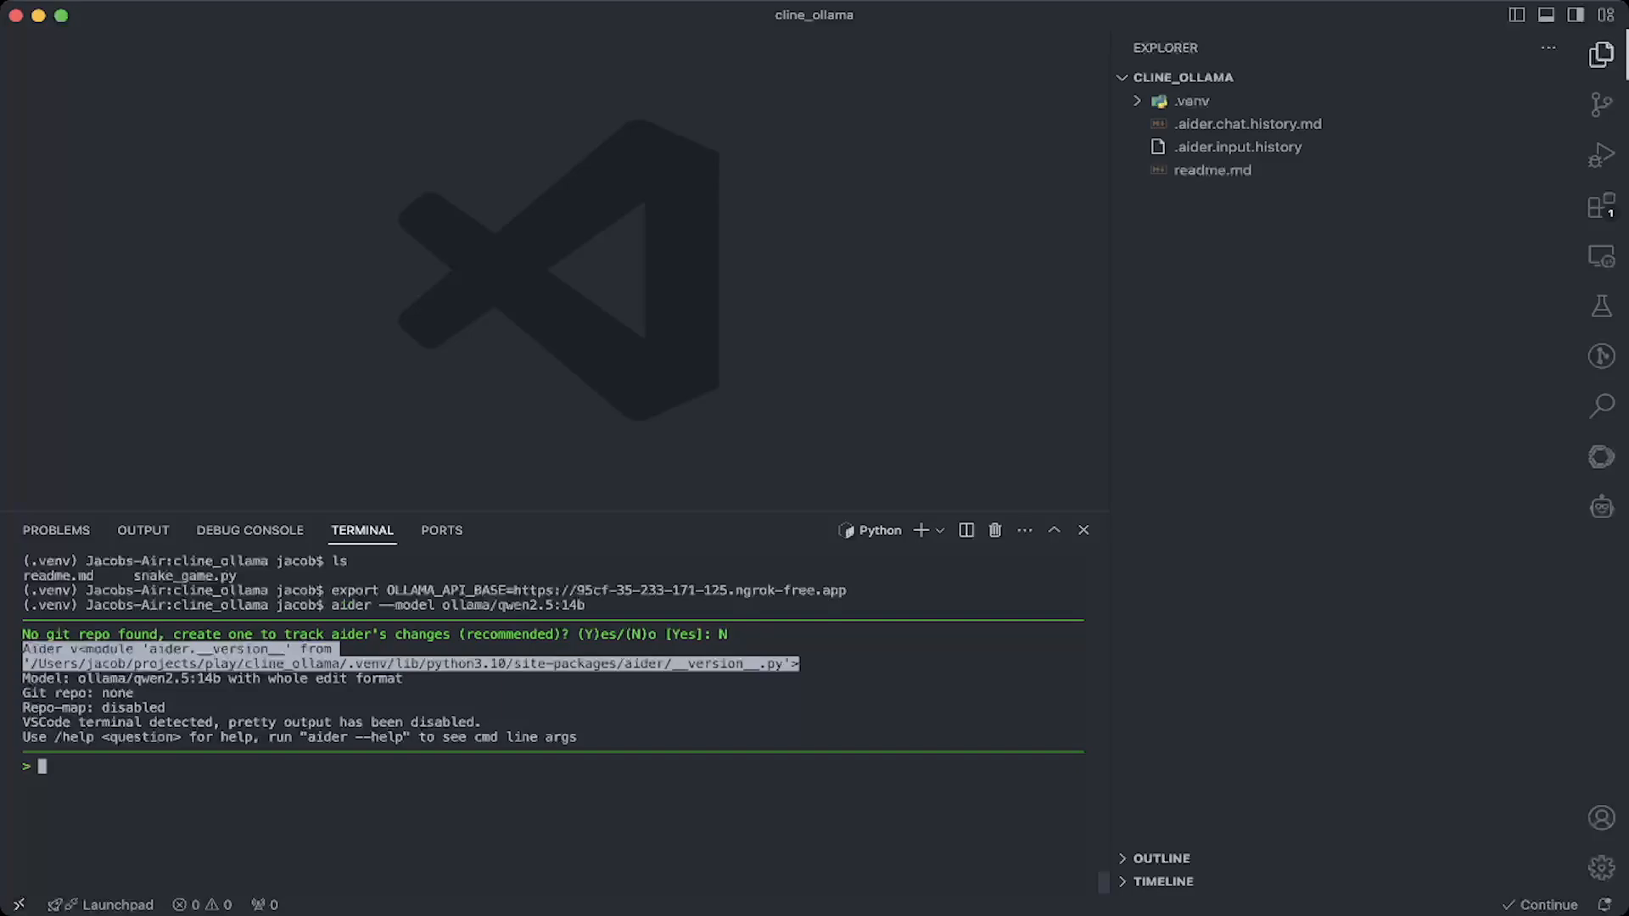
Ask aider to 'create a snake game using python that runs in terminal'
text(create a)
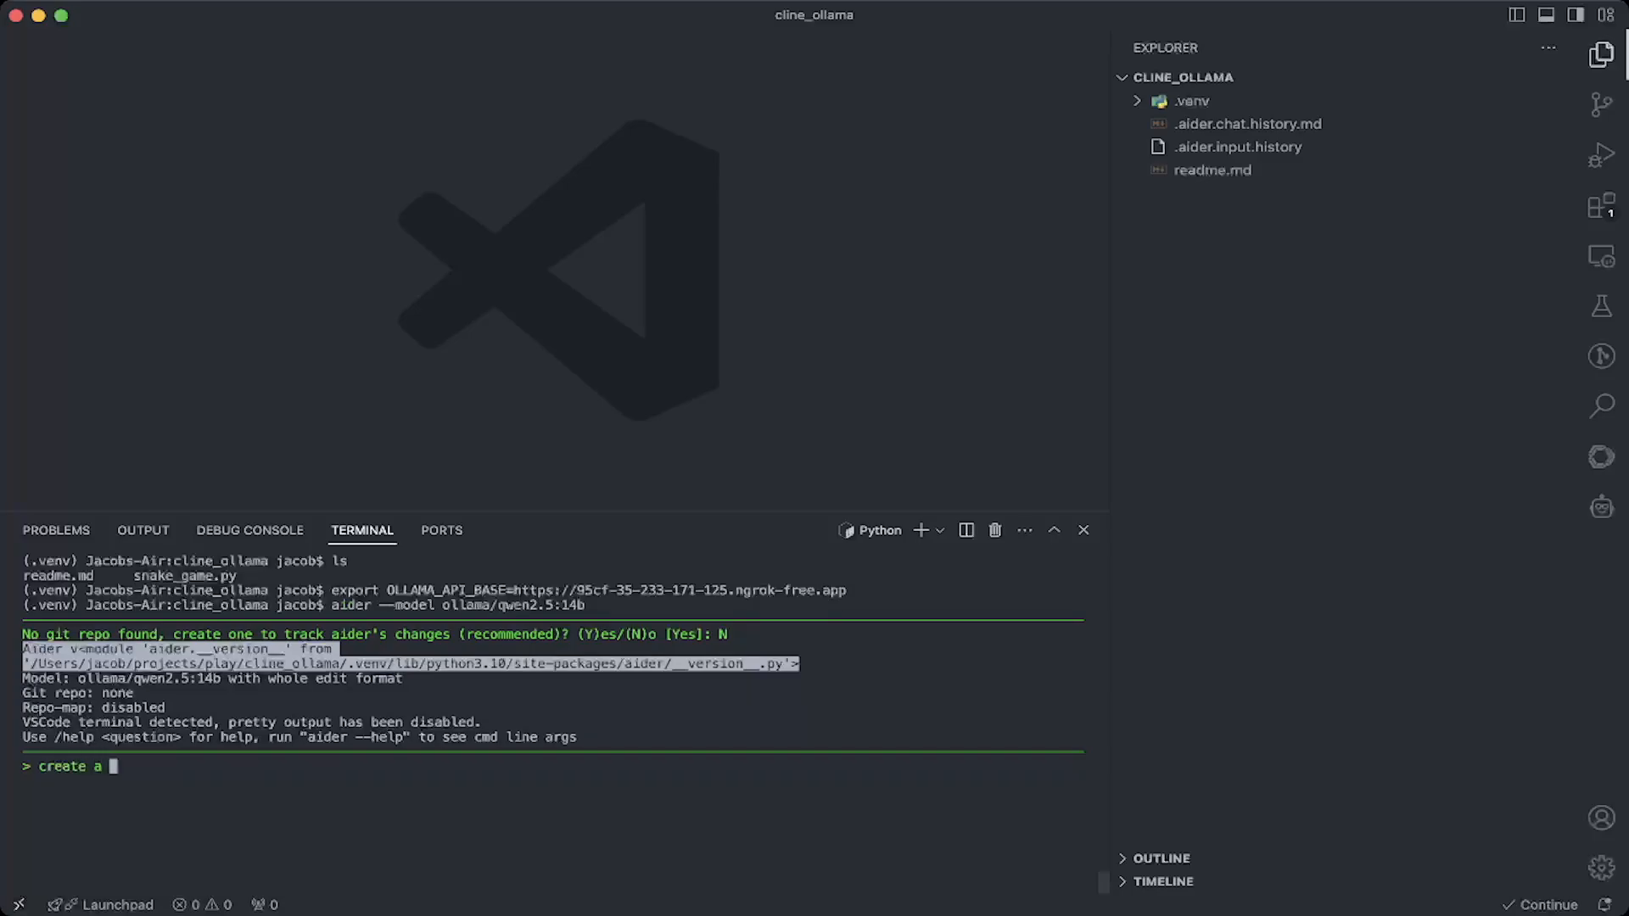
text(snake game su)
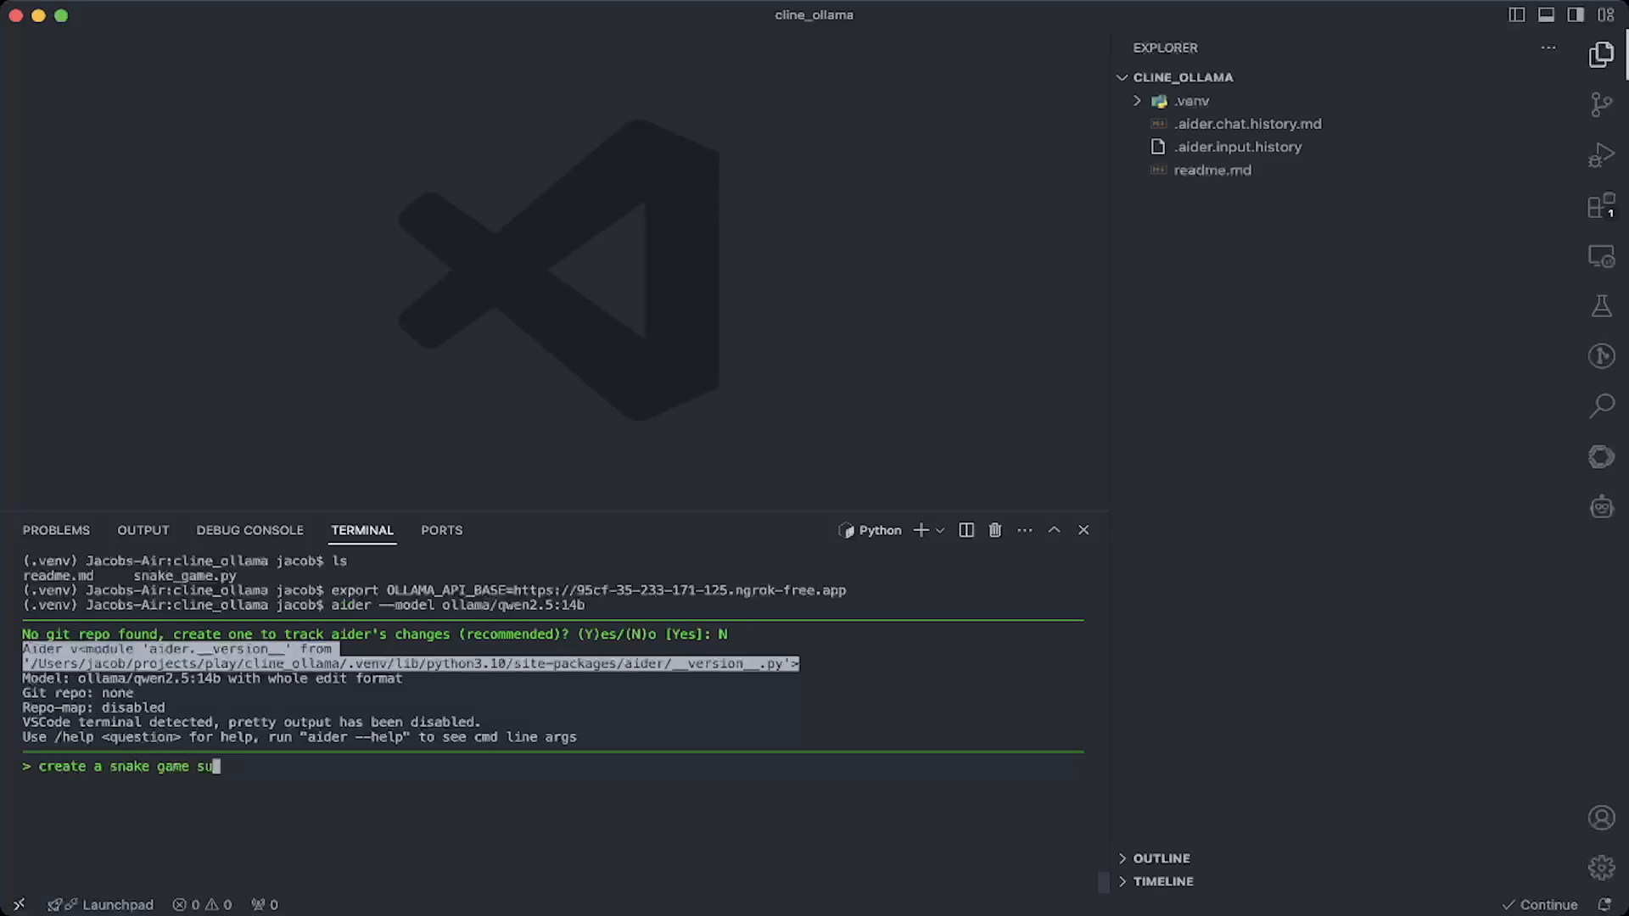
text(sing py)
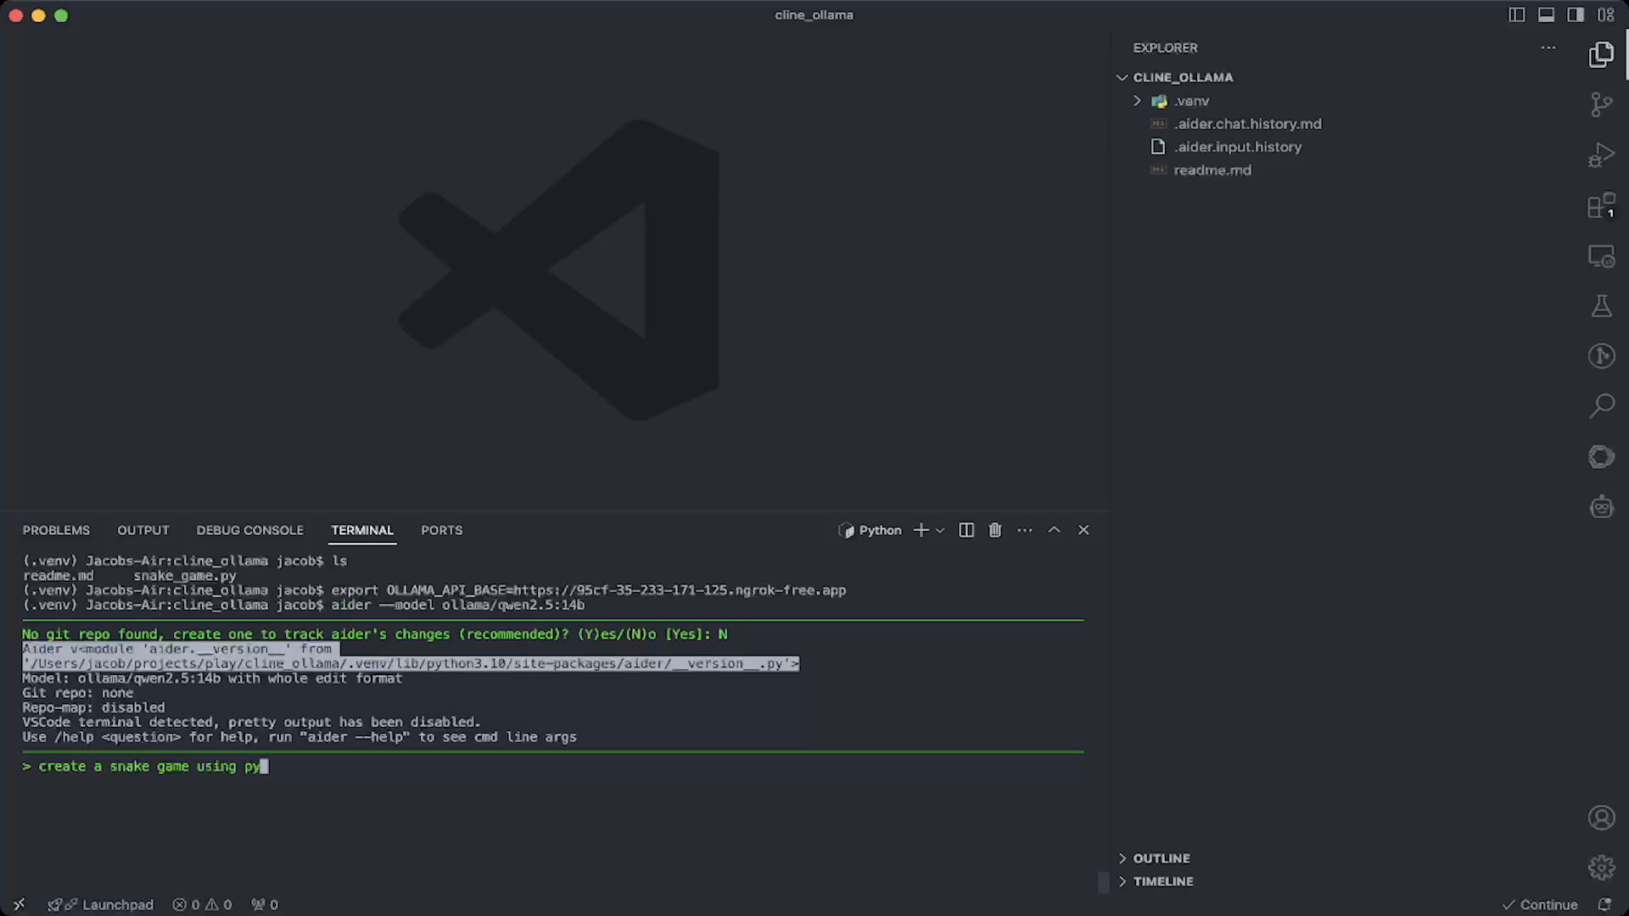
text(thon)
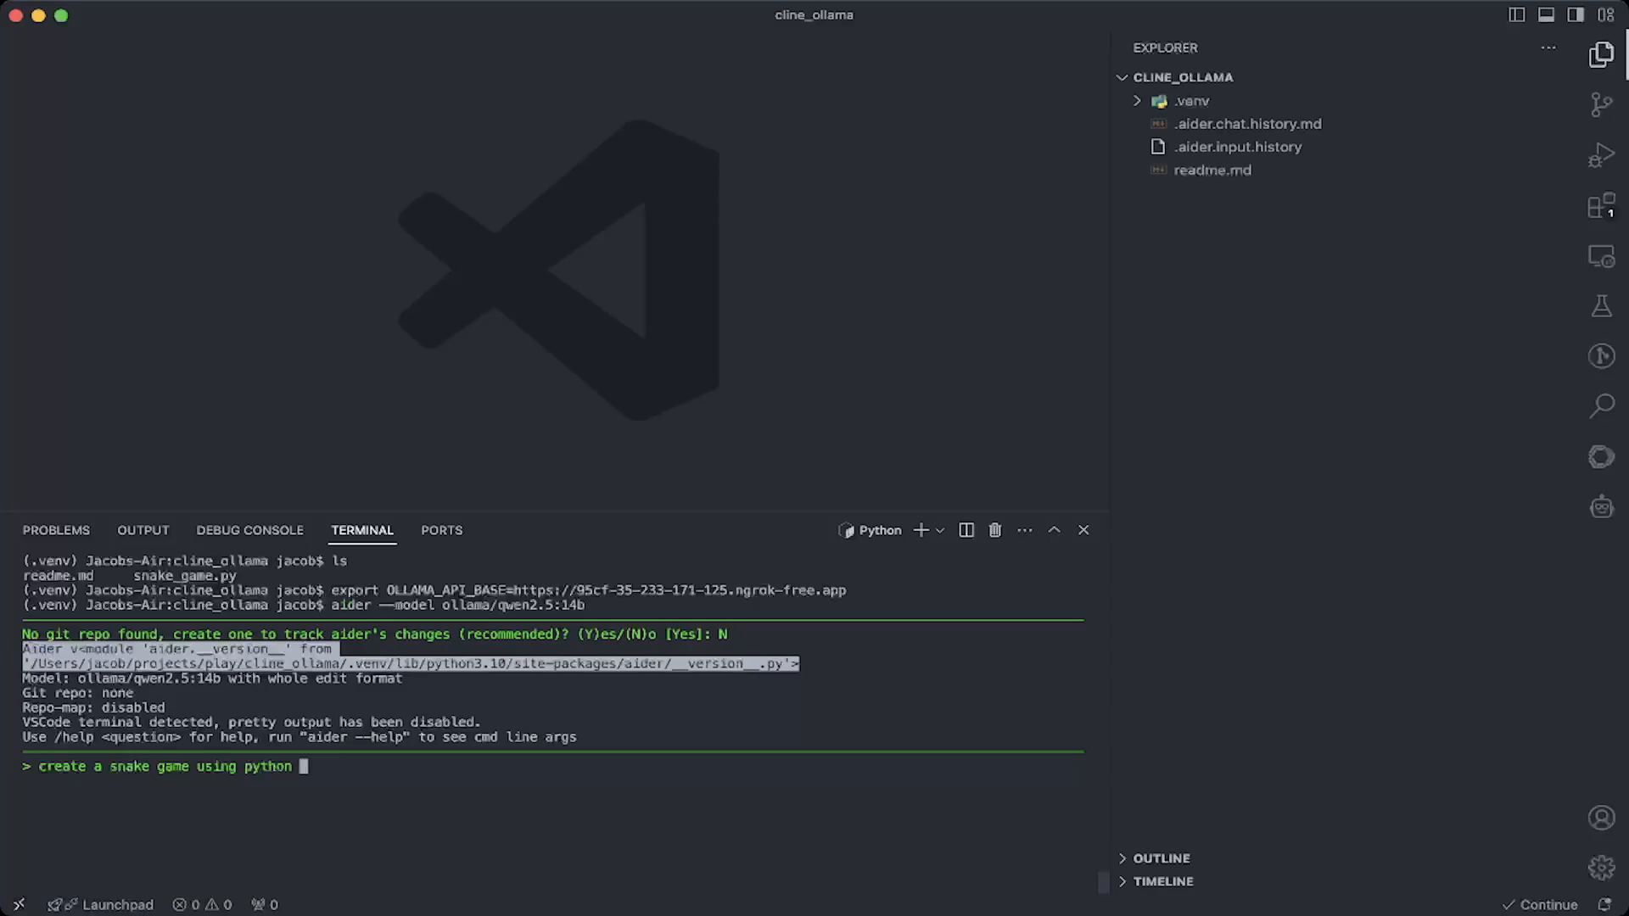
text(that)
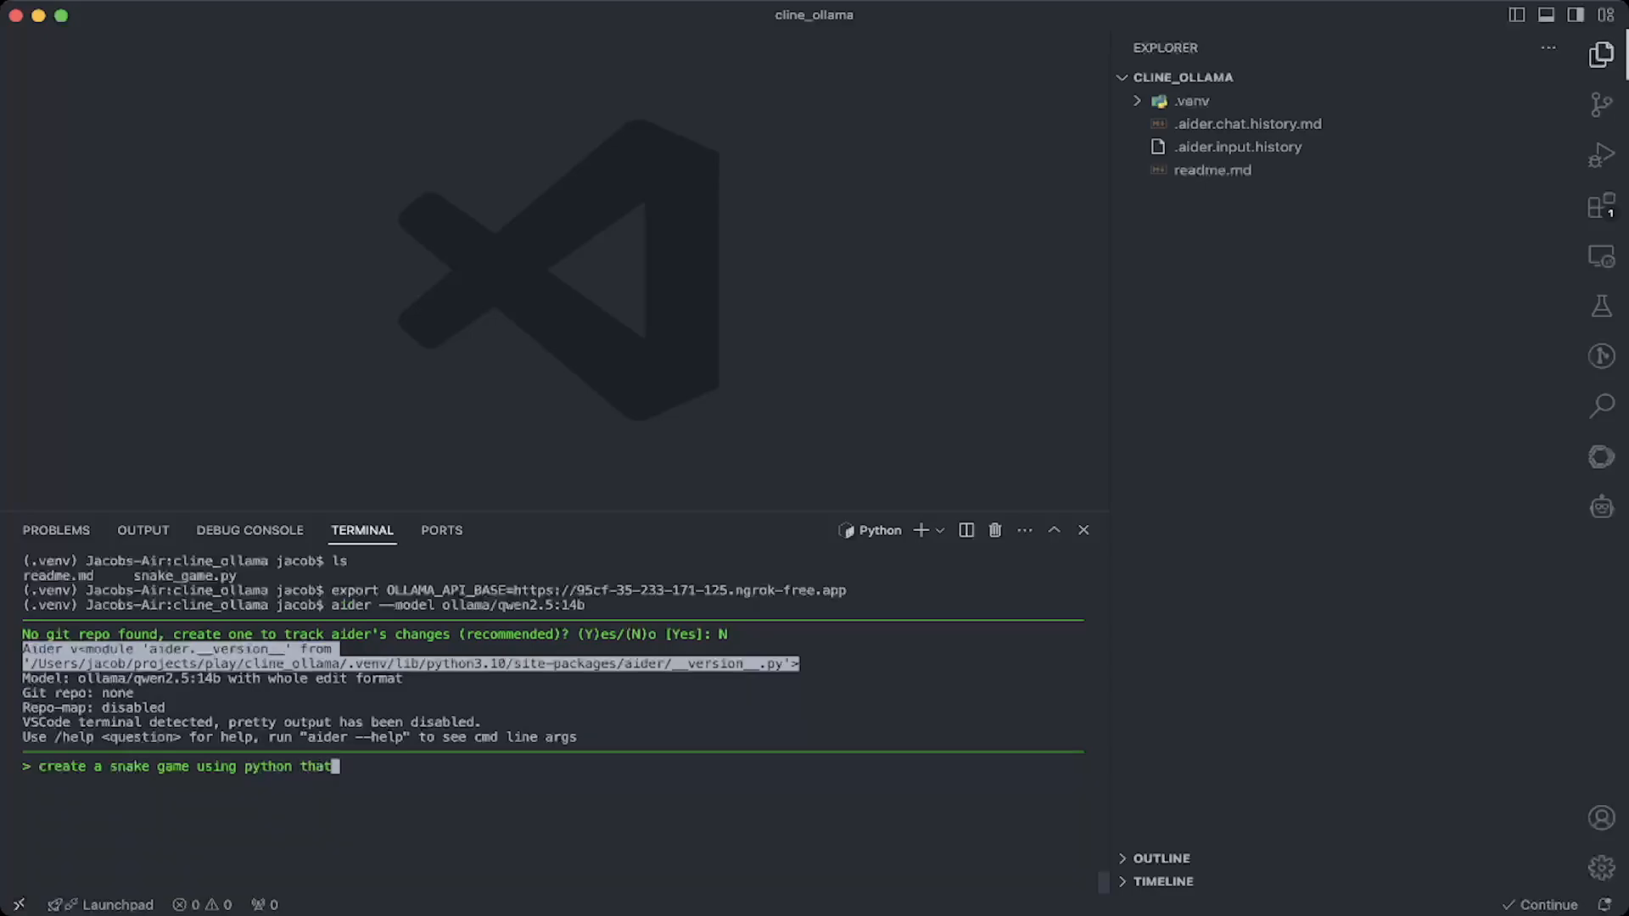
text(run)
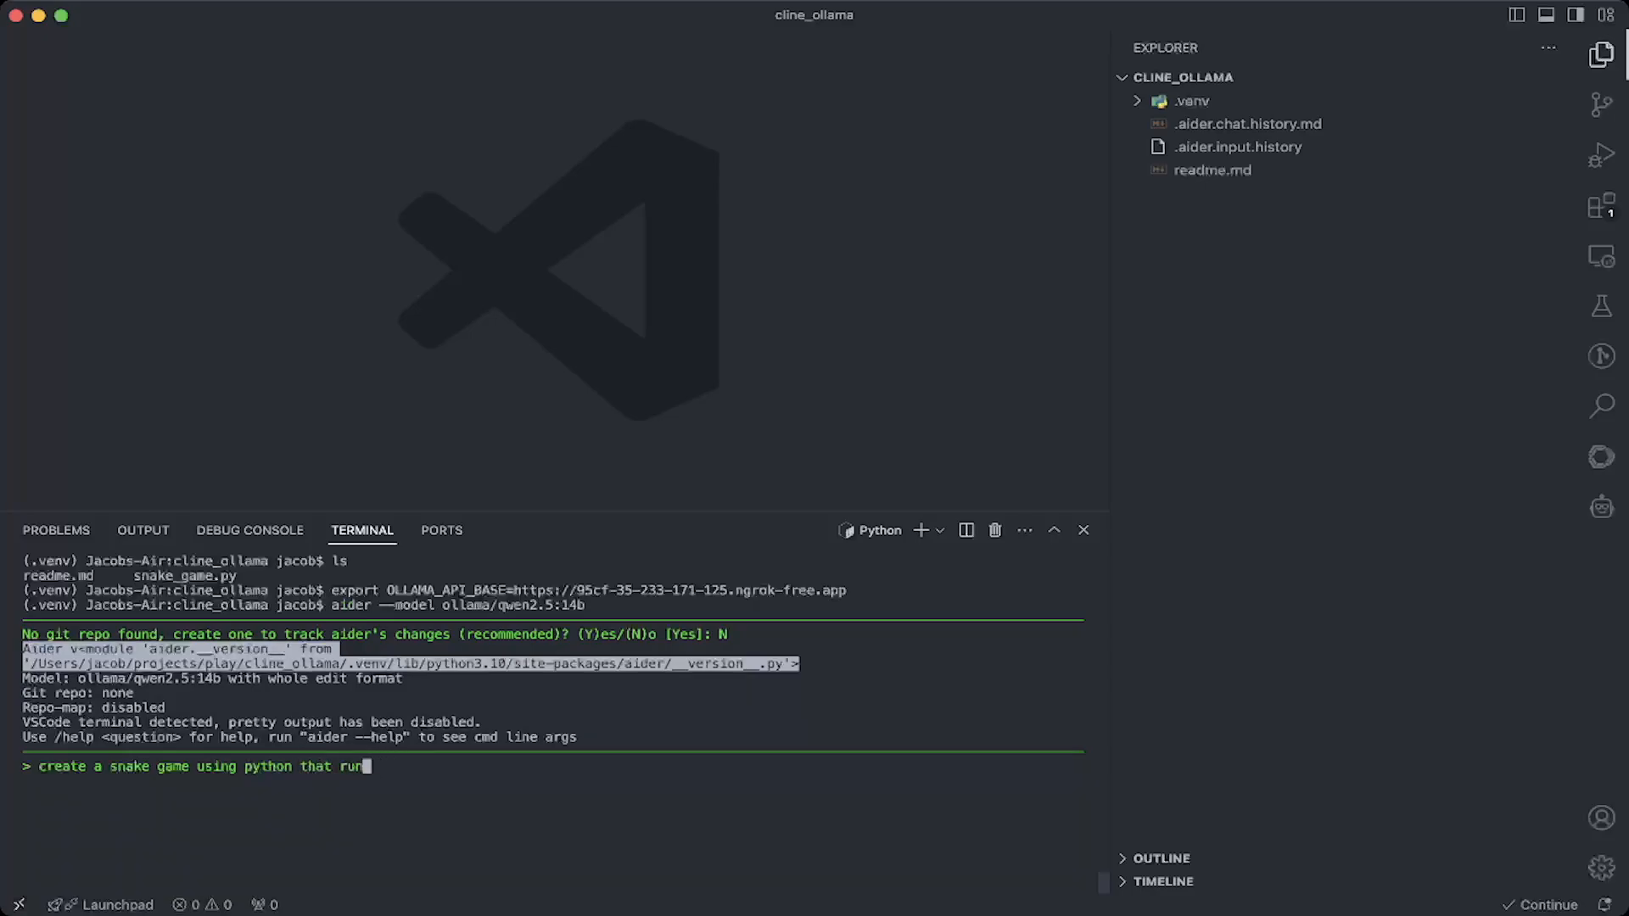
text(s in terminal)
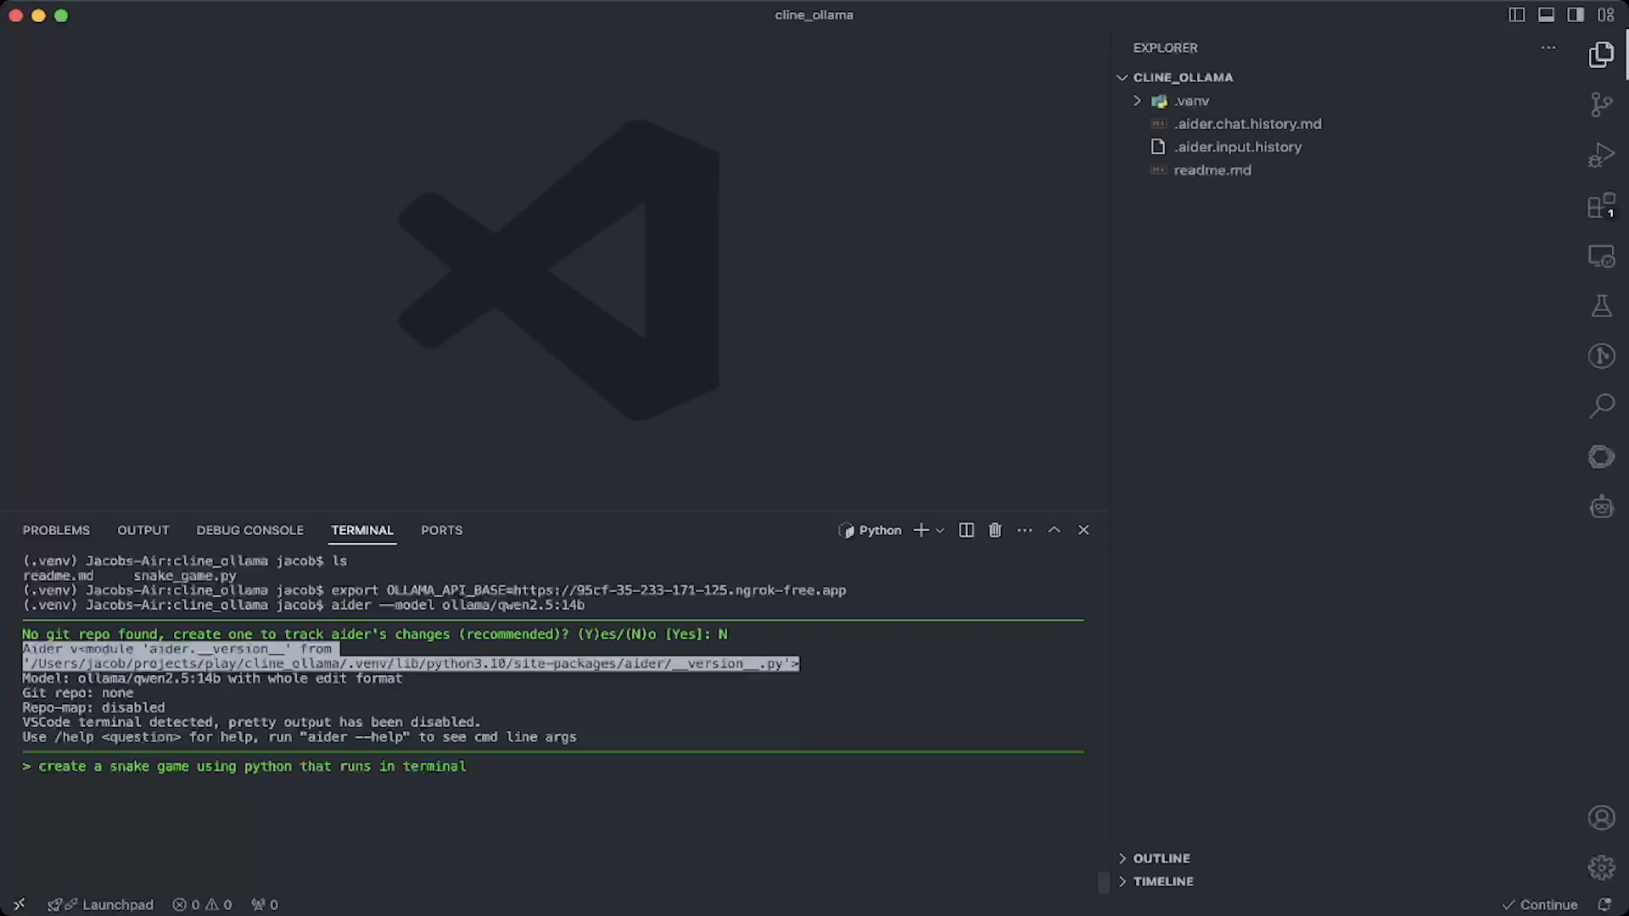
key(Return)
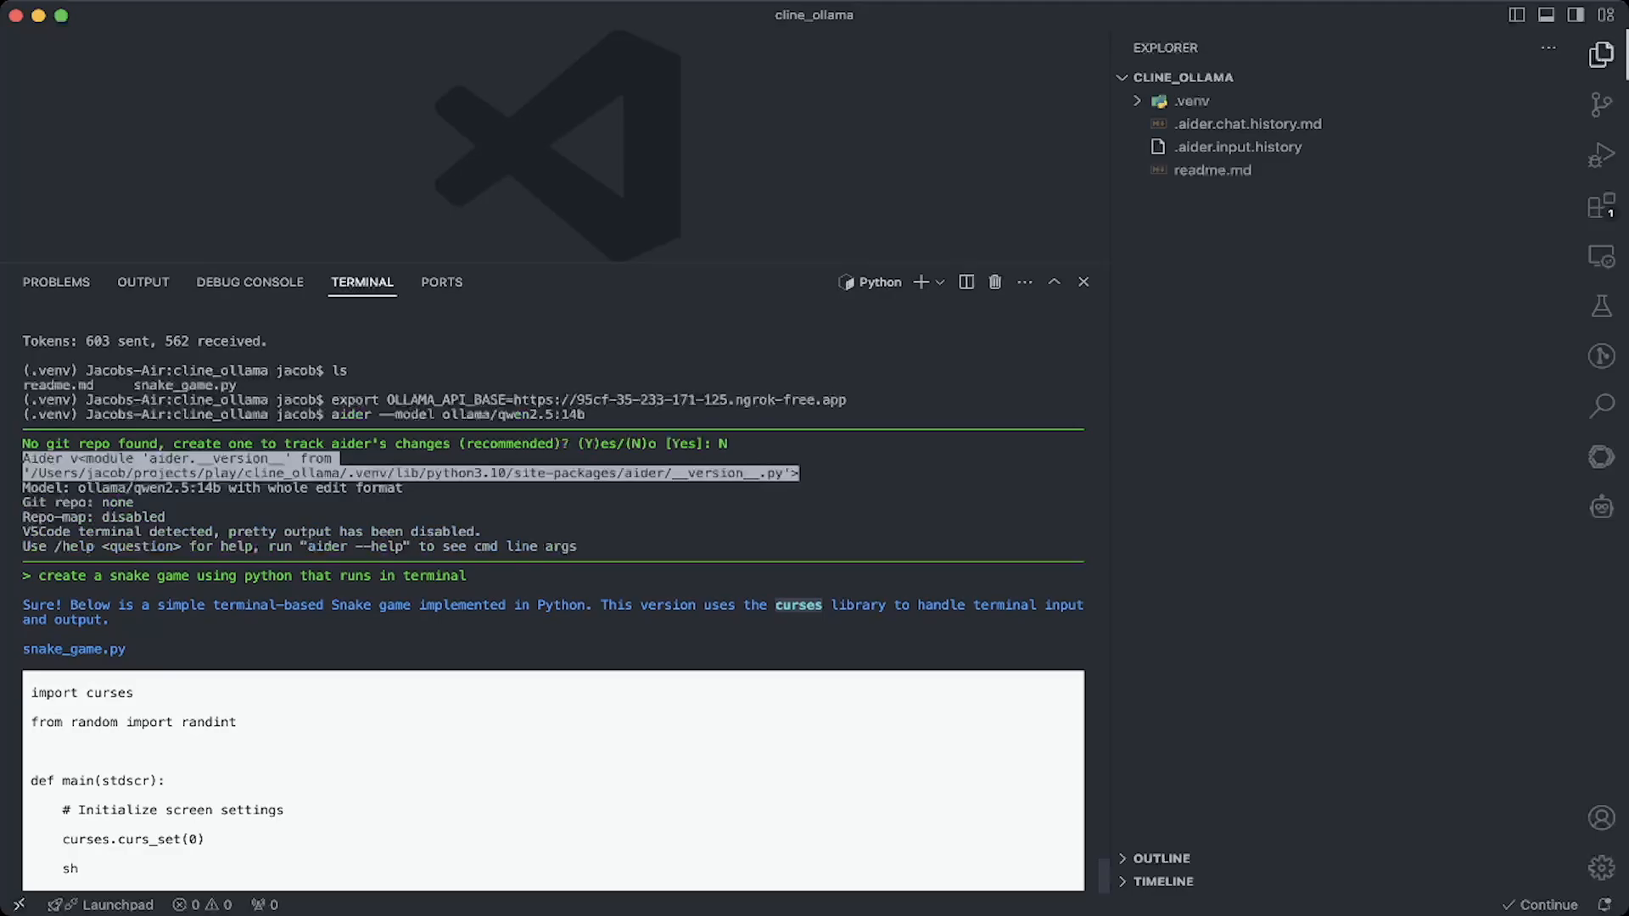
Scroll through aider's generated curses-based snake_game.py code in the terminal
scroll(down, 3)
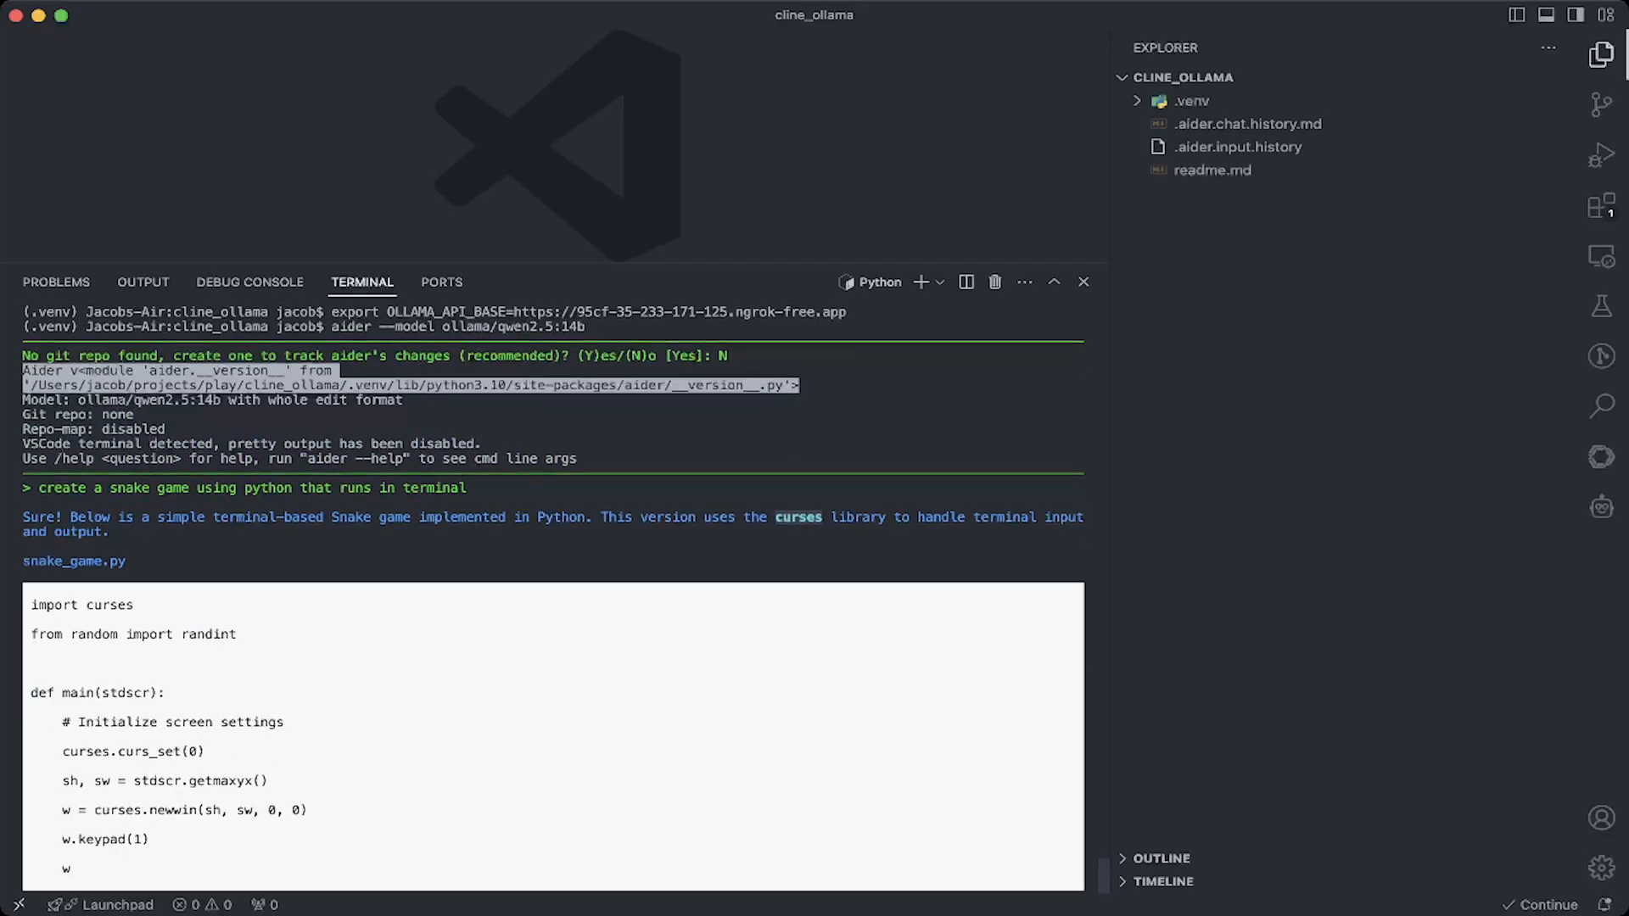
scroll(down, 3)
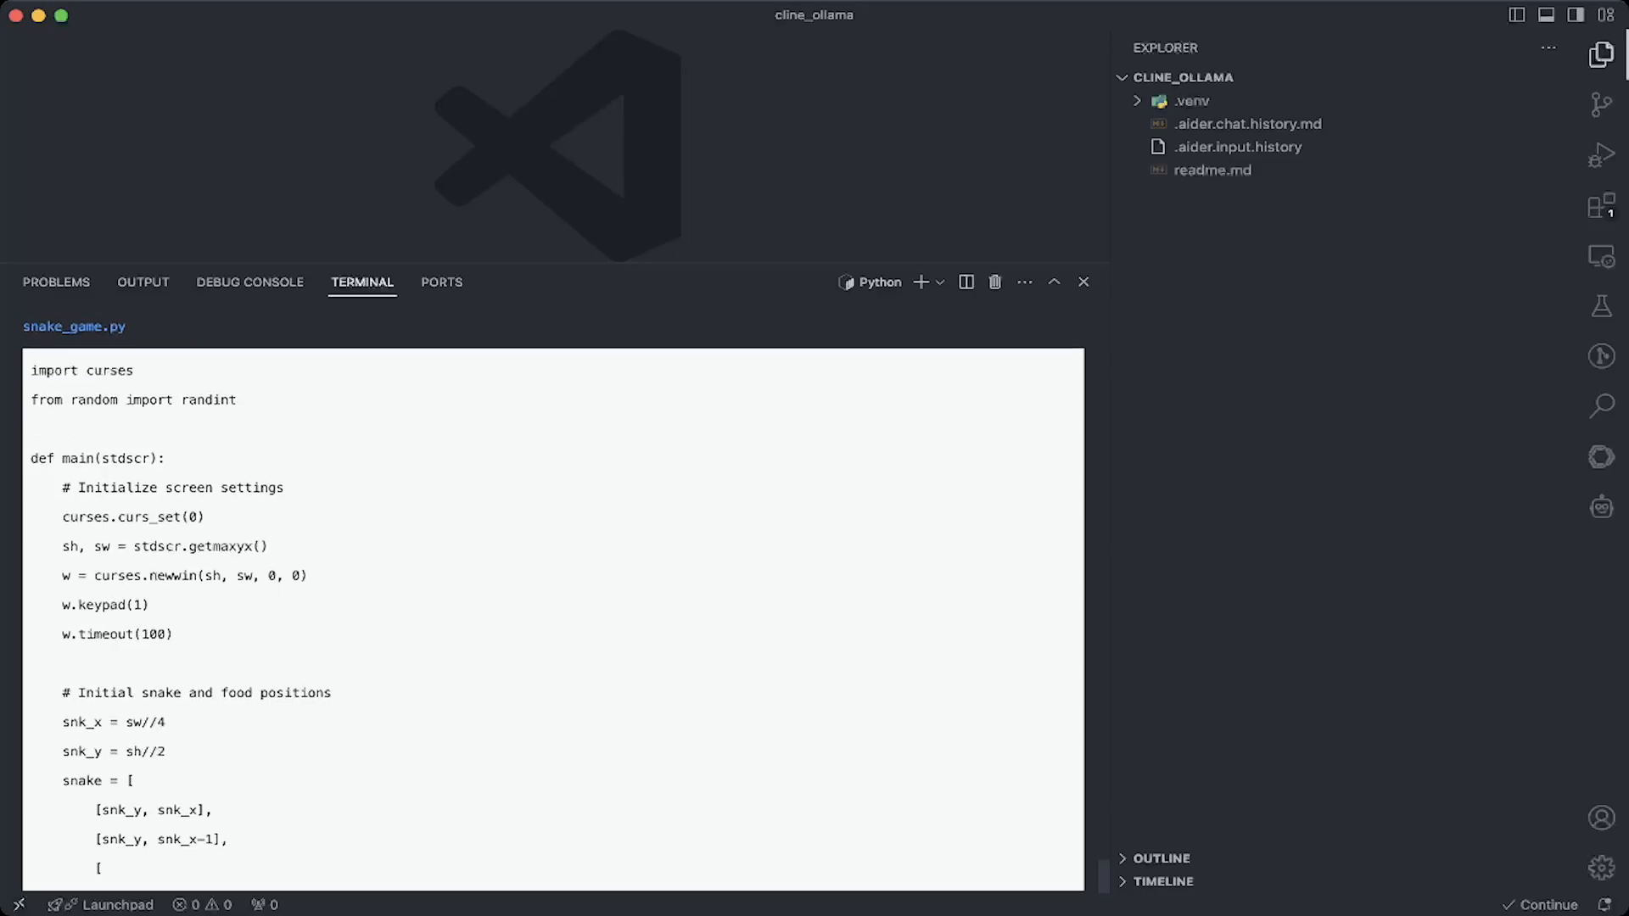
scroll(down, 3)
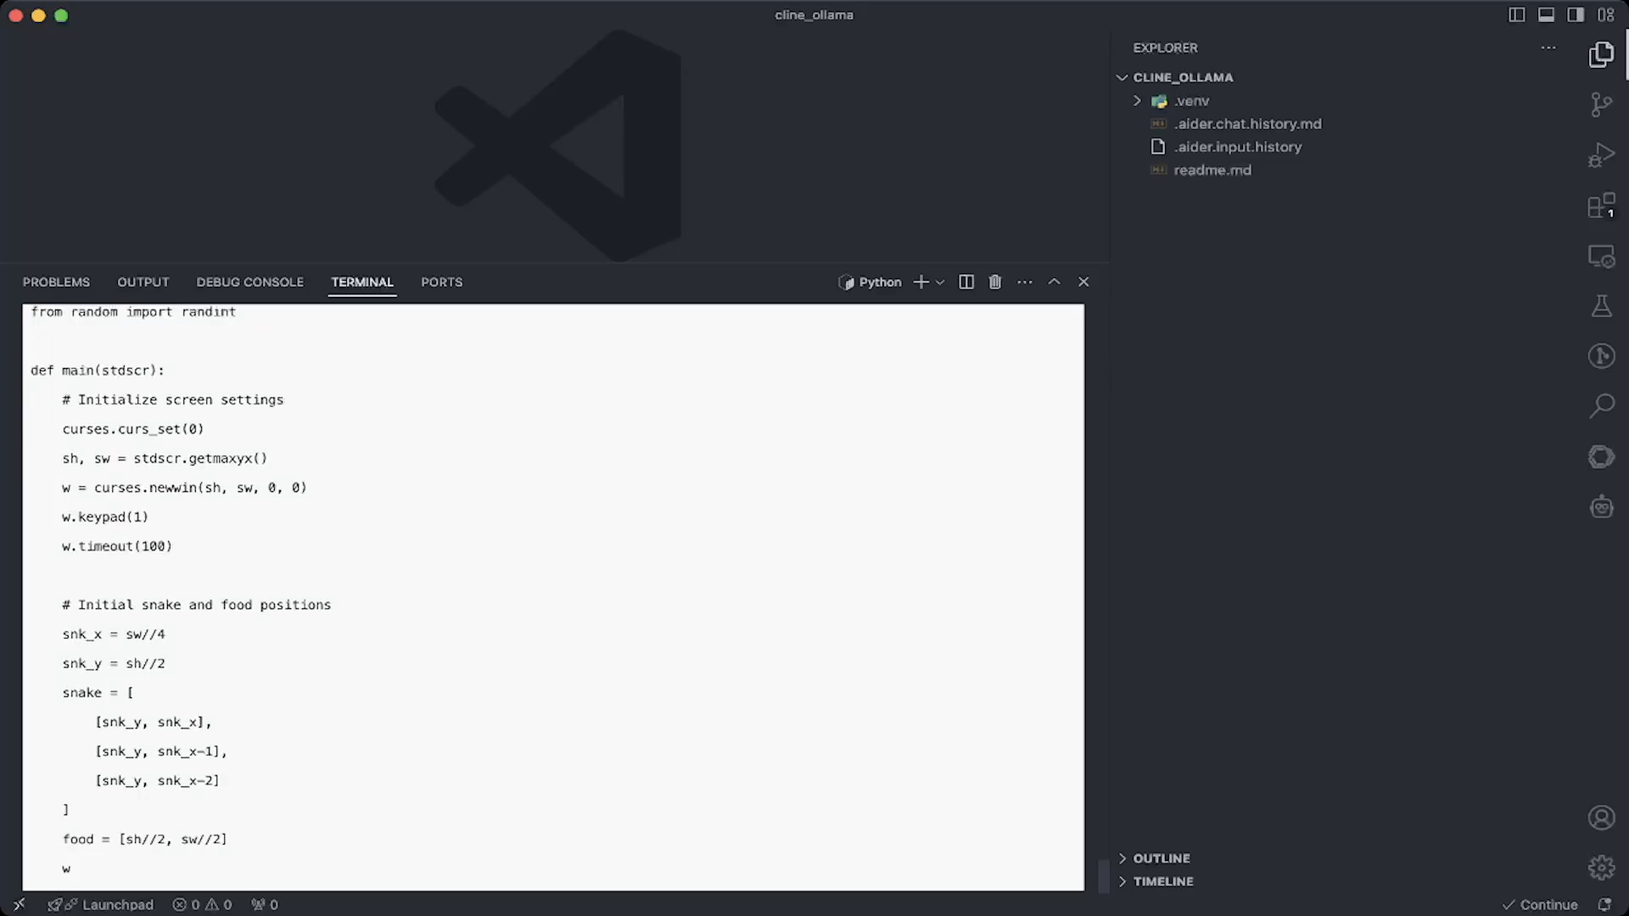
scroll(down, 3)
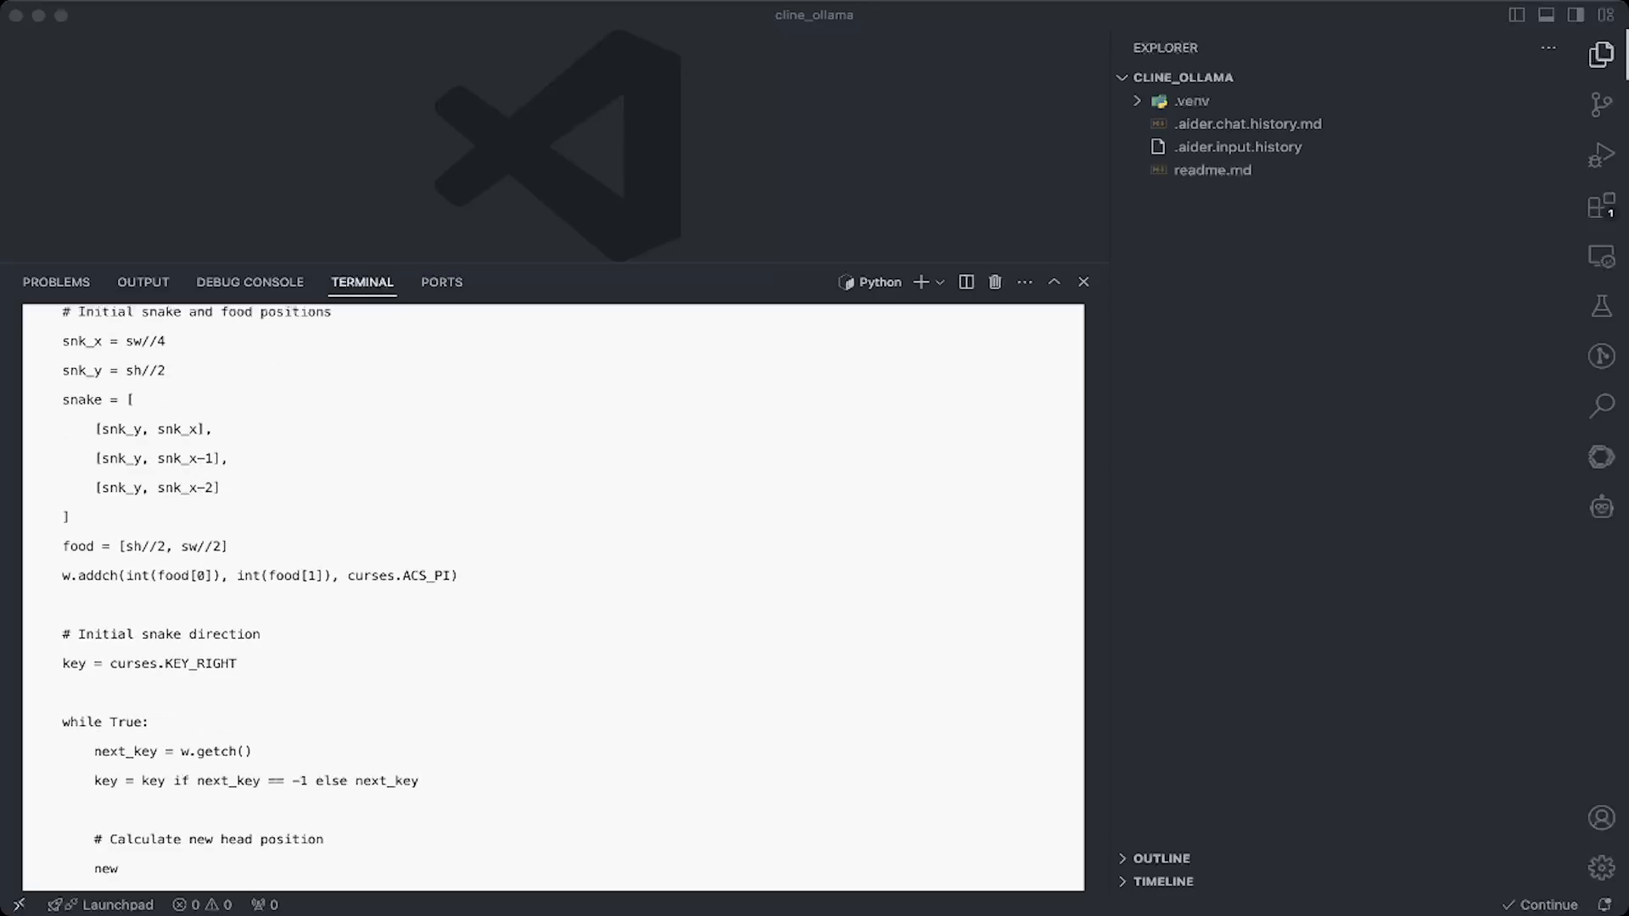
scroll(down, 3)
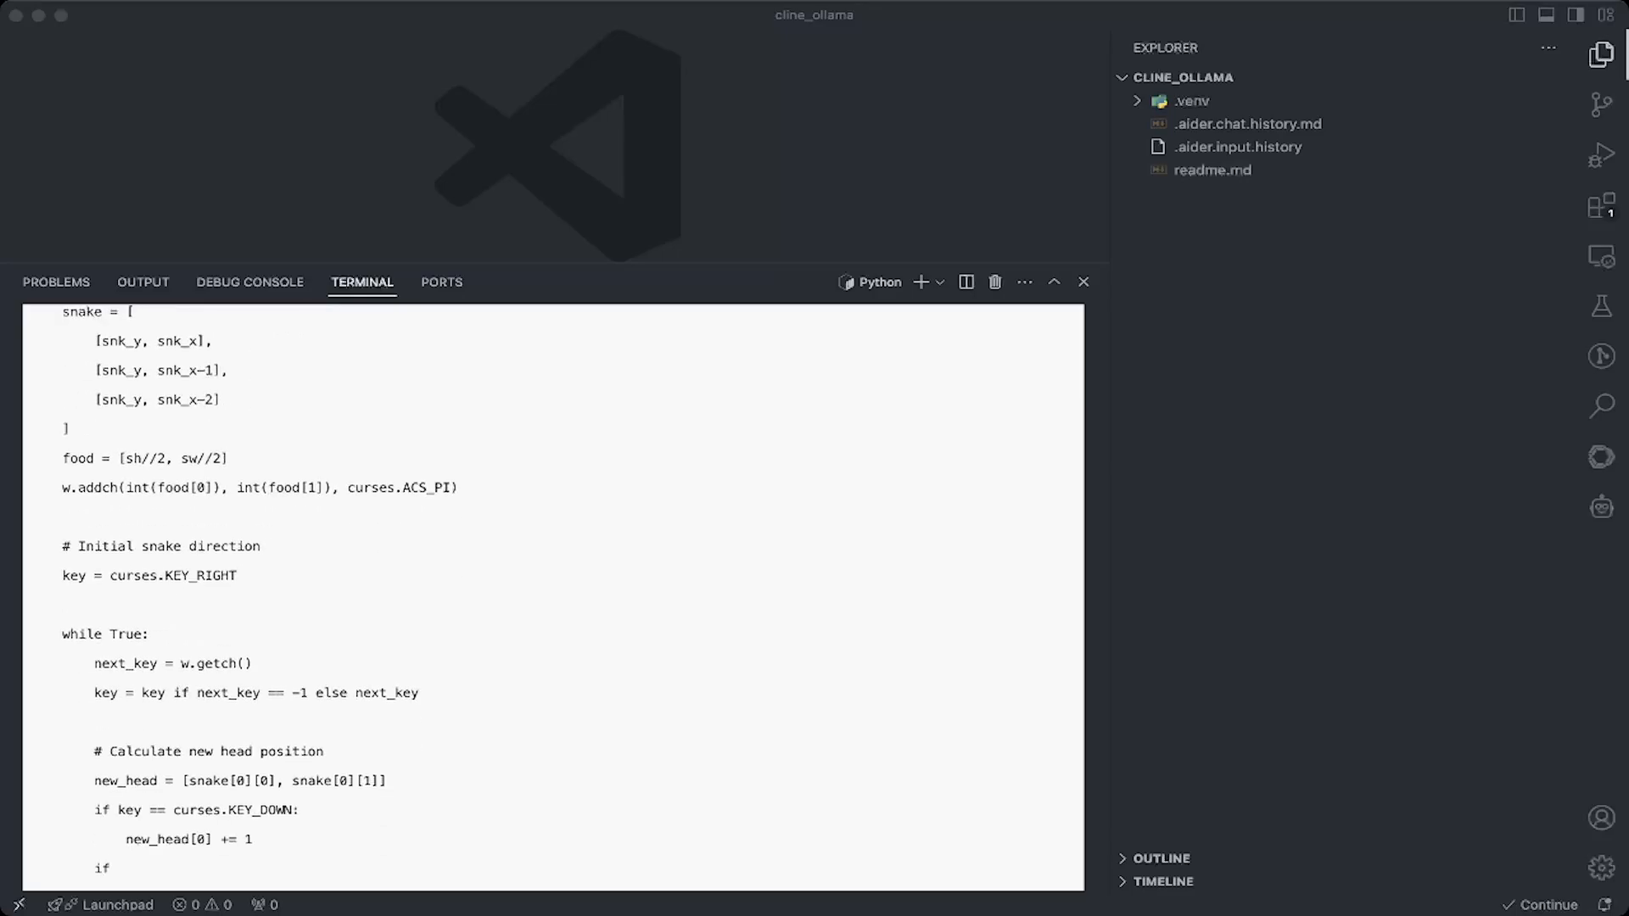
scroll(down, 3)
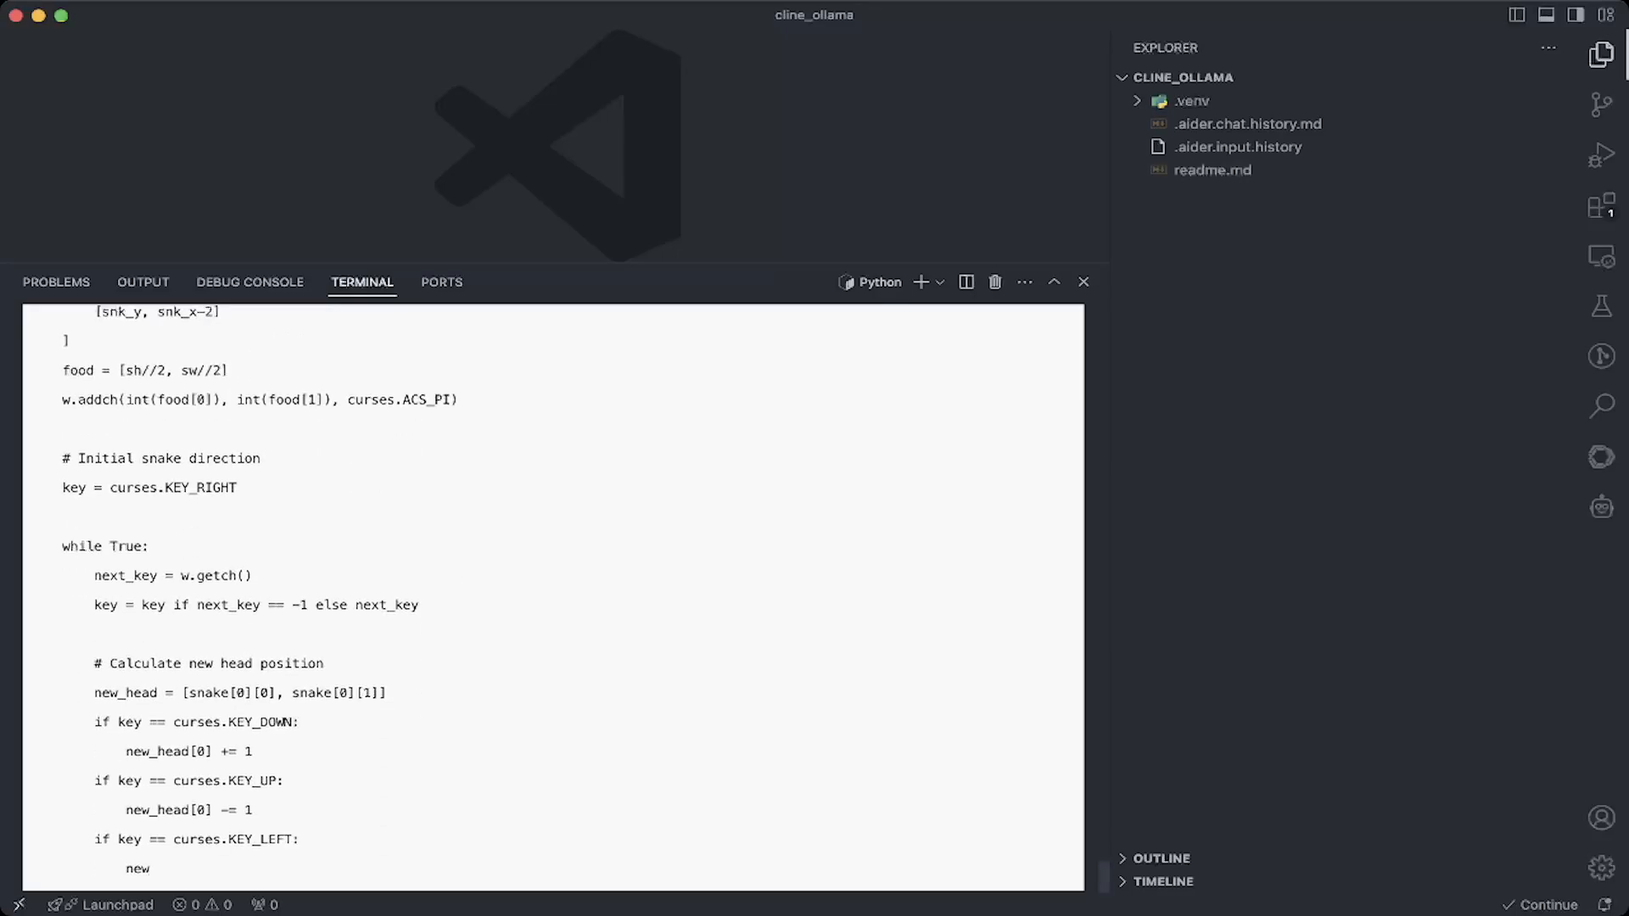
scroll(down, 3)
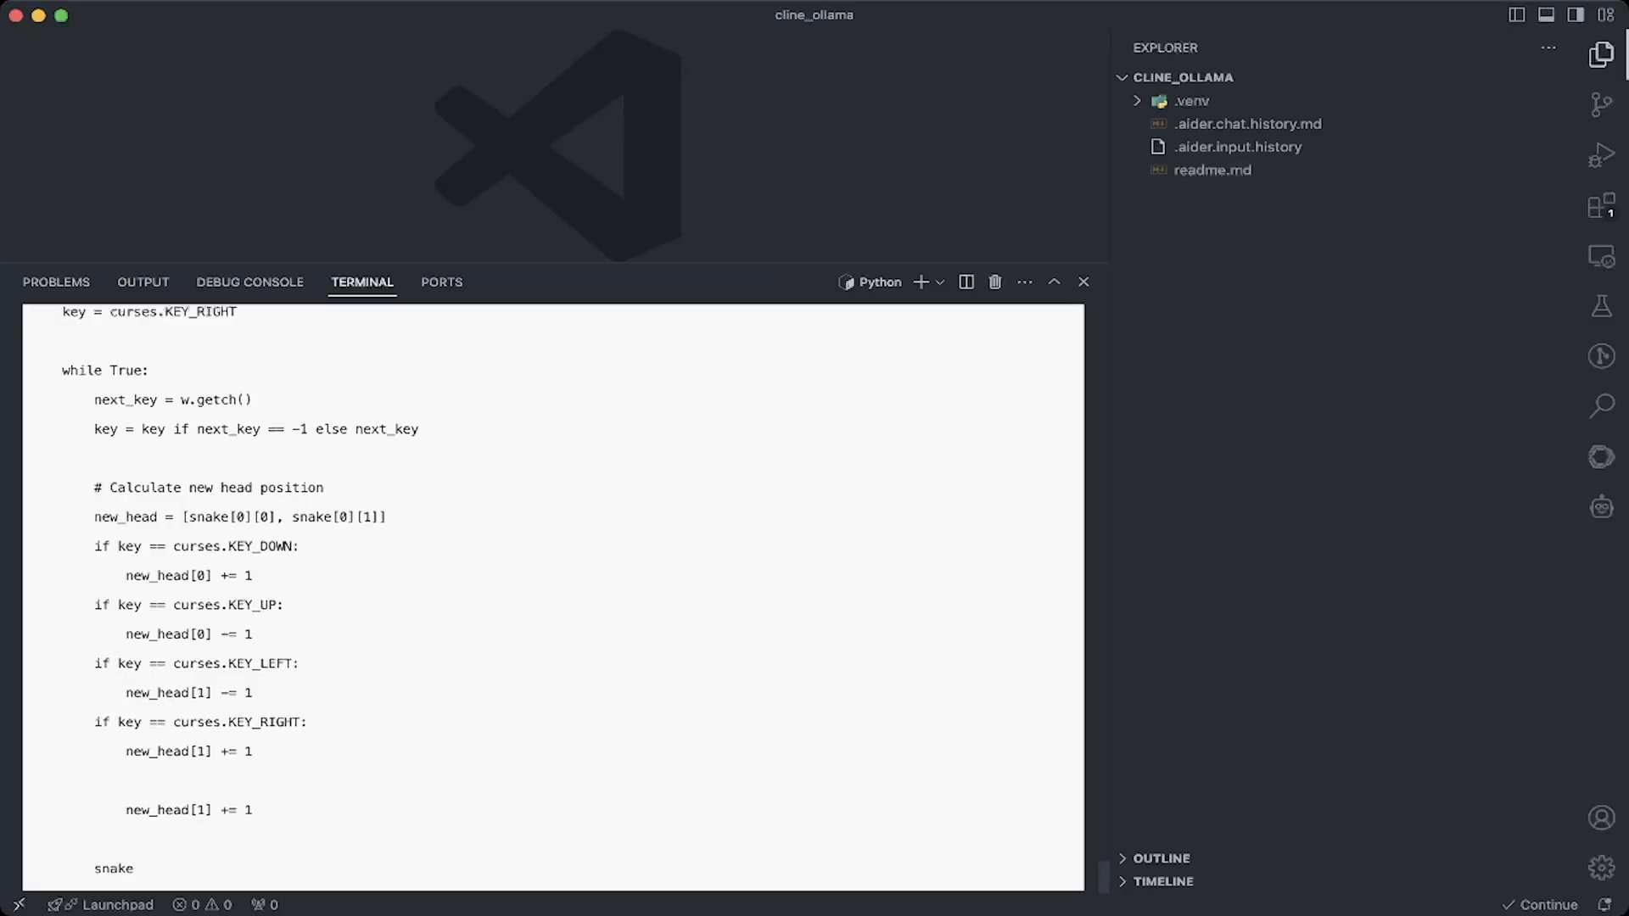
scroll(down, 3)
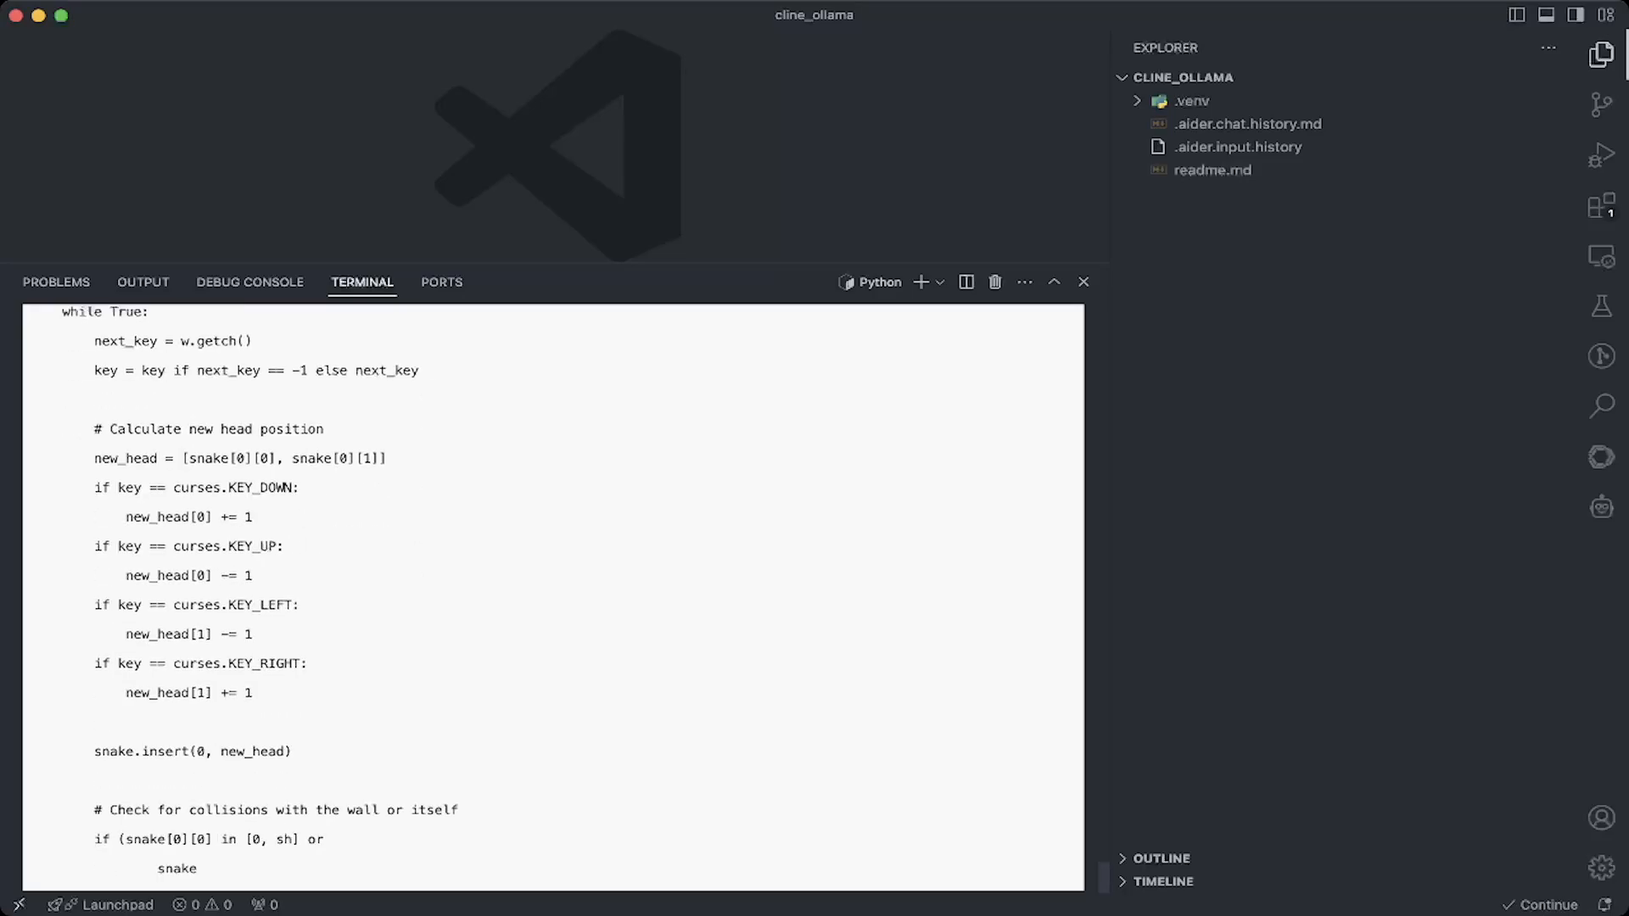
scroll(down, 3)
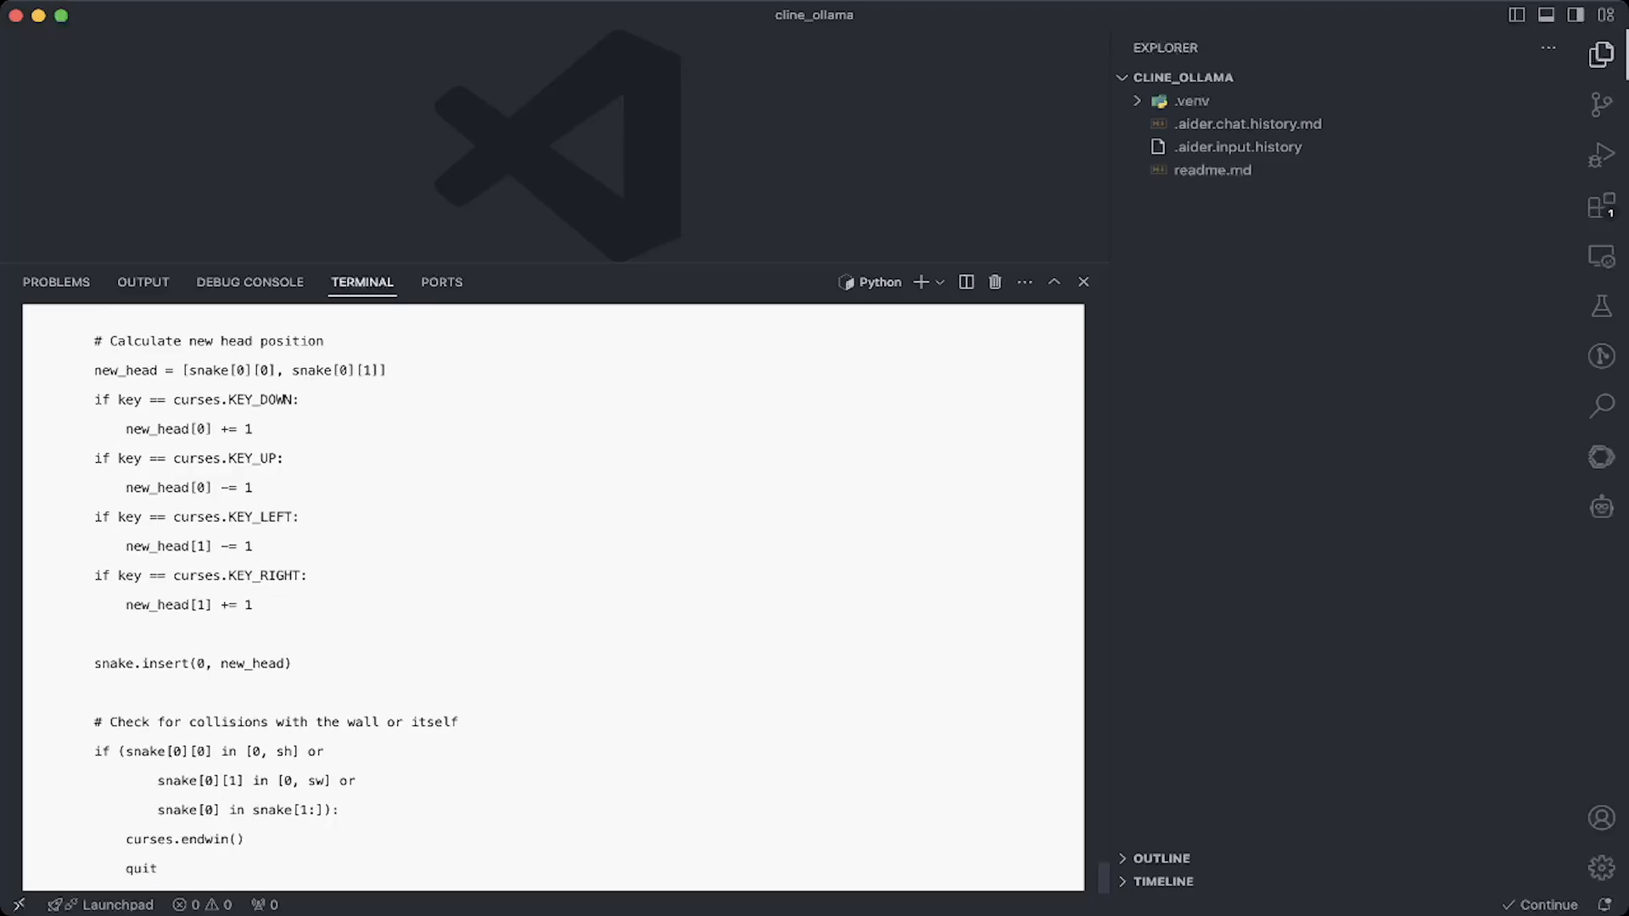
scroll(down, 3)
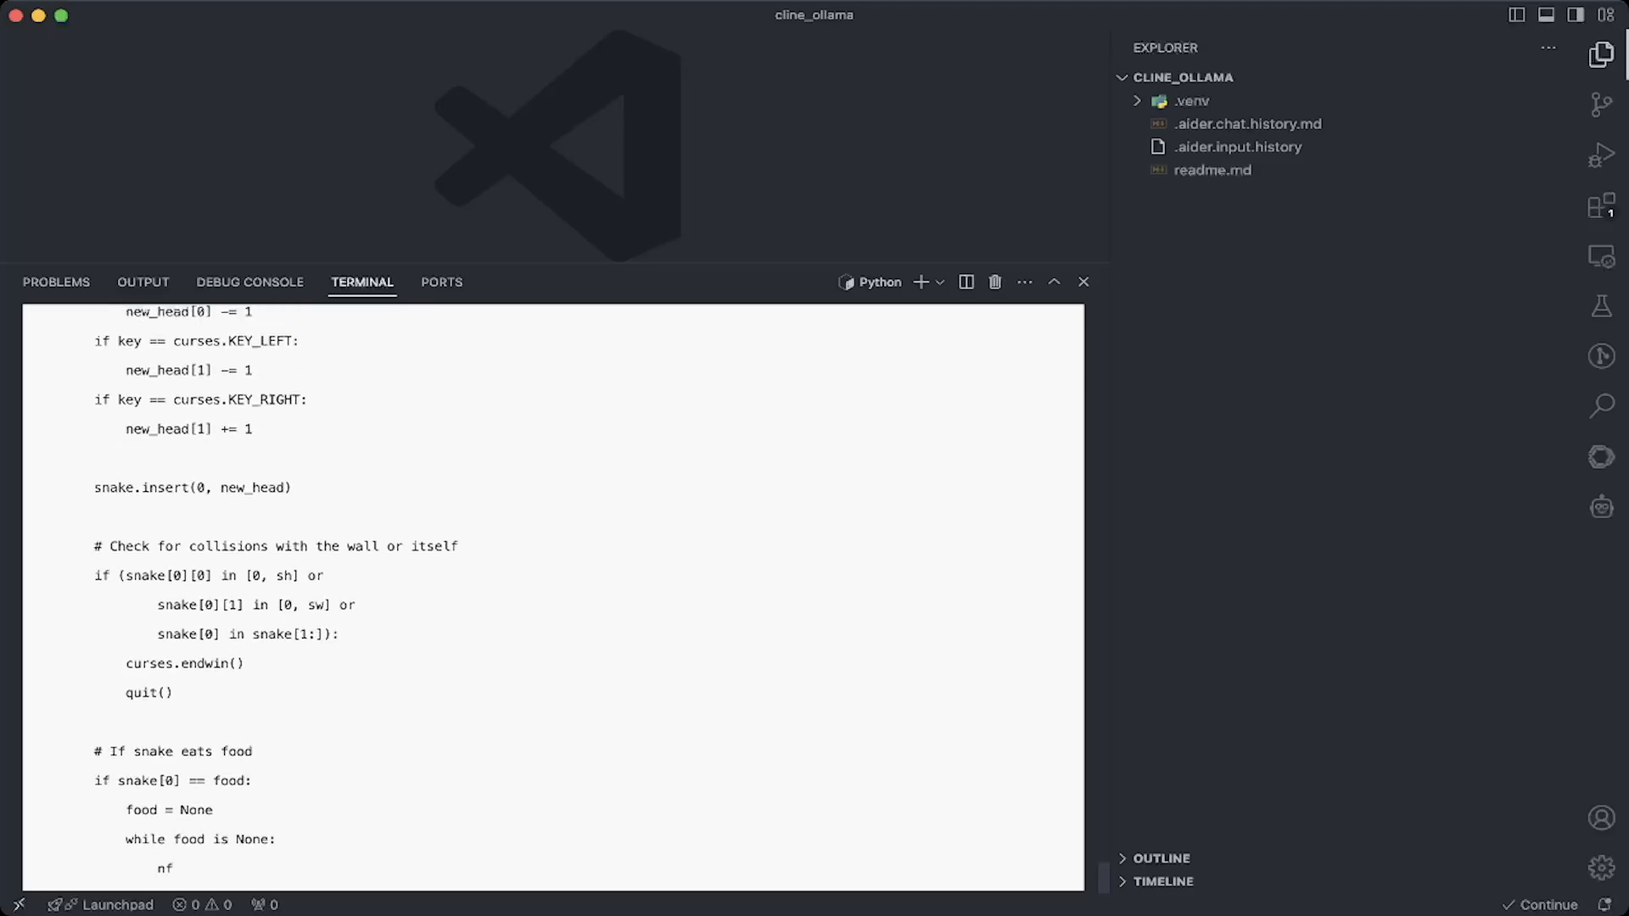
scroll(down, 3)
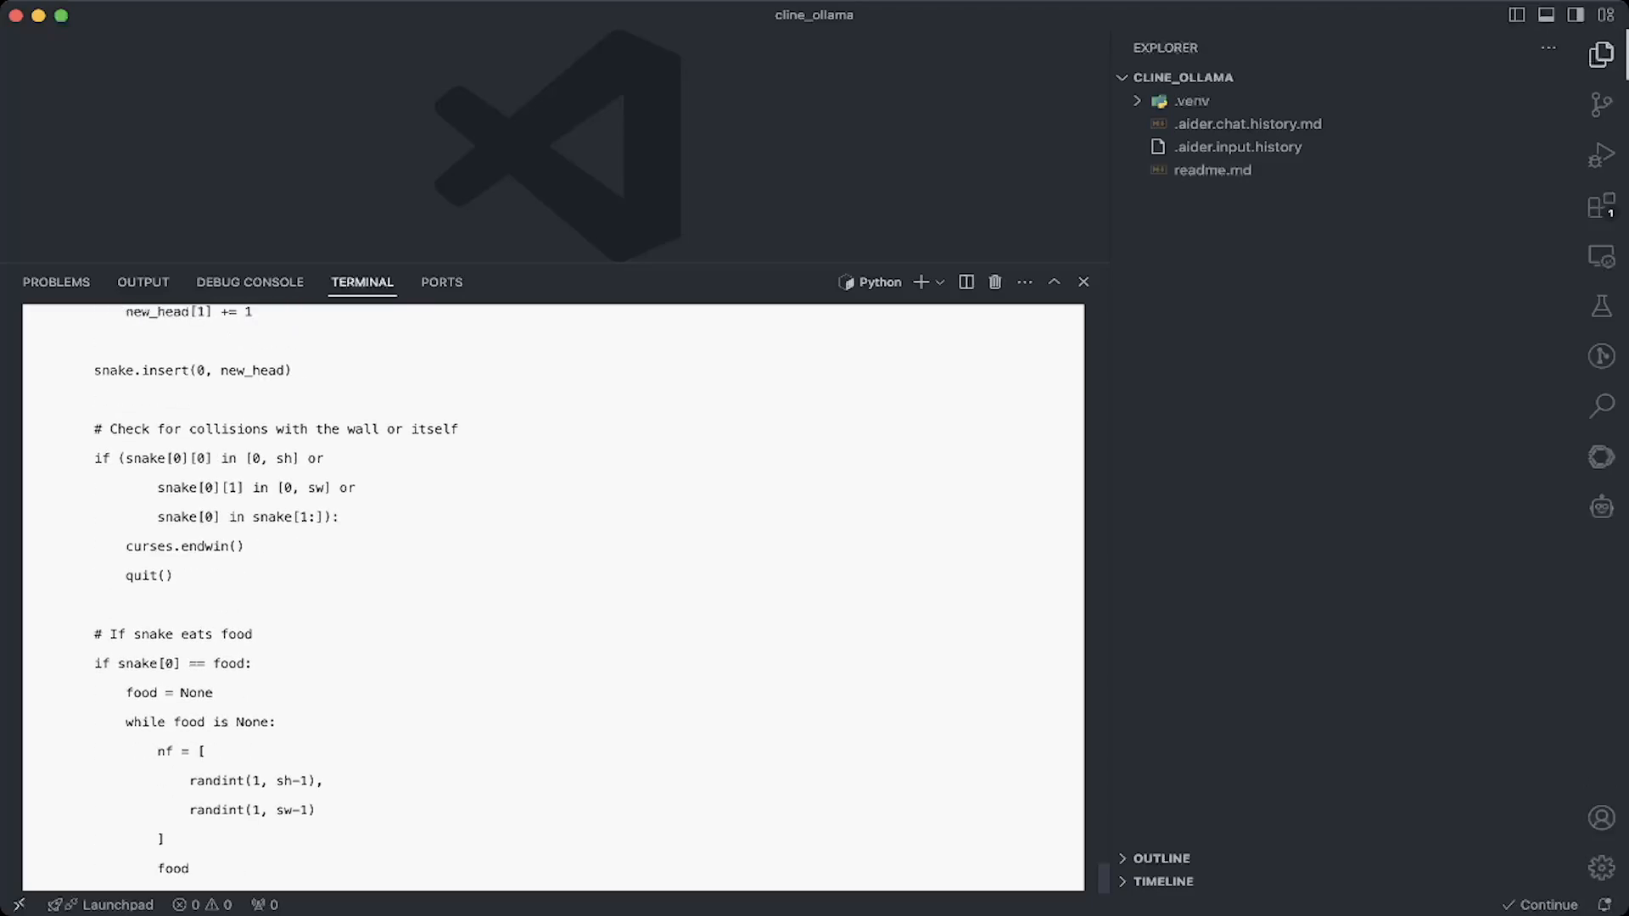
scroll(down, 3)
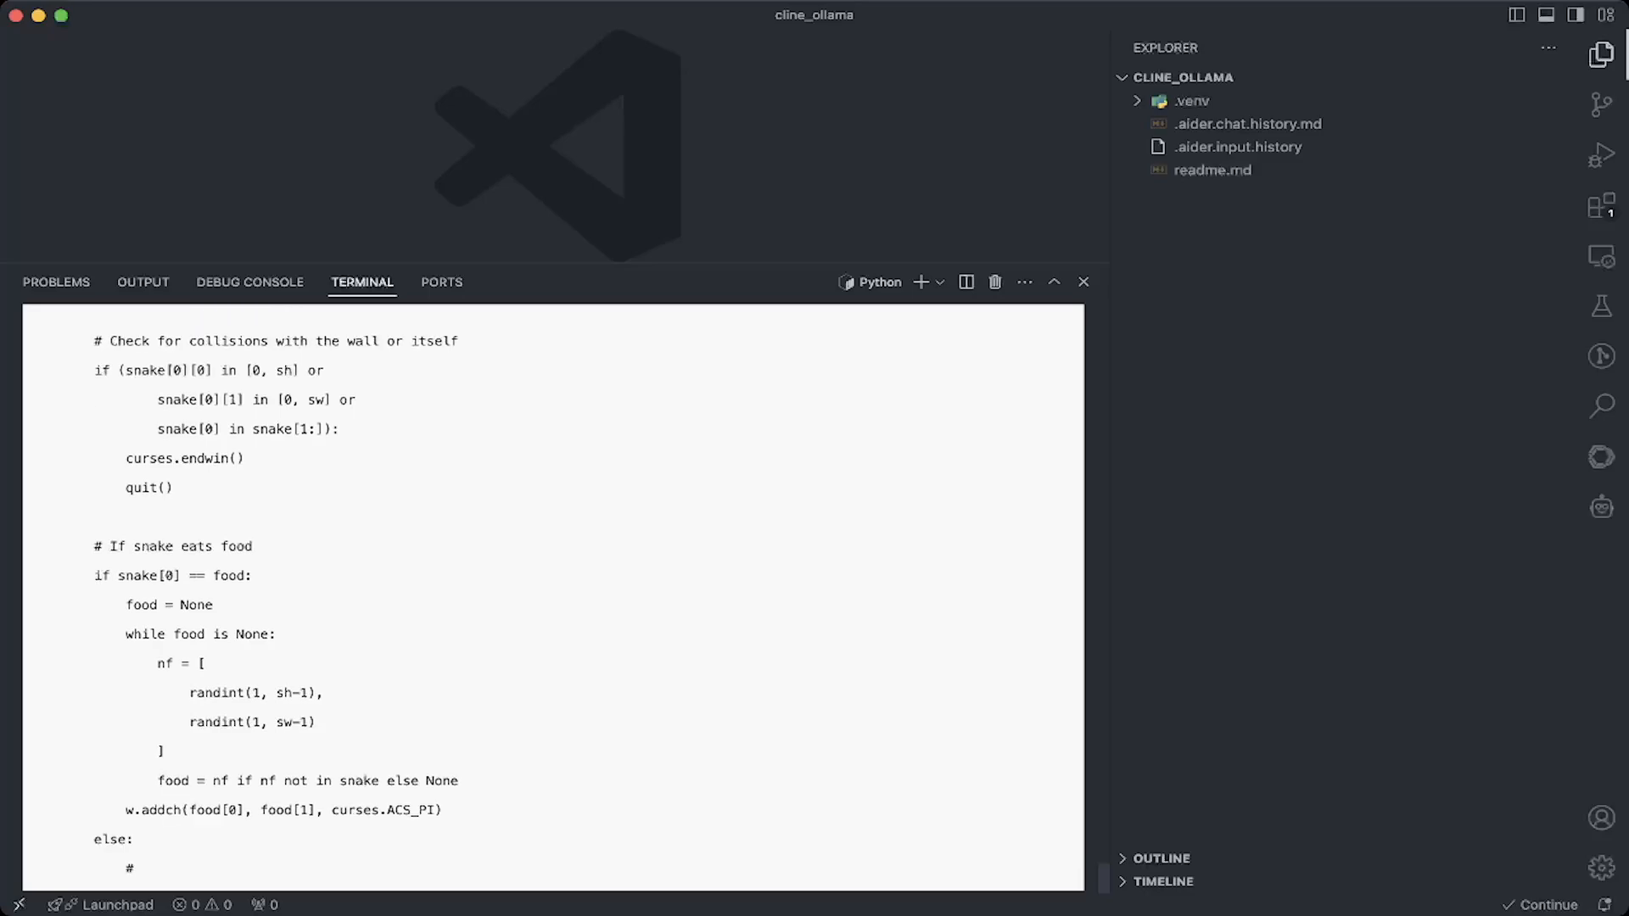
scroll(down, 3)
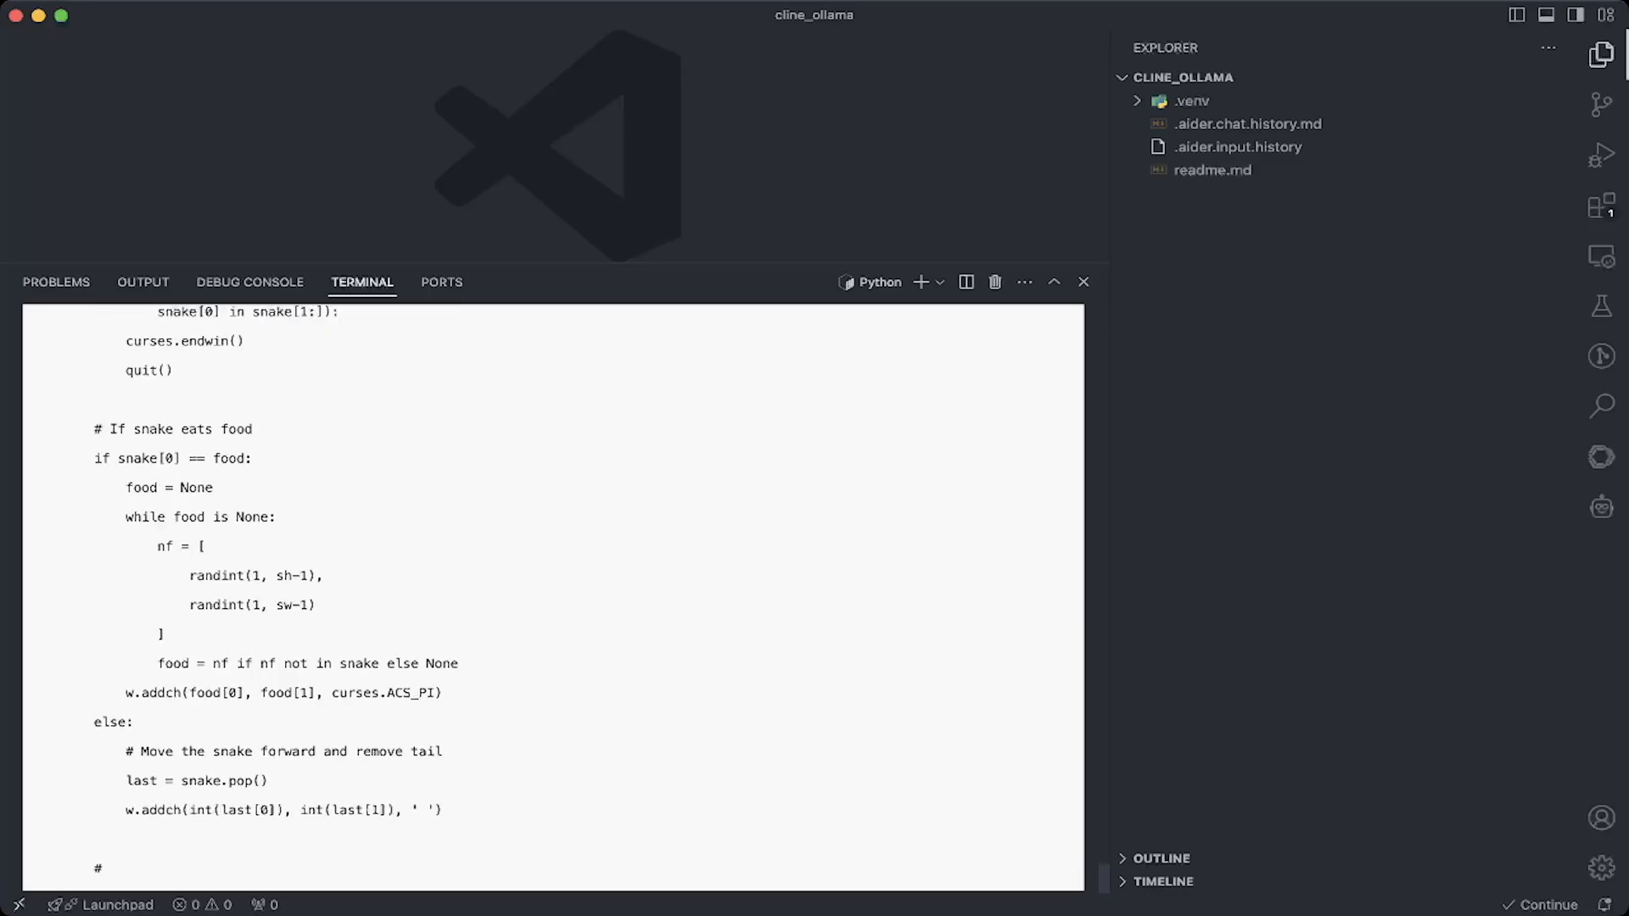
scroll(down, 3)
text(py)
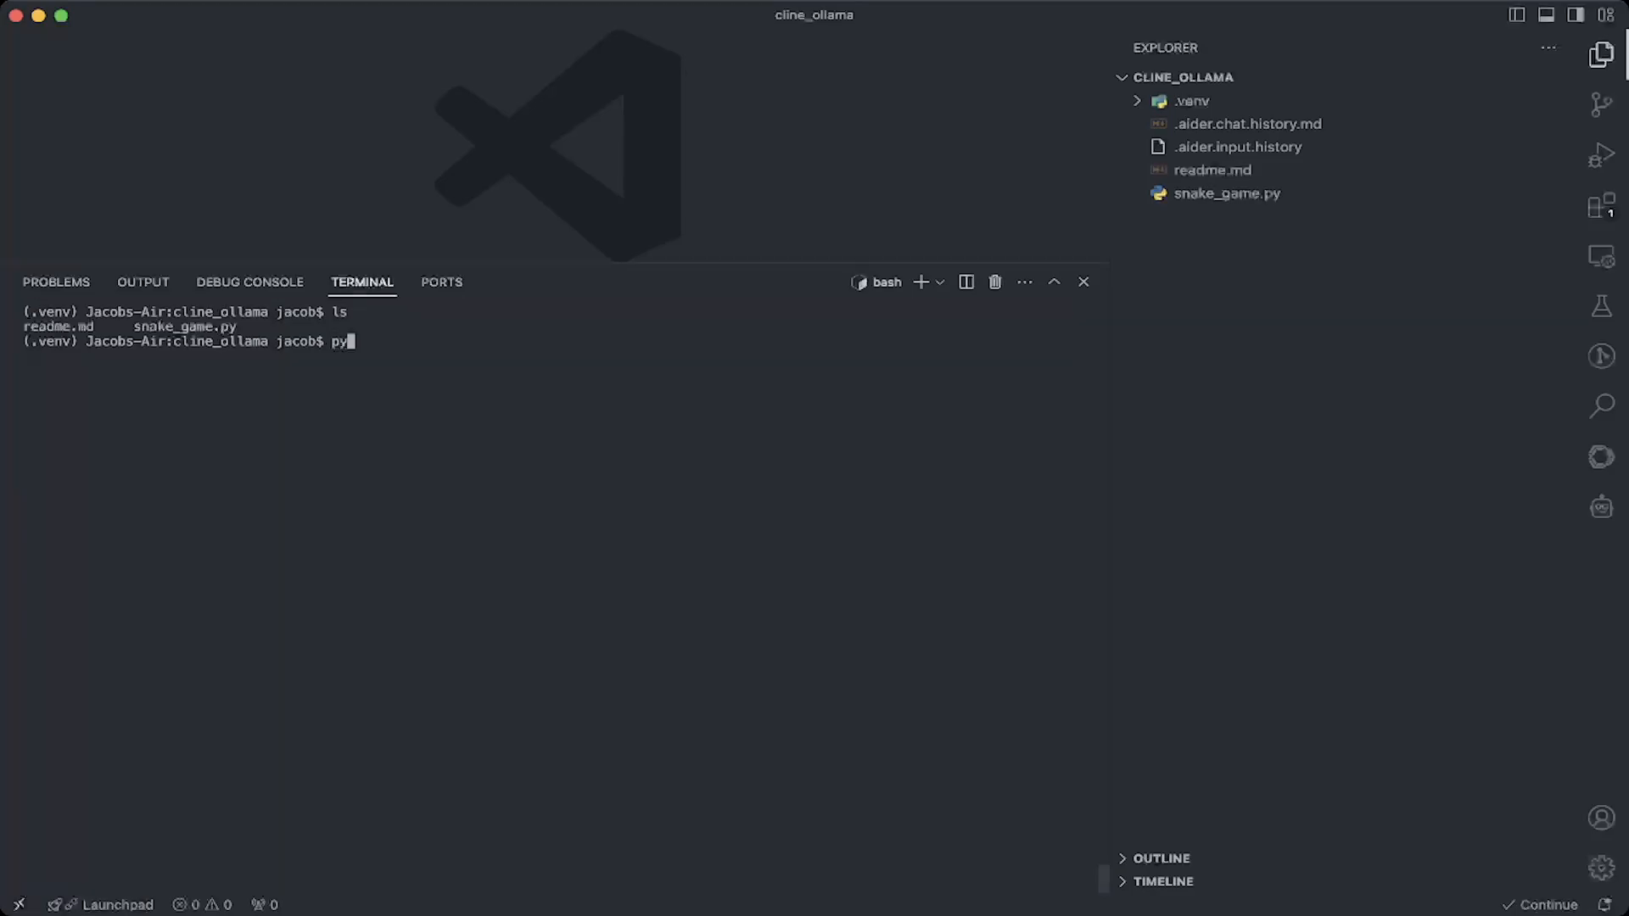
Run python snake_game.py so the snake game starts in the terminal
text(thon snake_game.)
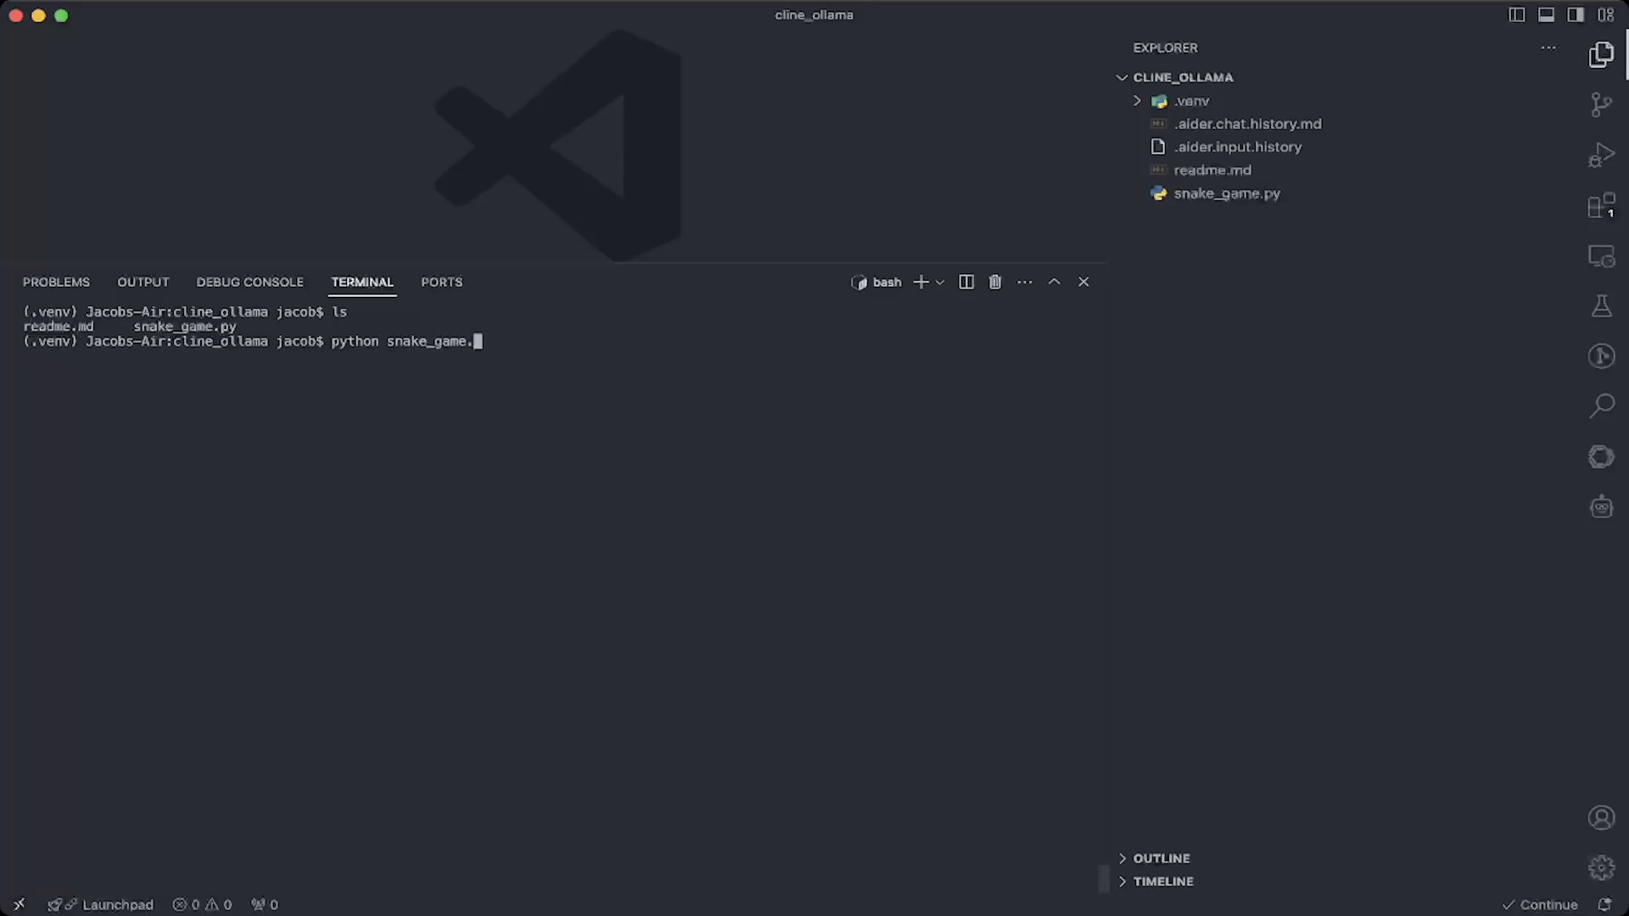
key(Return)
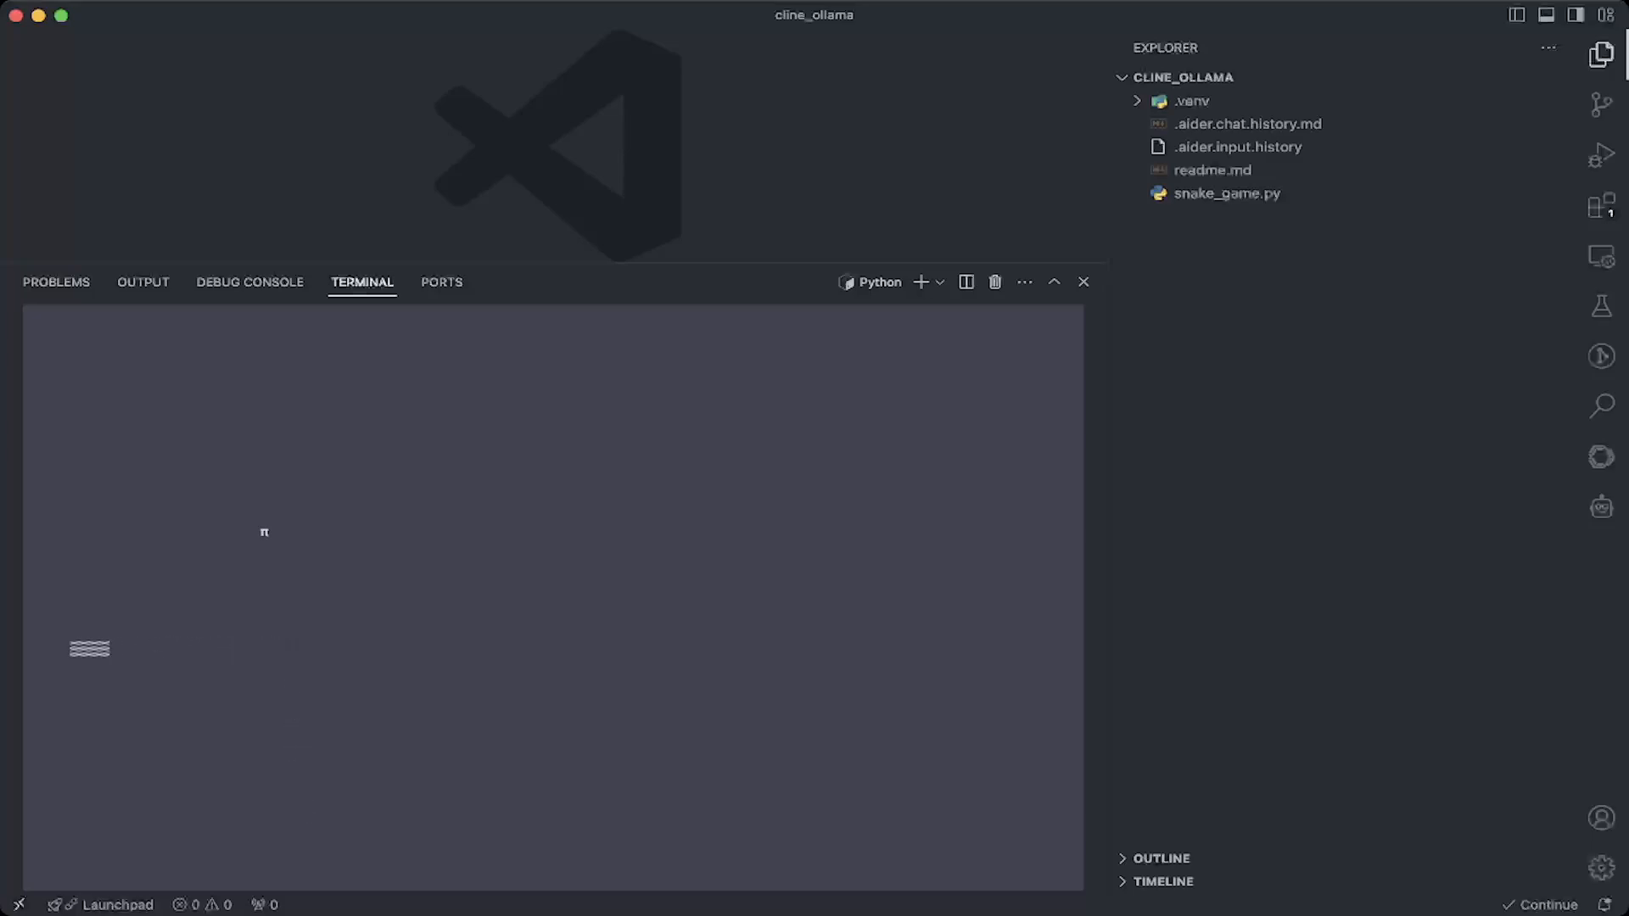
Clear the terminal back to a shell prompt after quitting the game
text(cle)
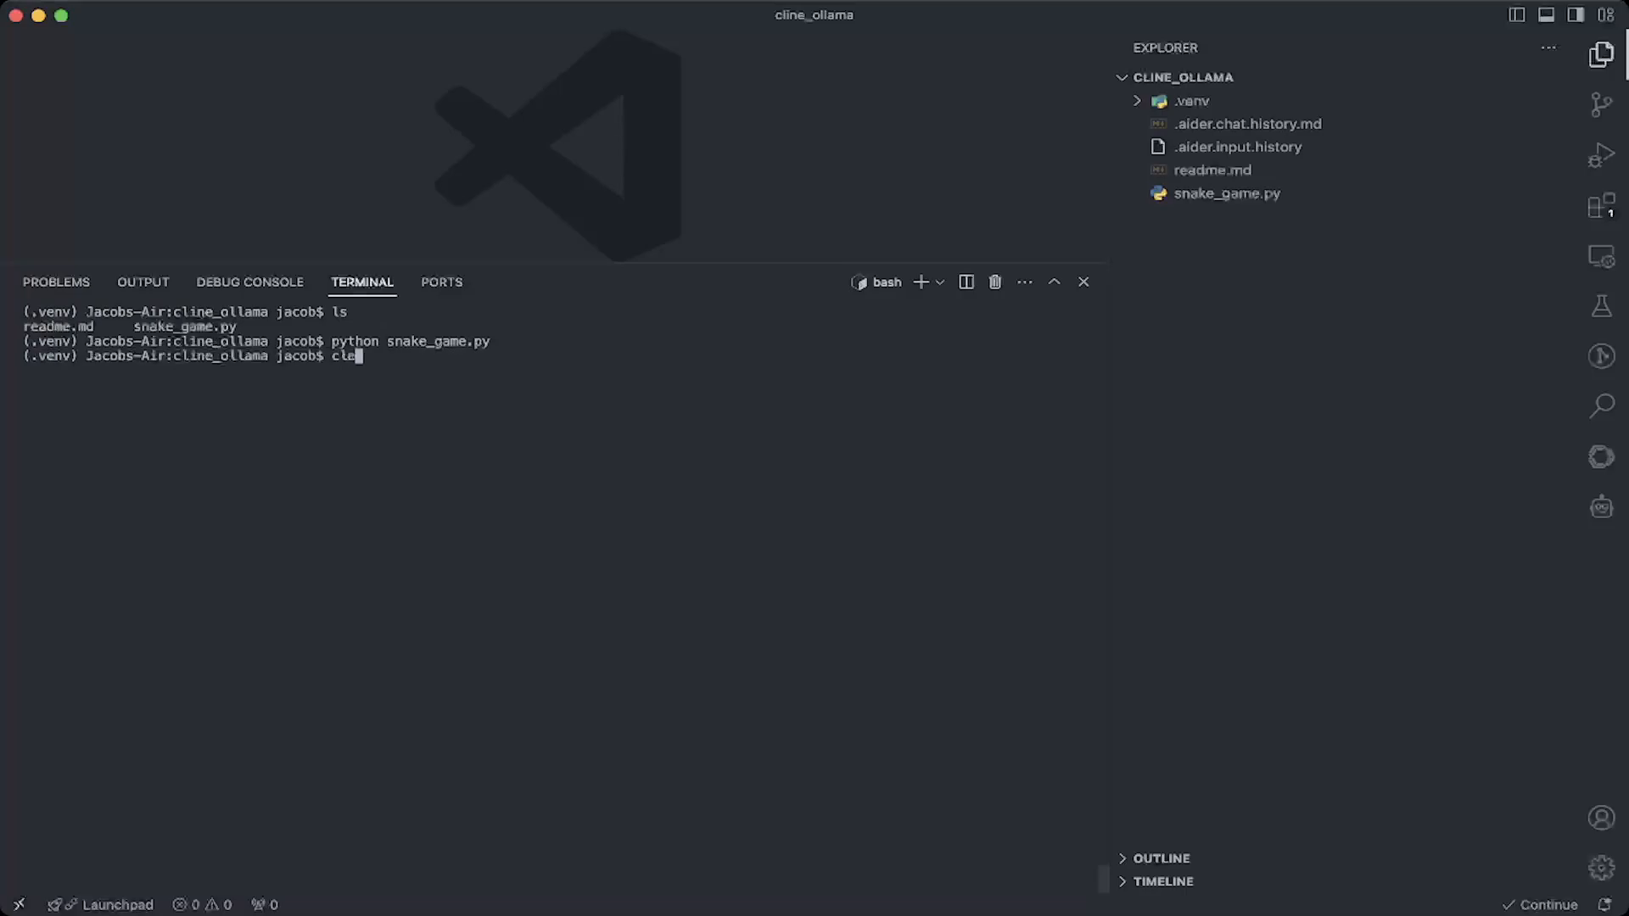
key(Return)
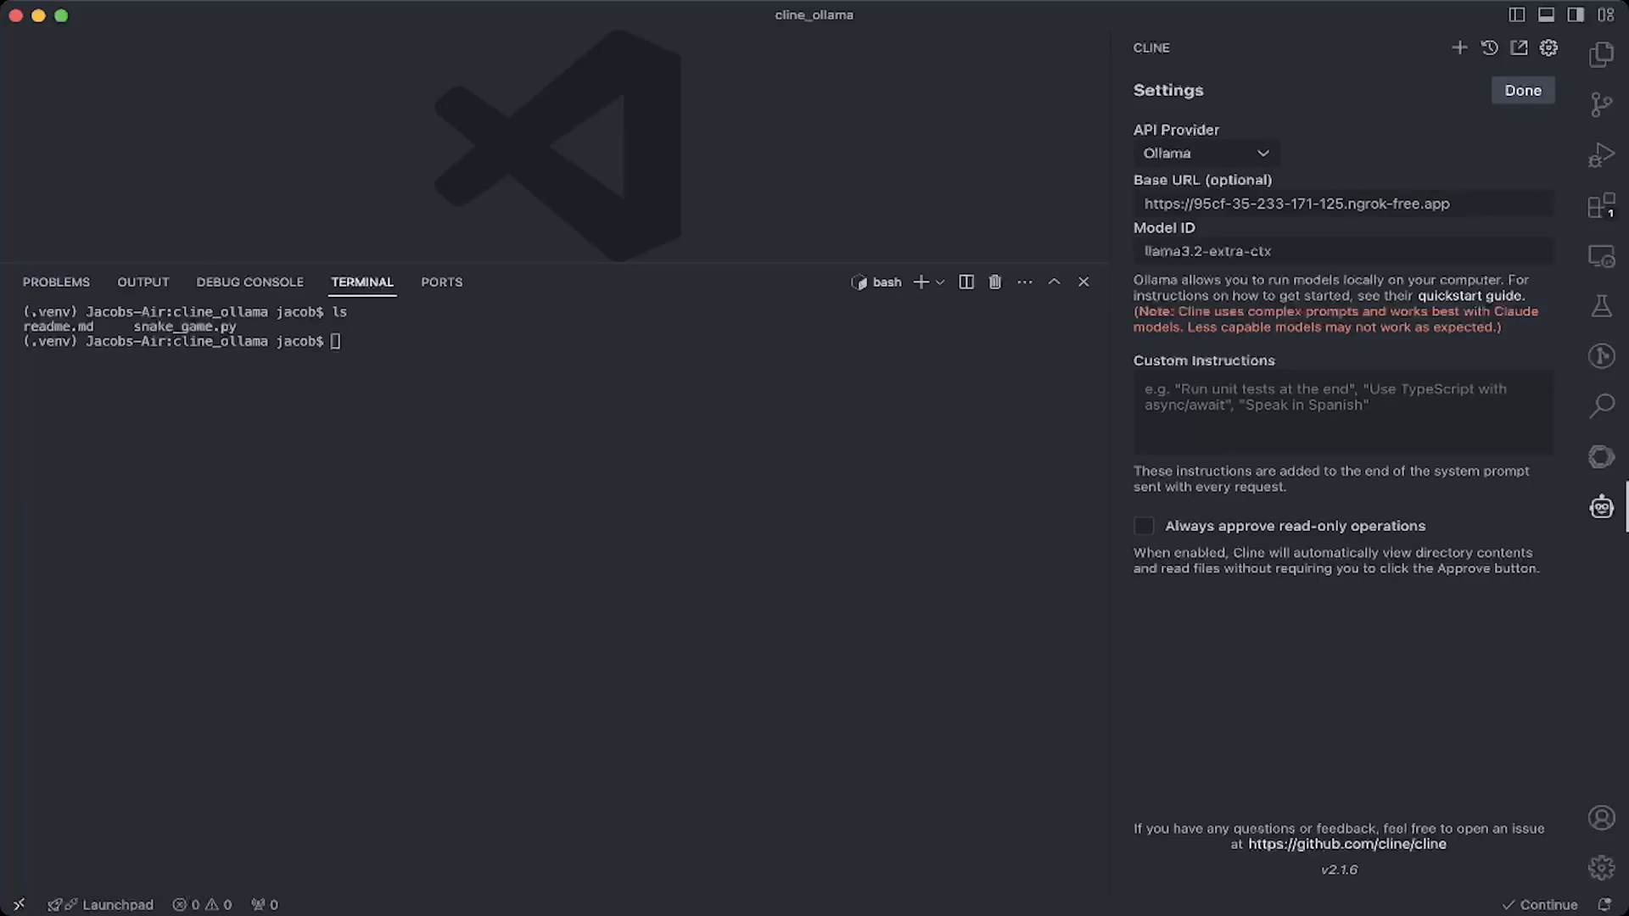
mouse_move(1600, 507)
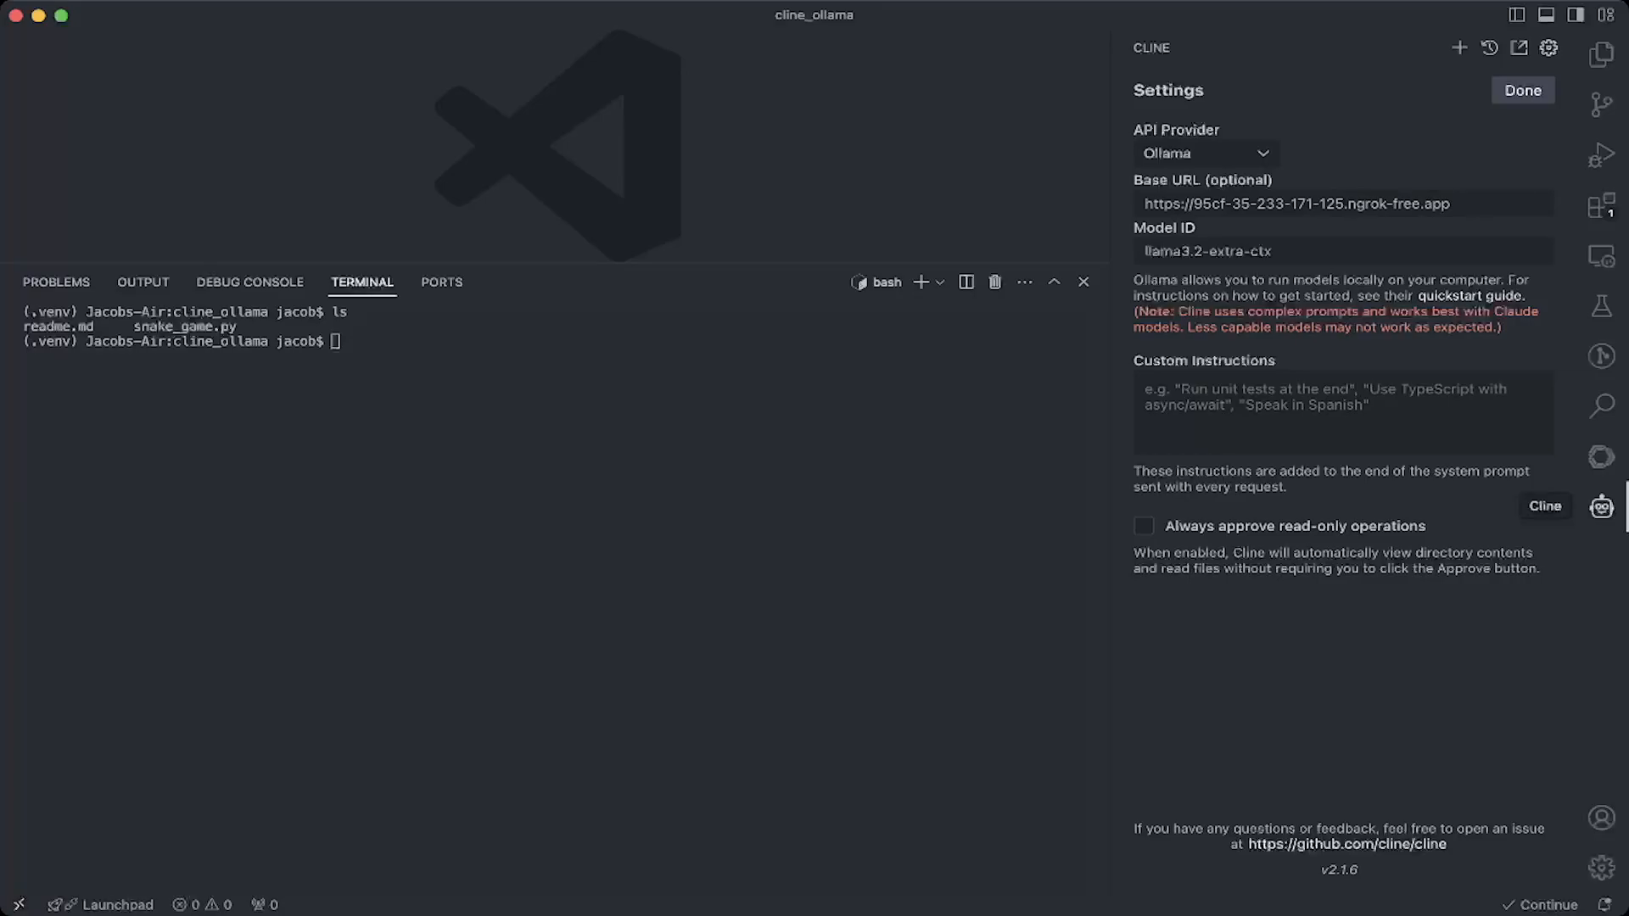
Verify Cline's Ollama provider, ngrok base URL and llama3.2-extra-ctx model ID, then save with Done
triple_click(1293, 203)
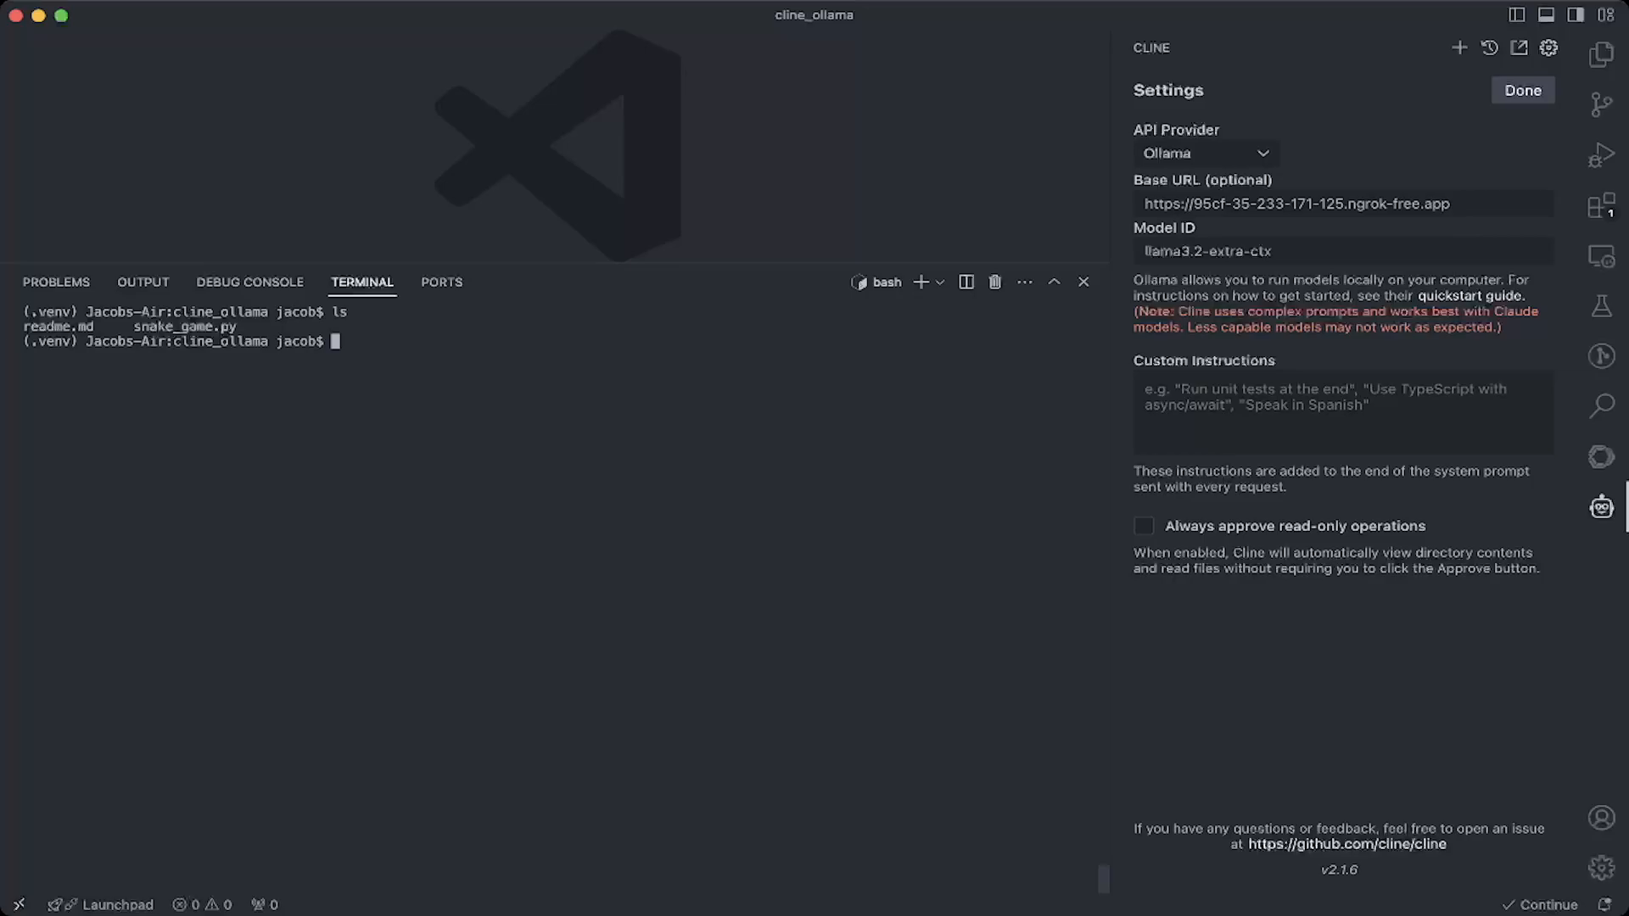
triple_click(1340, 202)
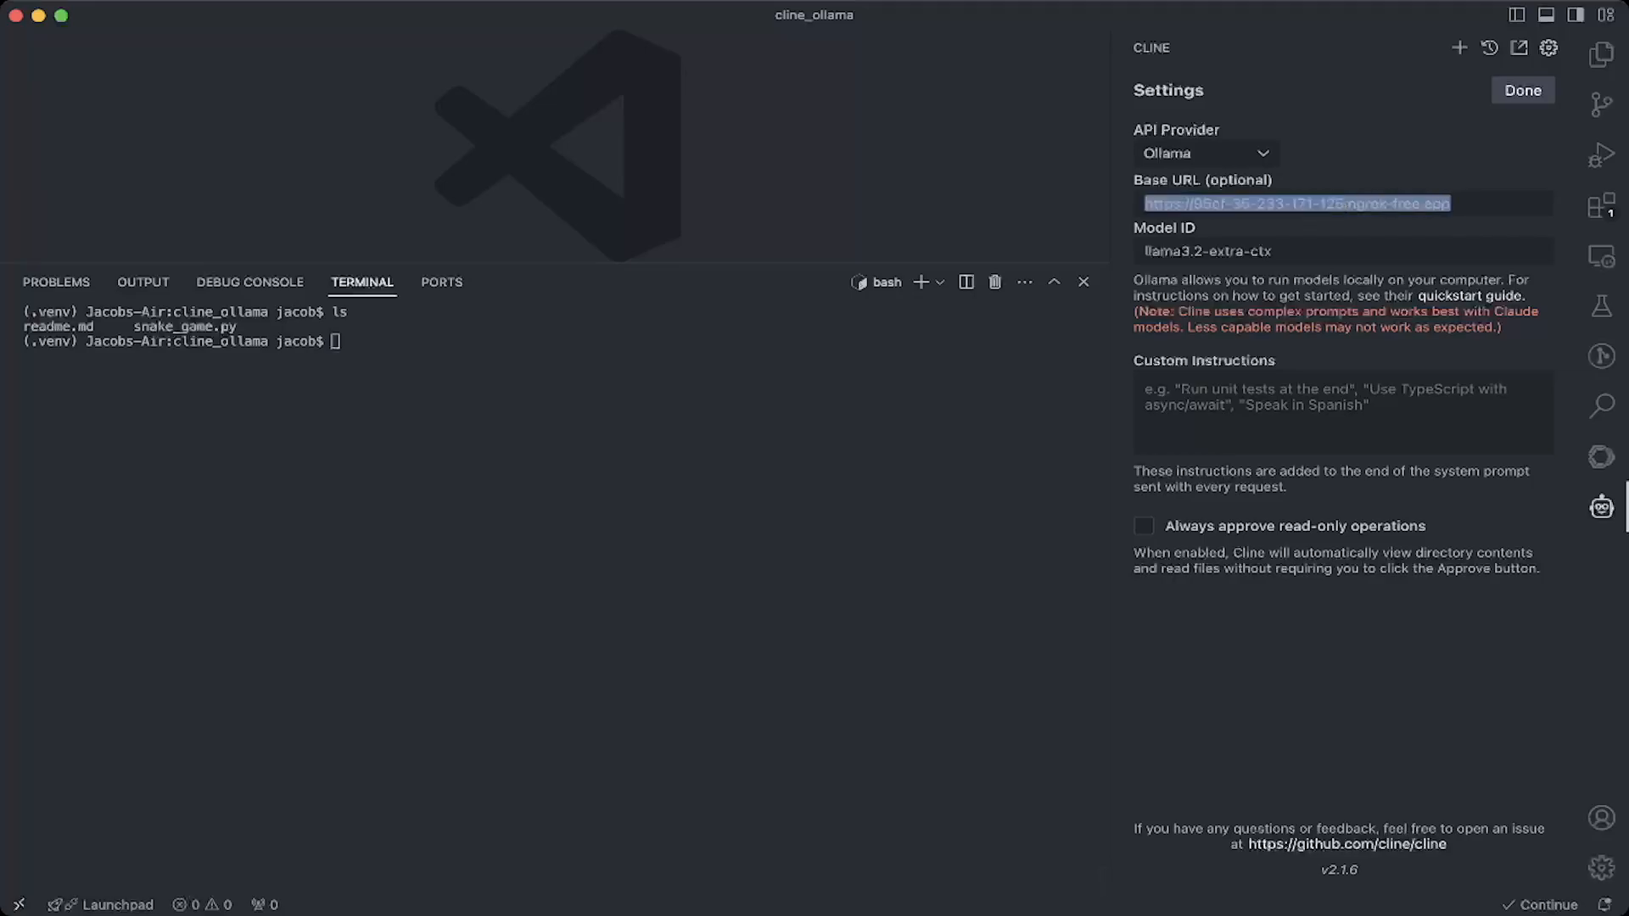
click(1203, 153)
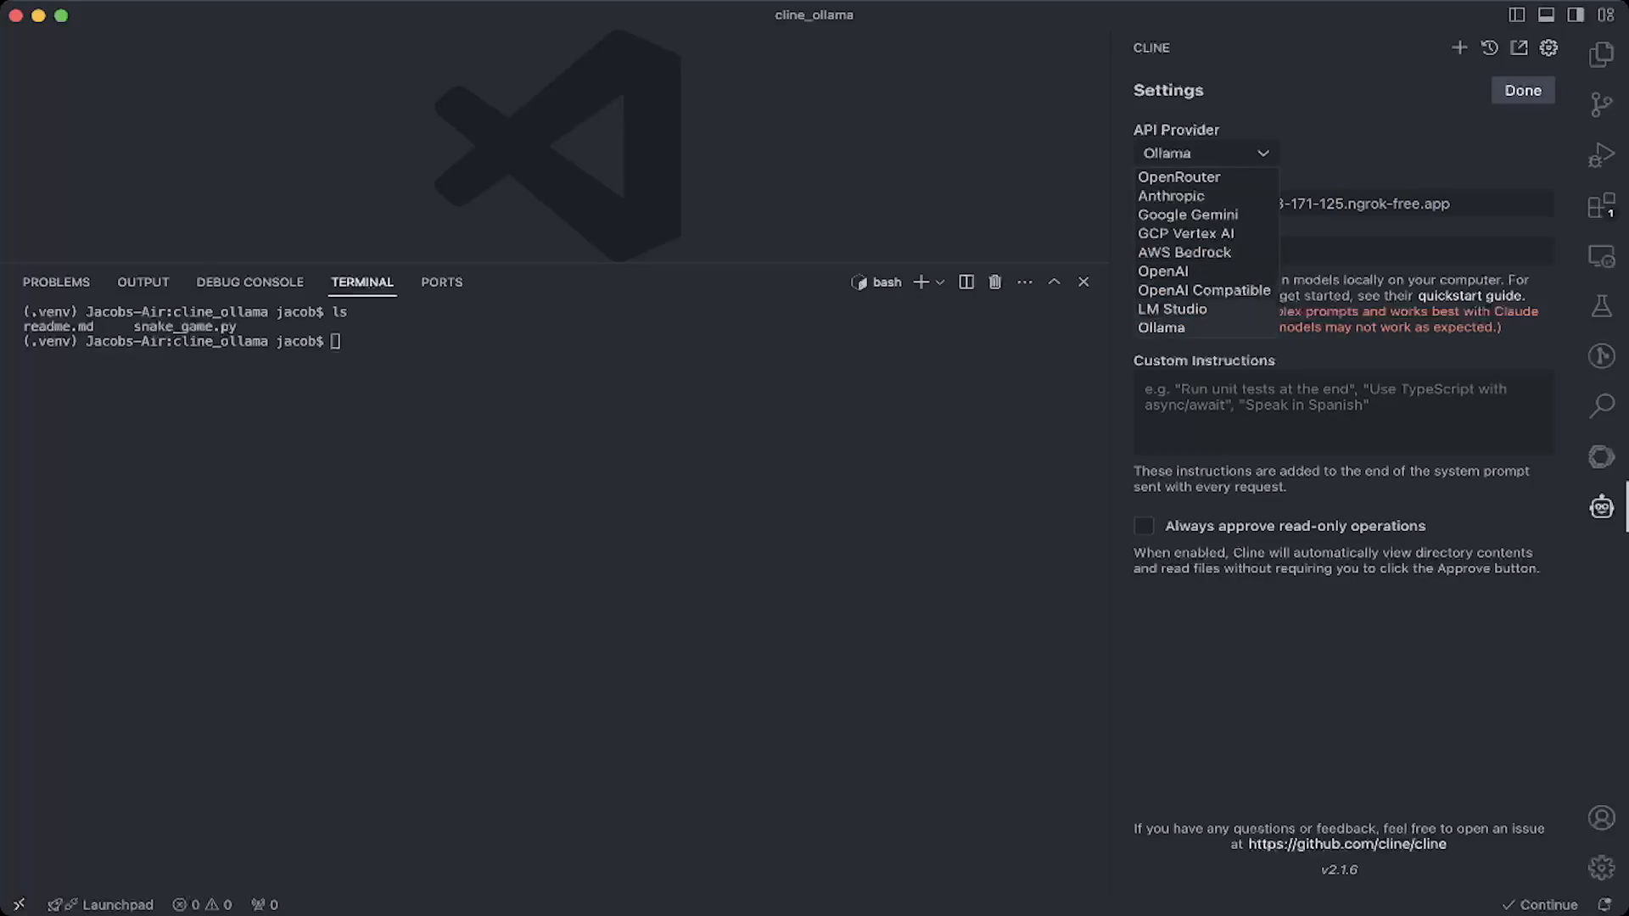
click(1160, 328)
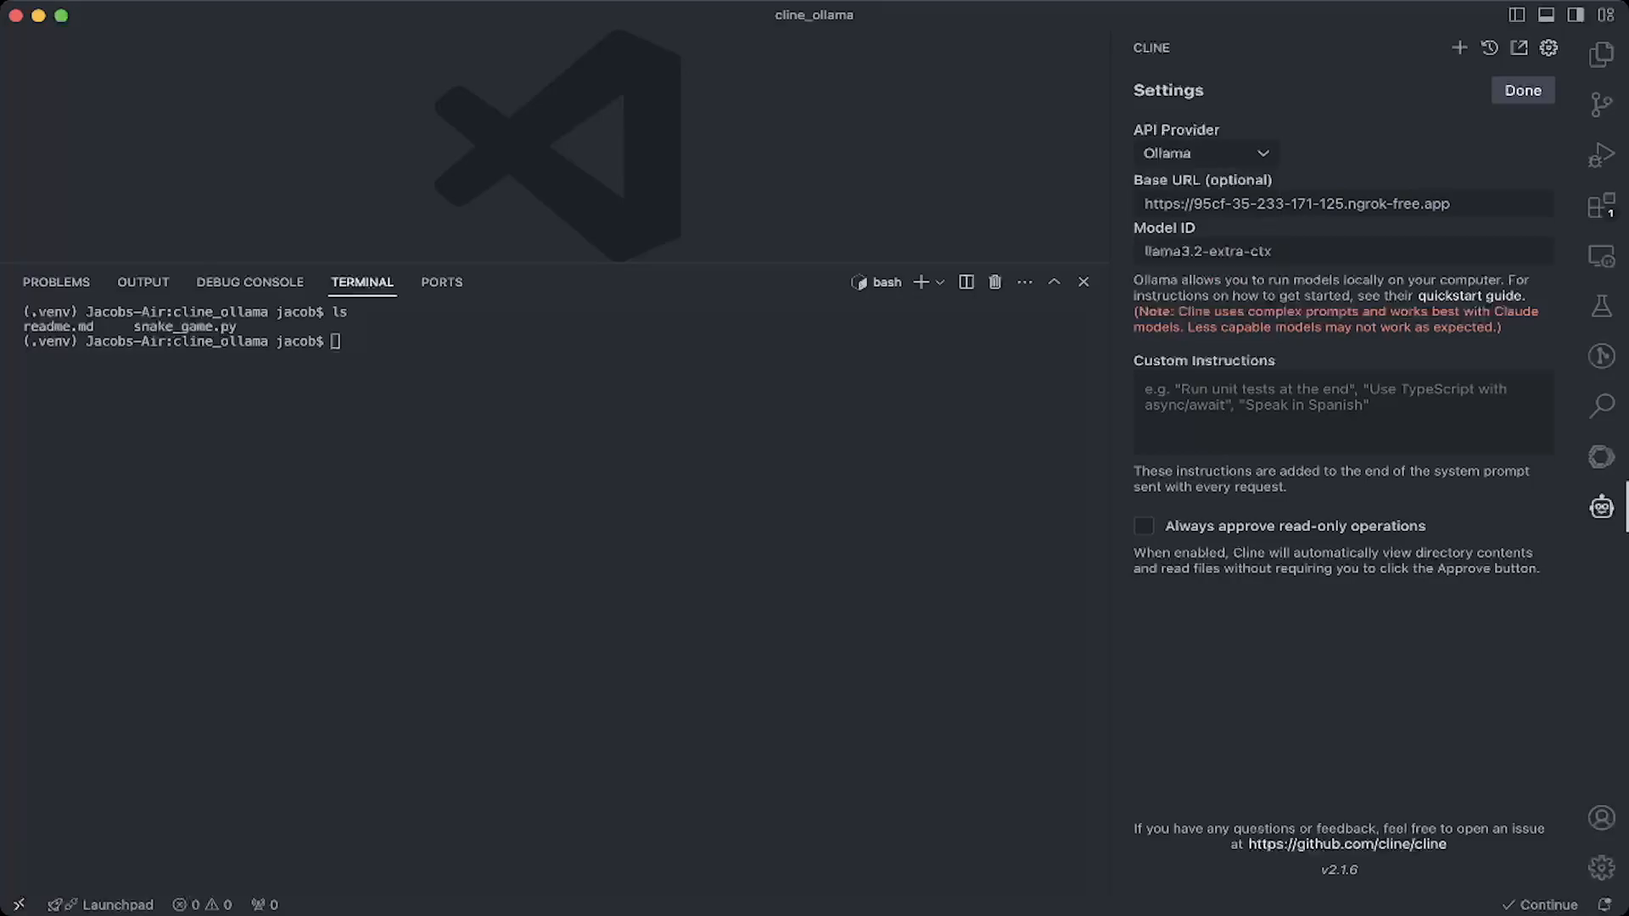
double_click(1206, 251)
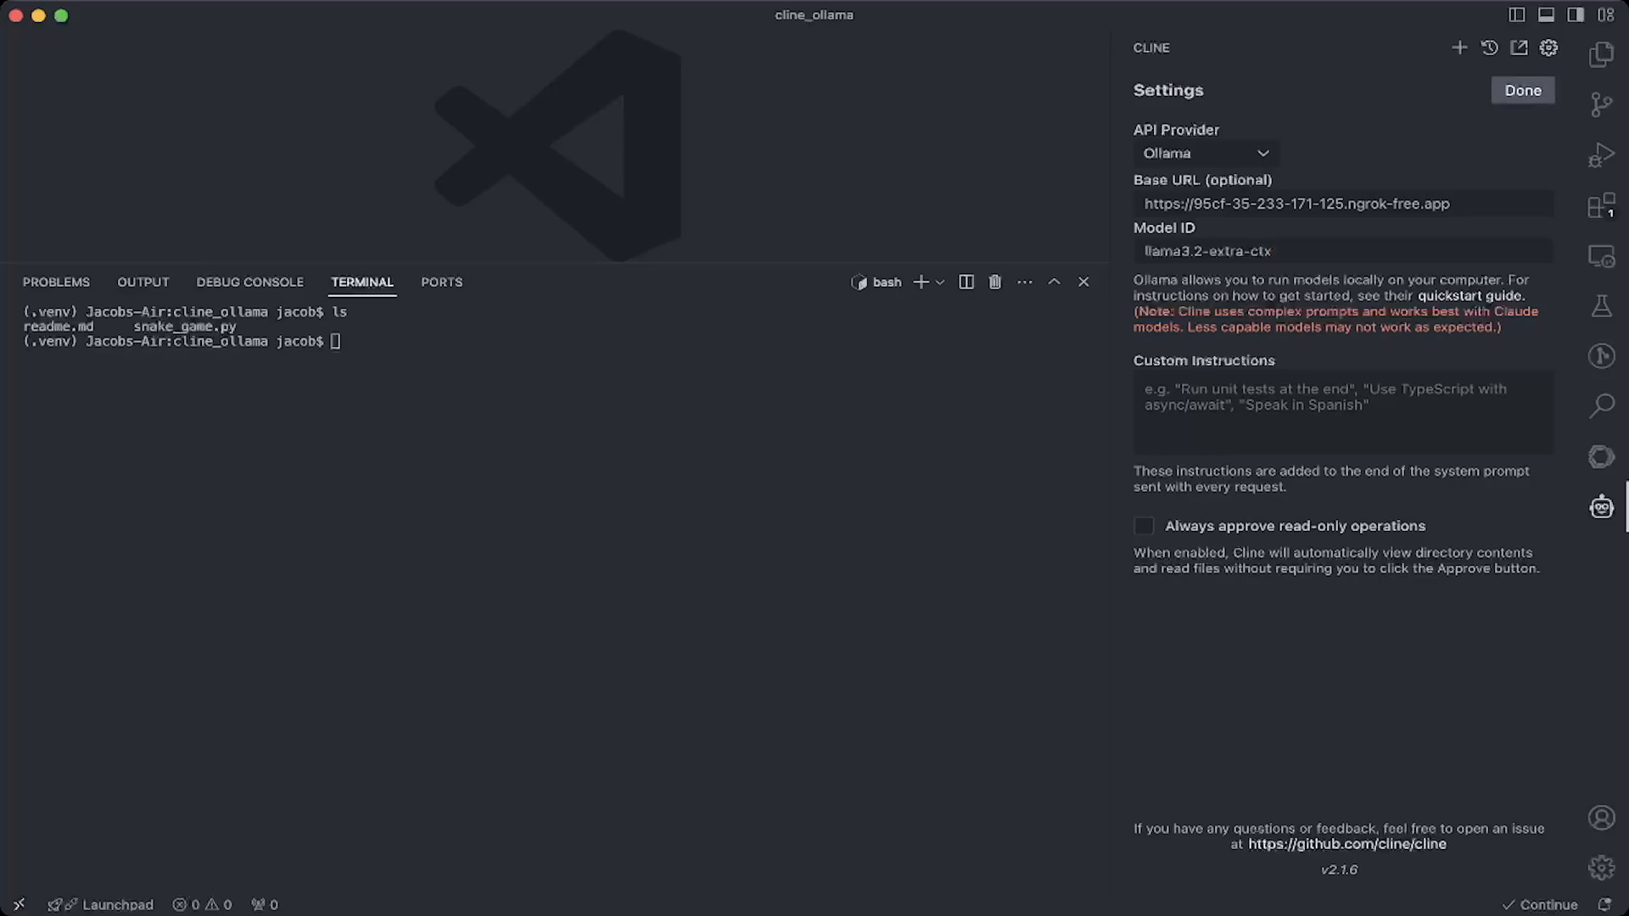
click(1520, 90)
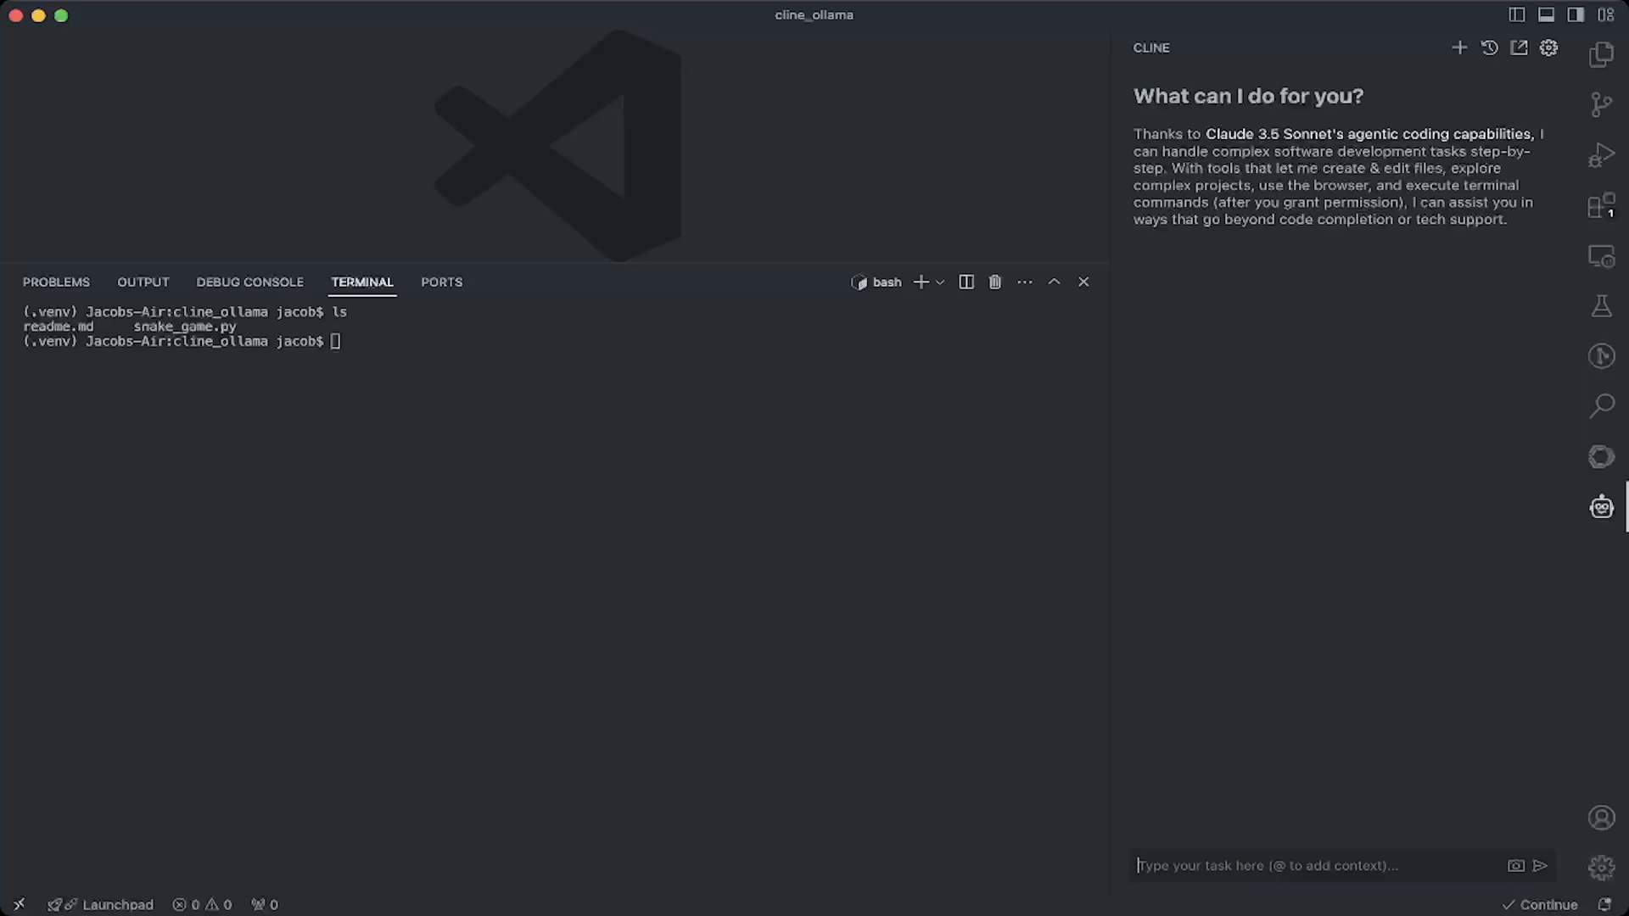
Send Cline the task 'create a snake game using python that runs in terminal'
text(create)
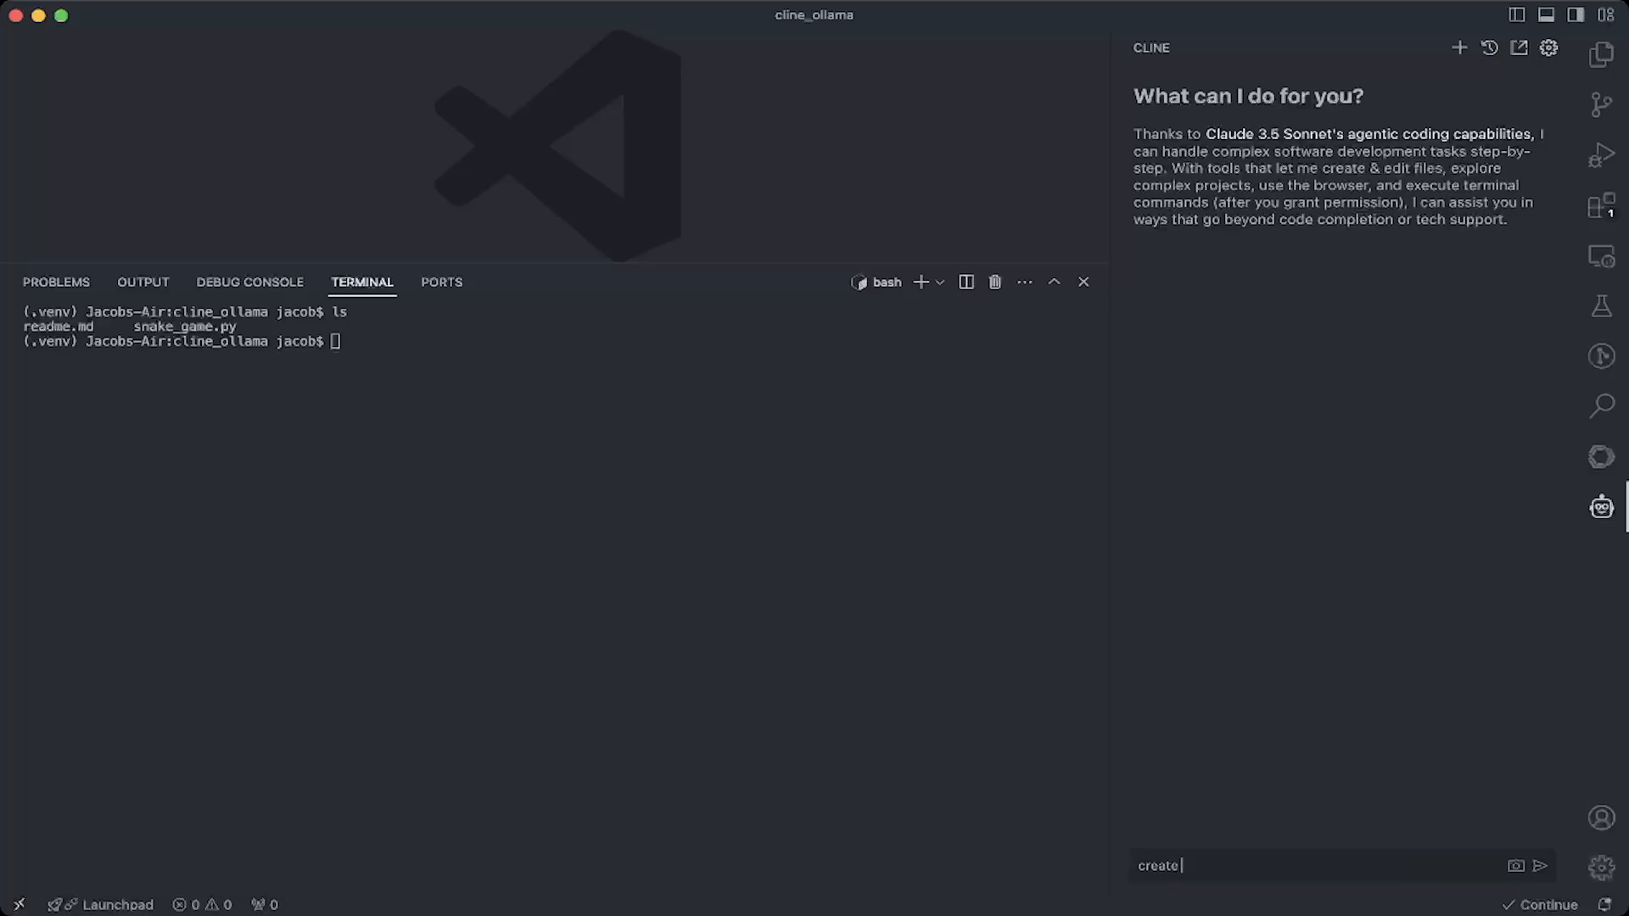
text(a snake game)
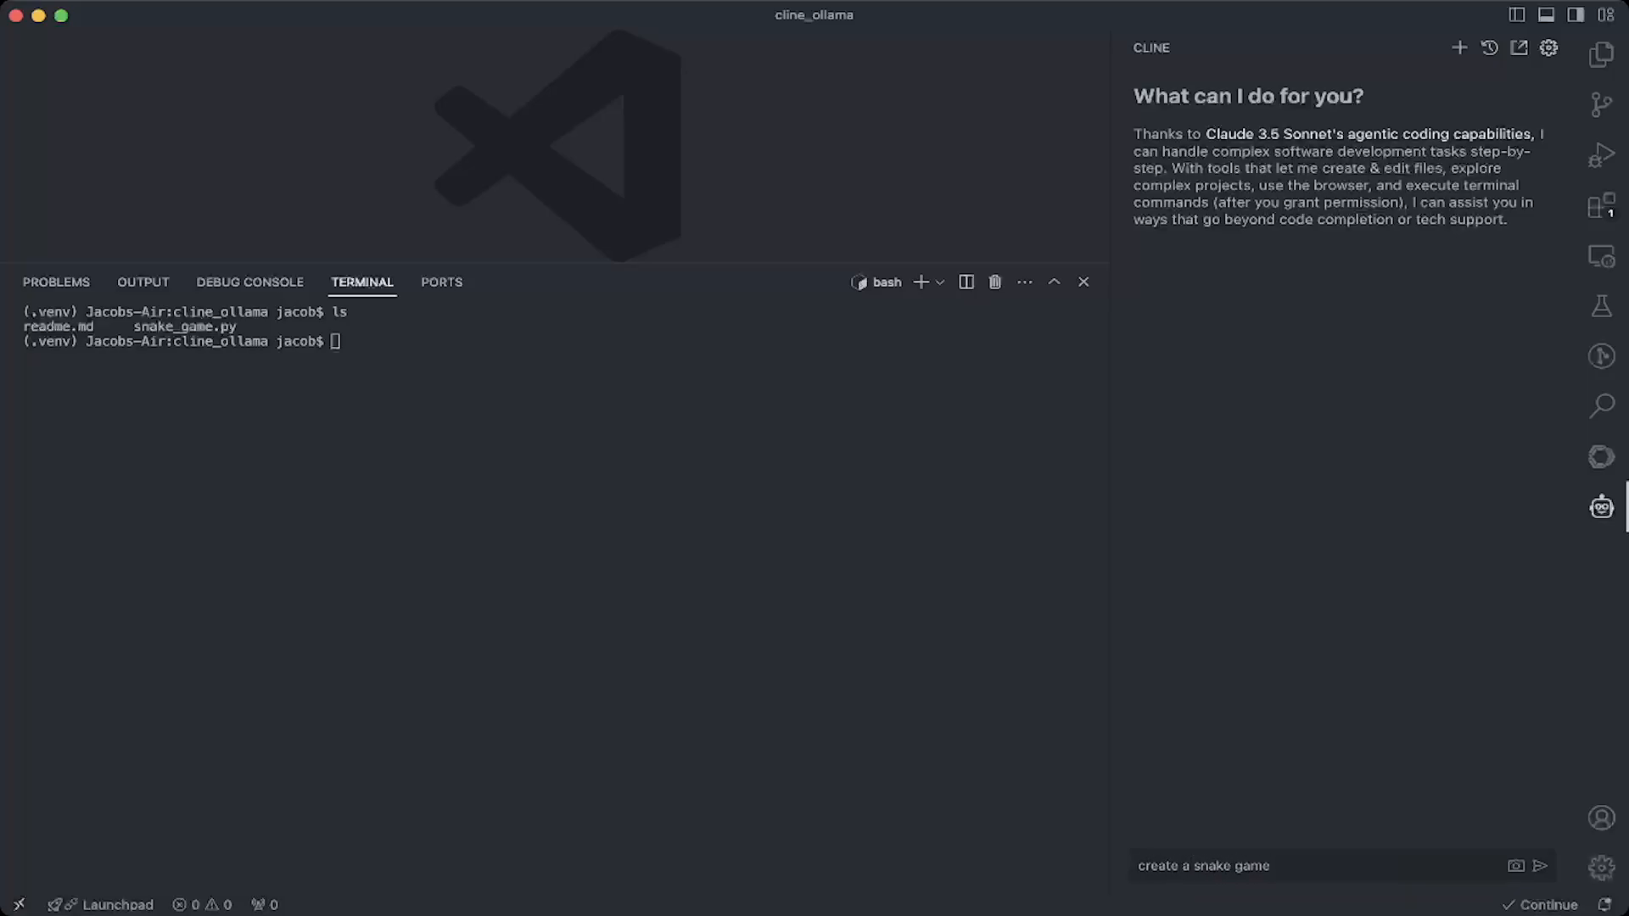
text(using)
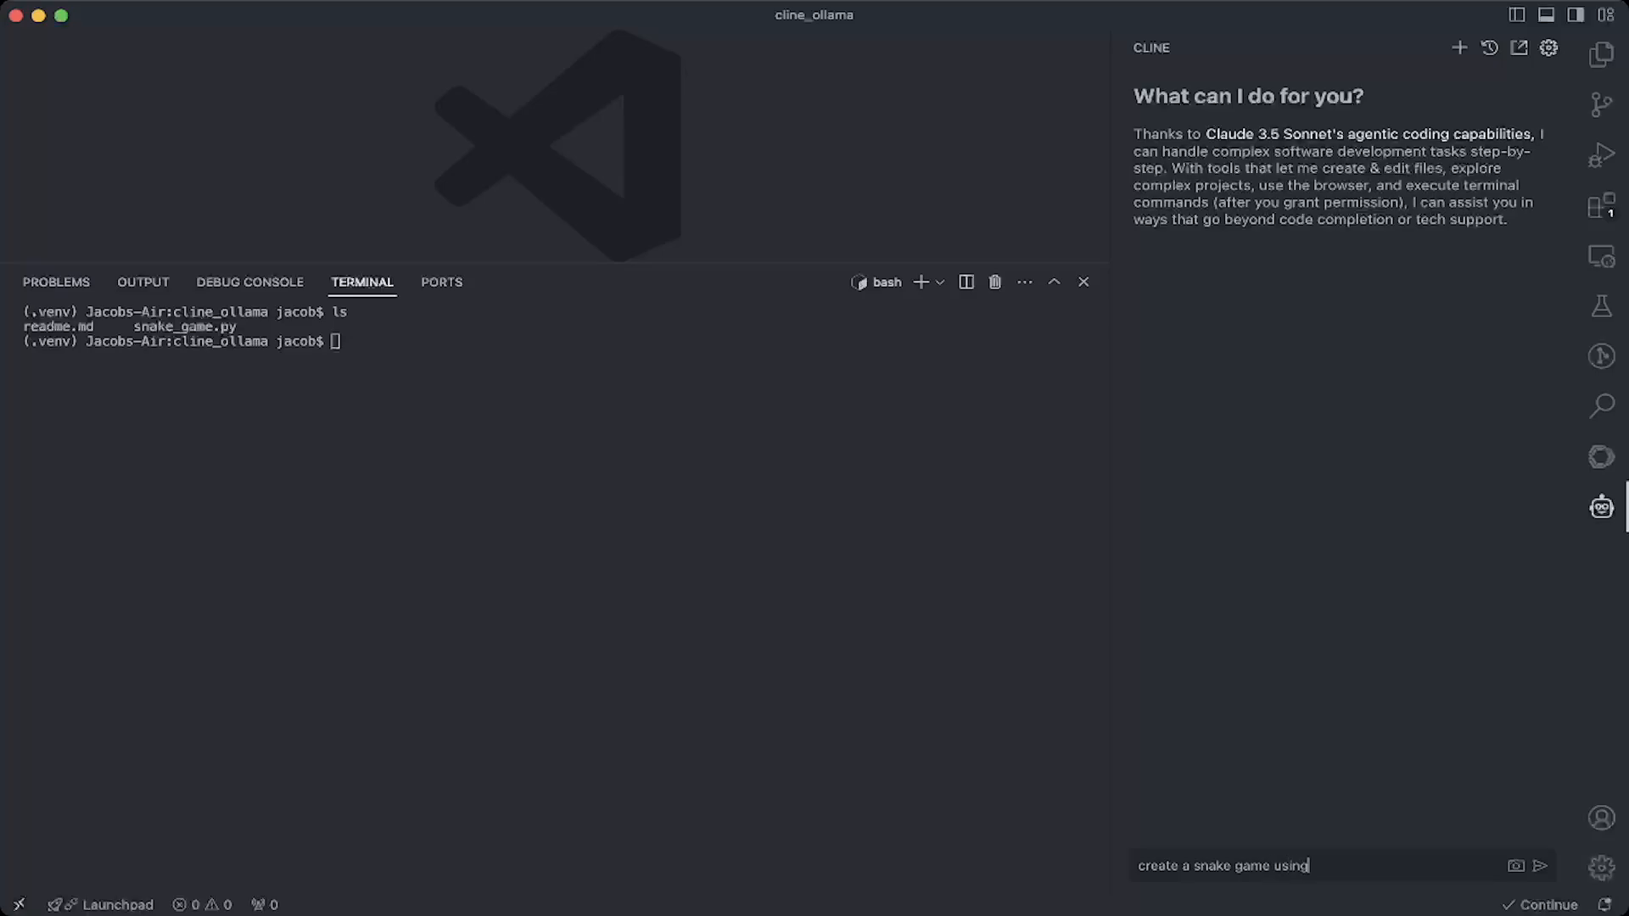
text(pyto)
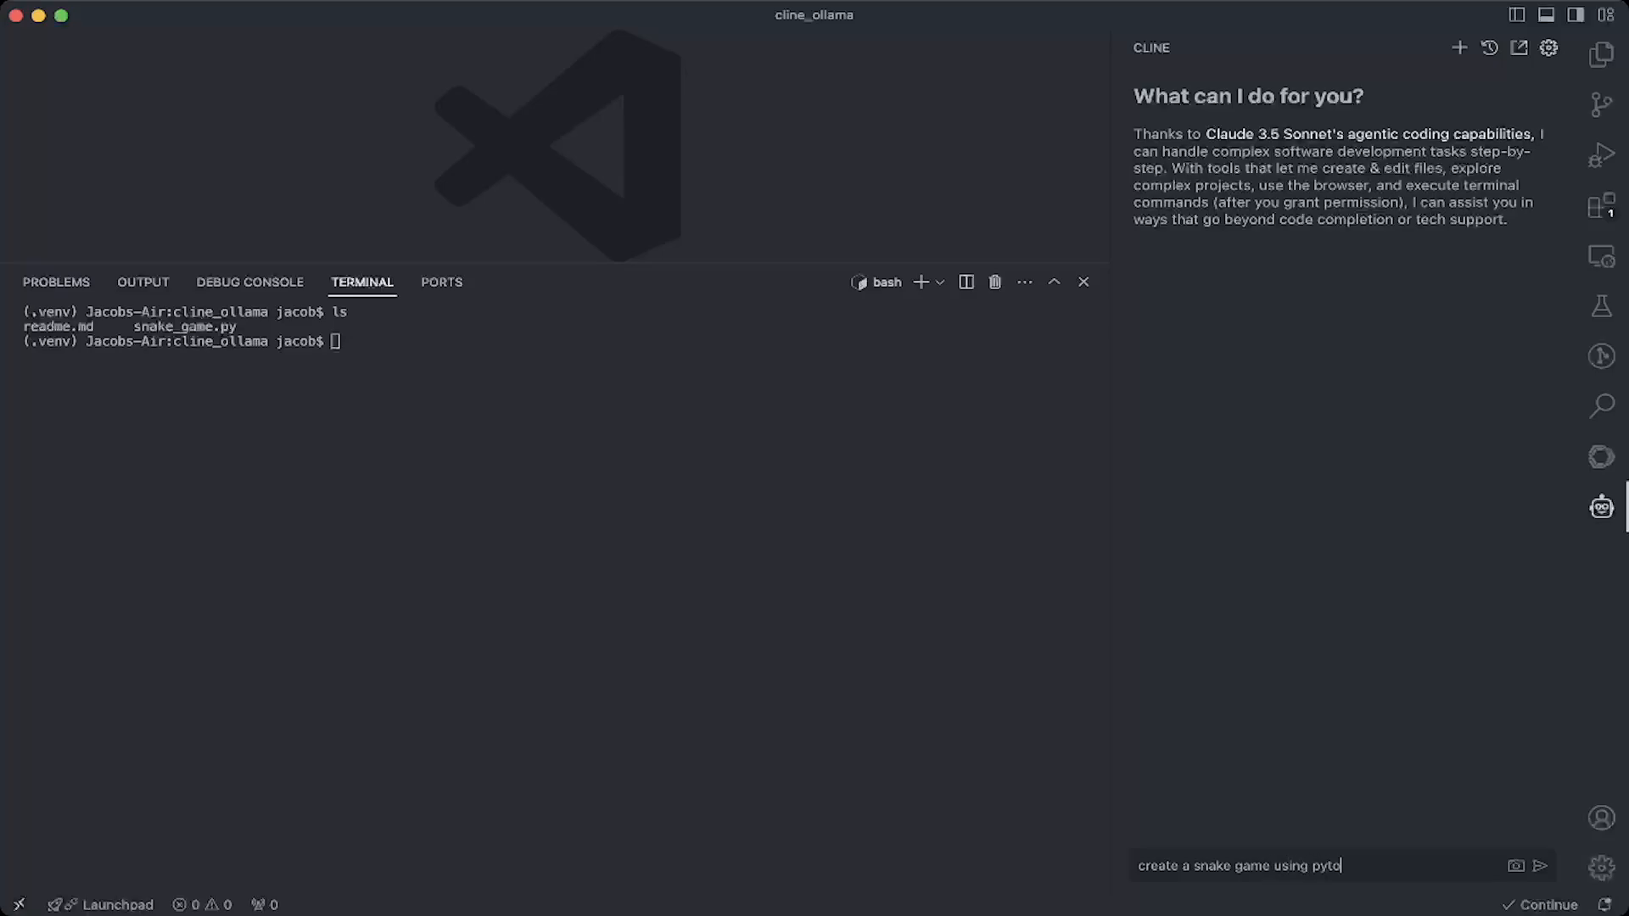
text(hon that runs in)
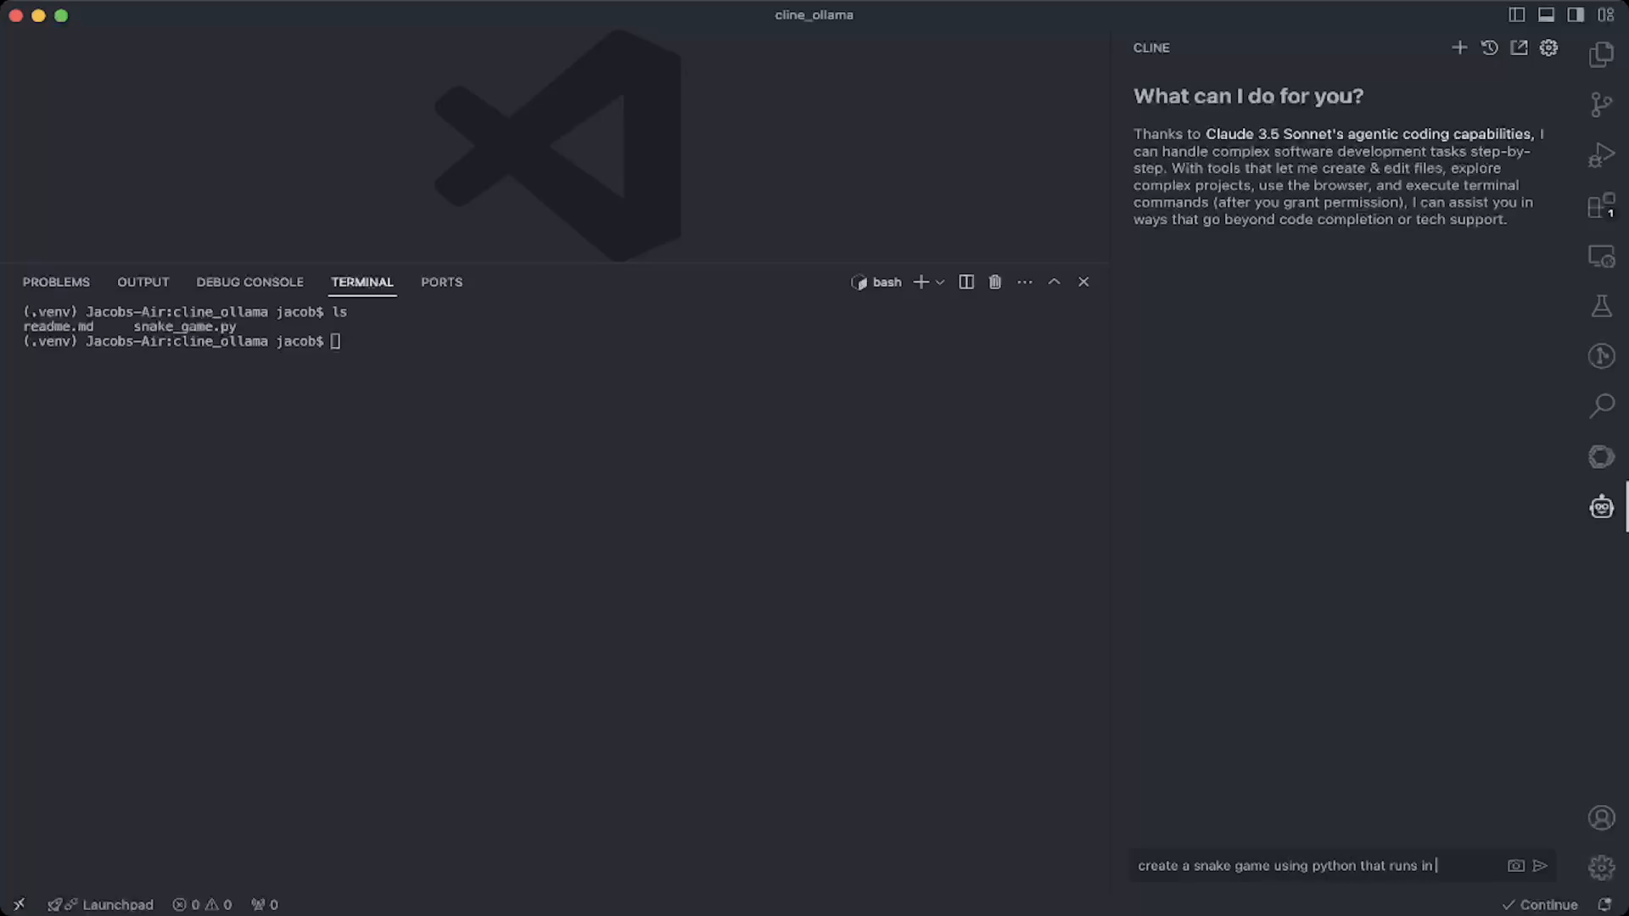
text(terminal)
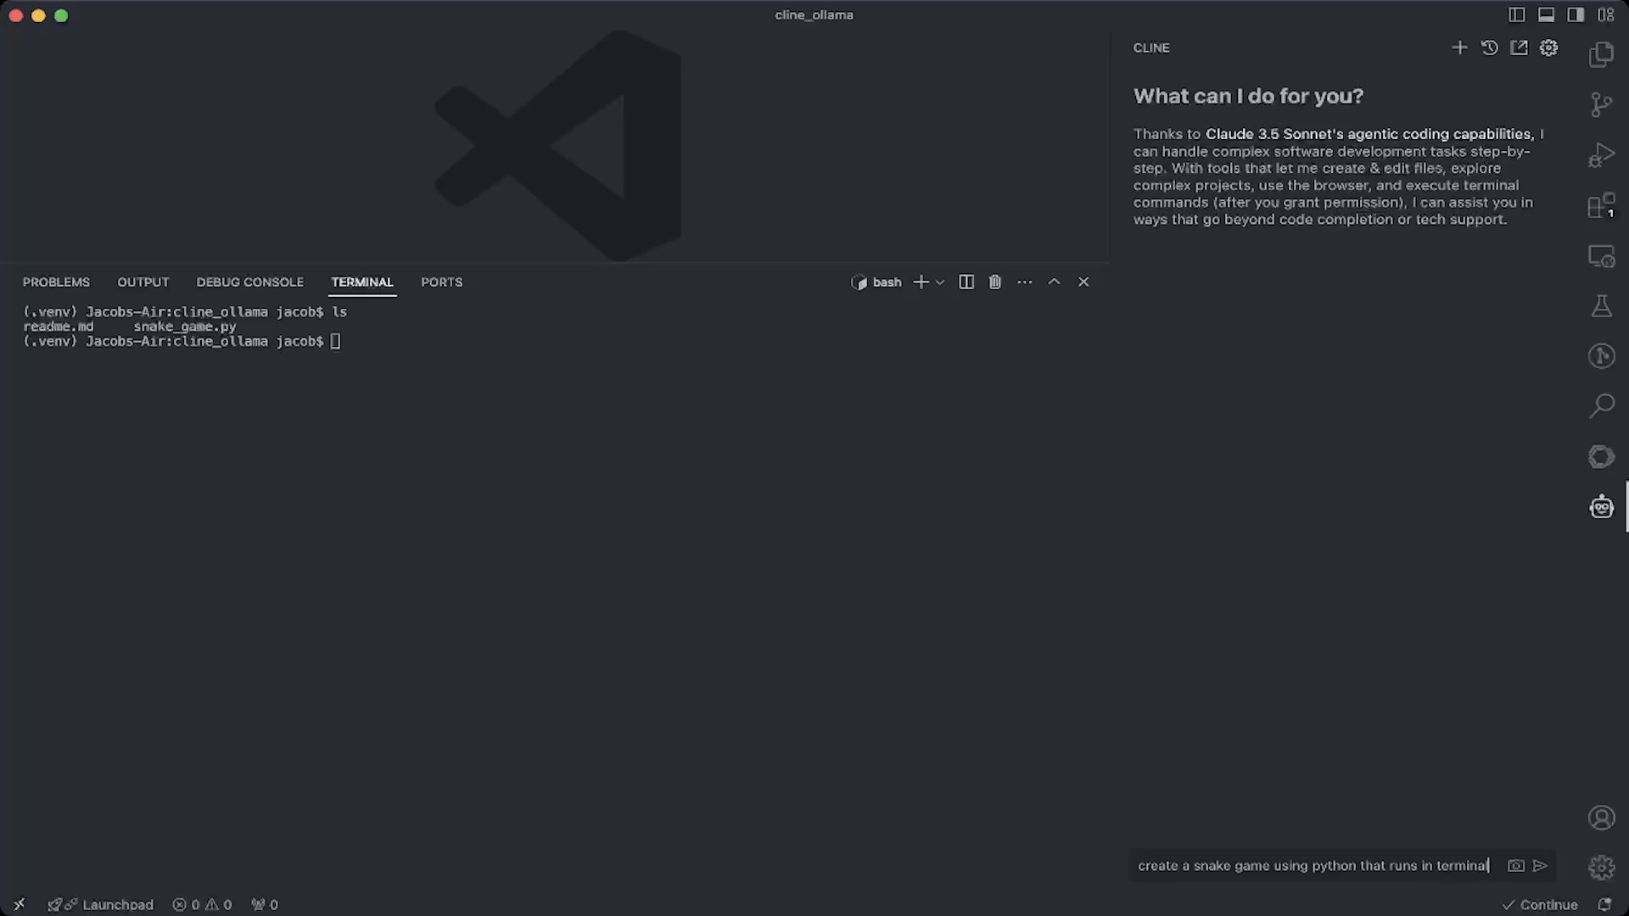
click(1542, 865)
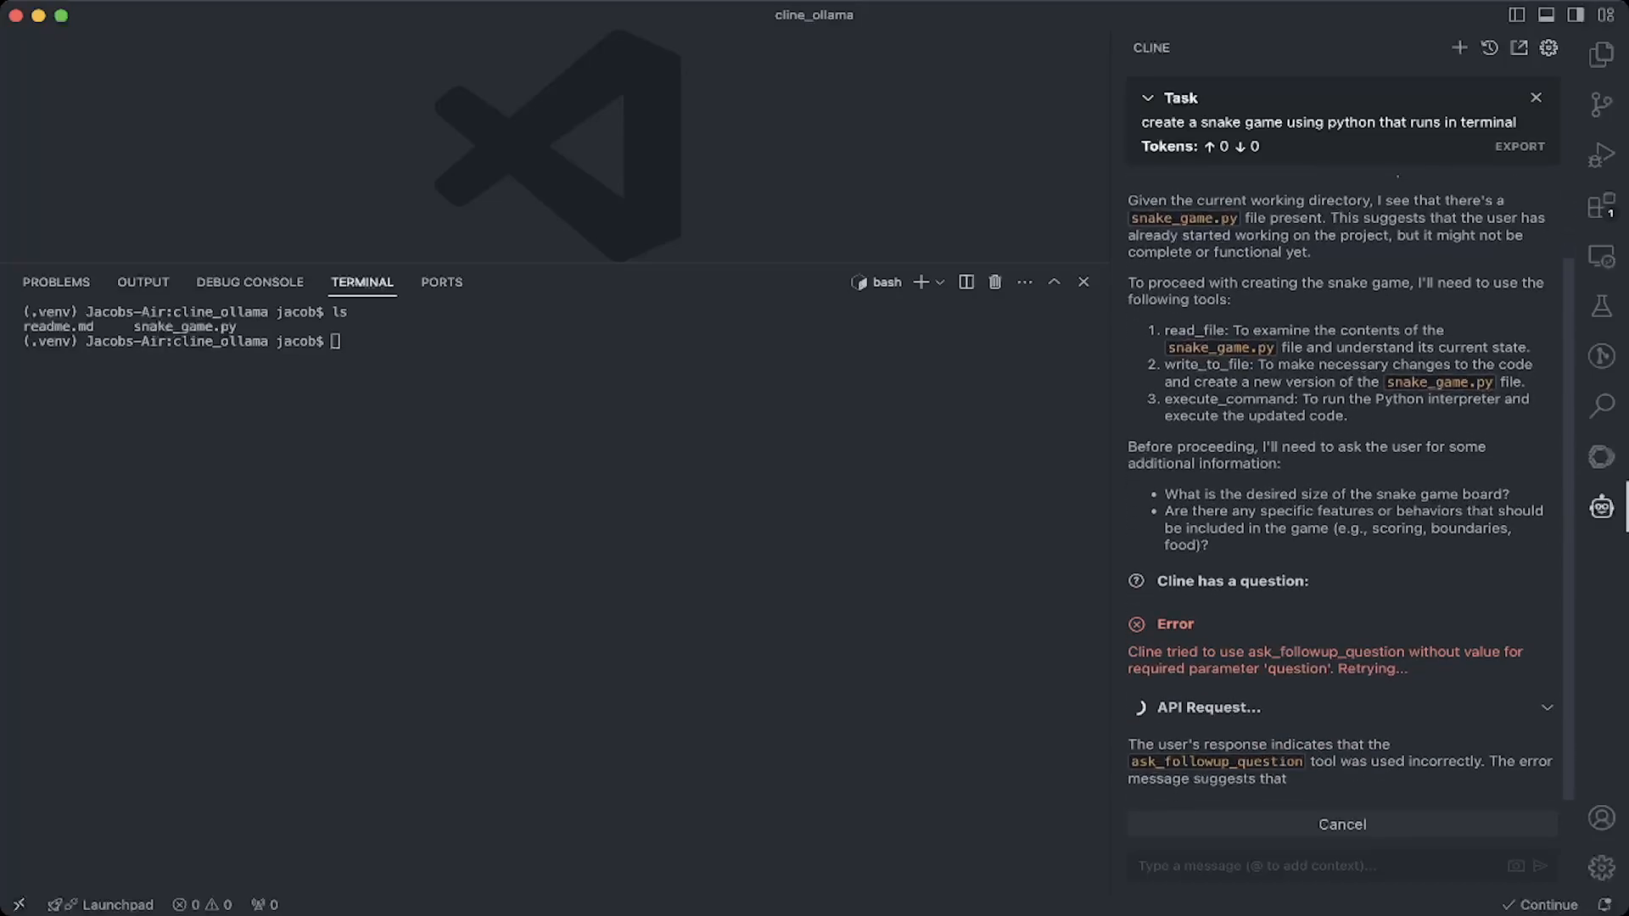
Scroll Cline's chat to its follow-up question about board size and game features
scroll(down, 3)
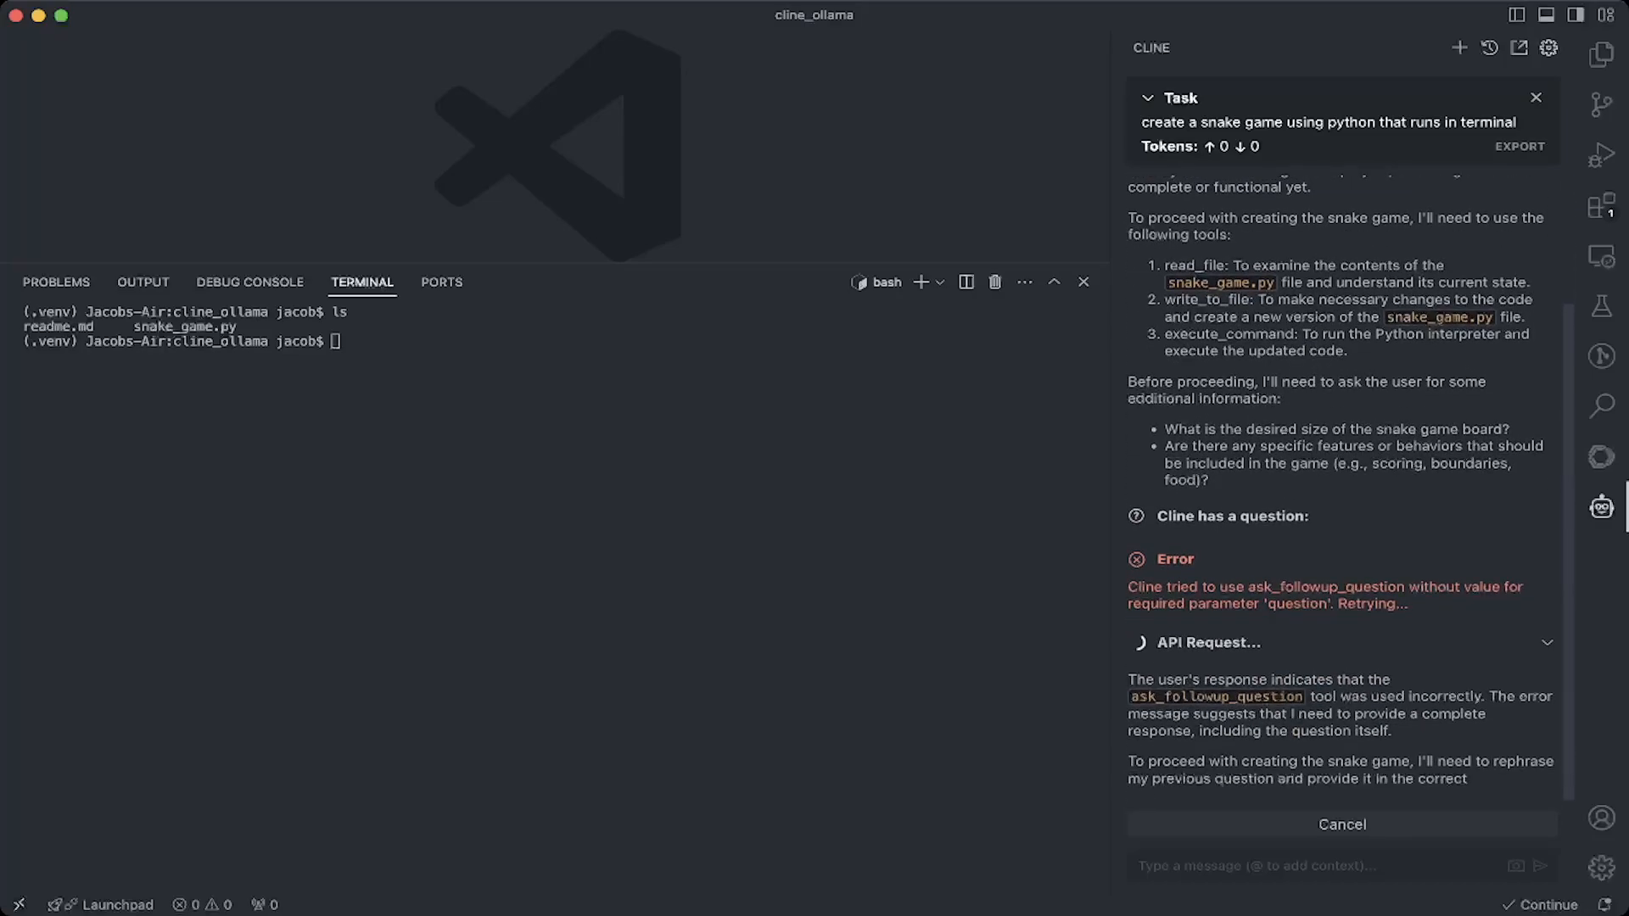
scroll(down, 3)
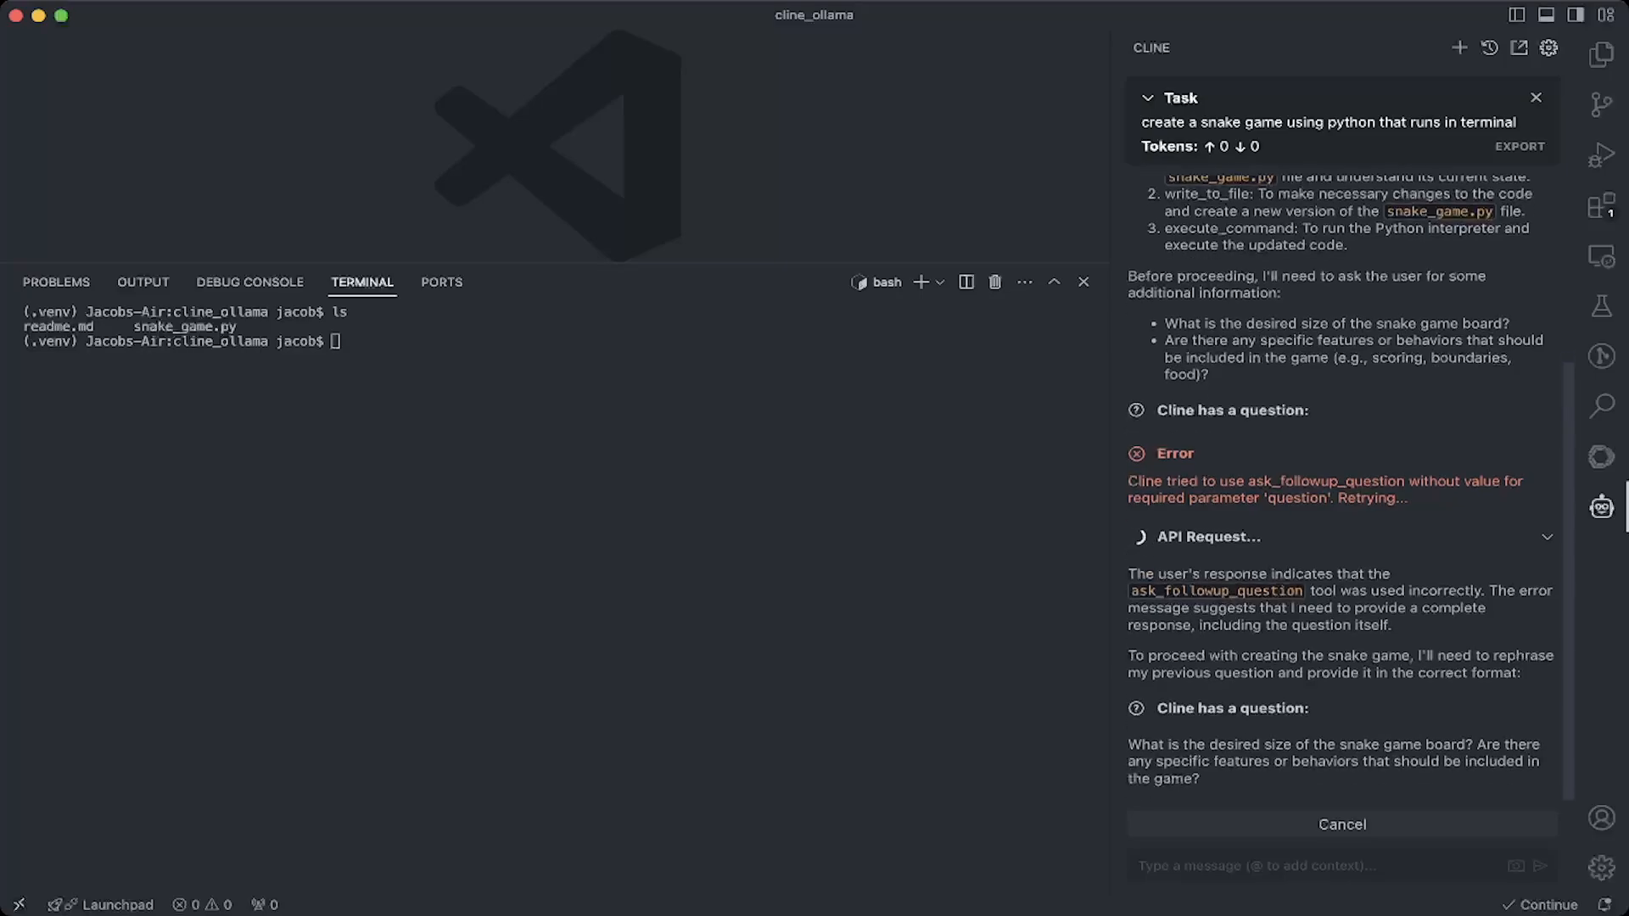